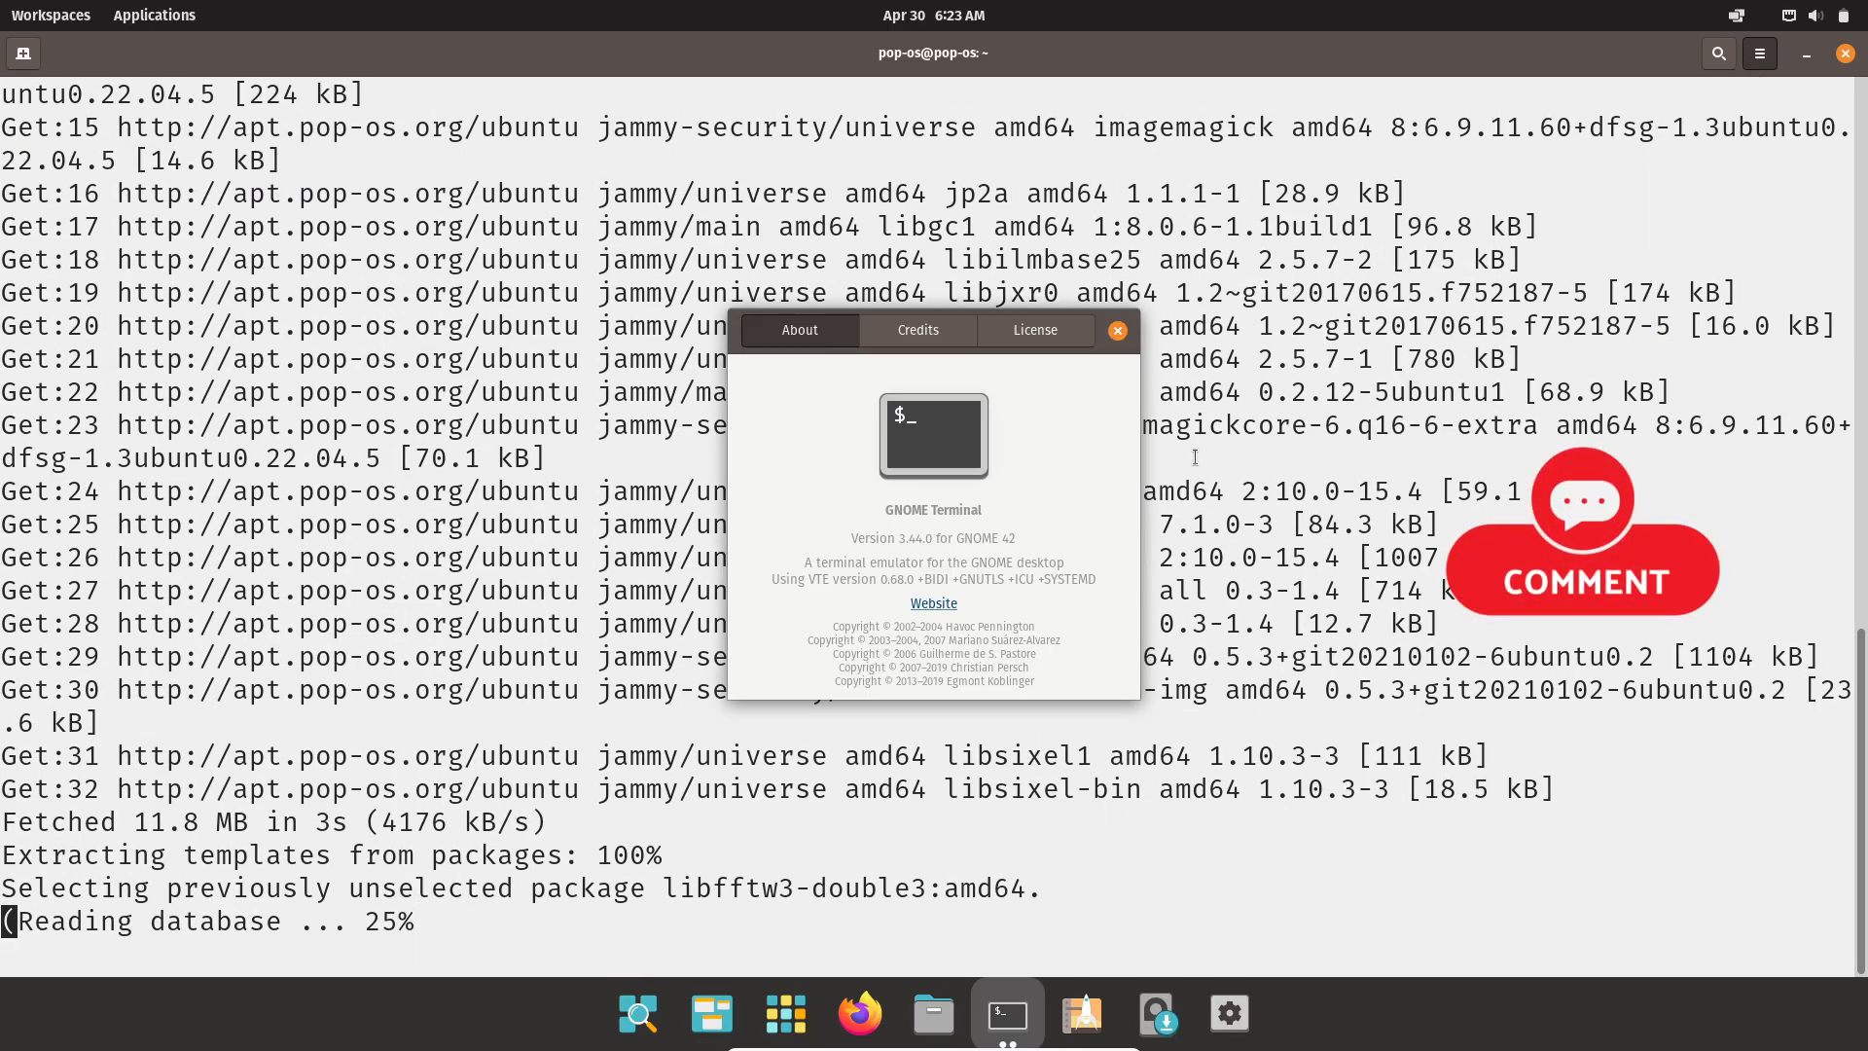
Close the About GNOME Terminal window so the apt install output stays visible
left_click(1115, 330)
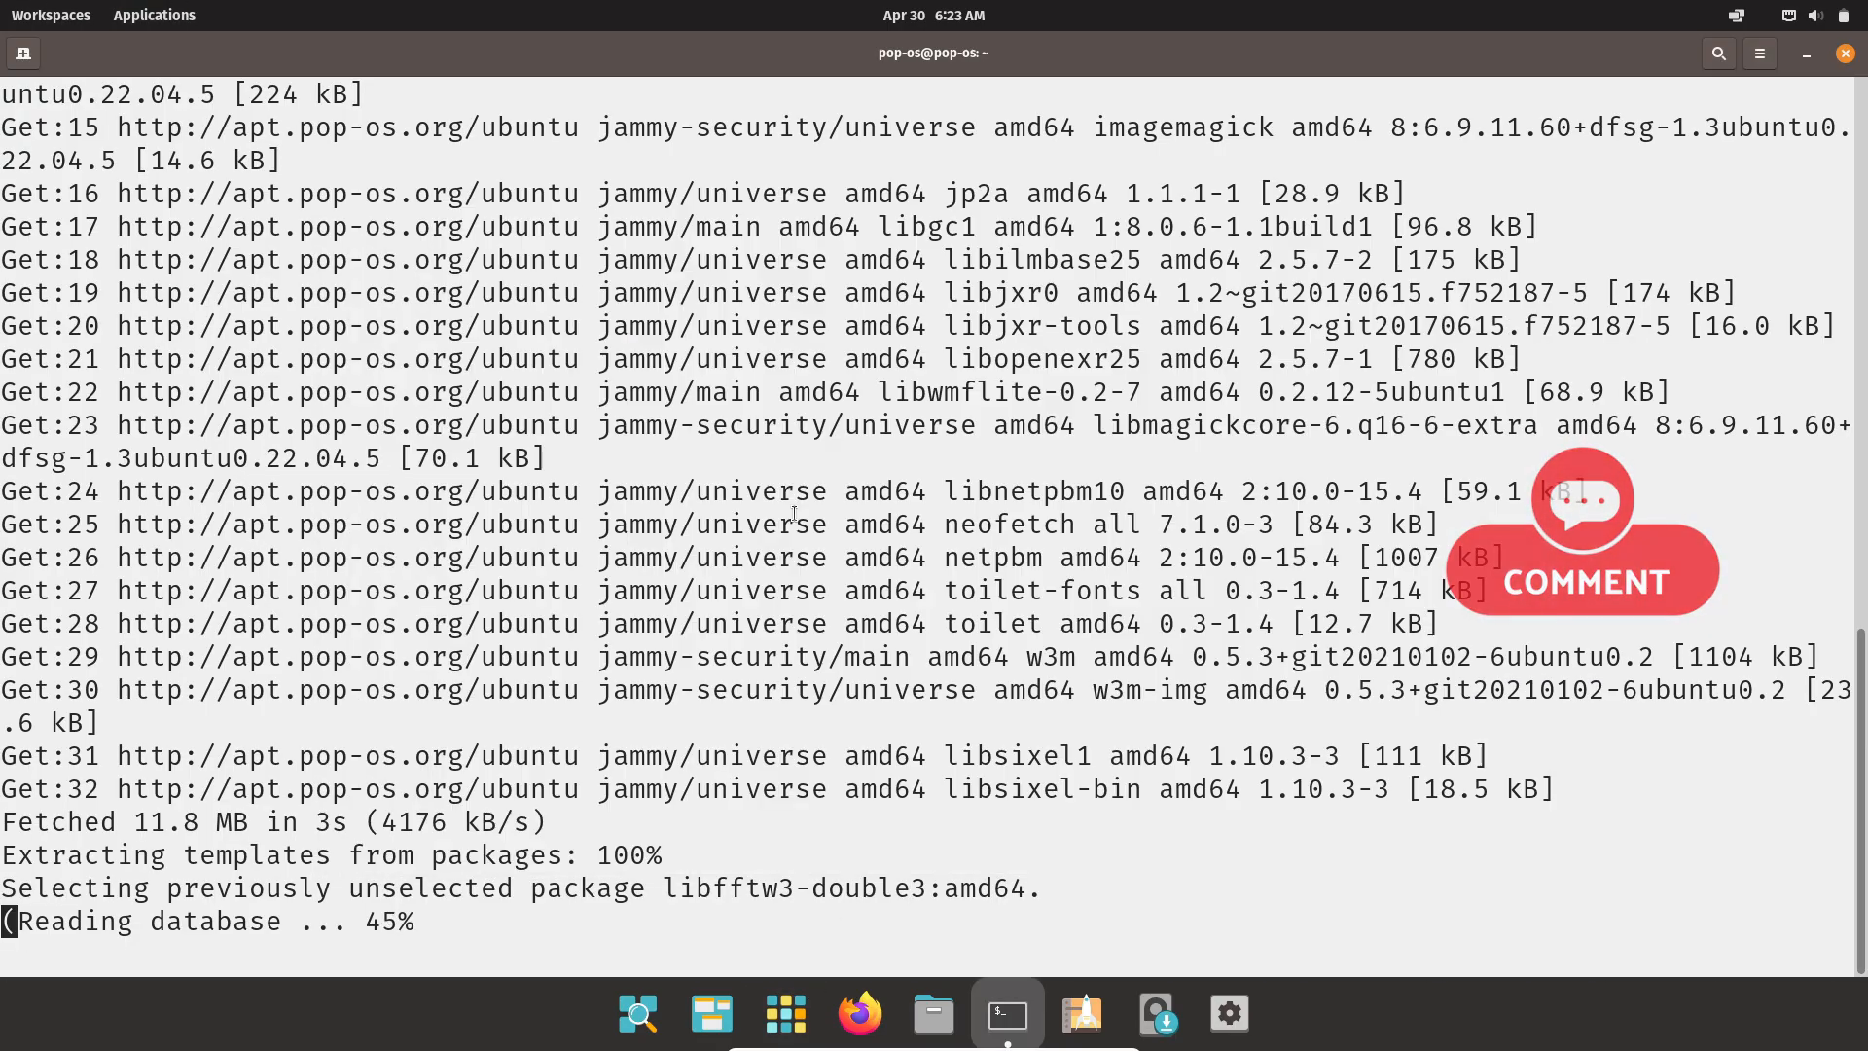
left_click(1269, 1014)
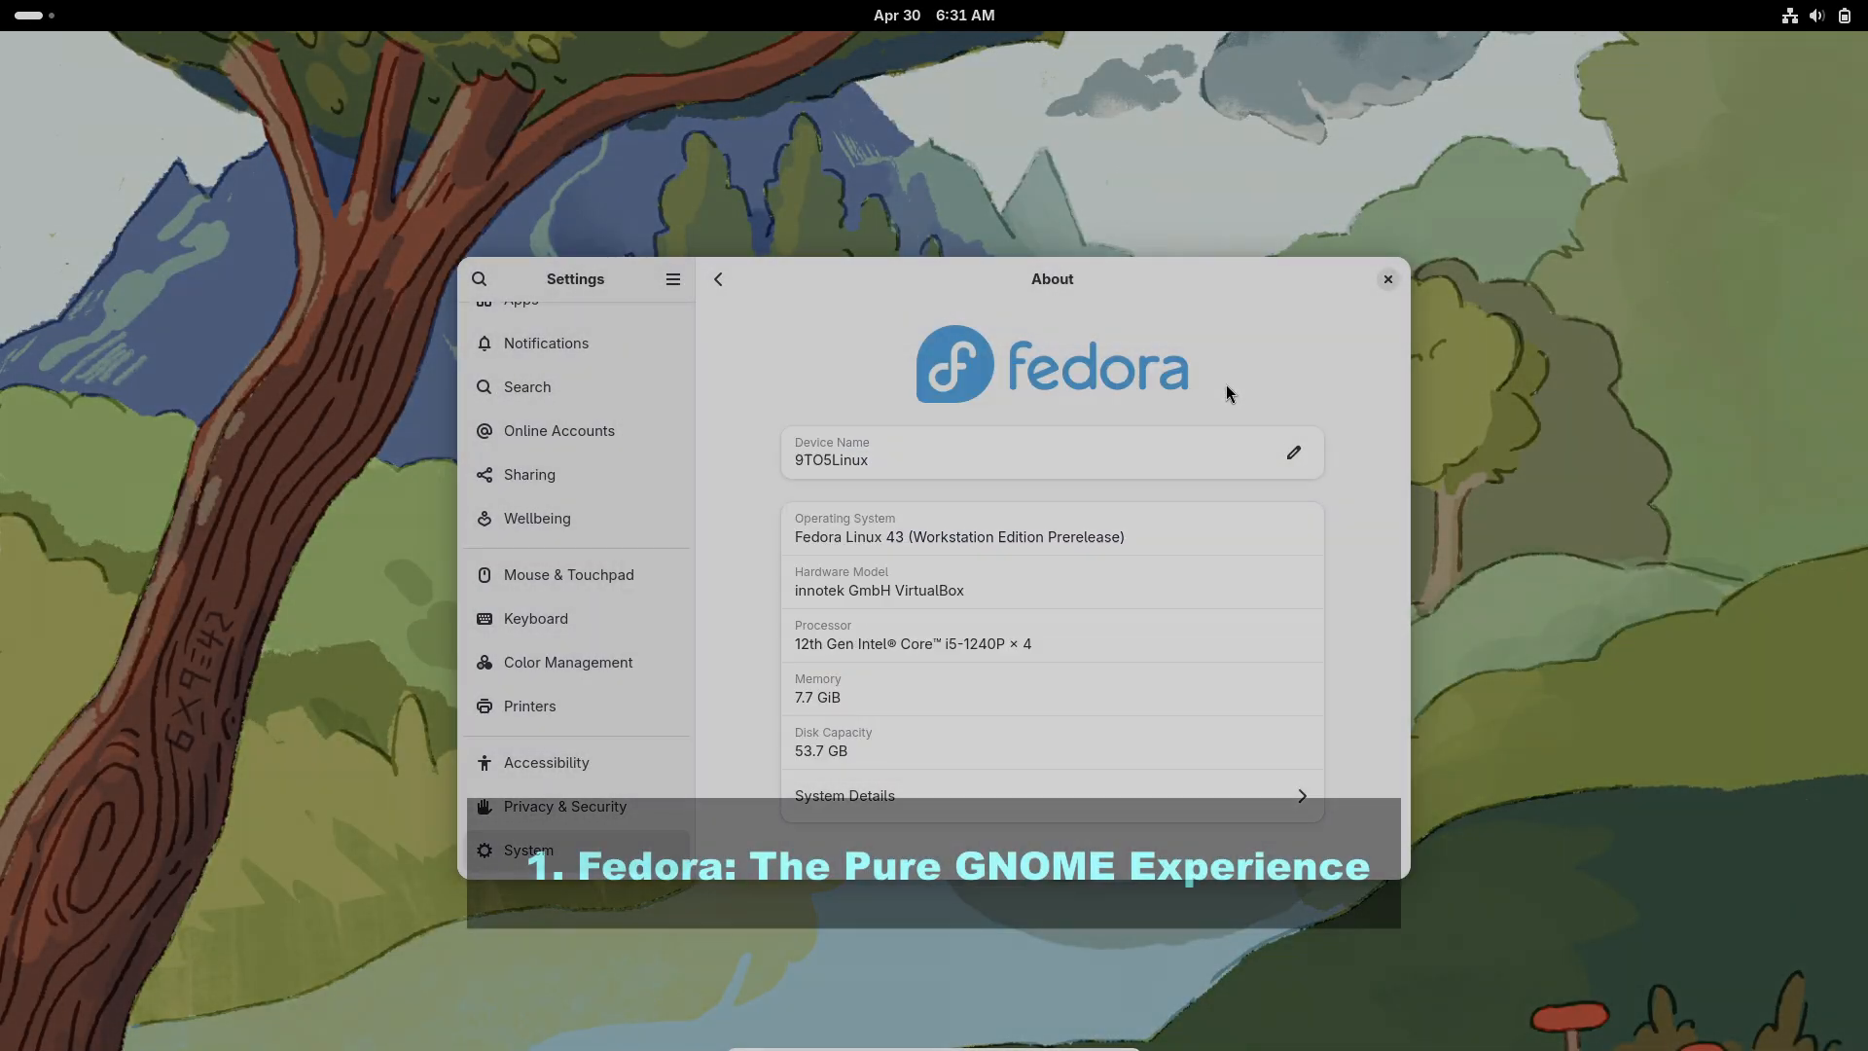
Set Fedora's power mode to Performance, toggle Dark Style, and show the app grid
left_click(1385, 279)
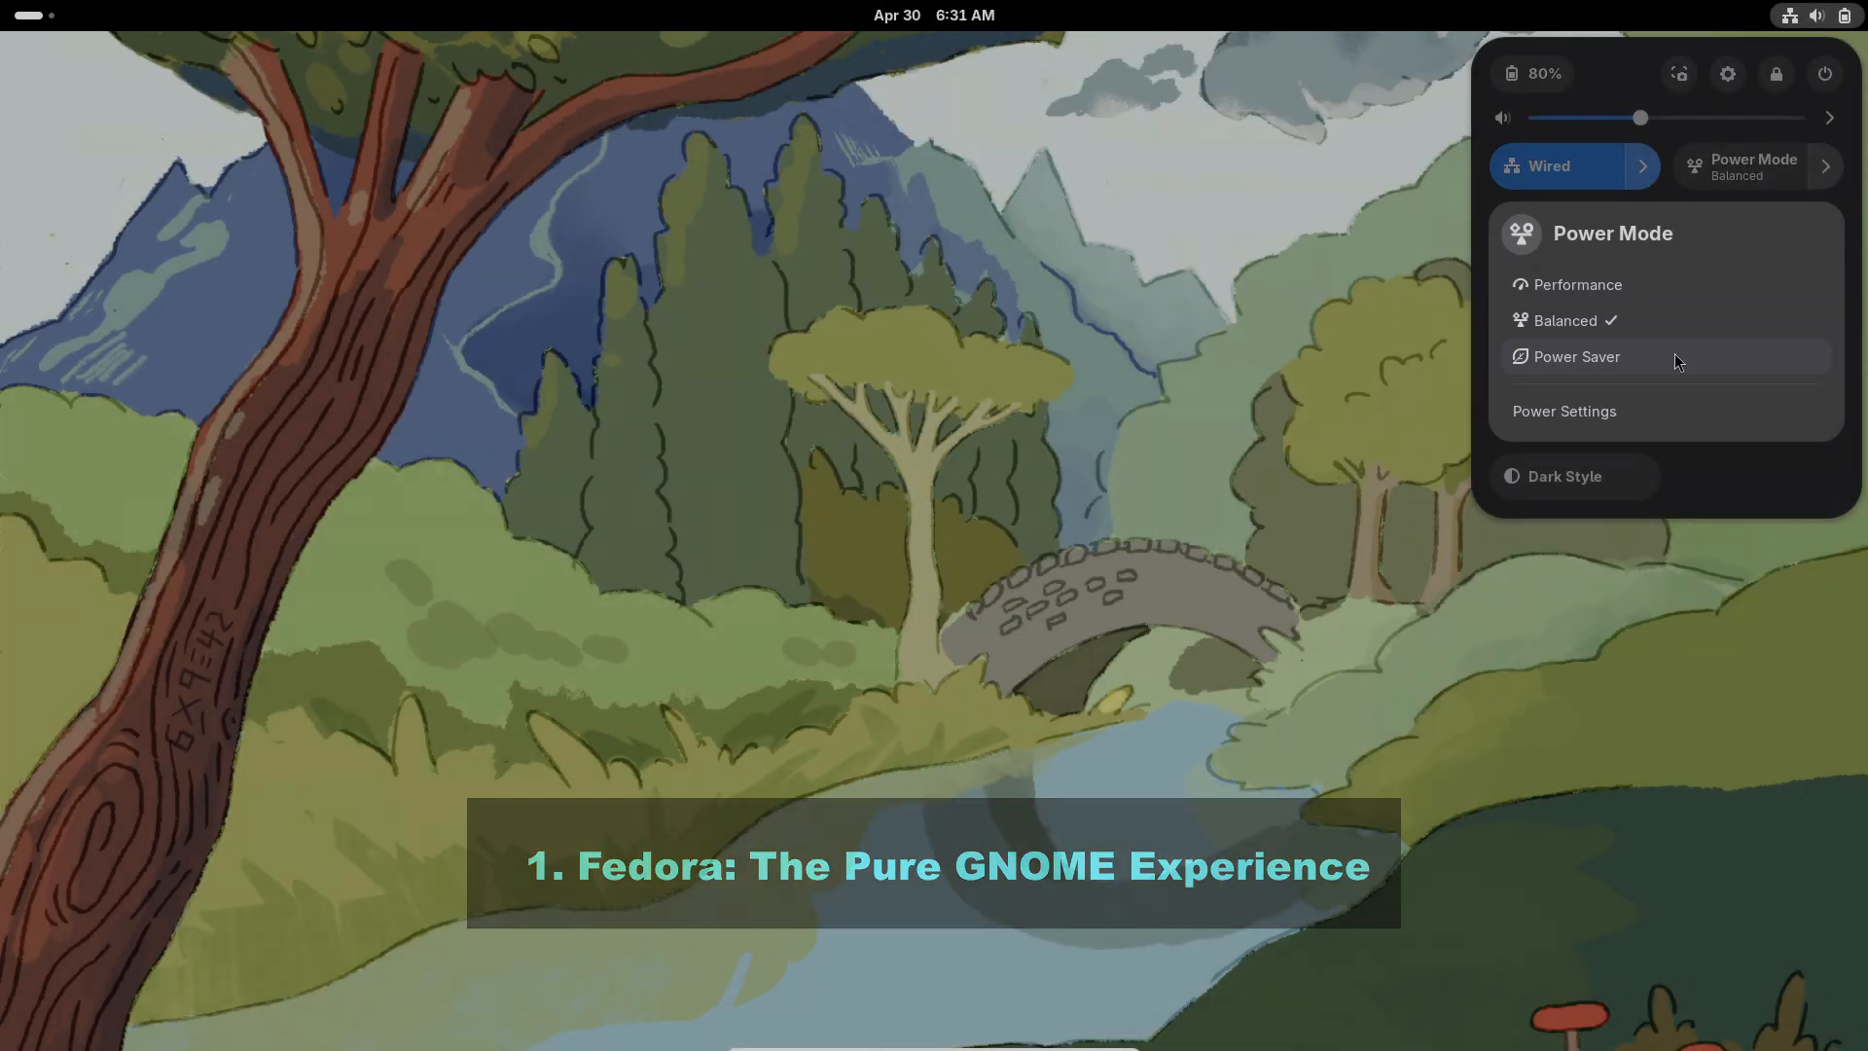
left_click(1576, 283)
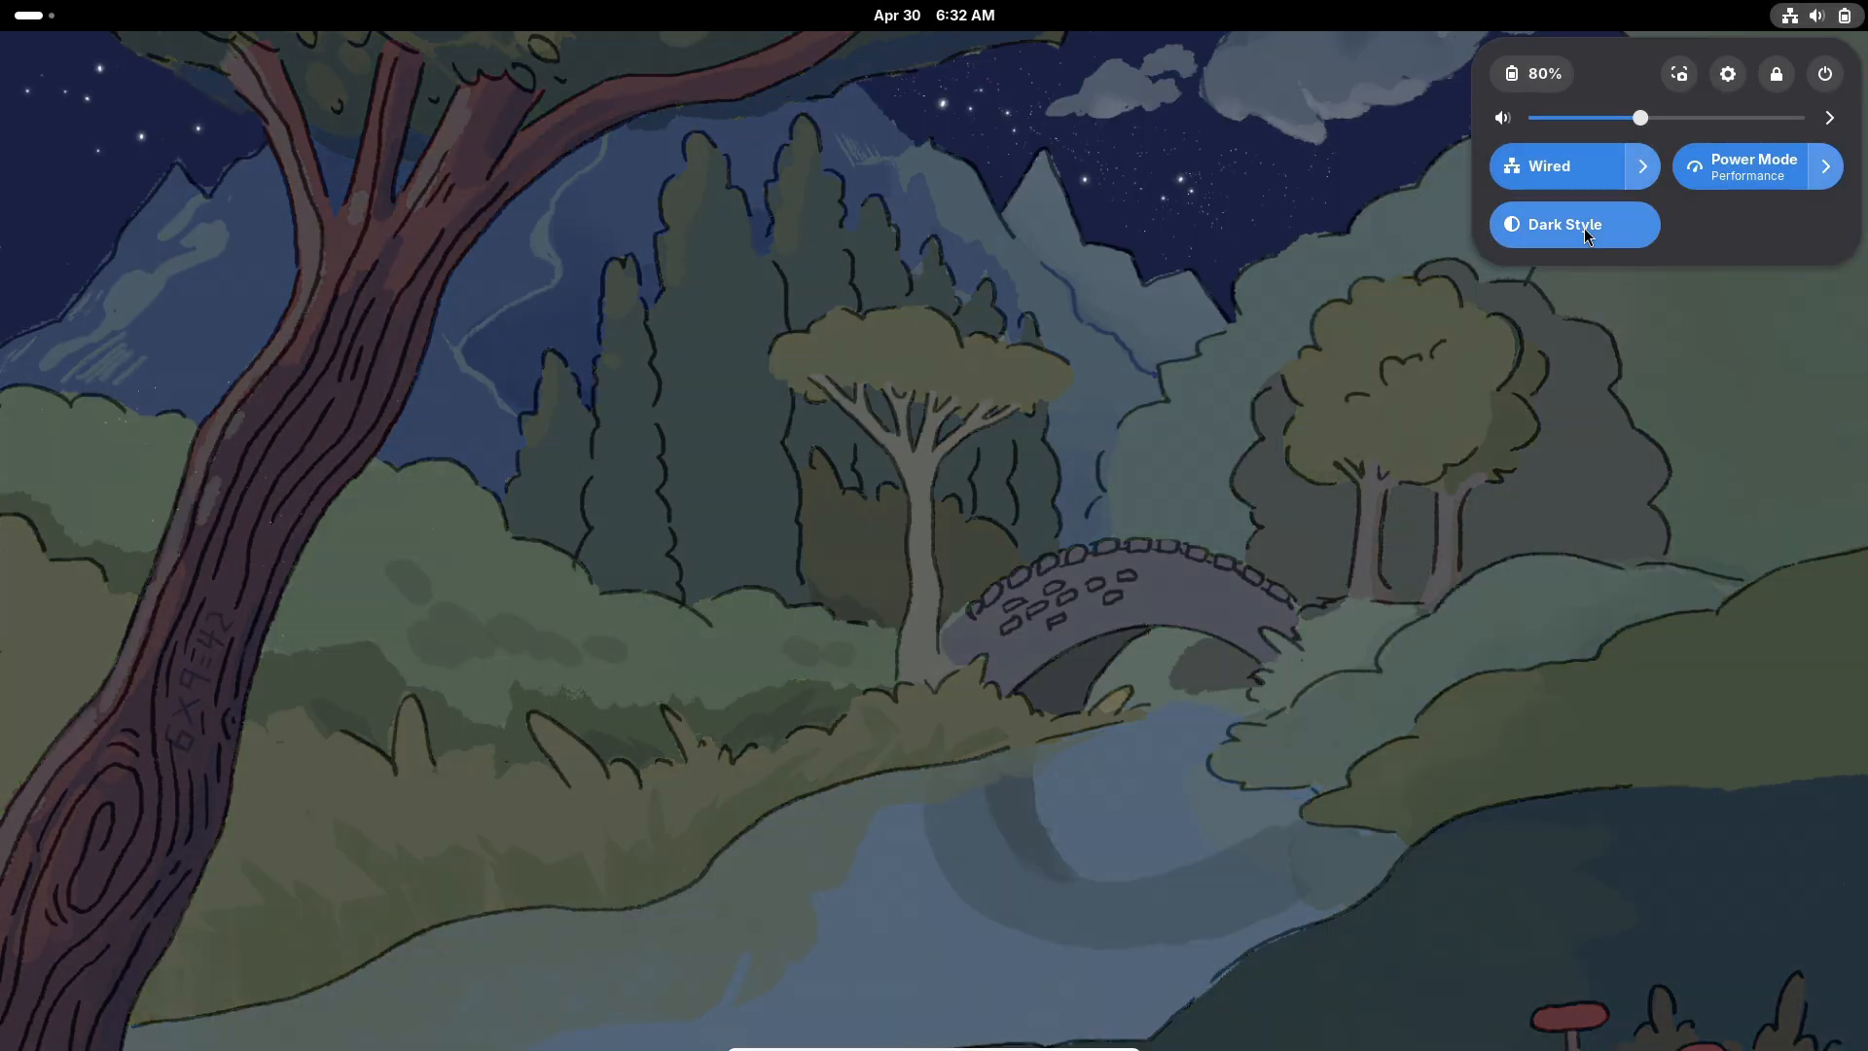
left_click(933, 16)
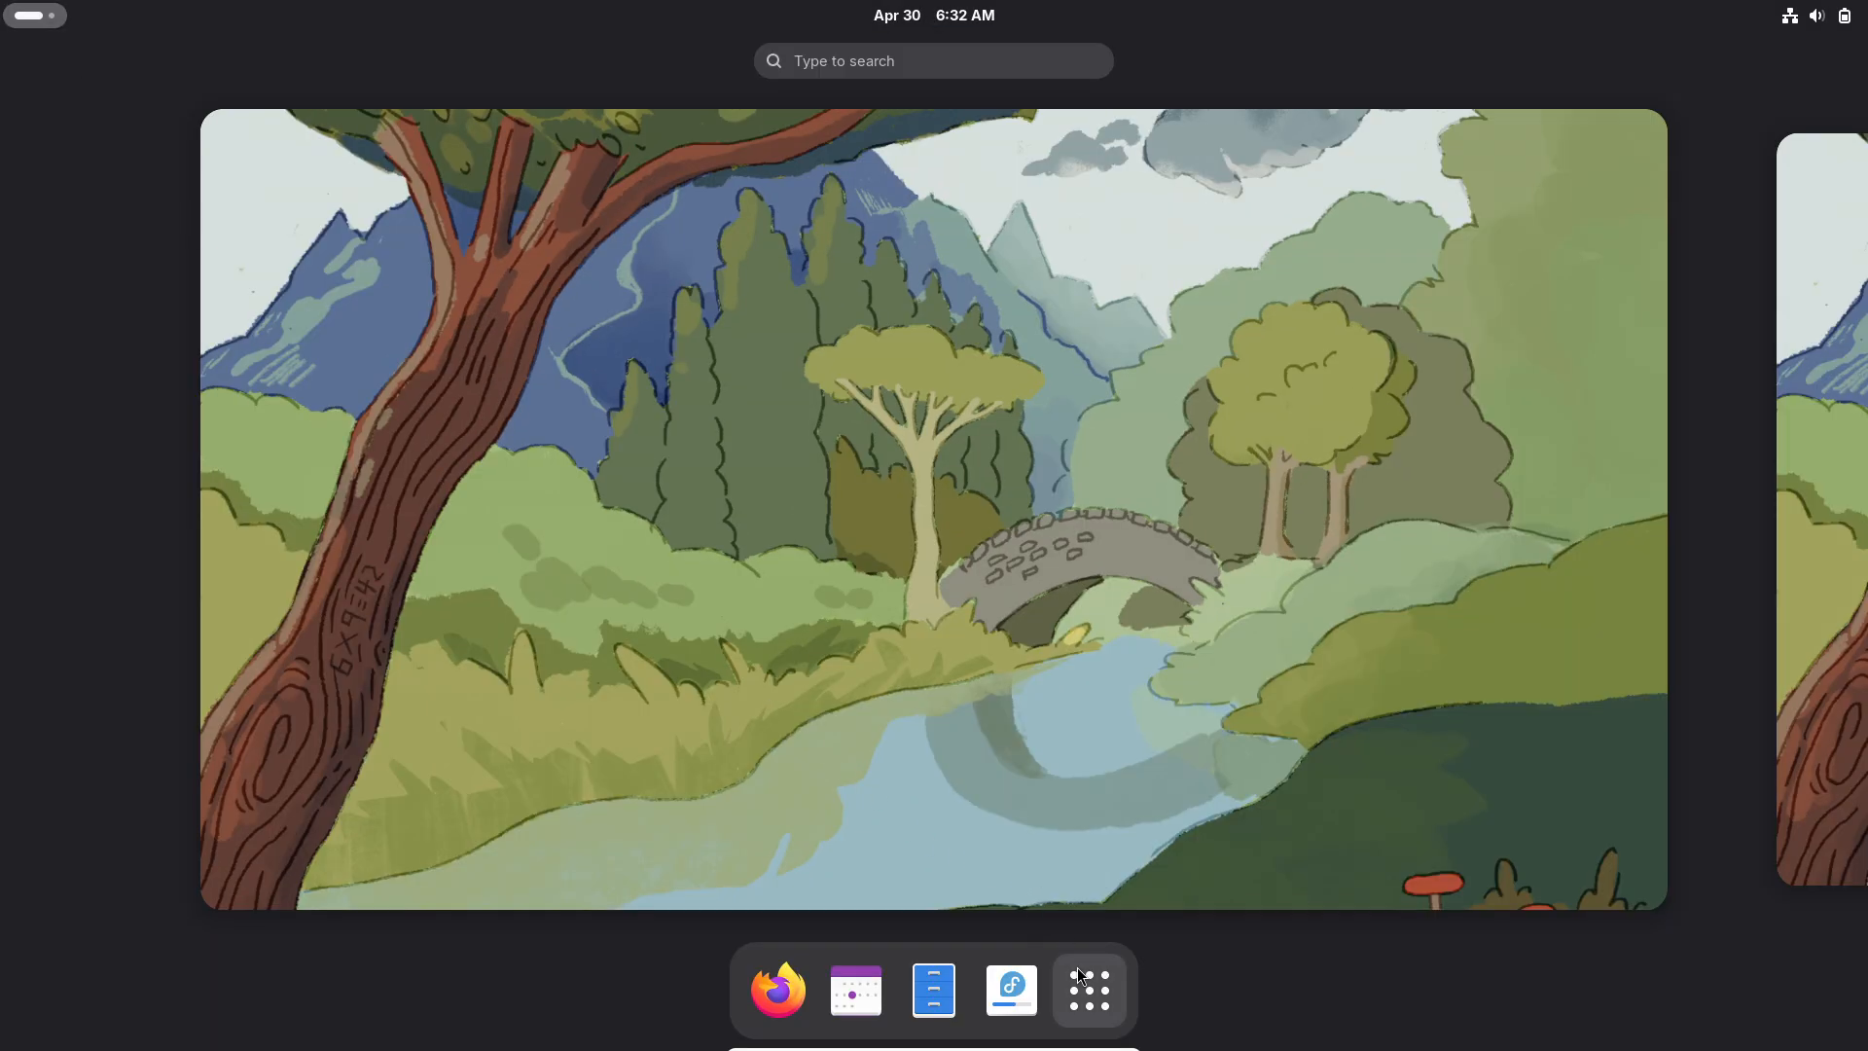
left_click(1085, 988)
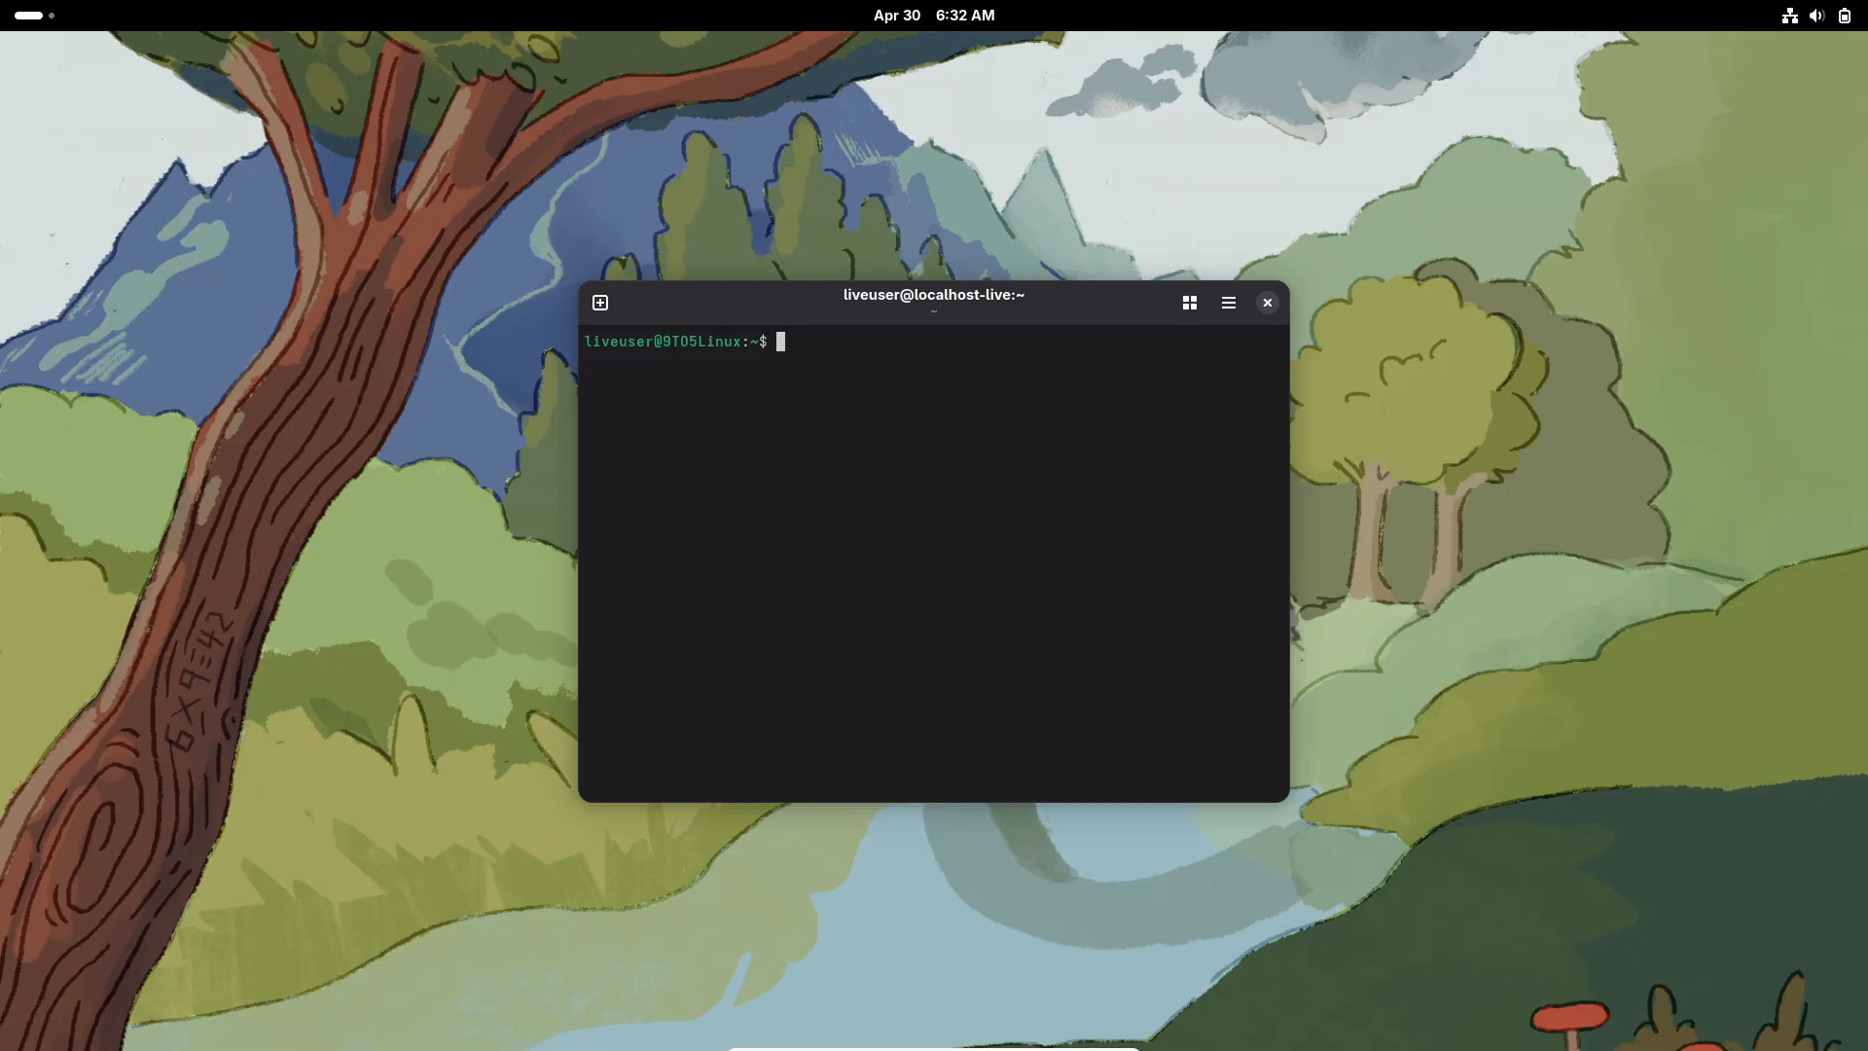
Maximize Console and run 'sudo dnf install fastfetch', which stalls on SSL errors
left_click(1226, 301)
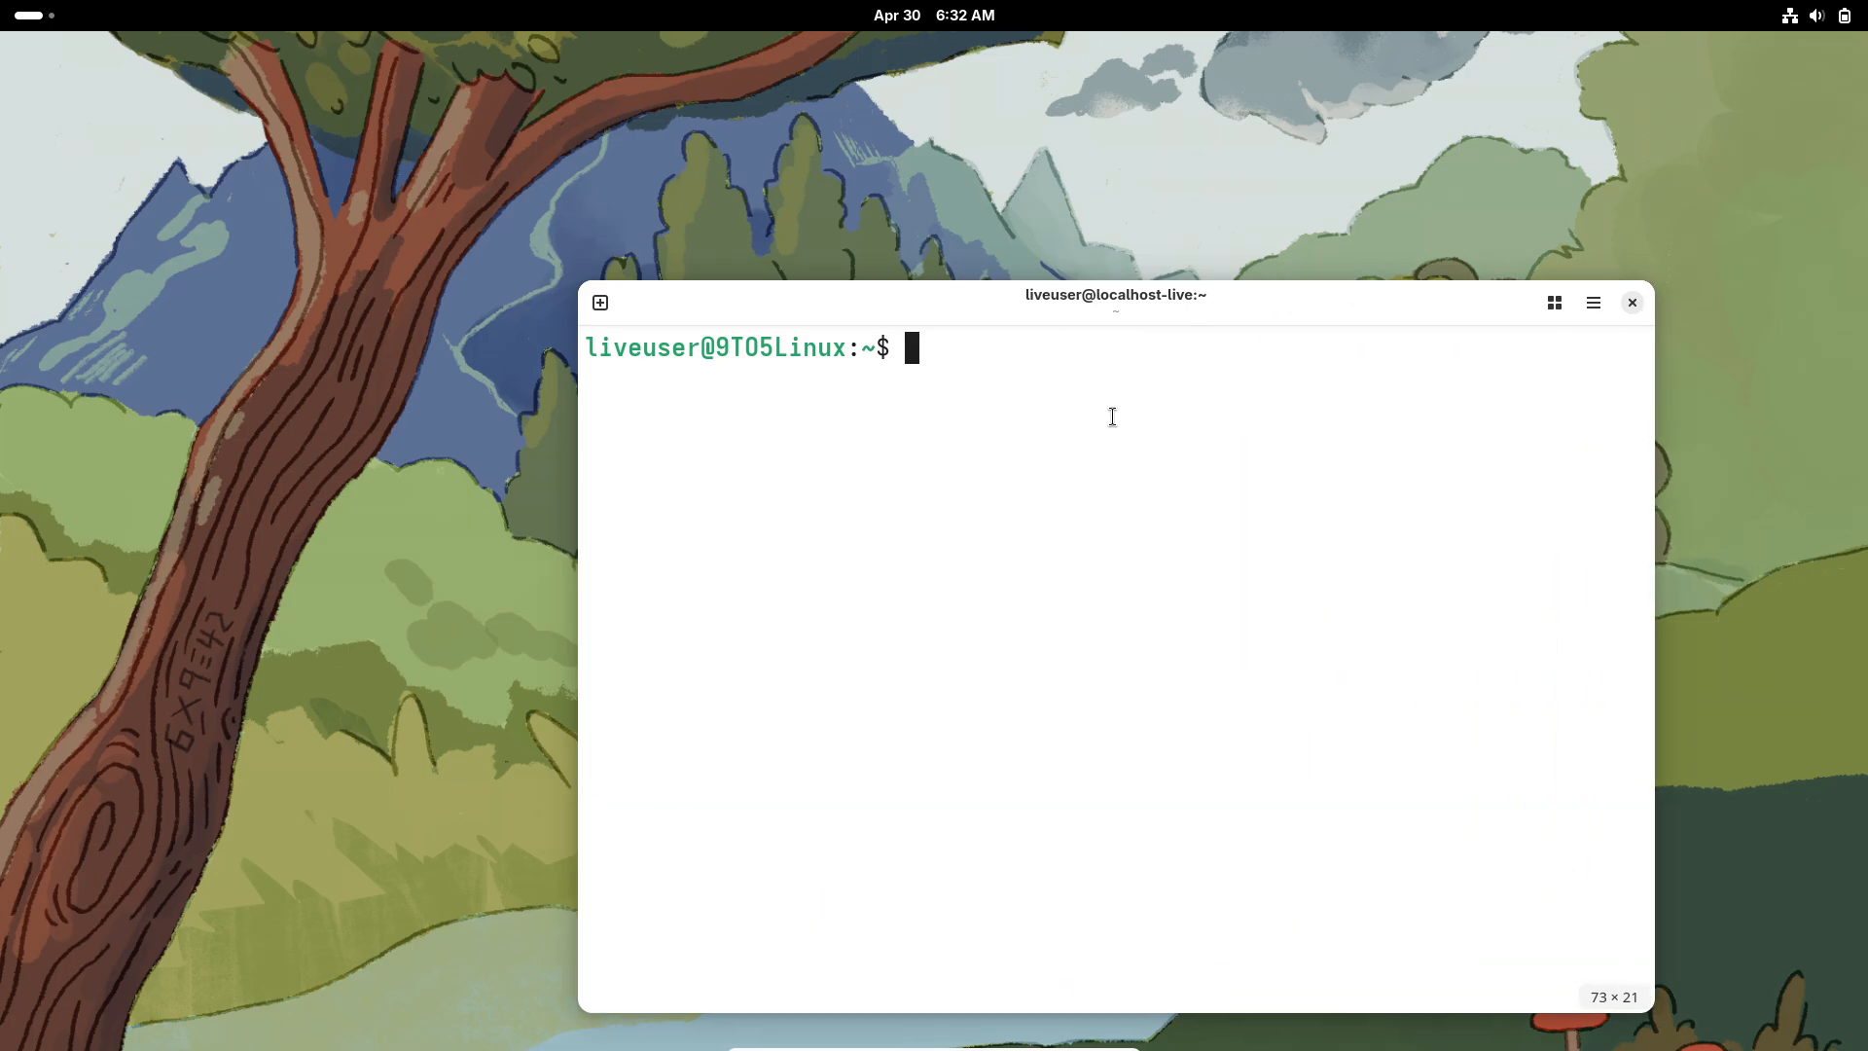
type("sudo")
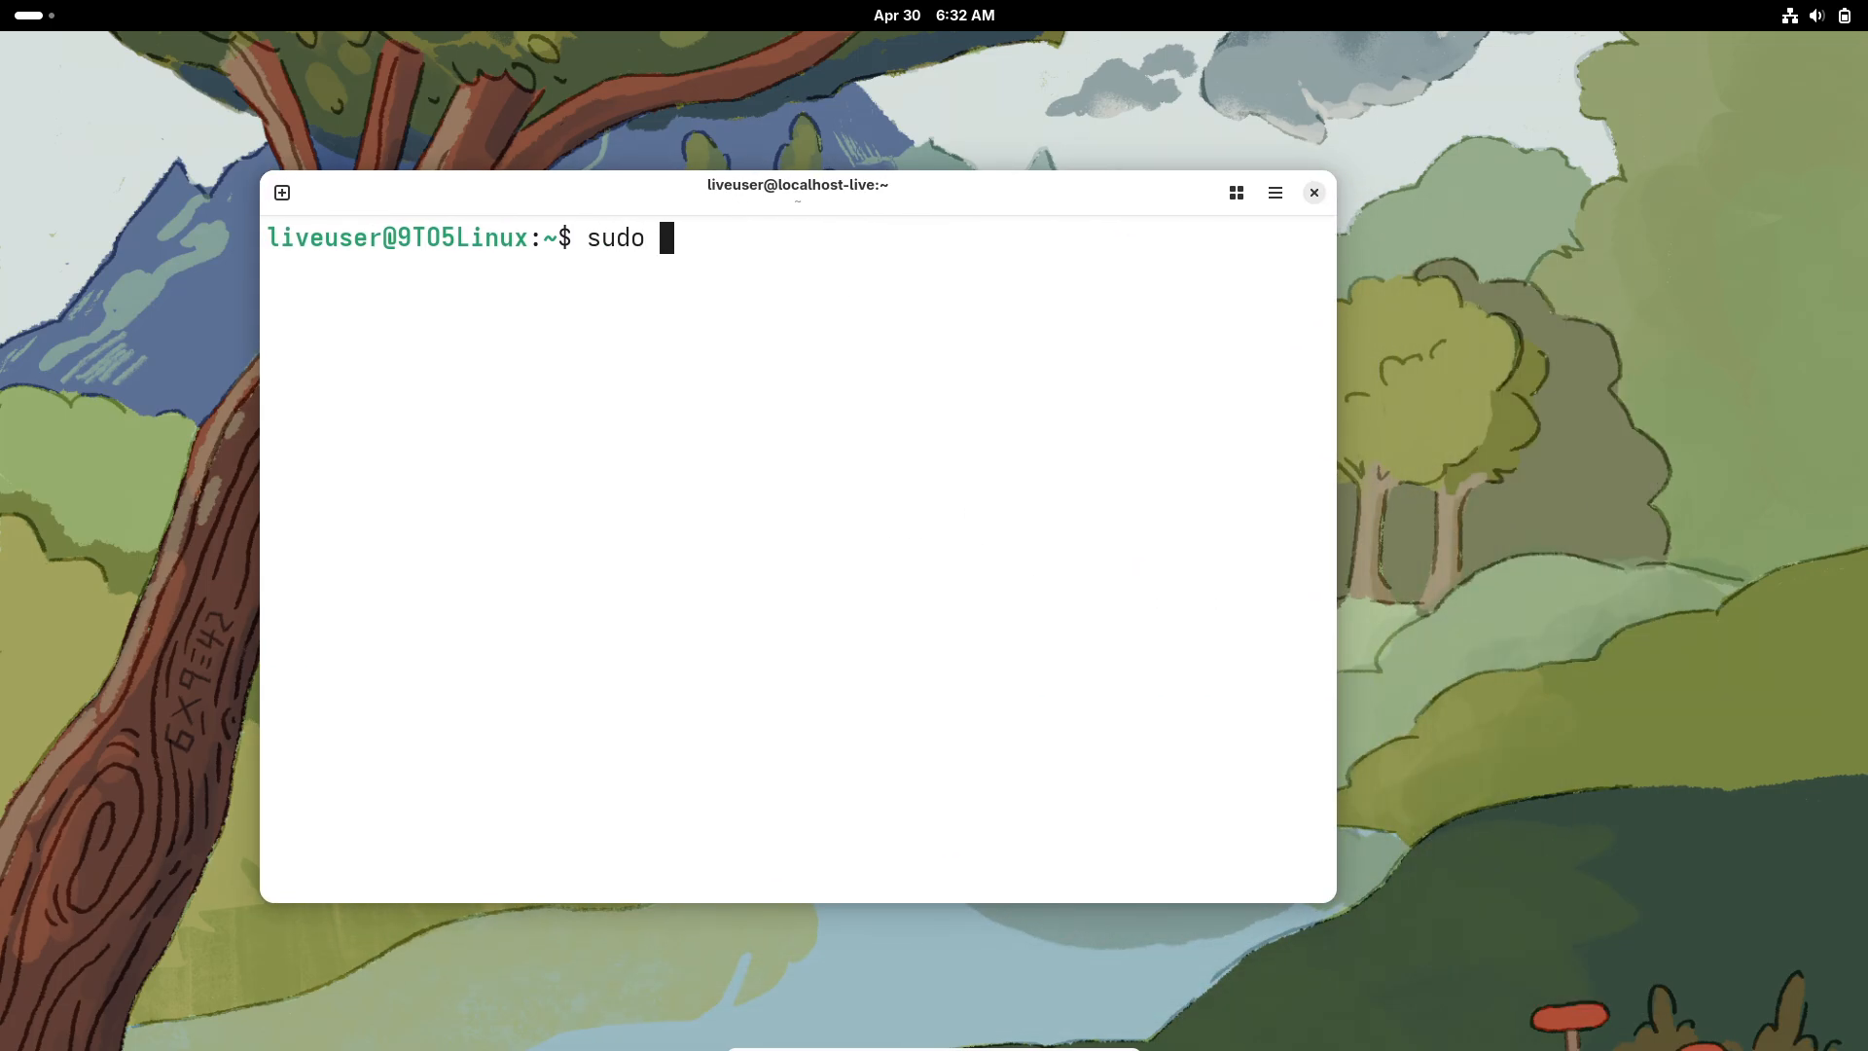
type("dnf install fastfetch")
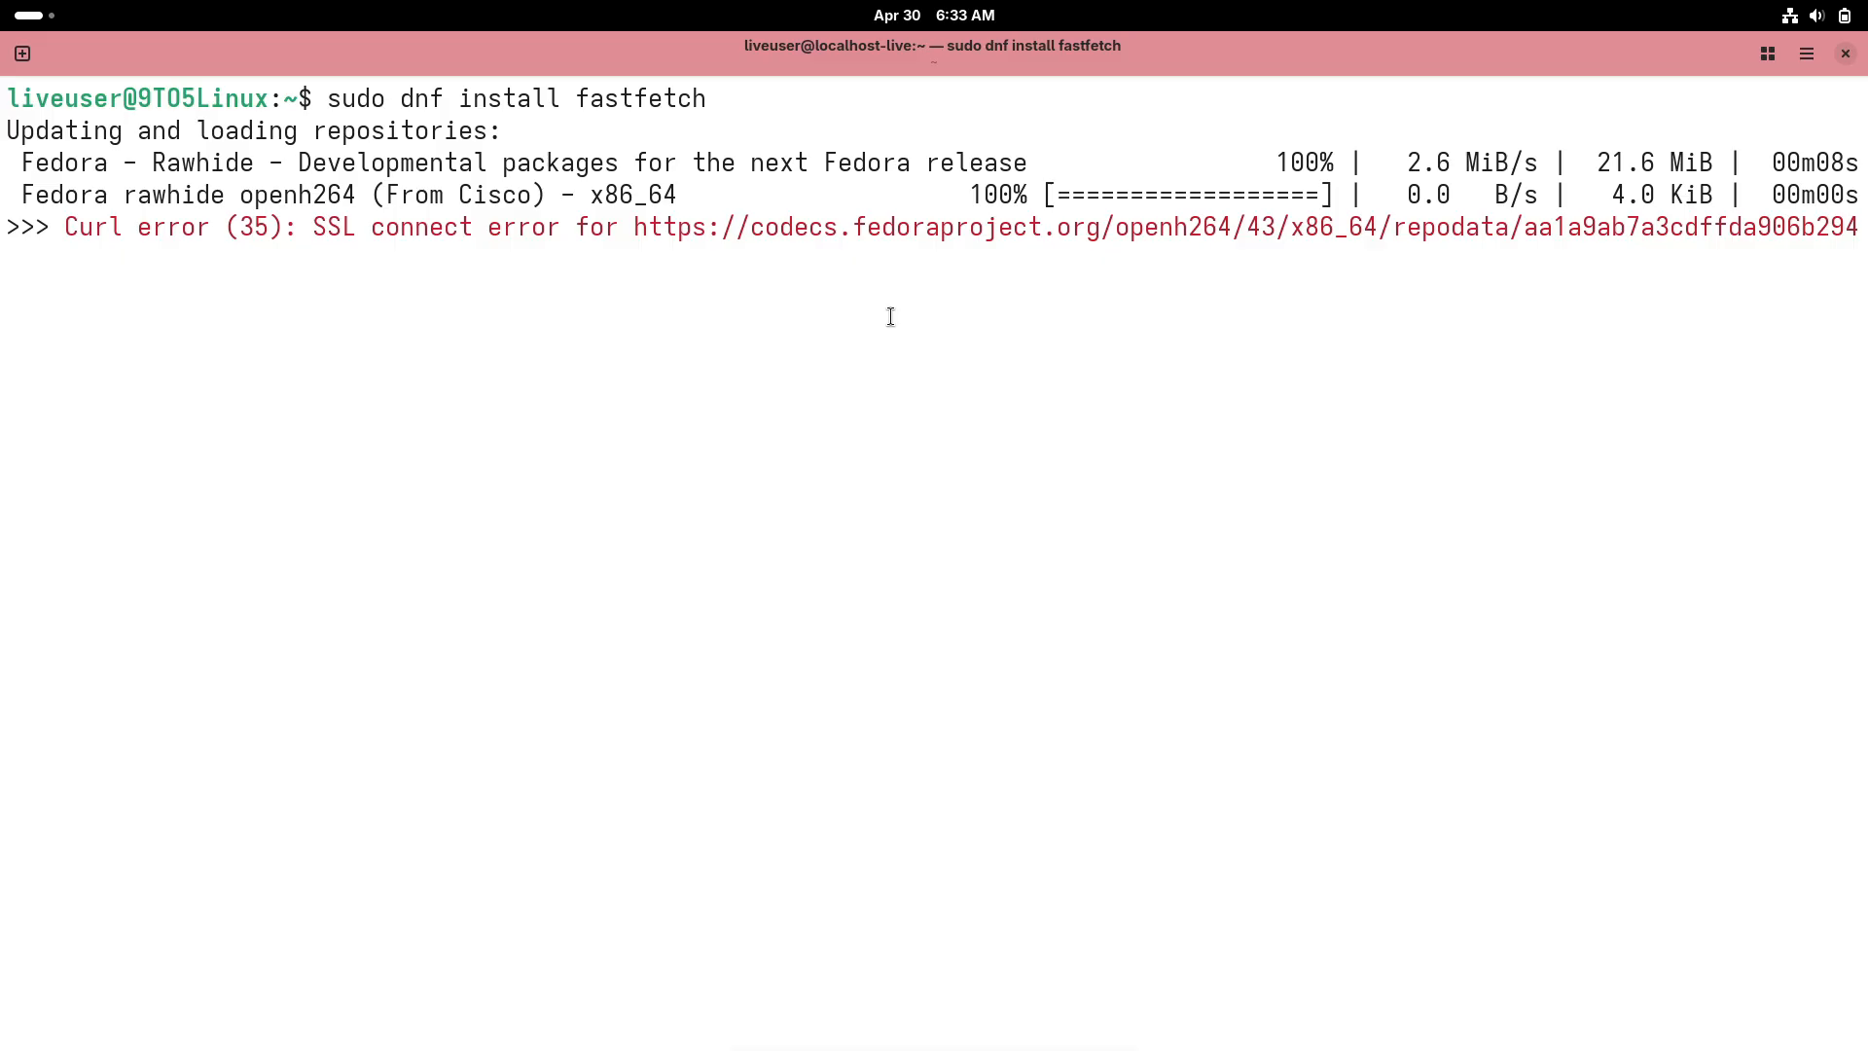
Open Showtime, view its About window, then close it
left_click(1130, 990)
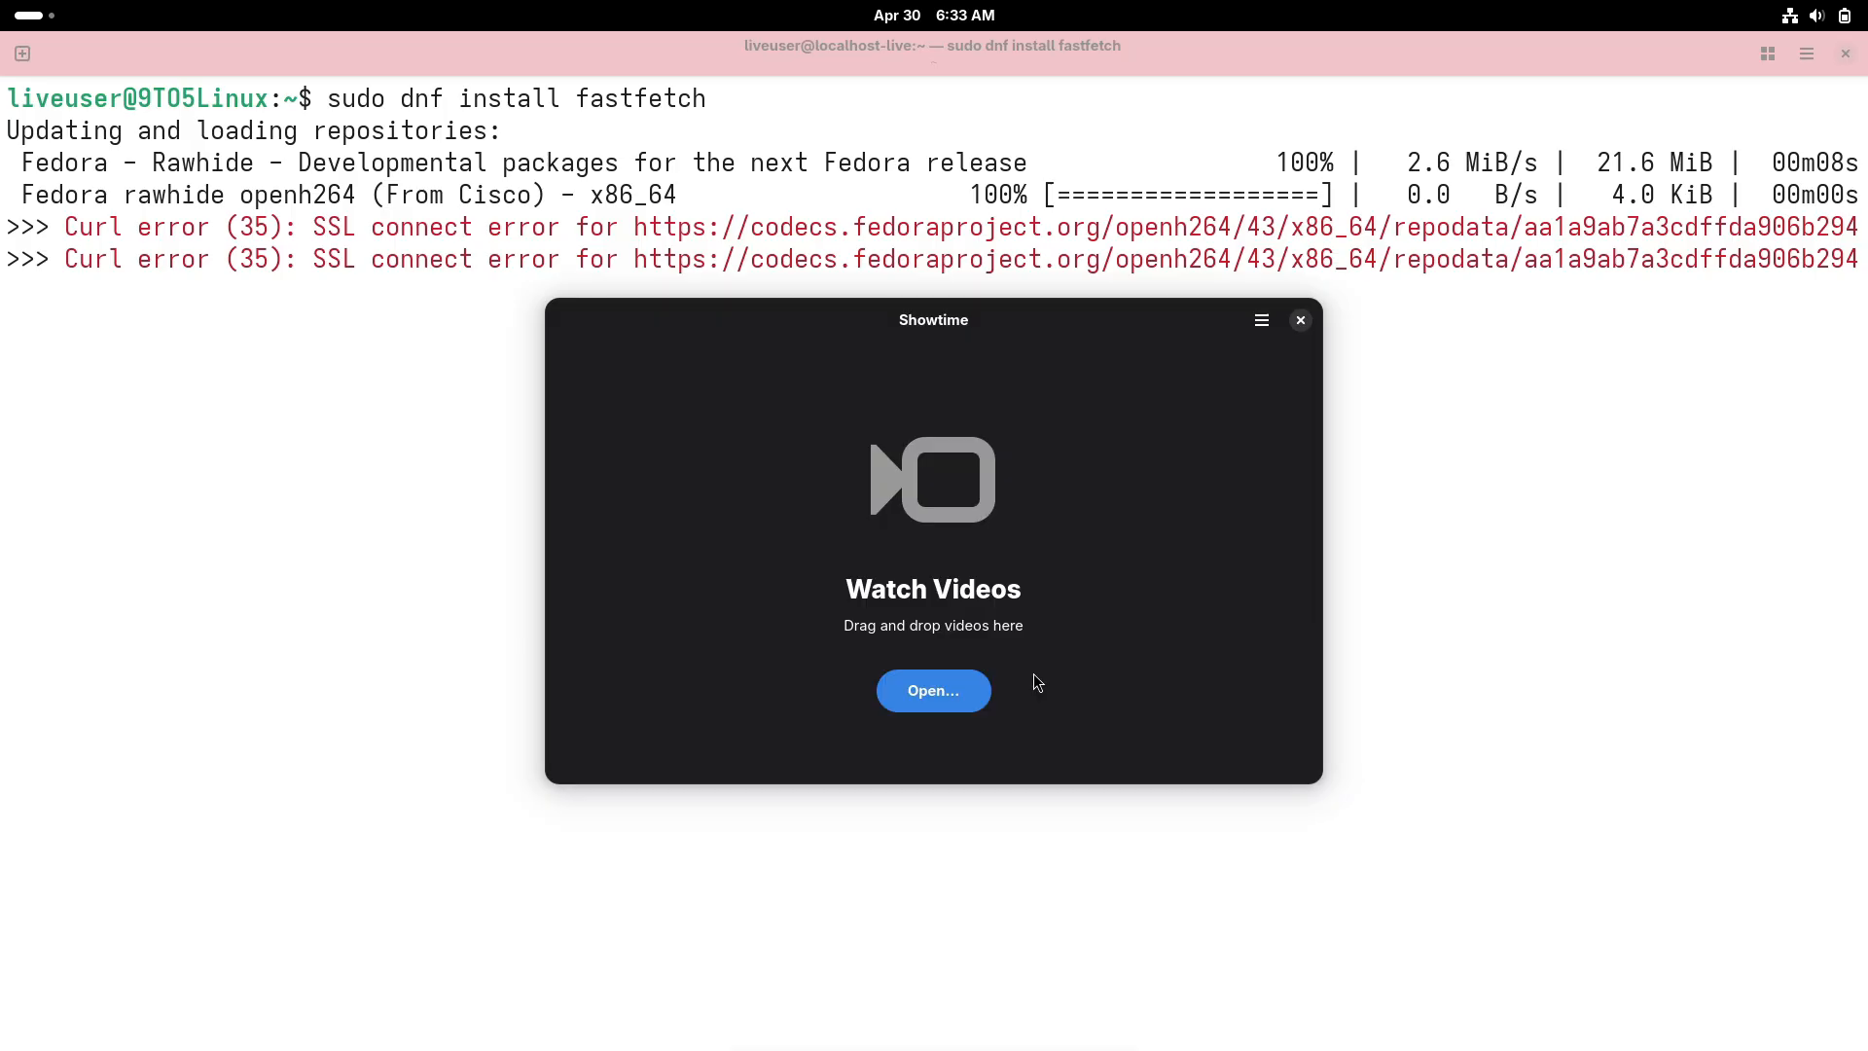
left_click(1261, 320)
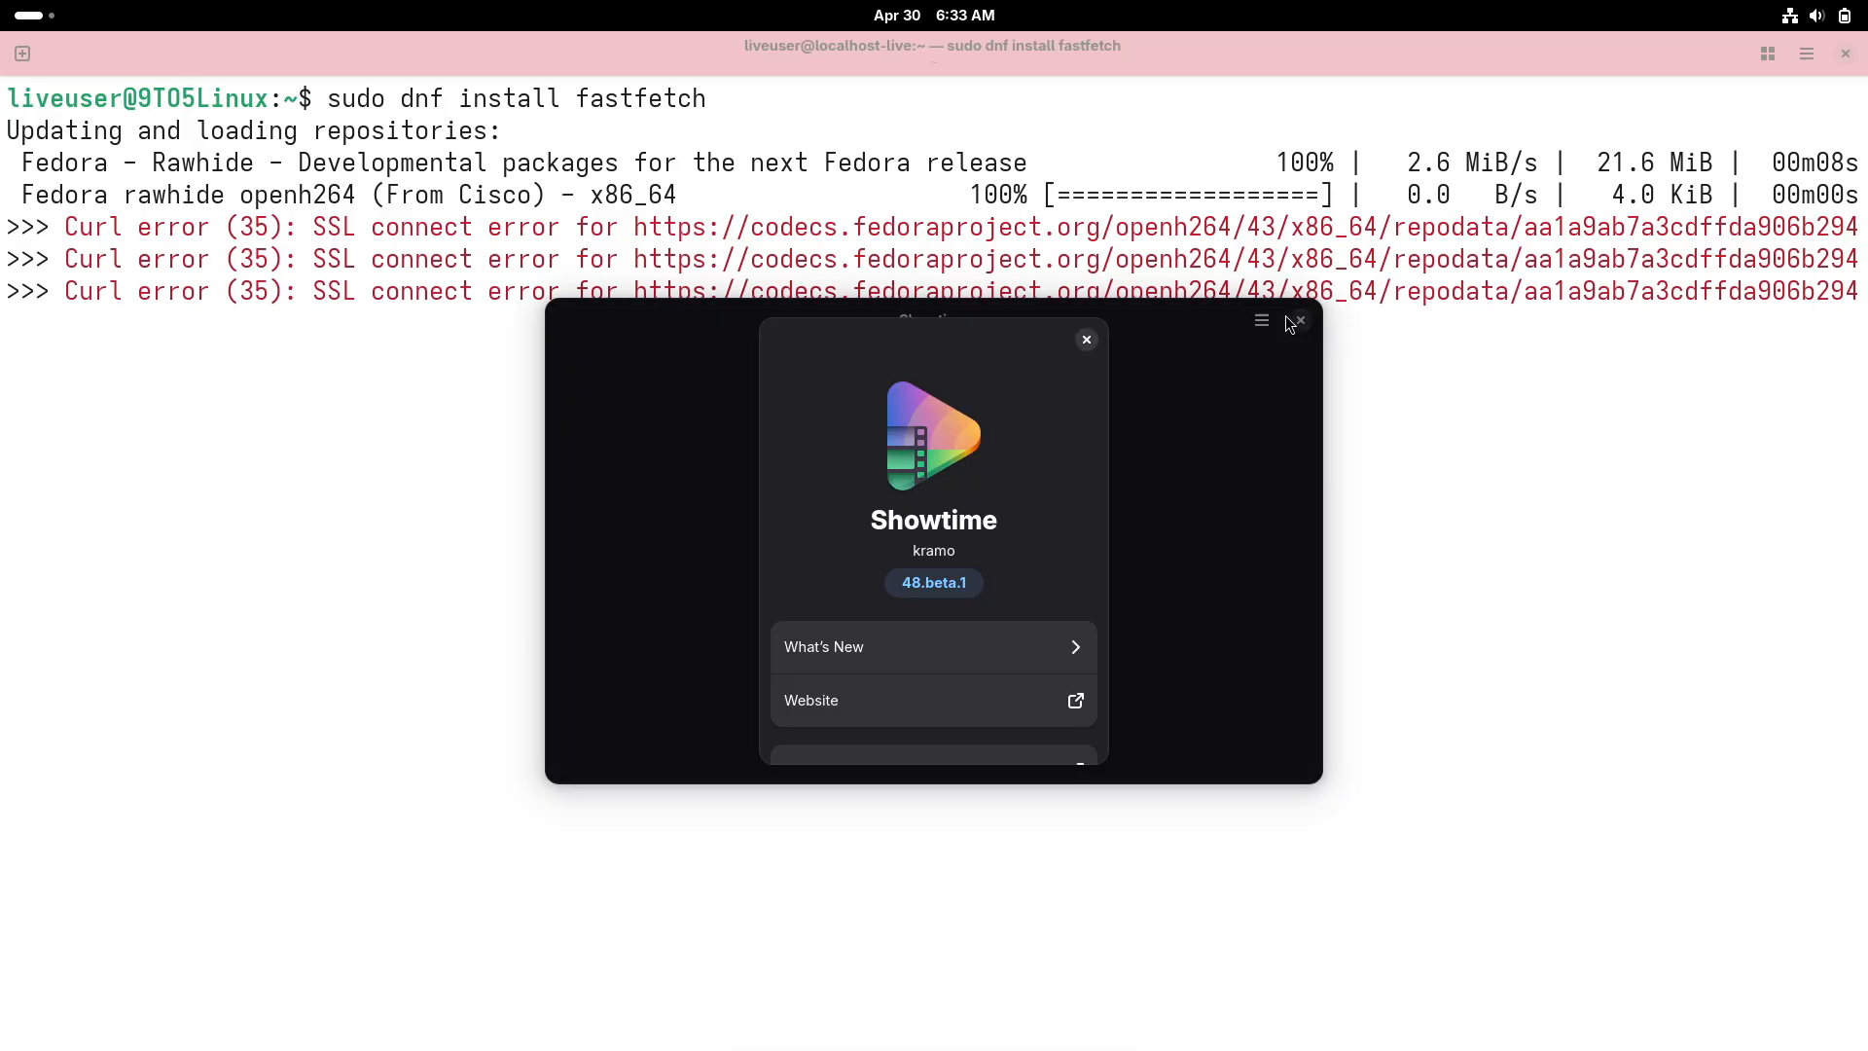
left_click(1085, 339)
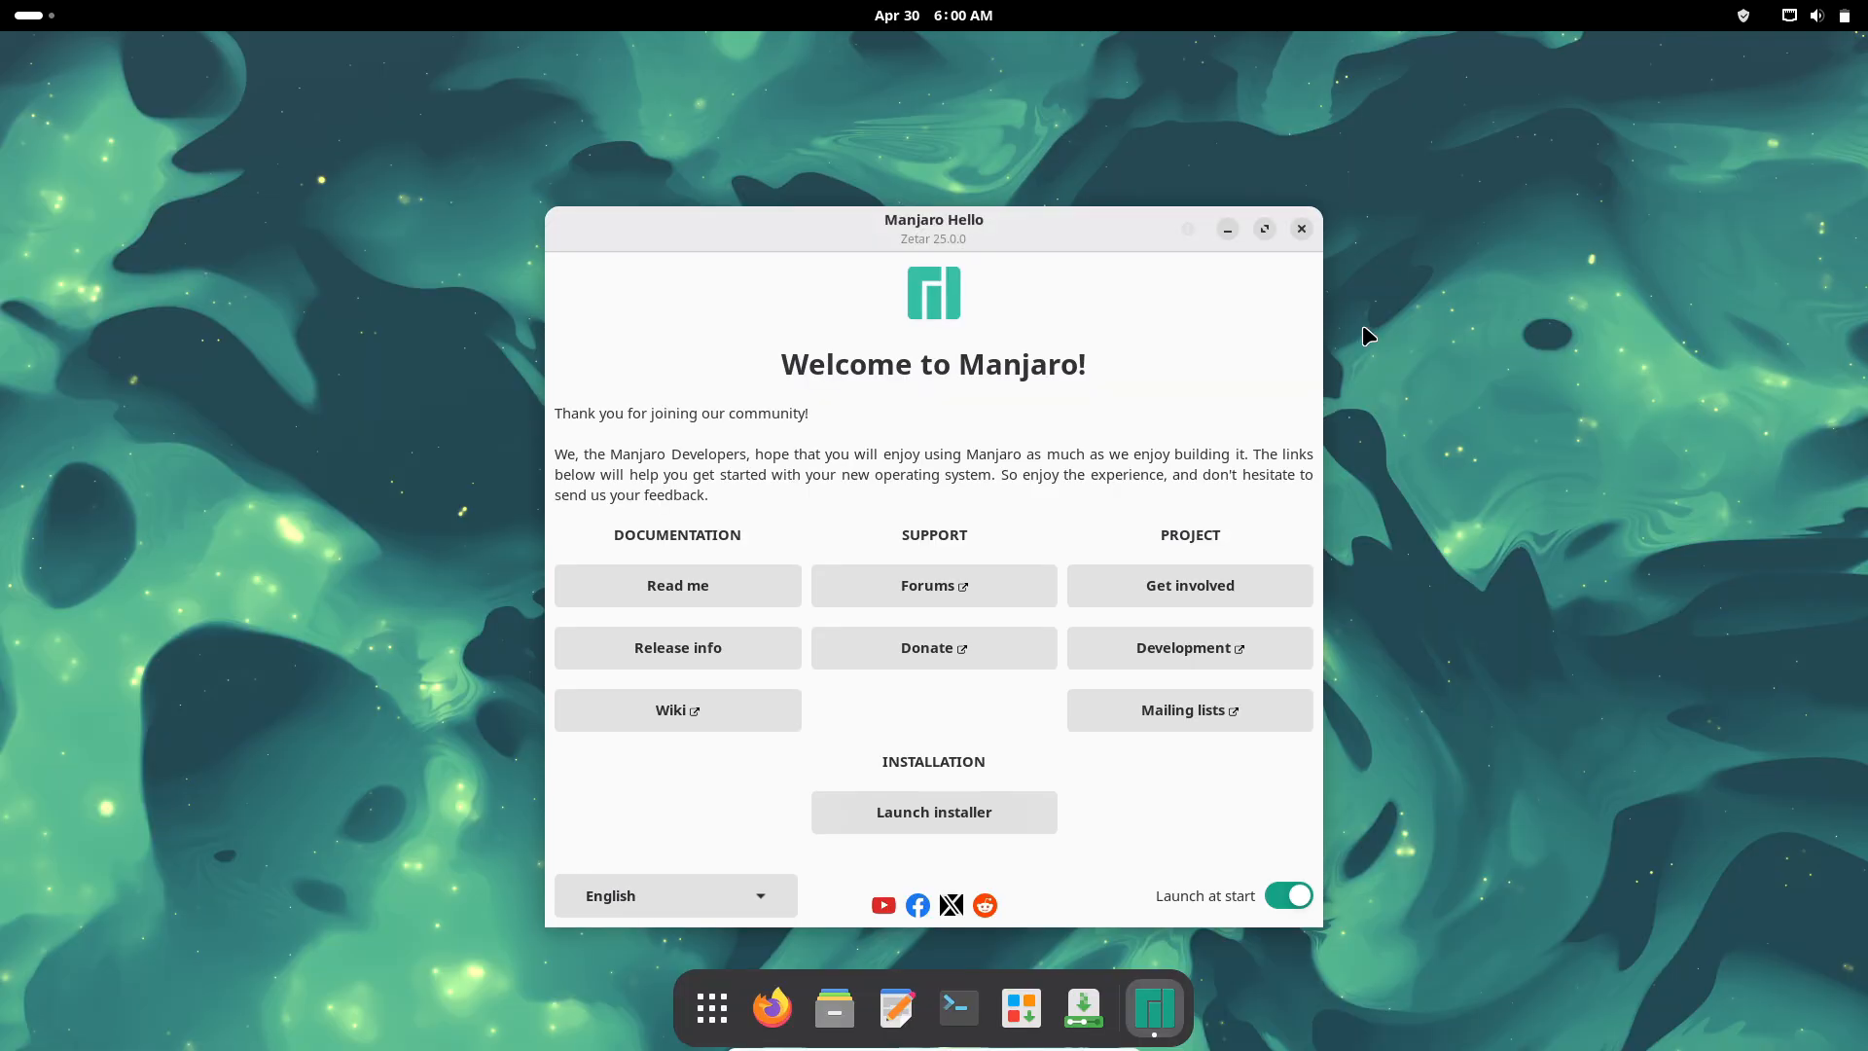
Turn off 'Launch at start' in Manjaro Hello, close it, and check the update status
left_click(1286, 895)
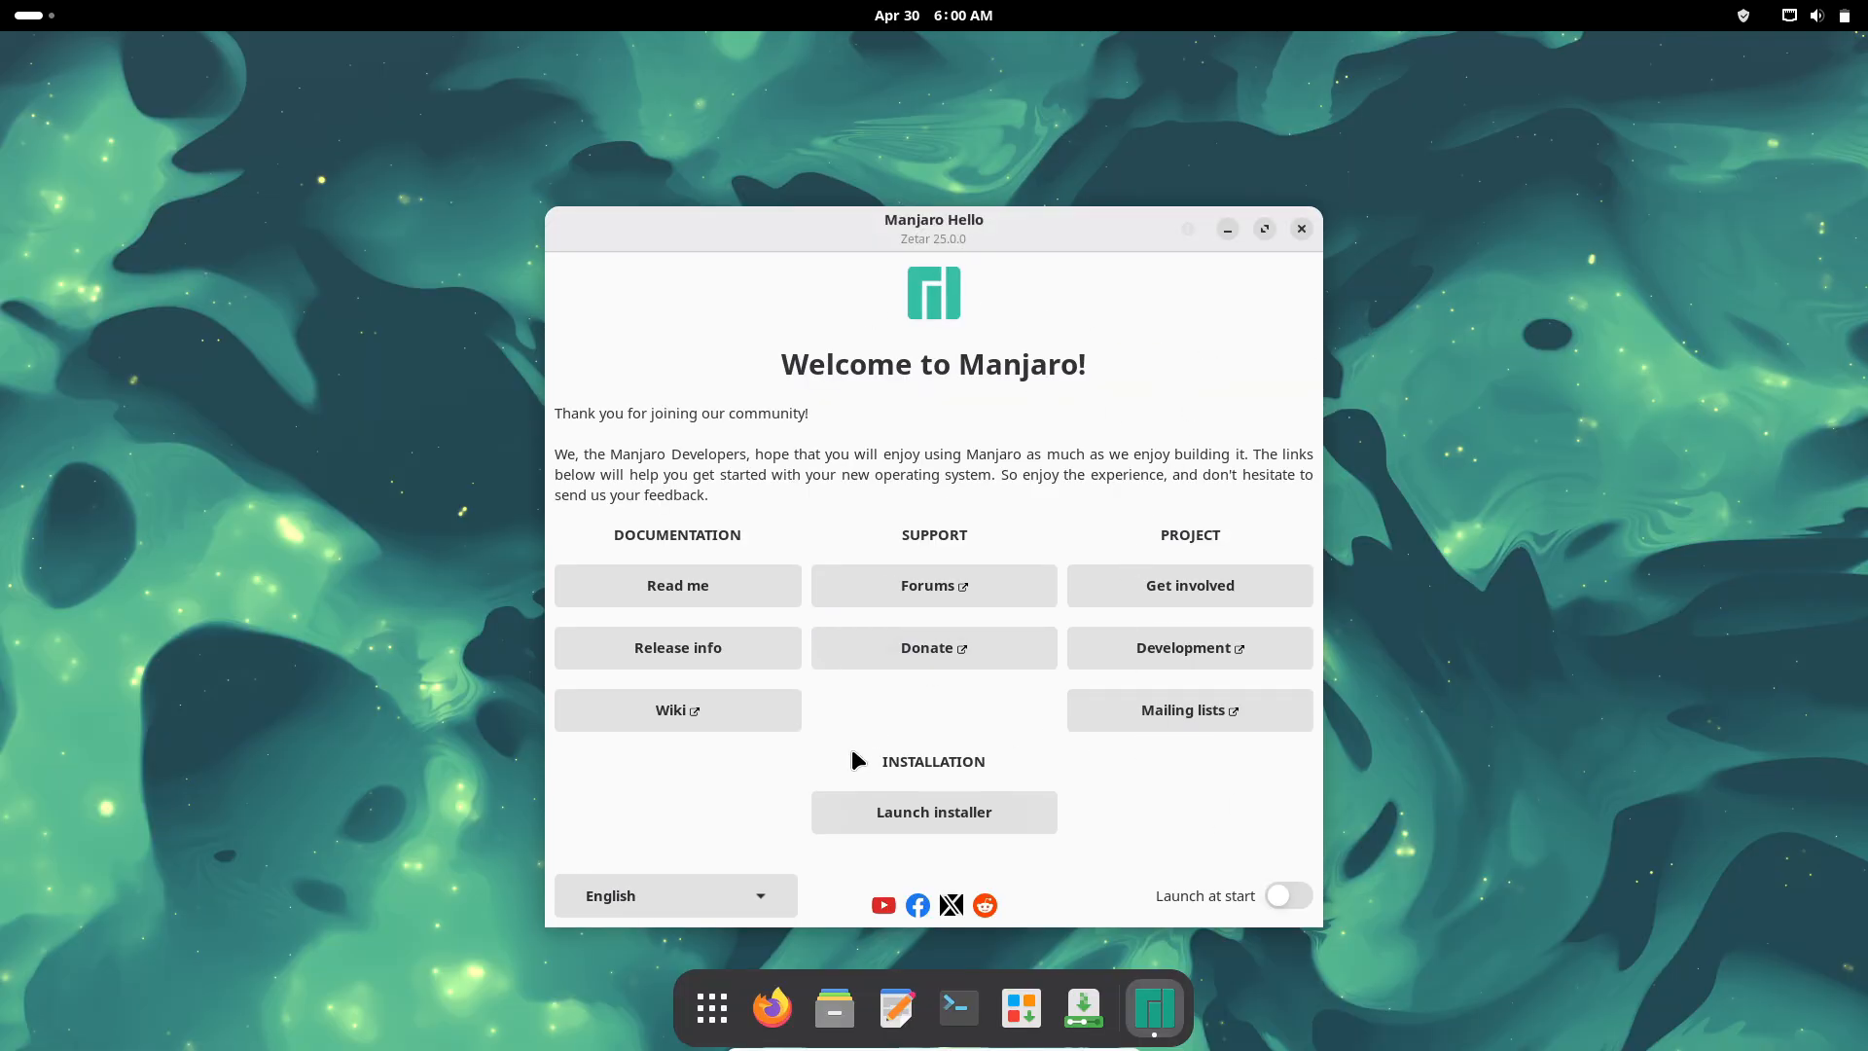
left_click(709, 1007)
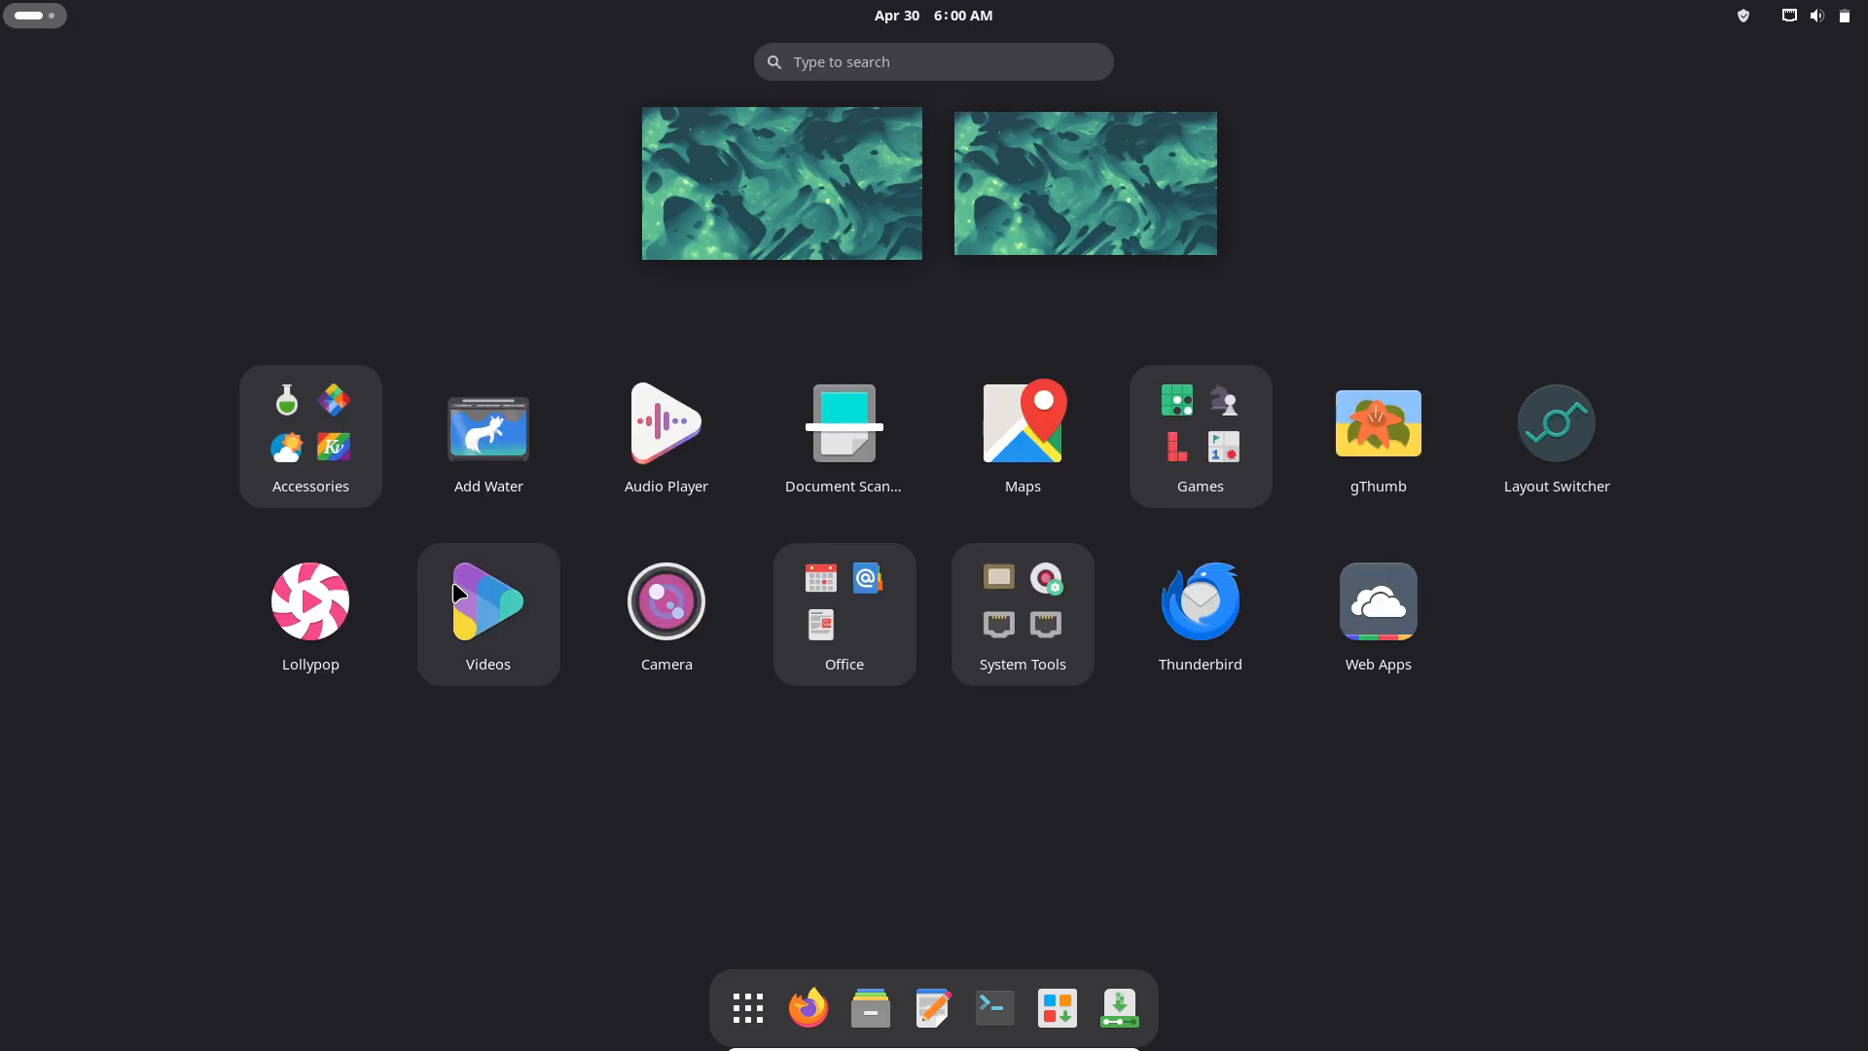
left_click(309, 435)
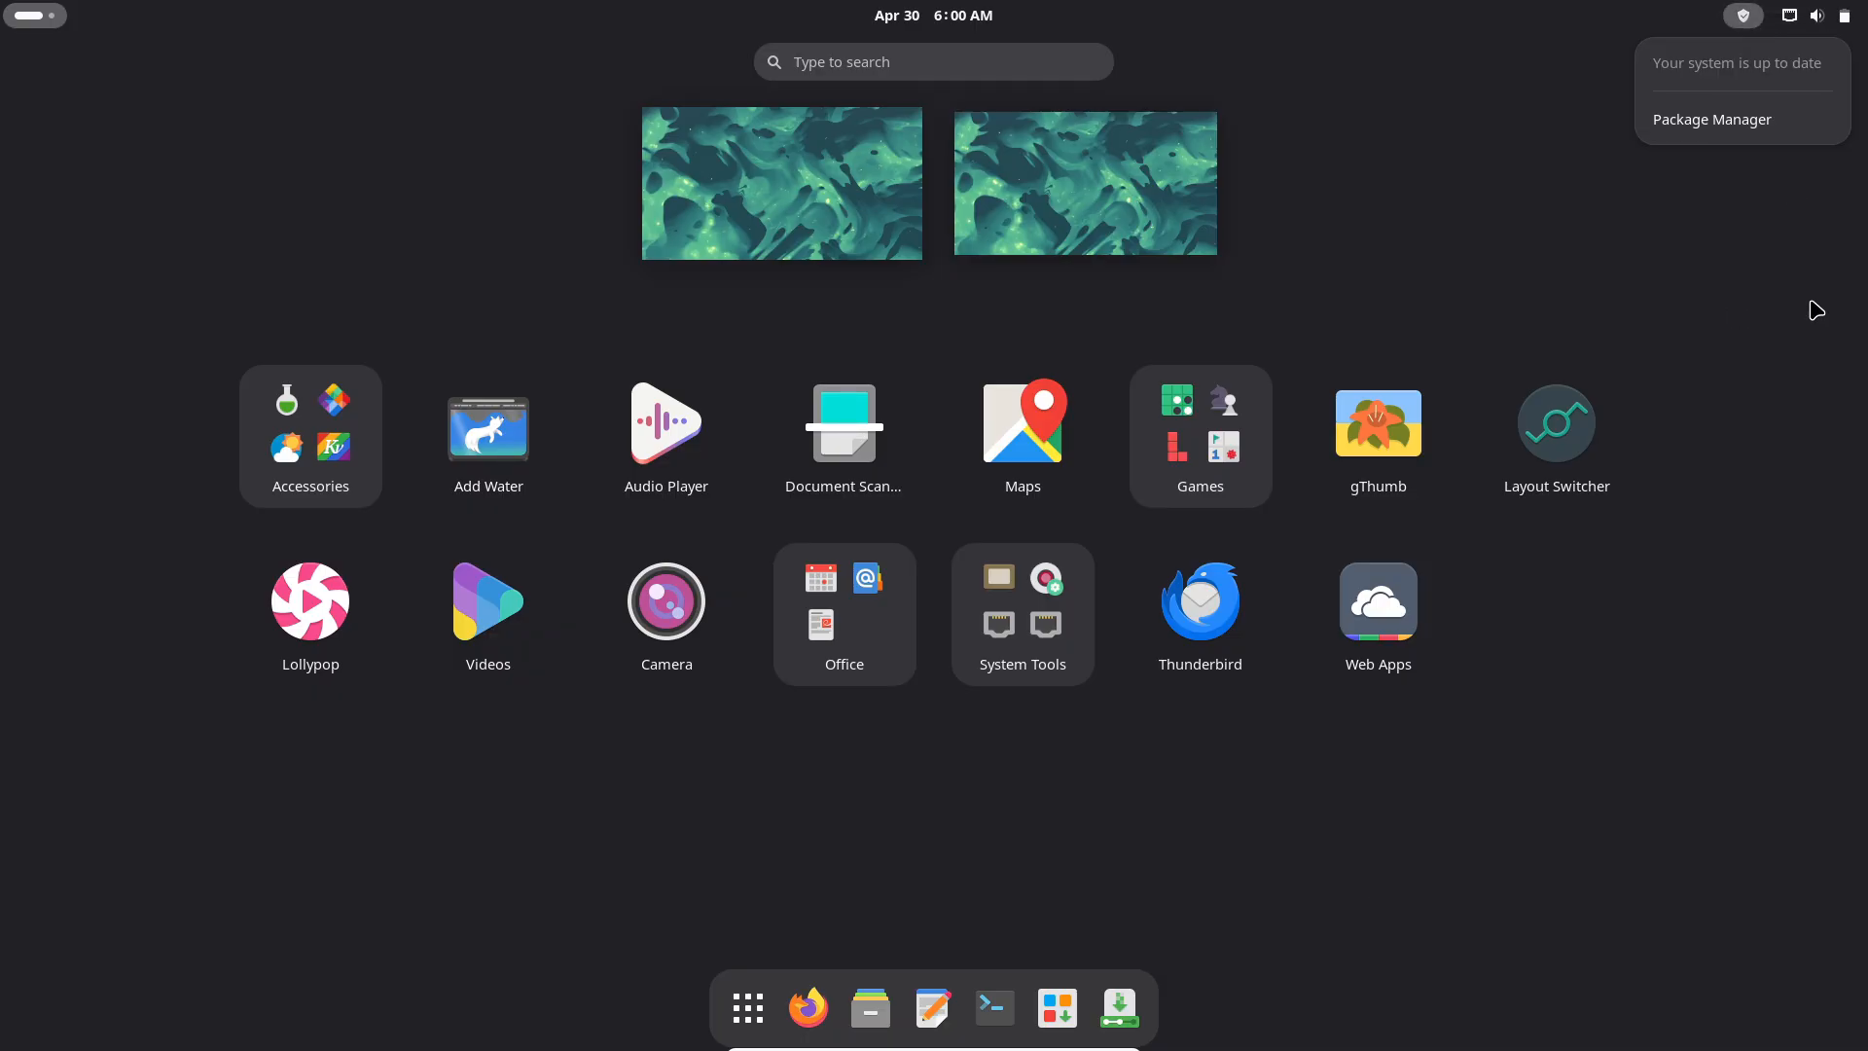
left_click(1021, 590)
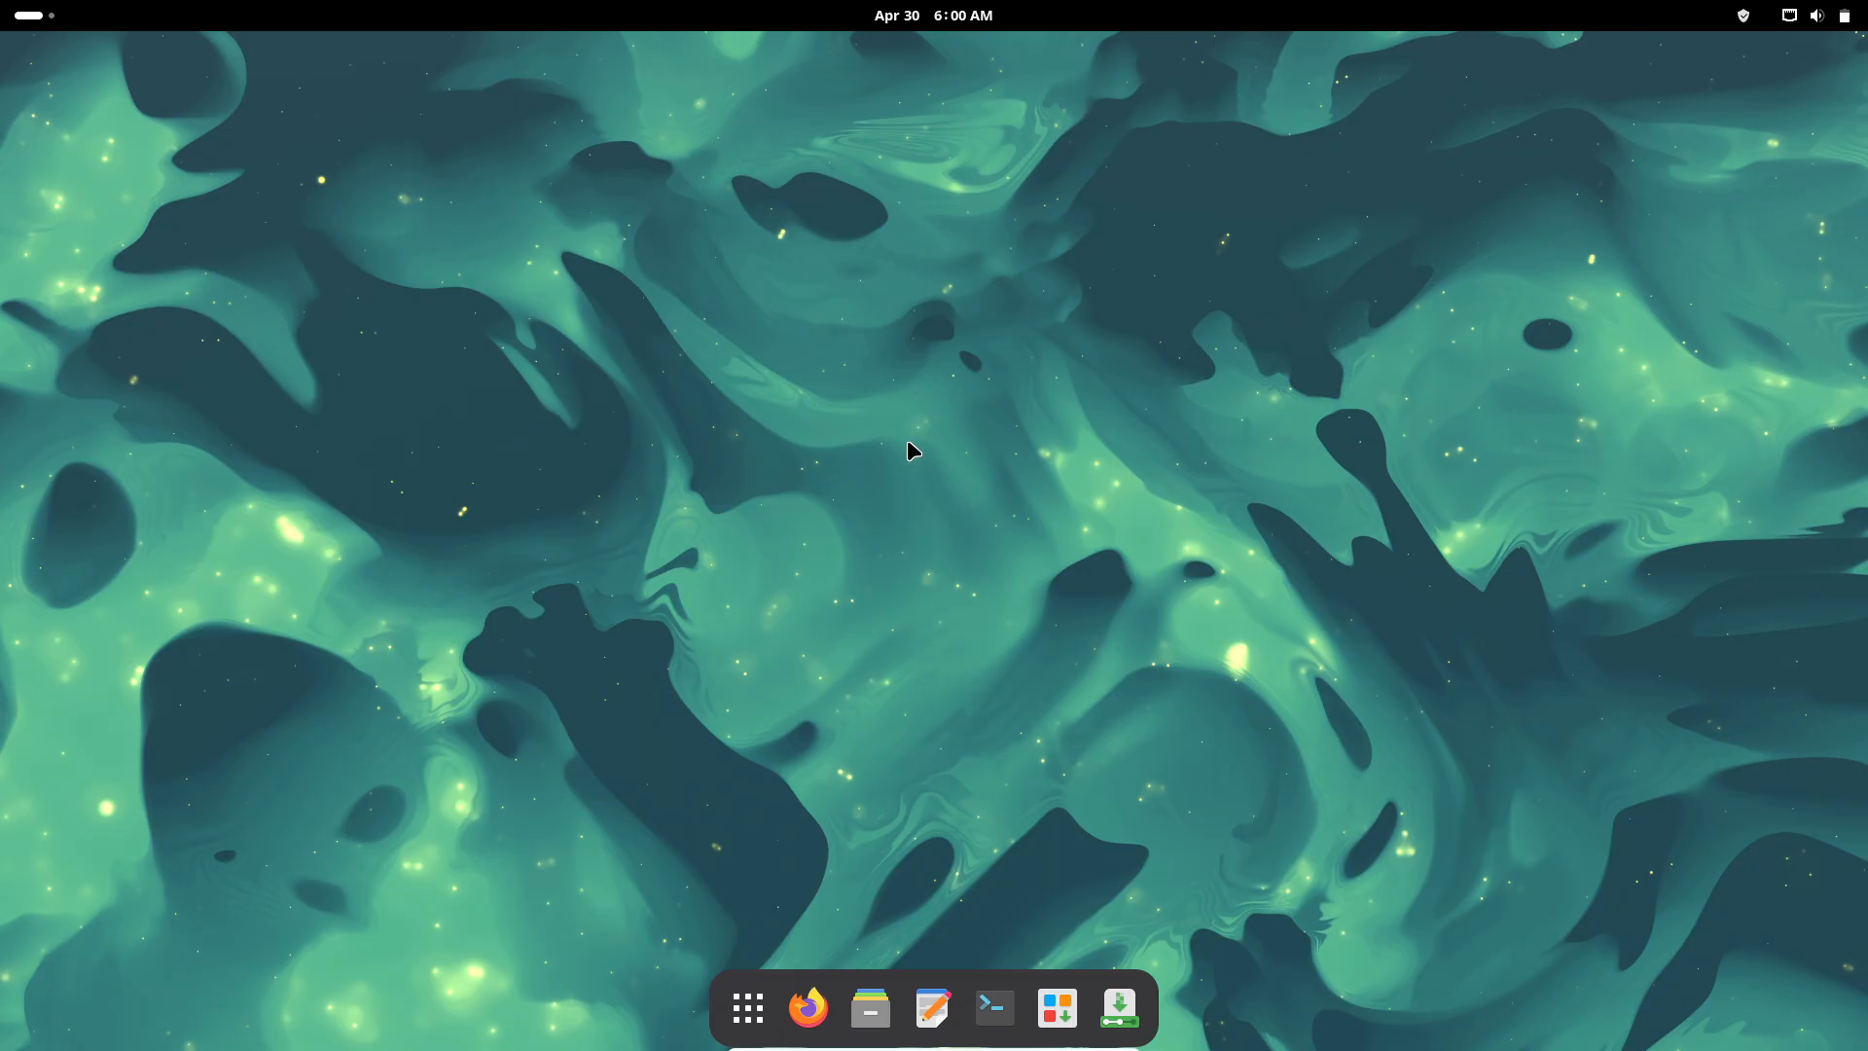
left_click(1055, 1007)
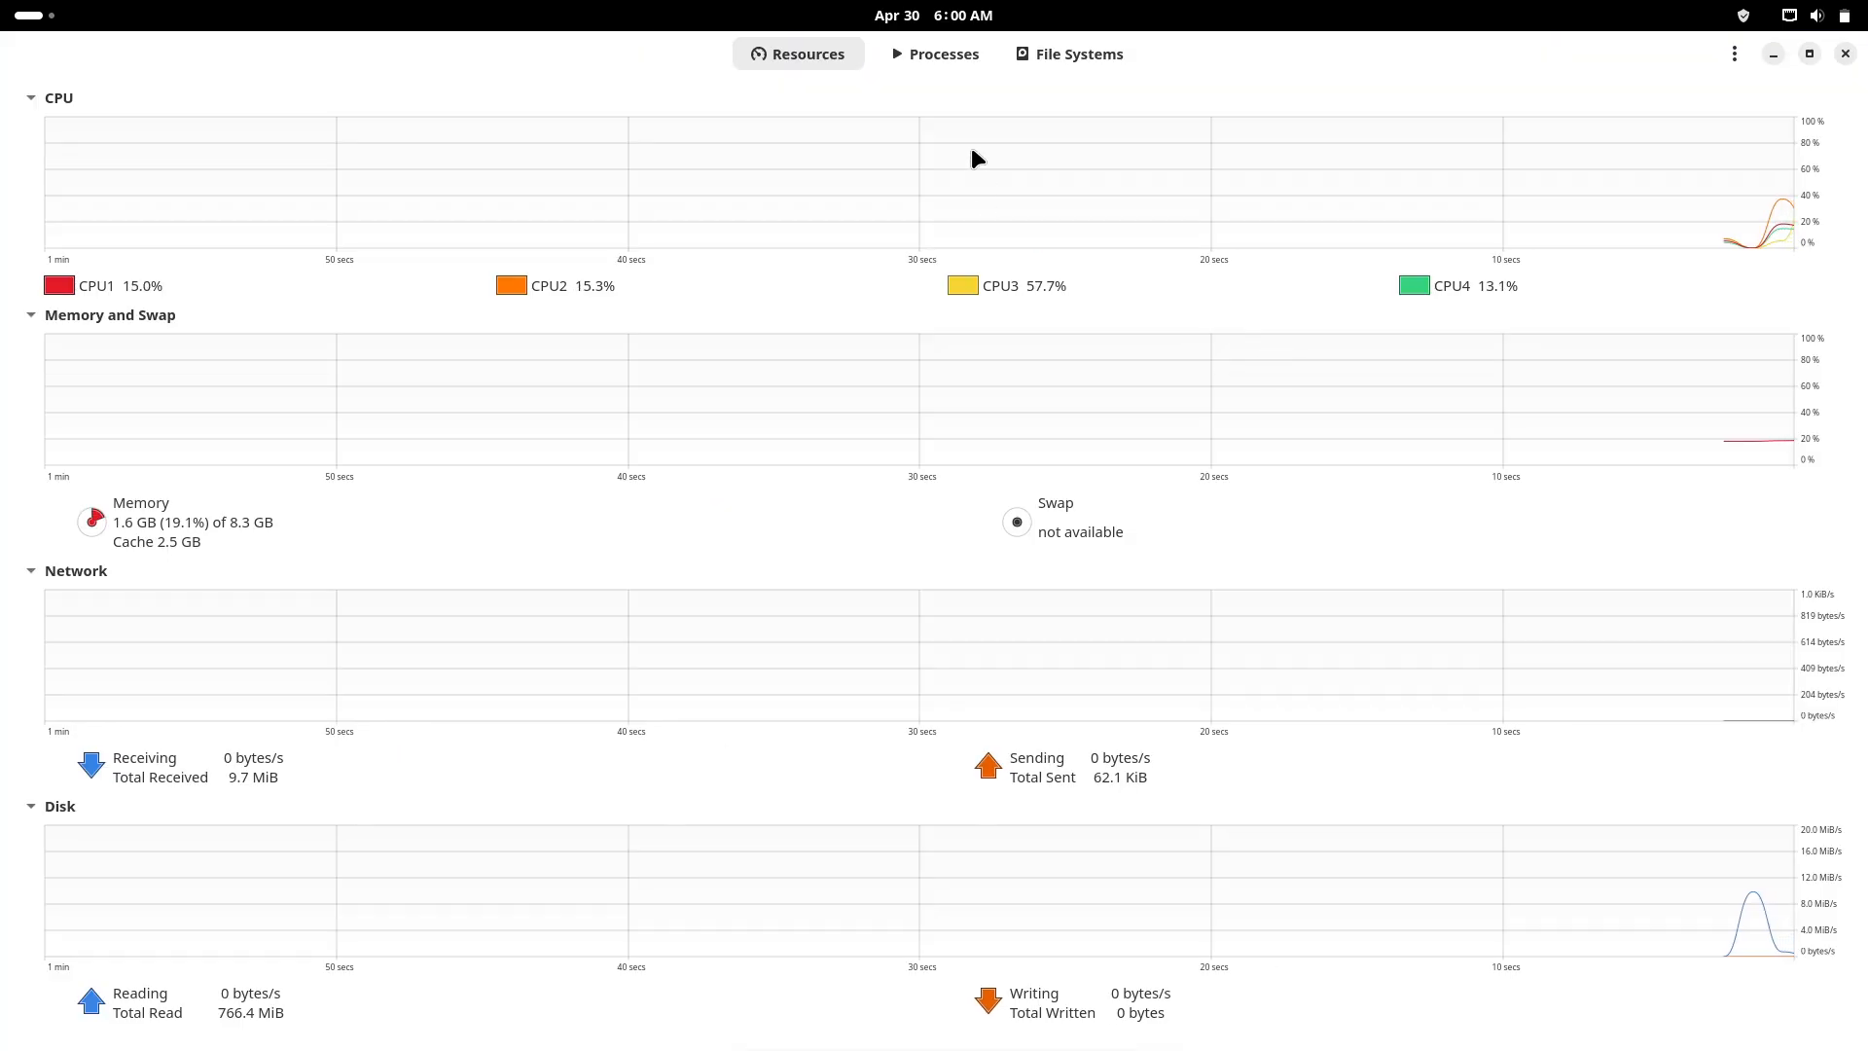
left_click(1067, 53)
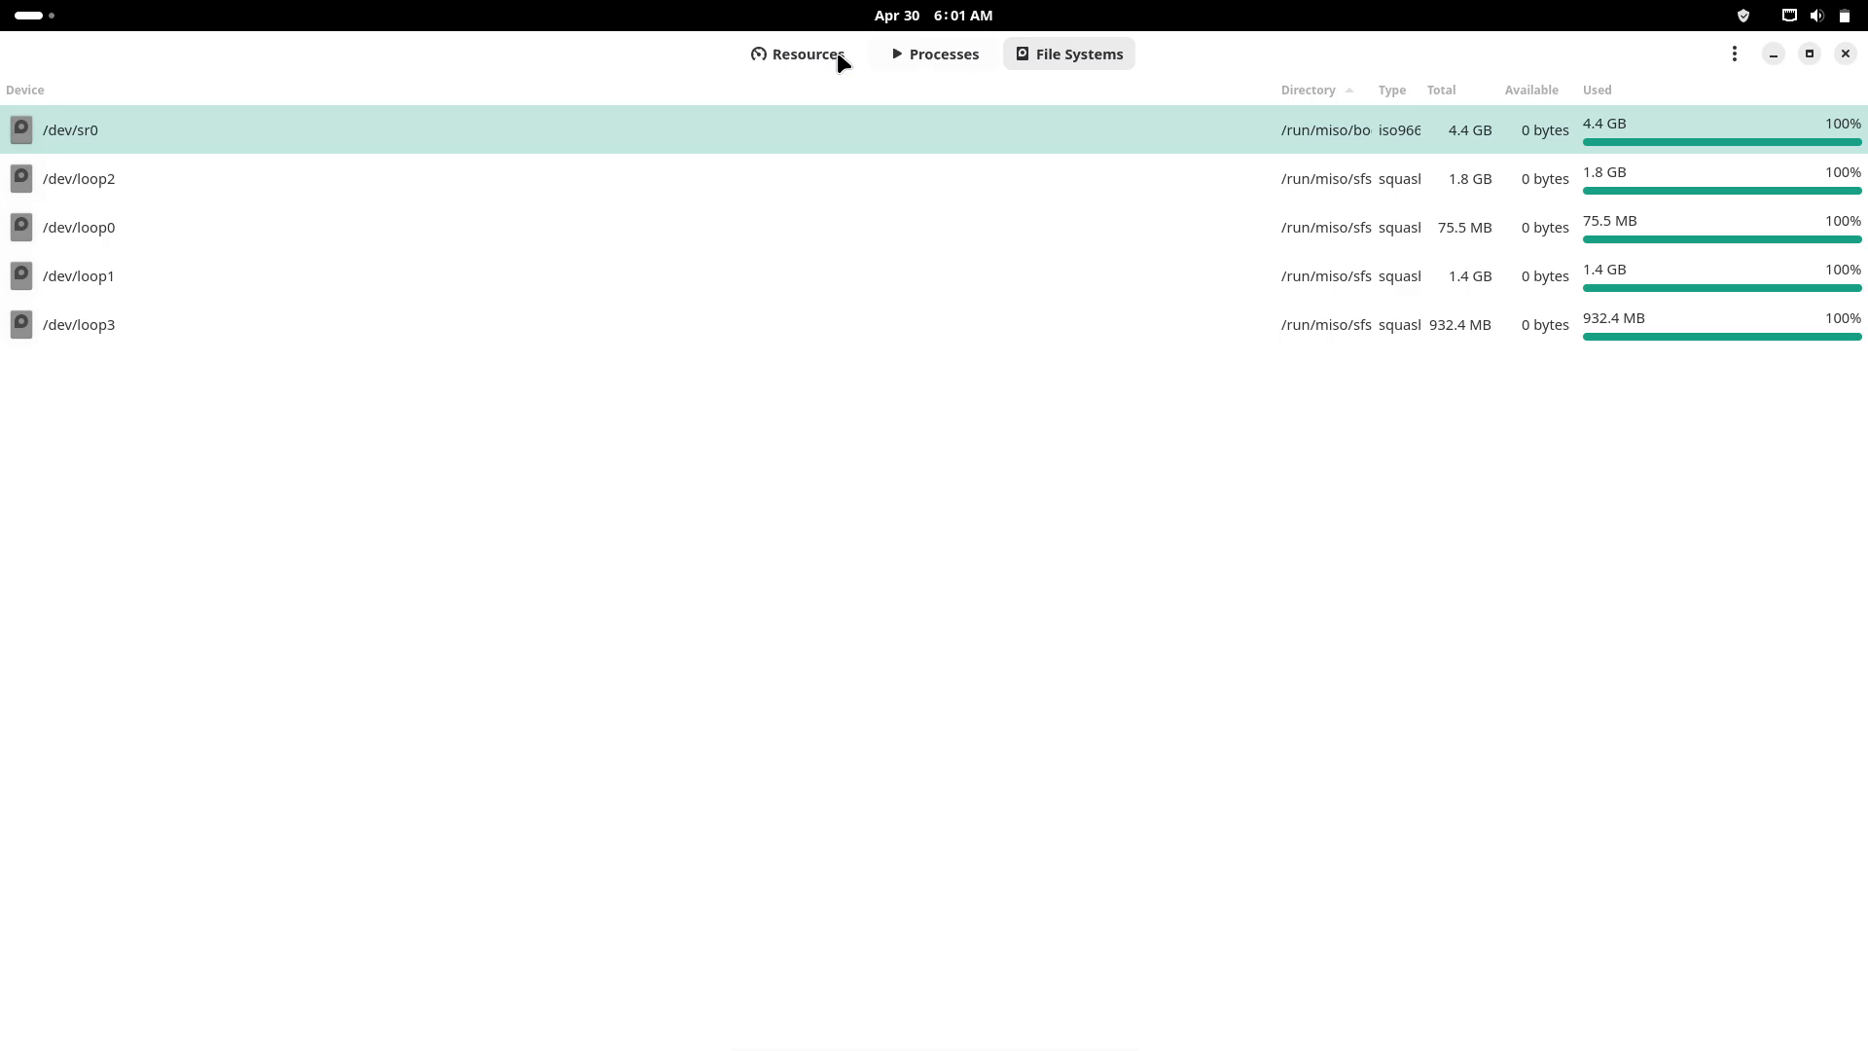
left_click(1844, 54)
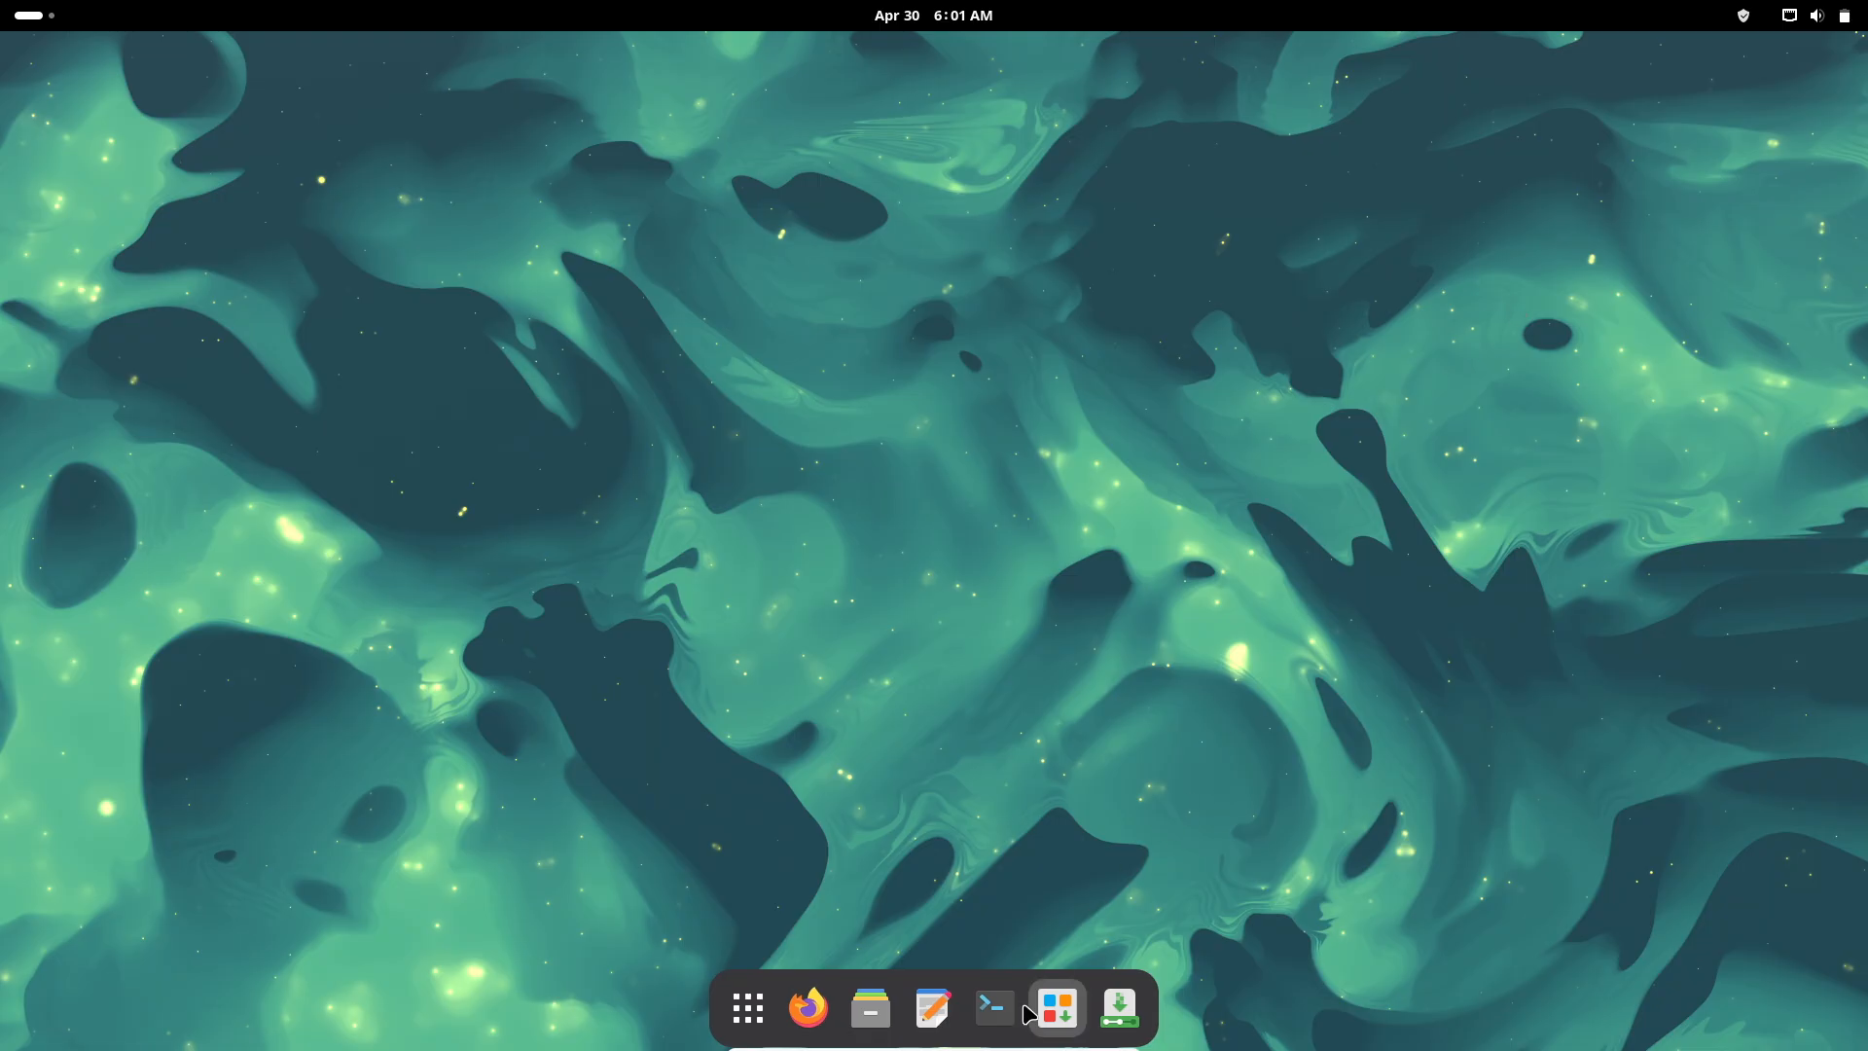
mouse_move(956, 609)
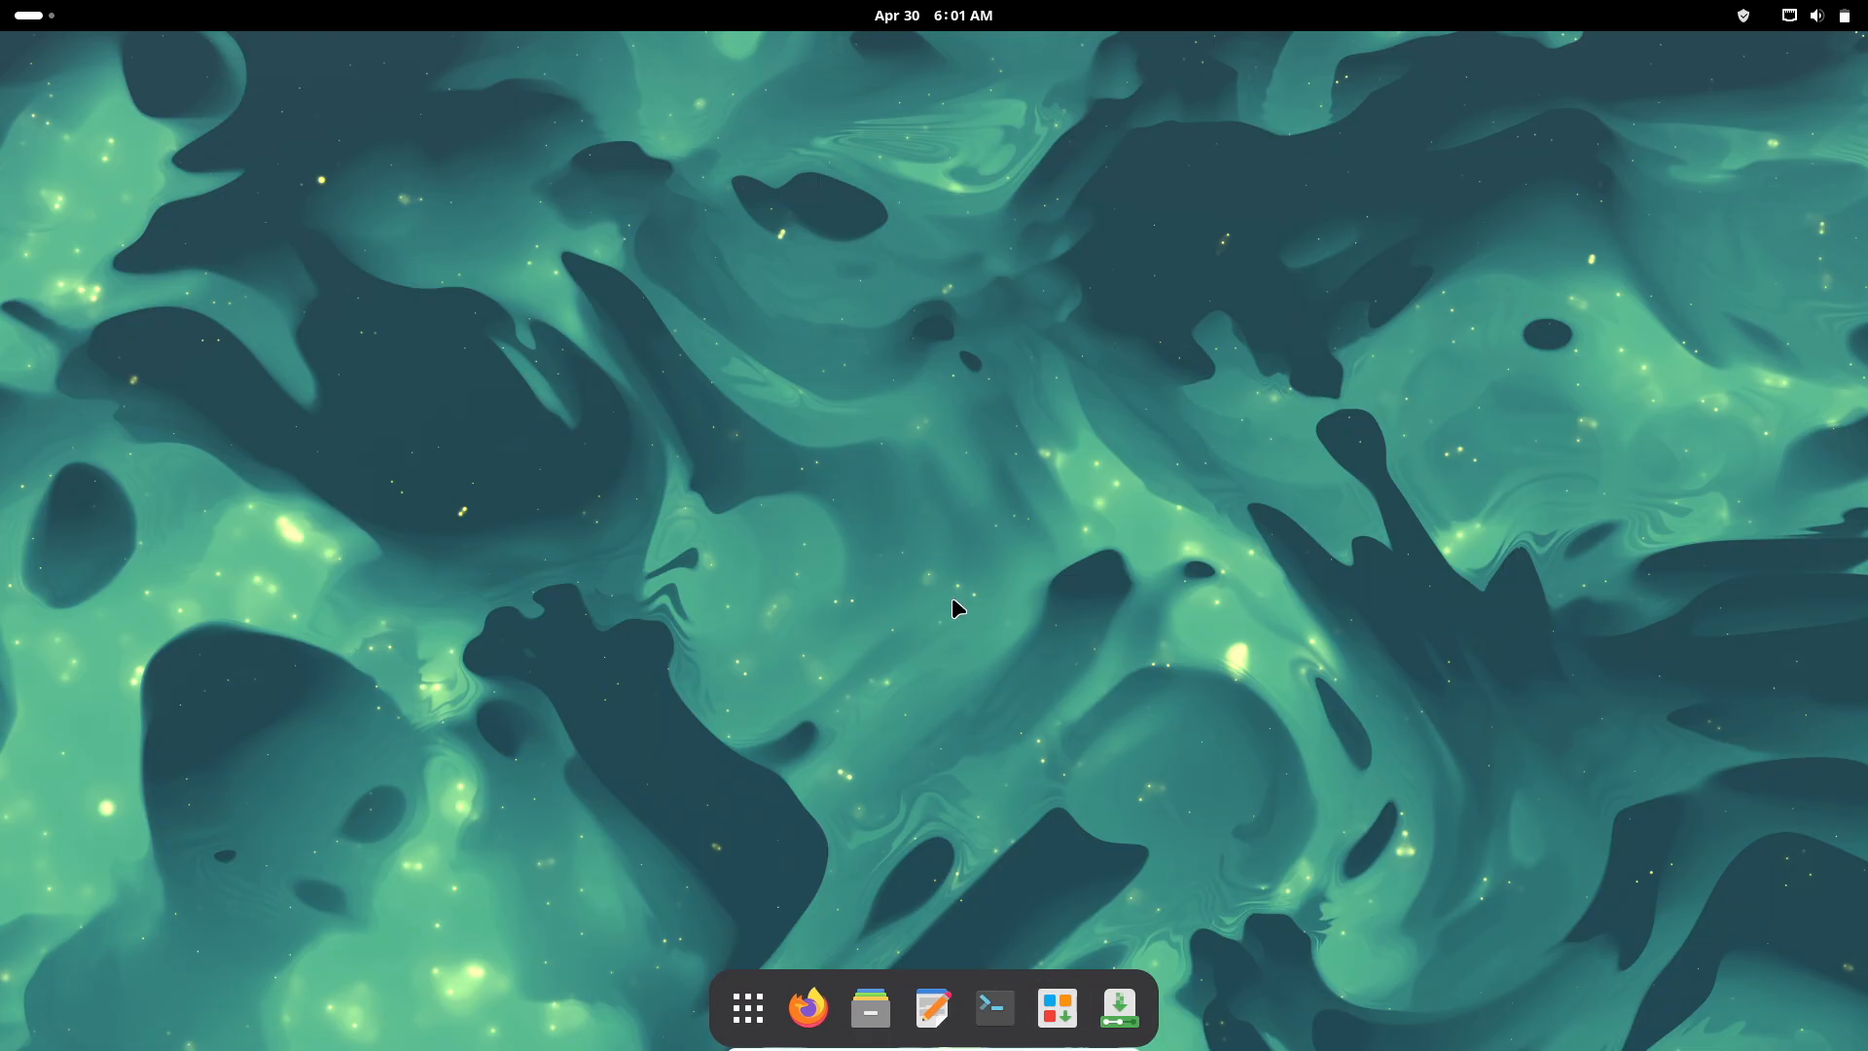
In a new terminal, install fastfetch with 'sudo pacman -S fastfetch', answering y
left_click(993, 1007)
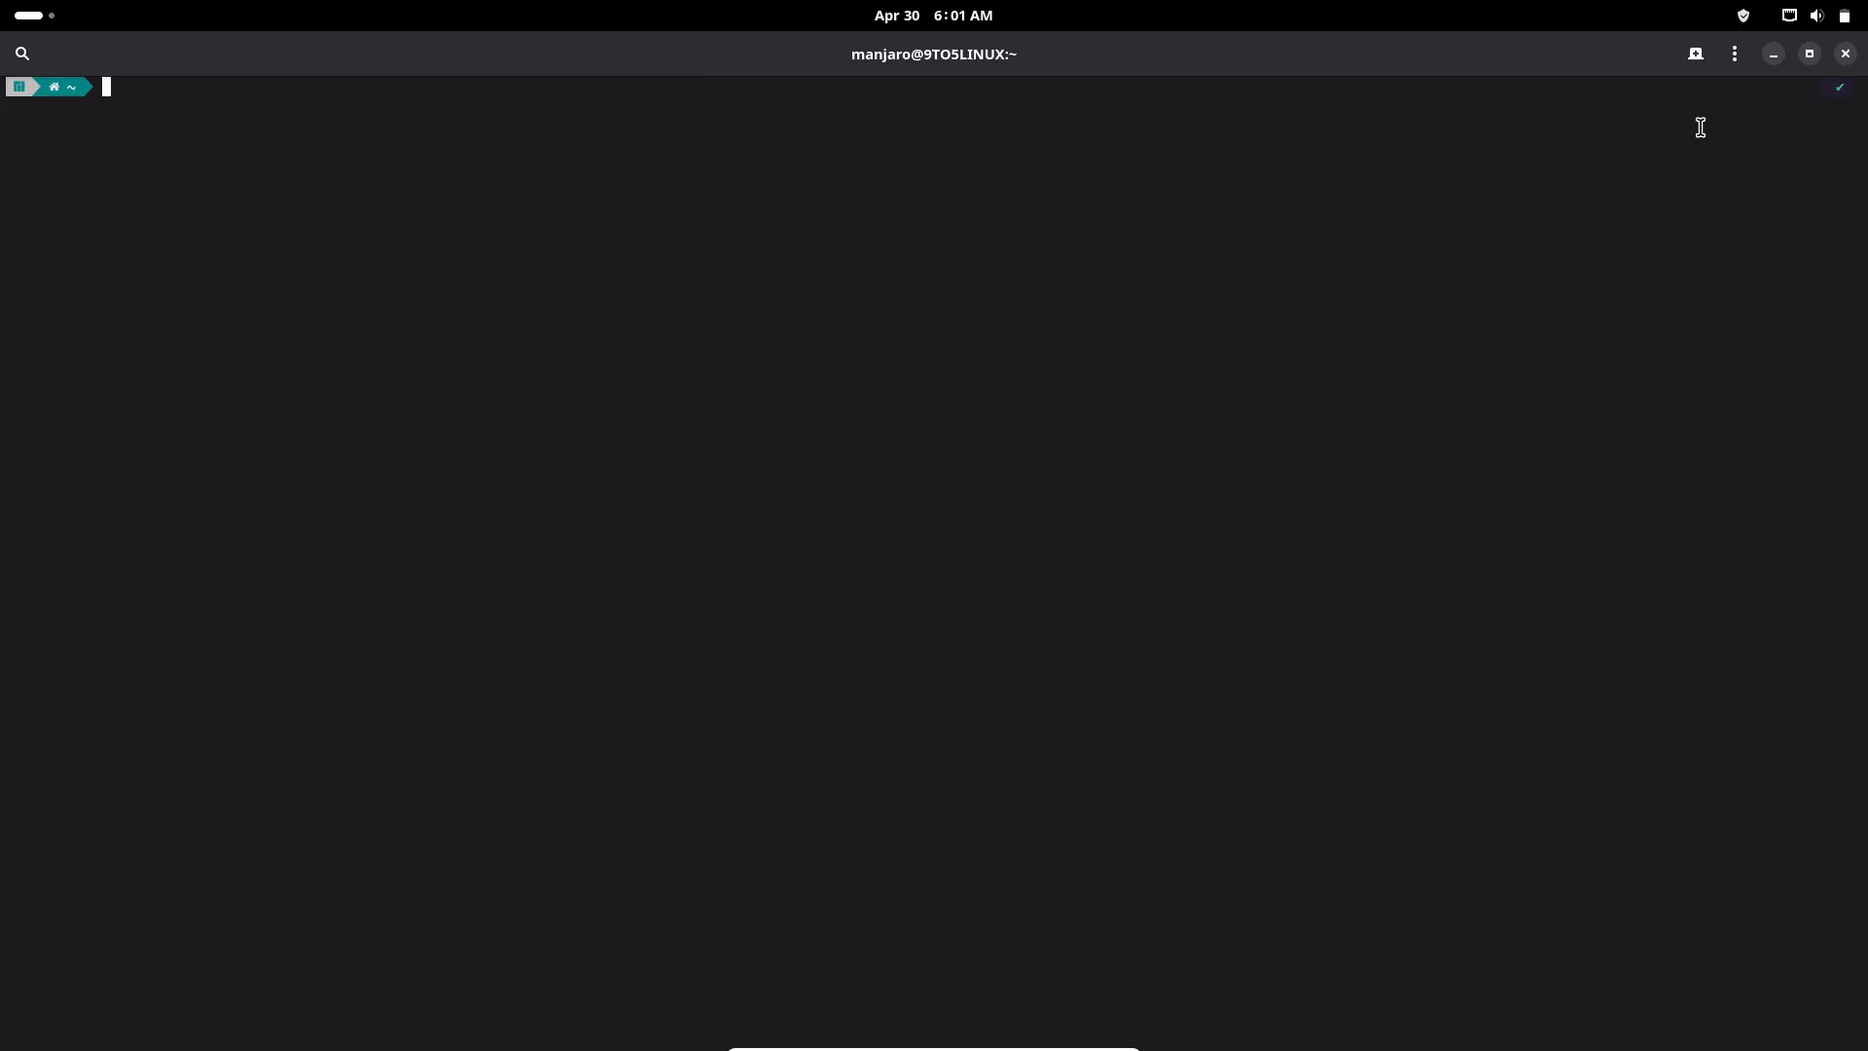
left_click(1734, 54)
type("fastfetch")
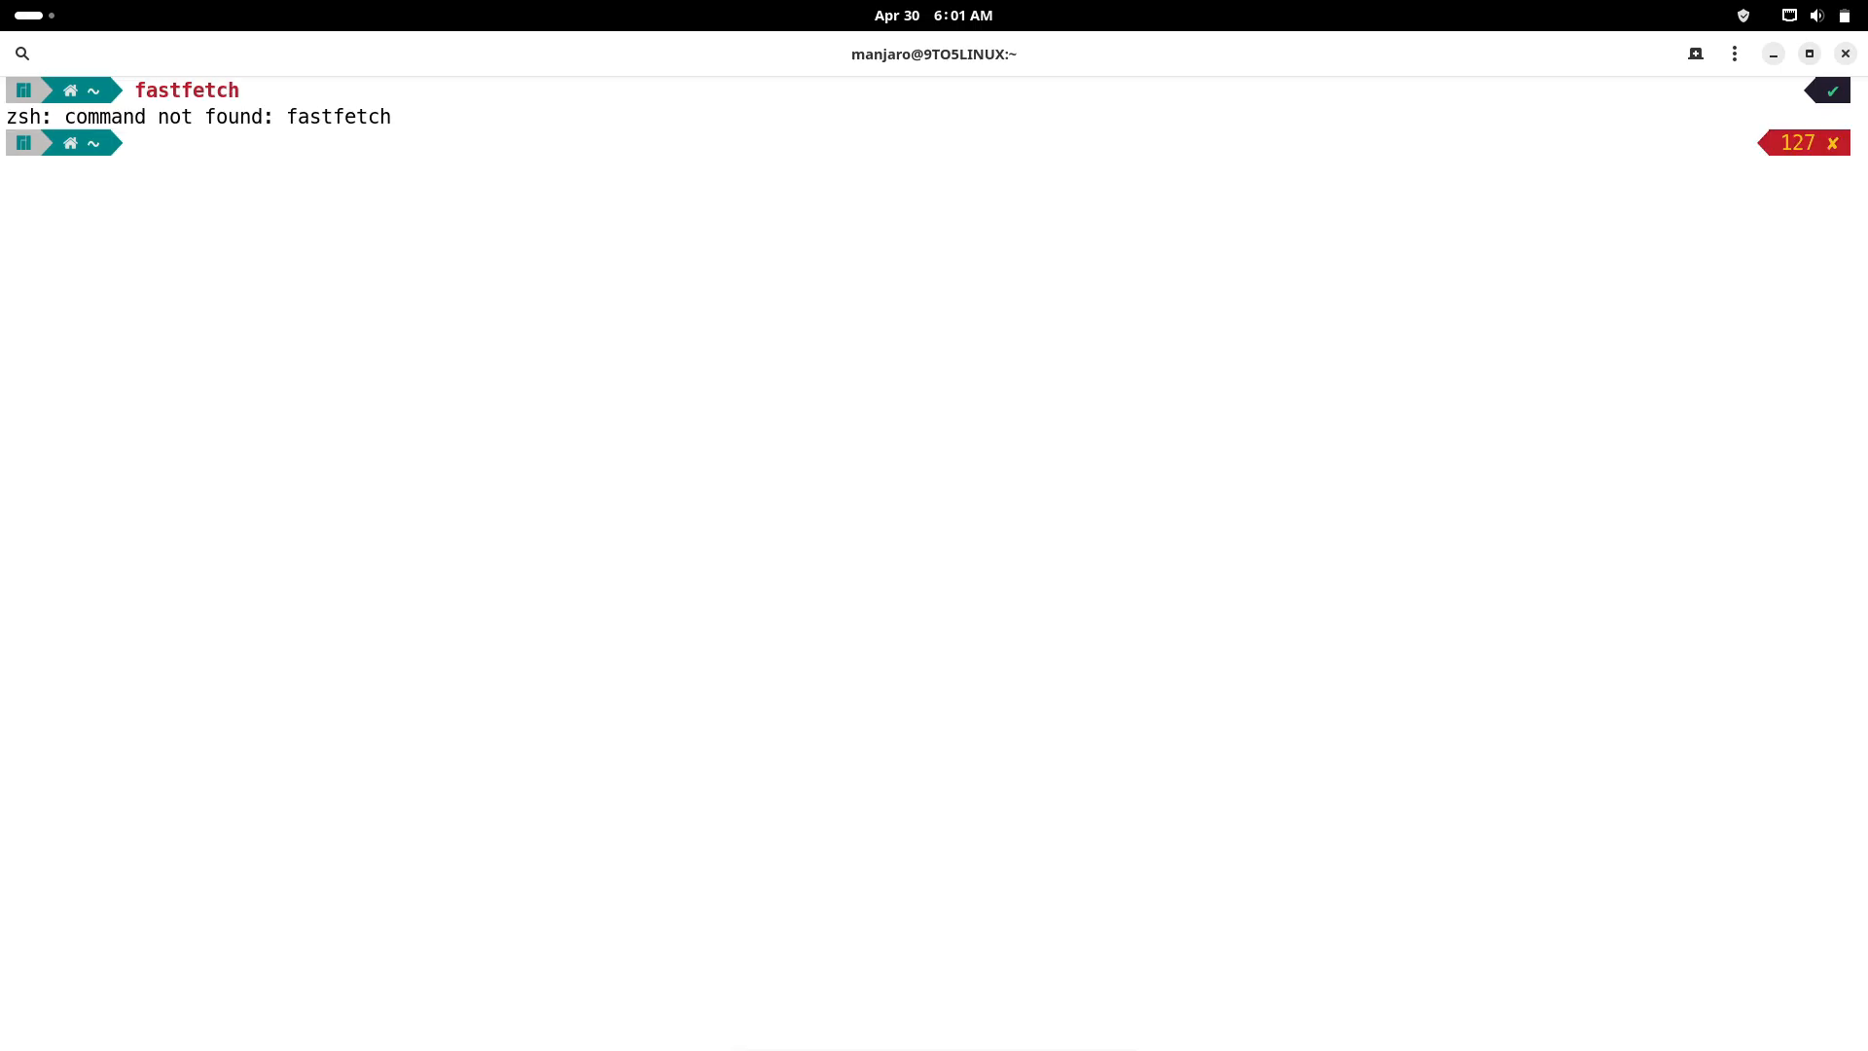
type("sudo apcman -S fastfetch")
type("sudo pacman")
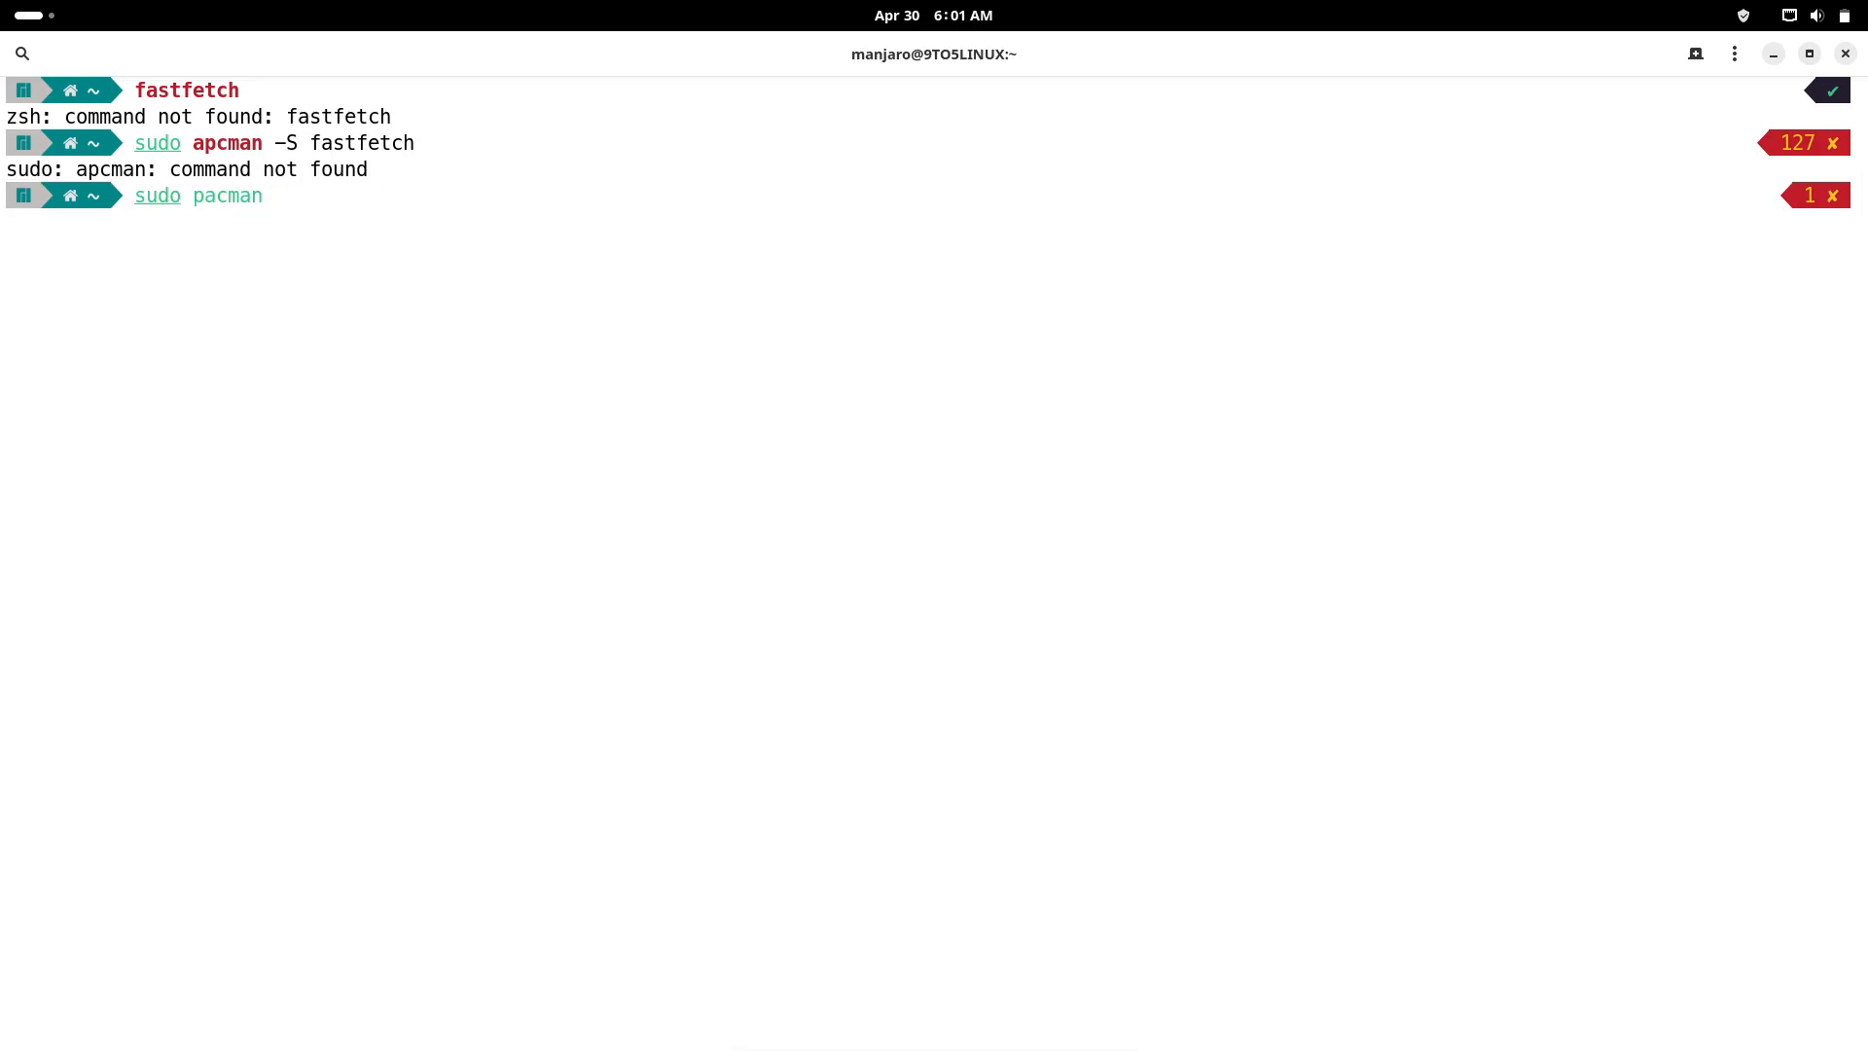
type("-S fastfetch")
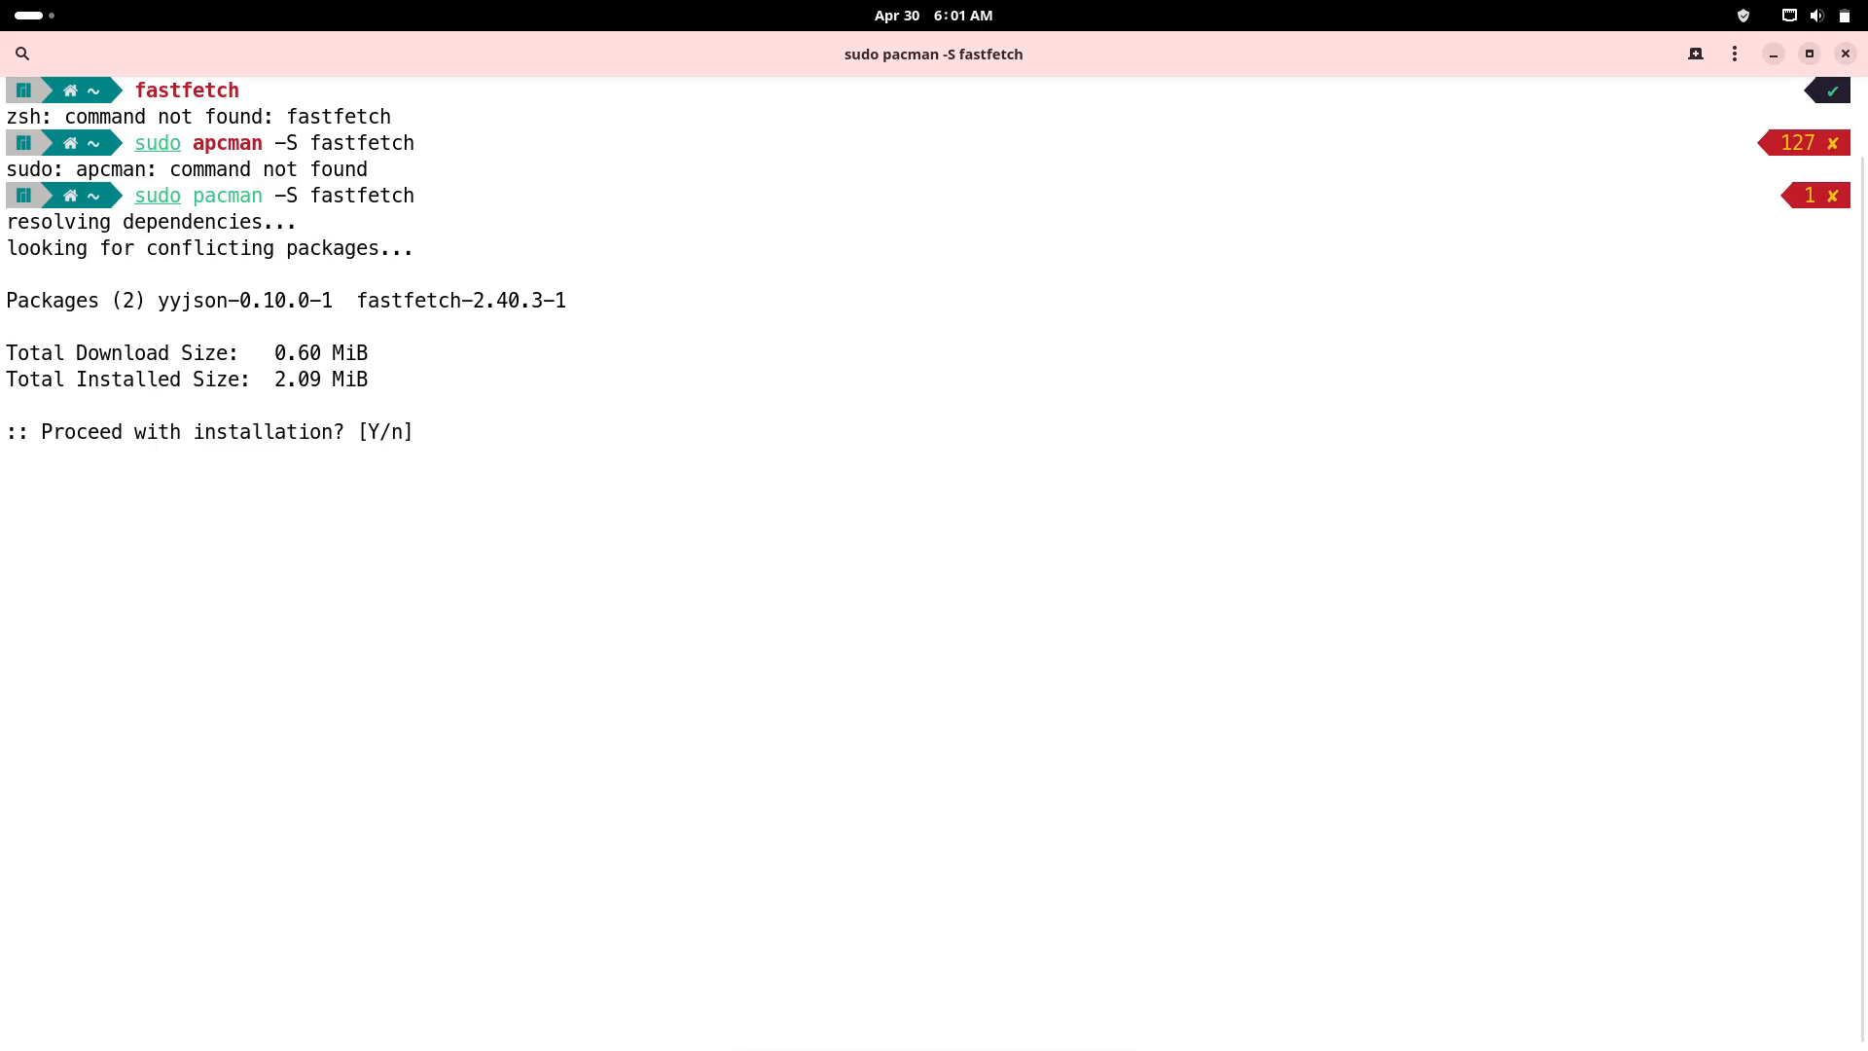
type("y")
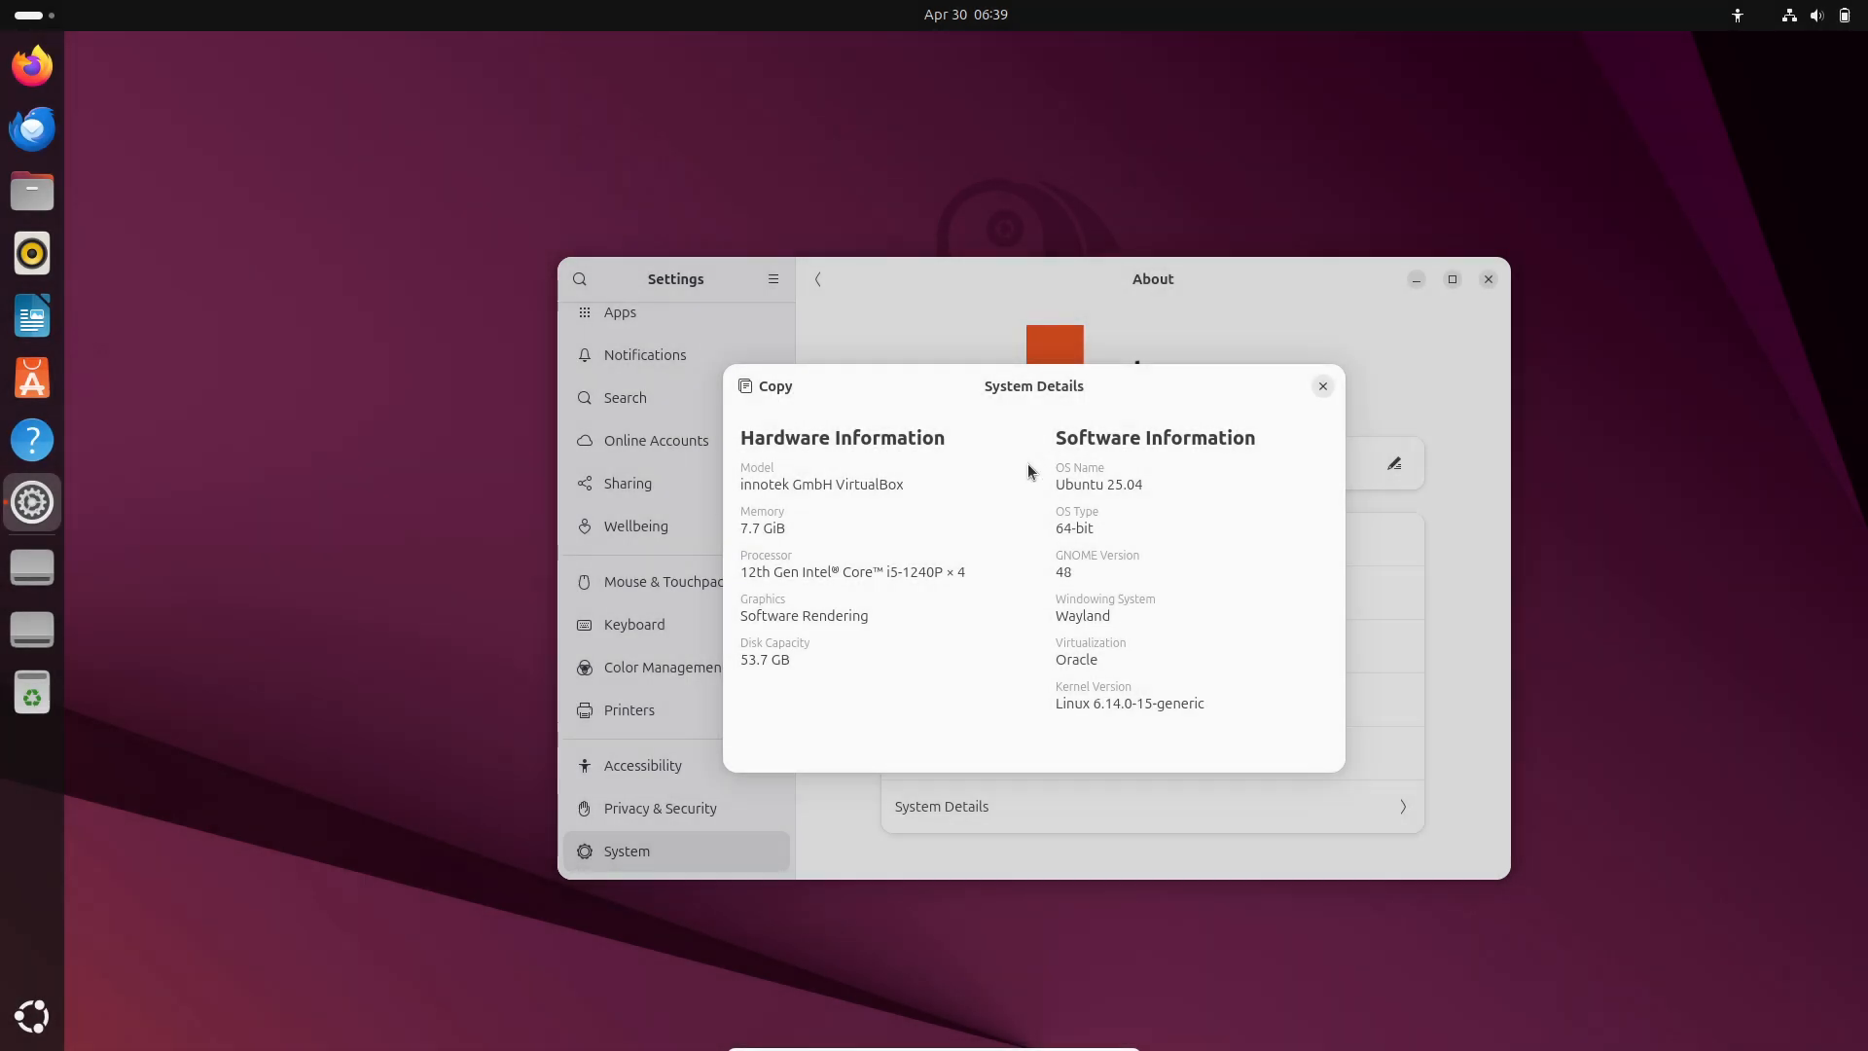
Close System Details and Settings, then open Show Apps and the System folder
left_click(1321, 385)
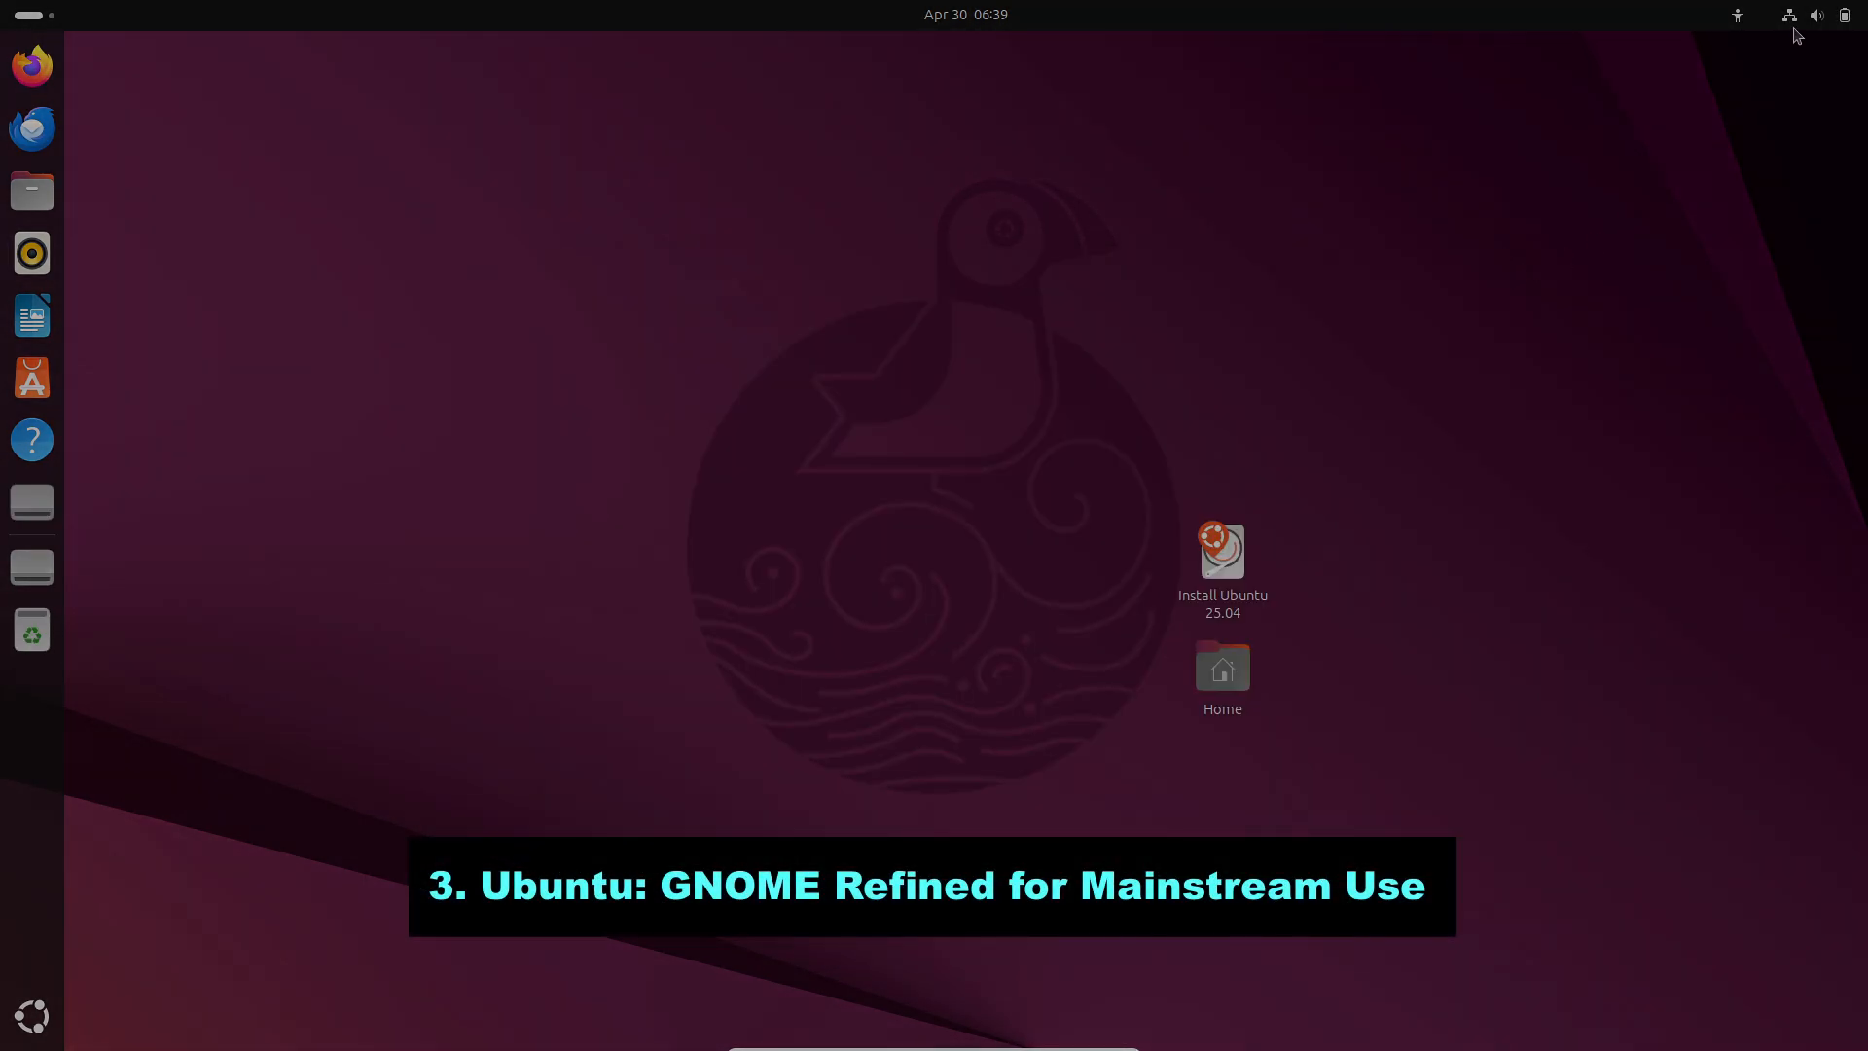
left_click(1814, 15)
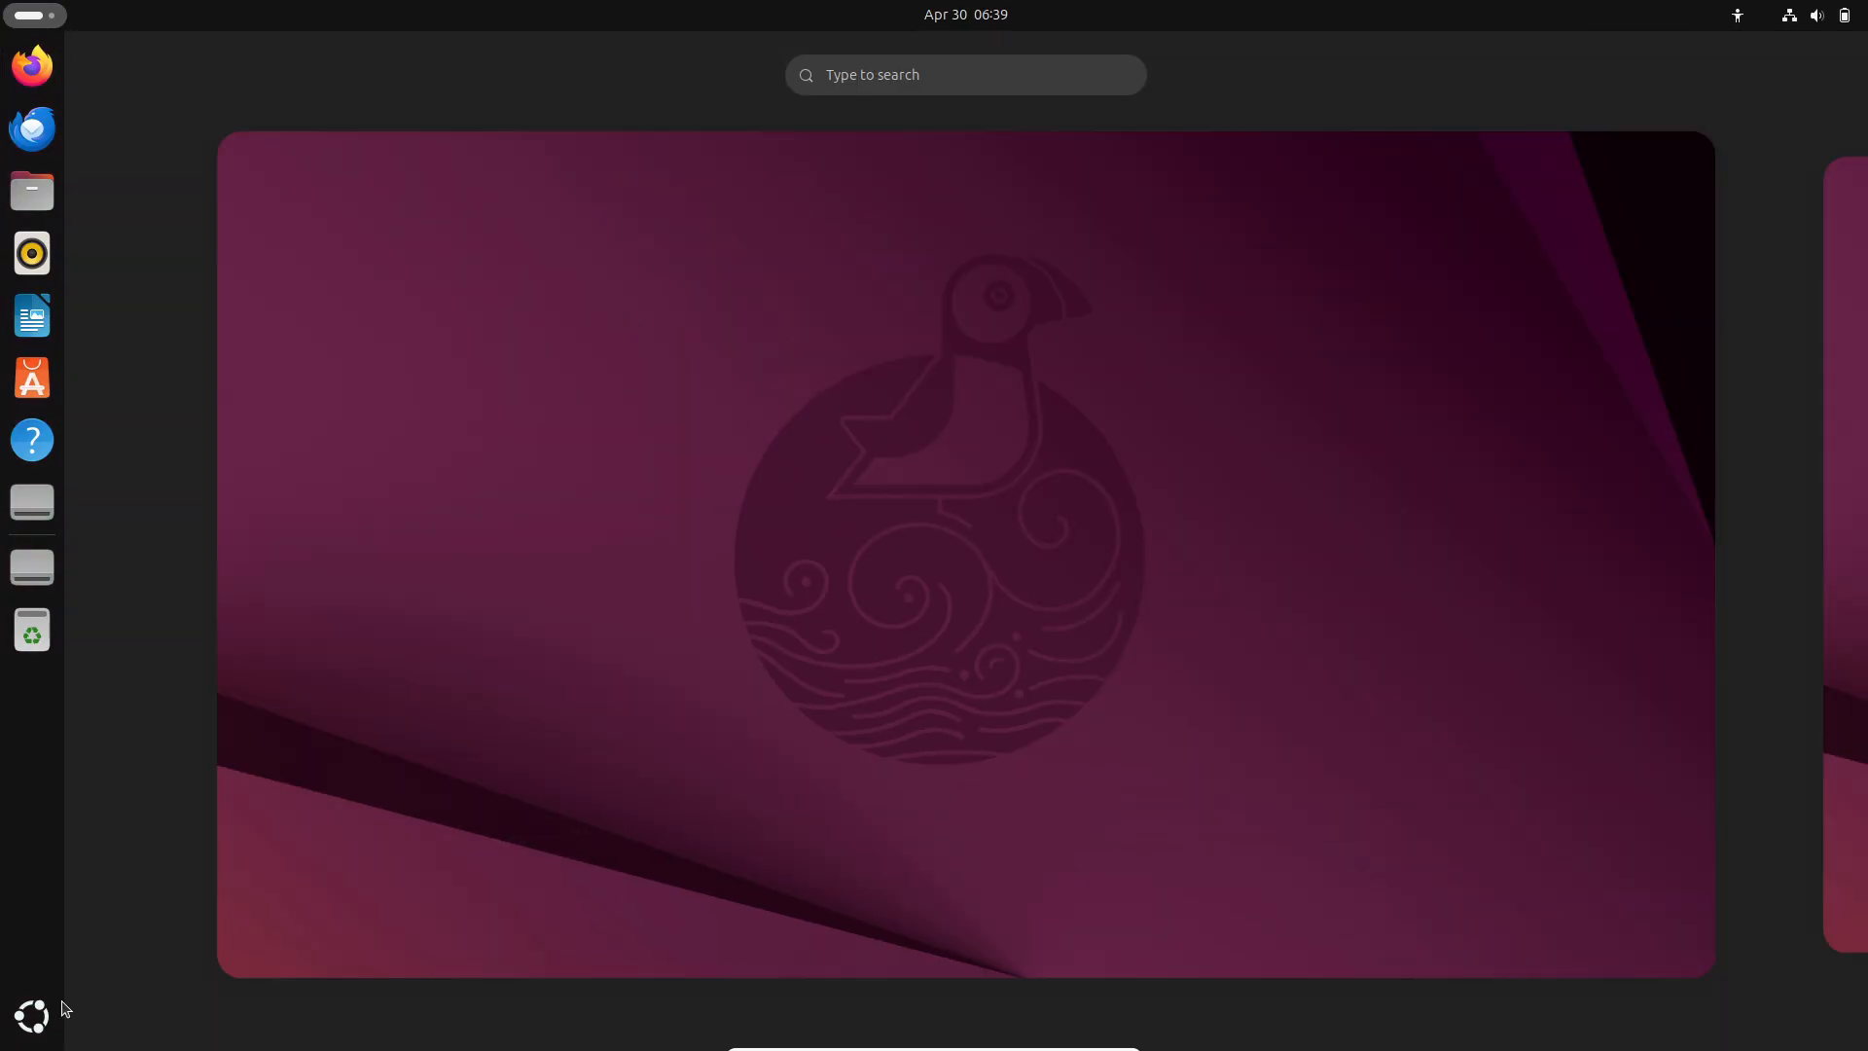
left_click(31, 1016)
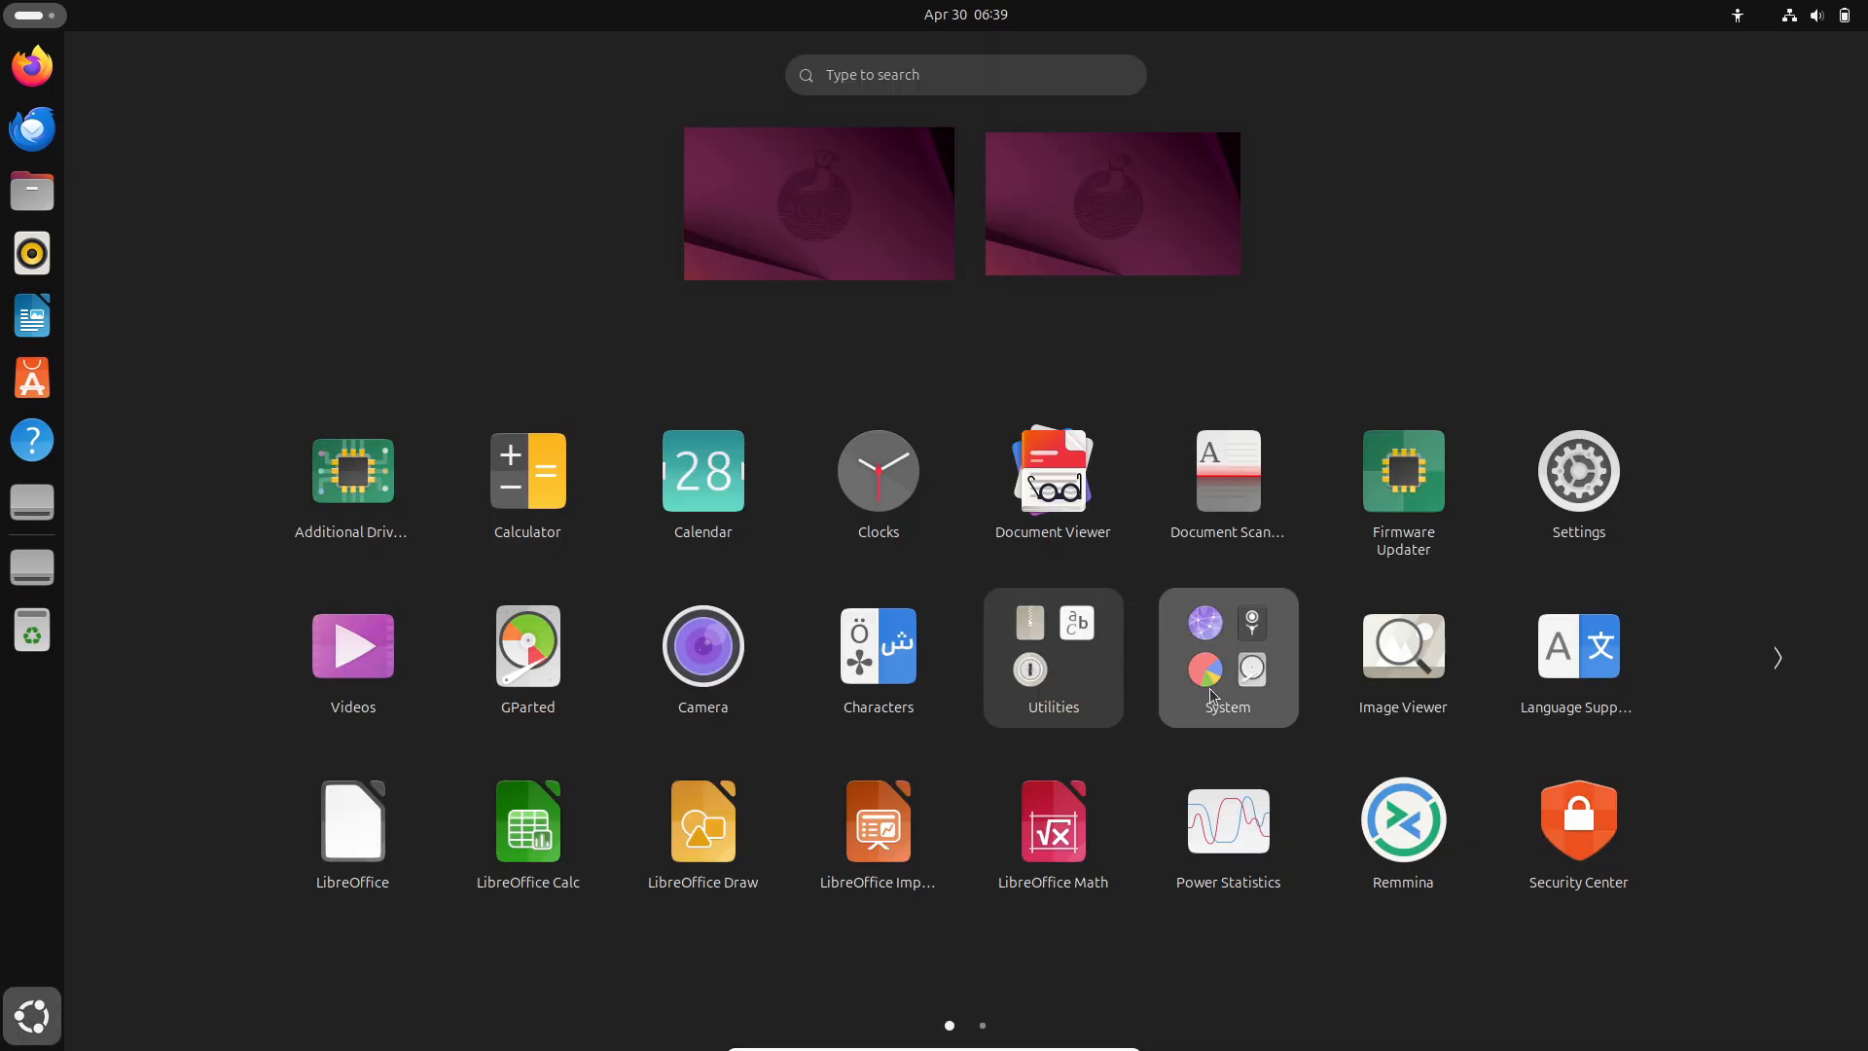
left_click(1226, 657)
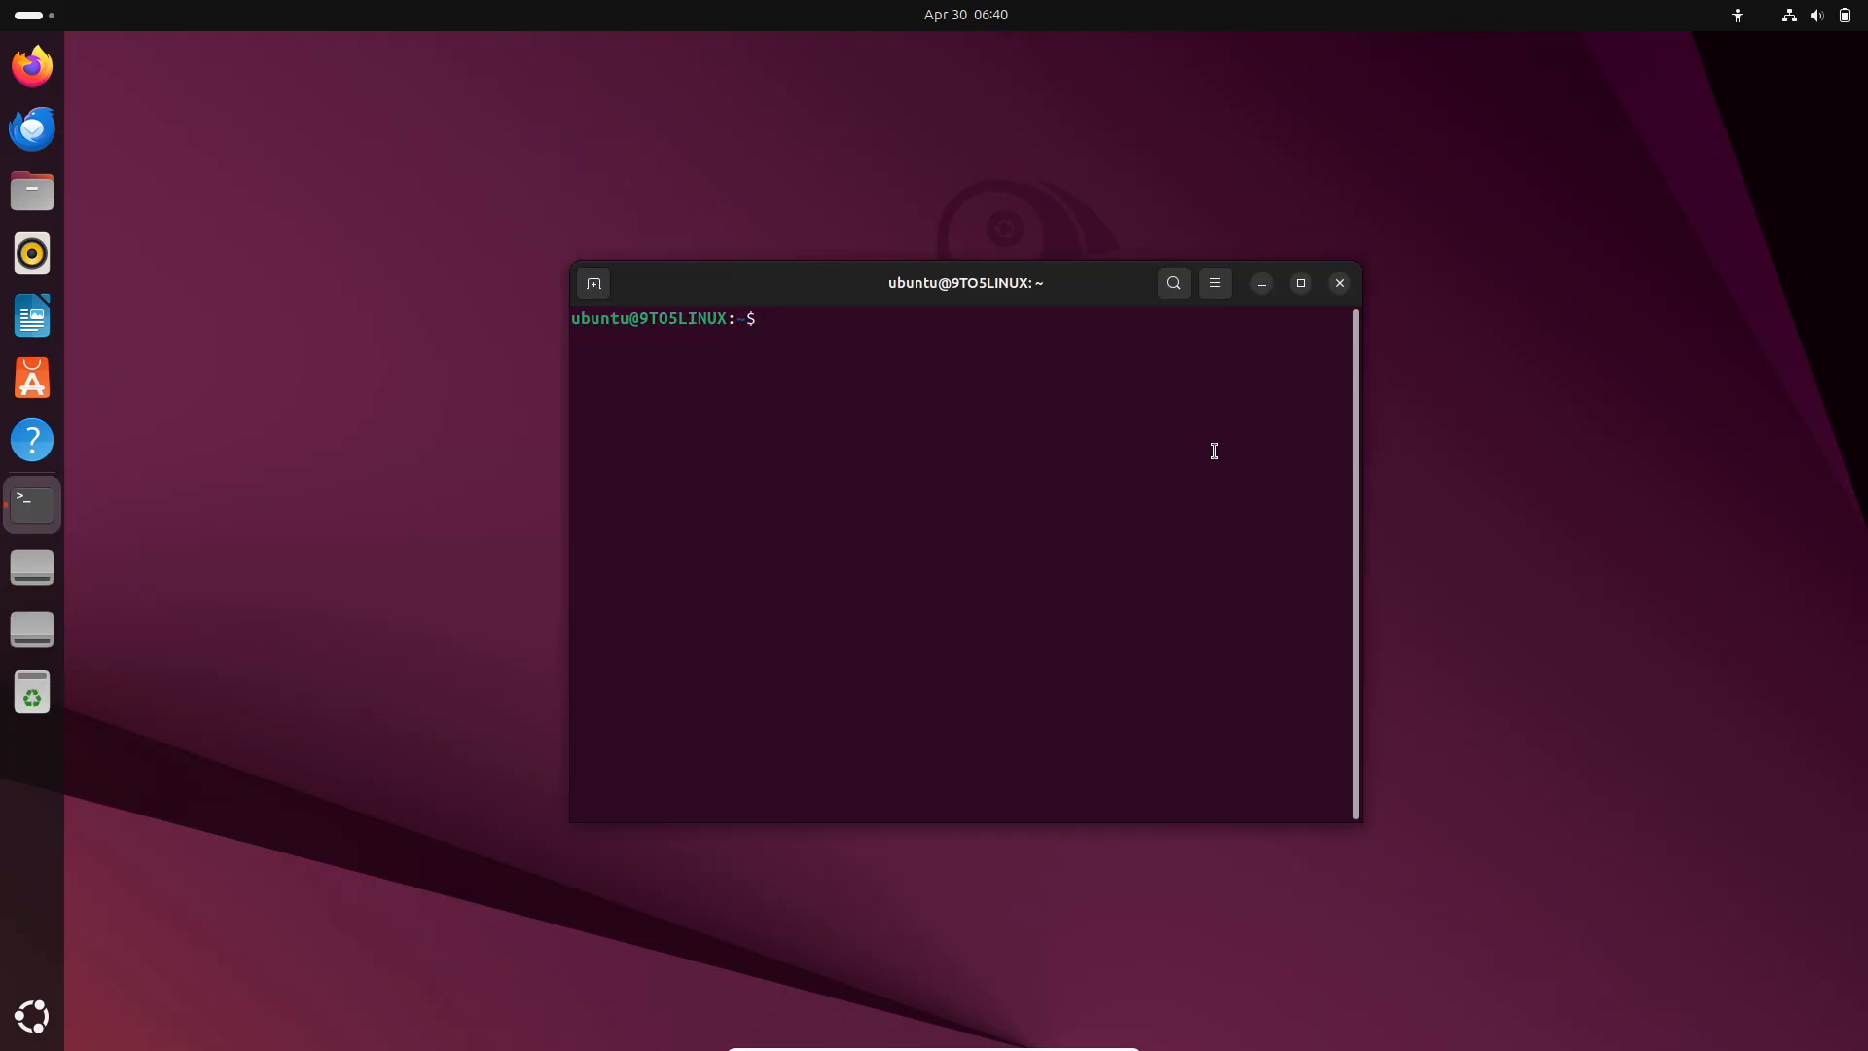
mouse_move(939, 439)
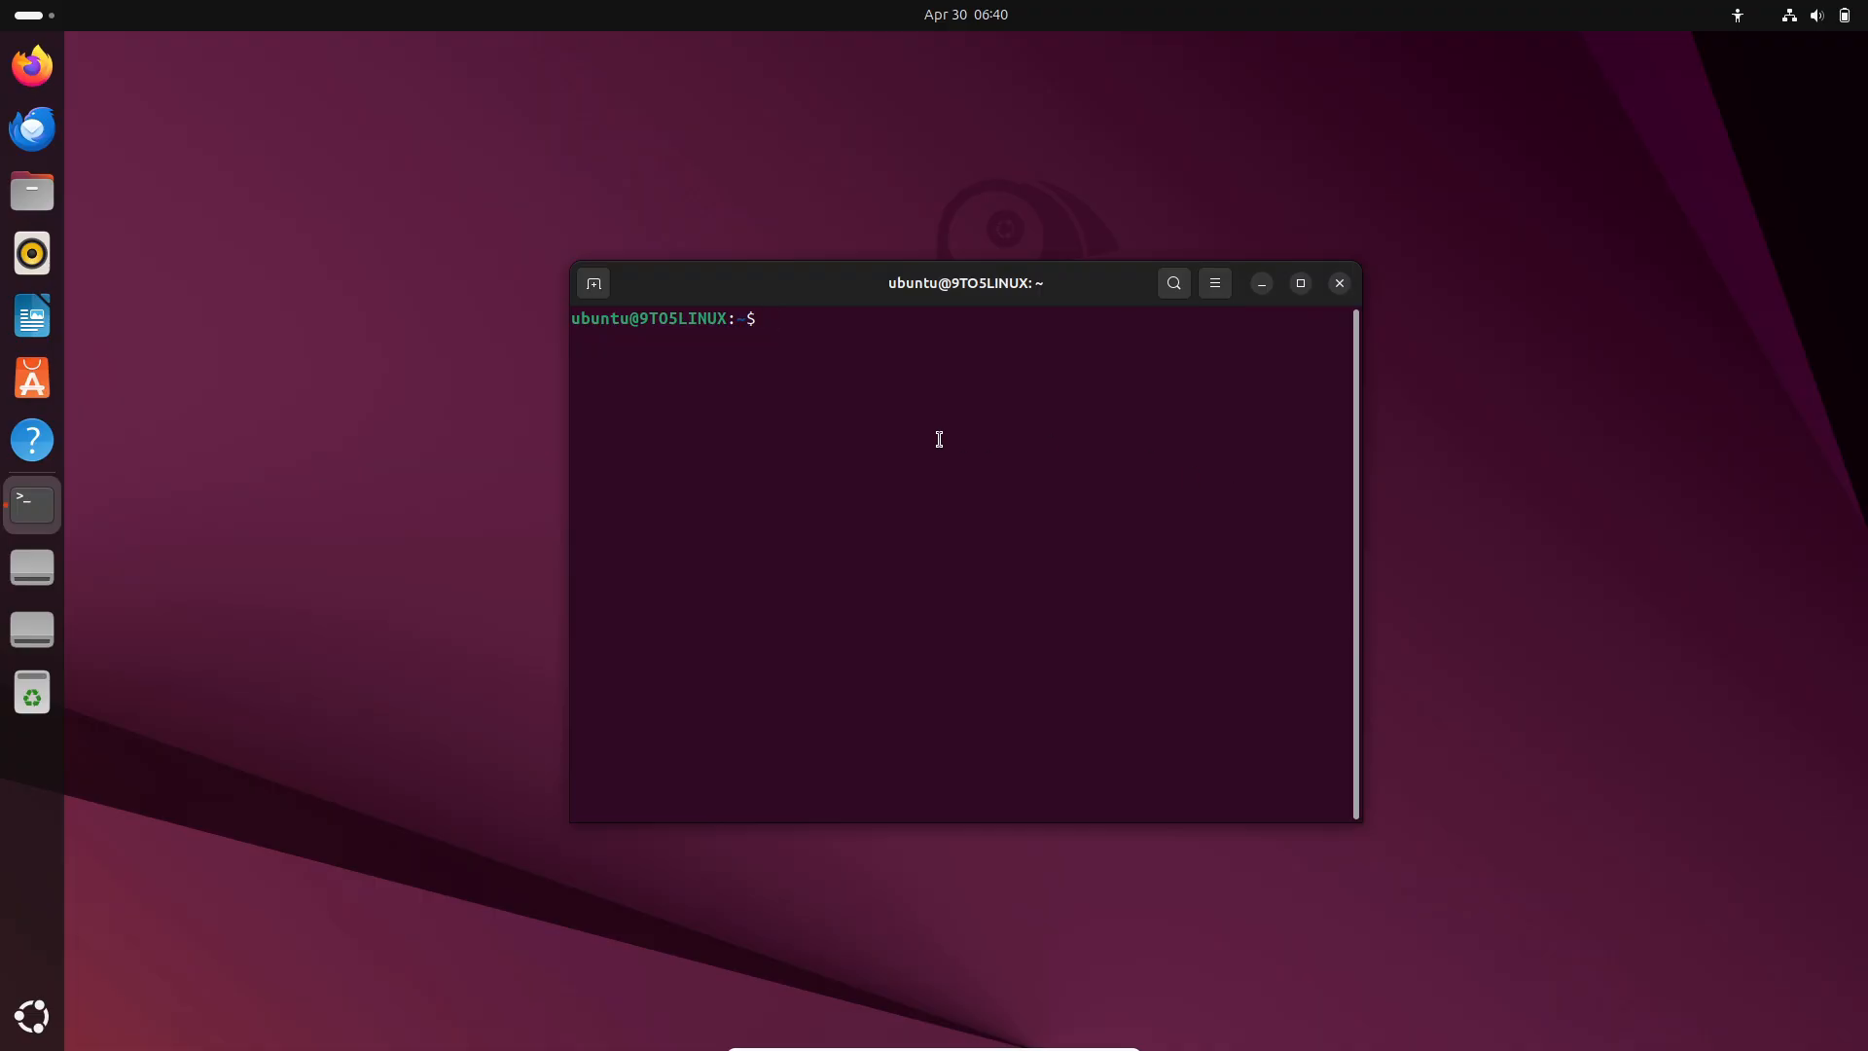
Review the Unnamed profile's Colors in Terminal Preferences, then close Preferences
left_click(704, 445)
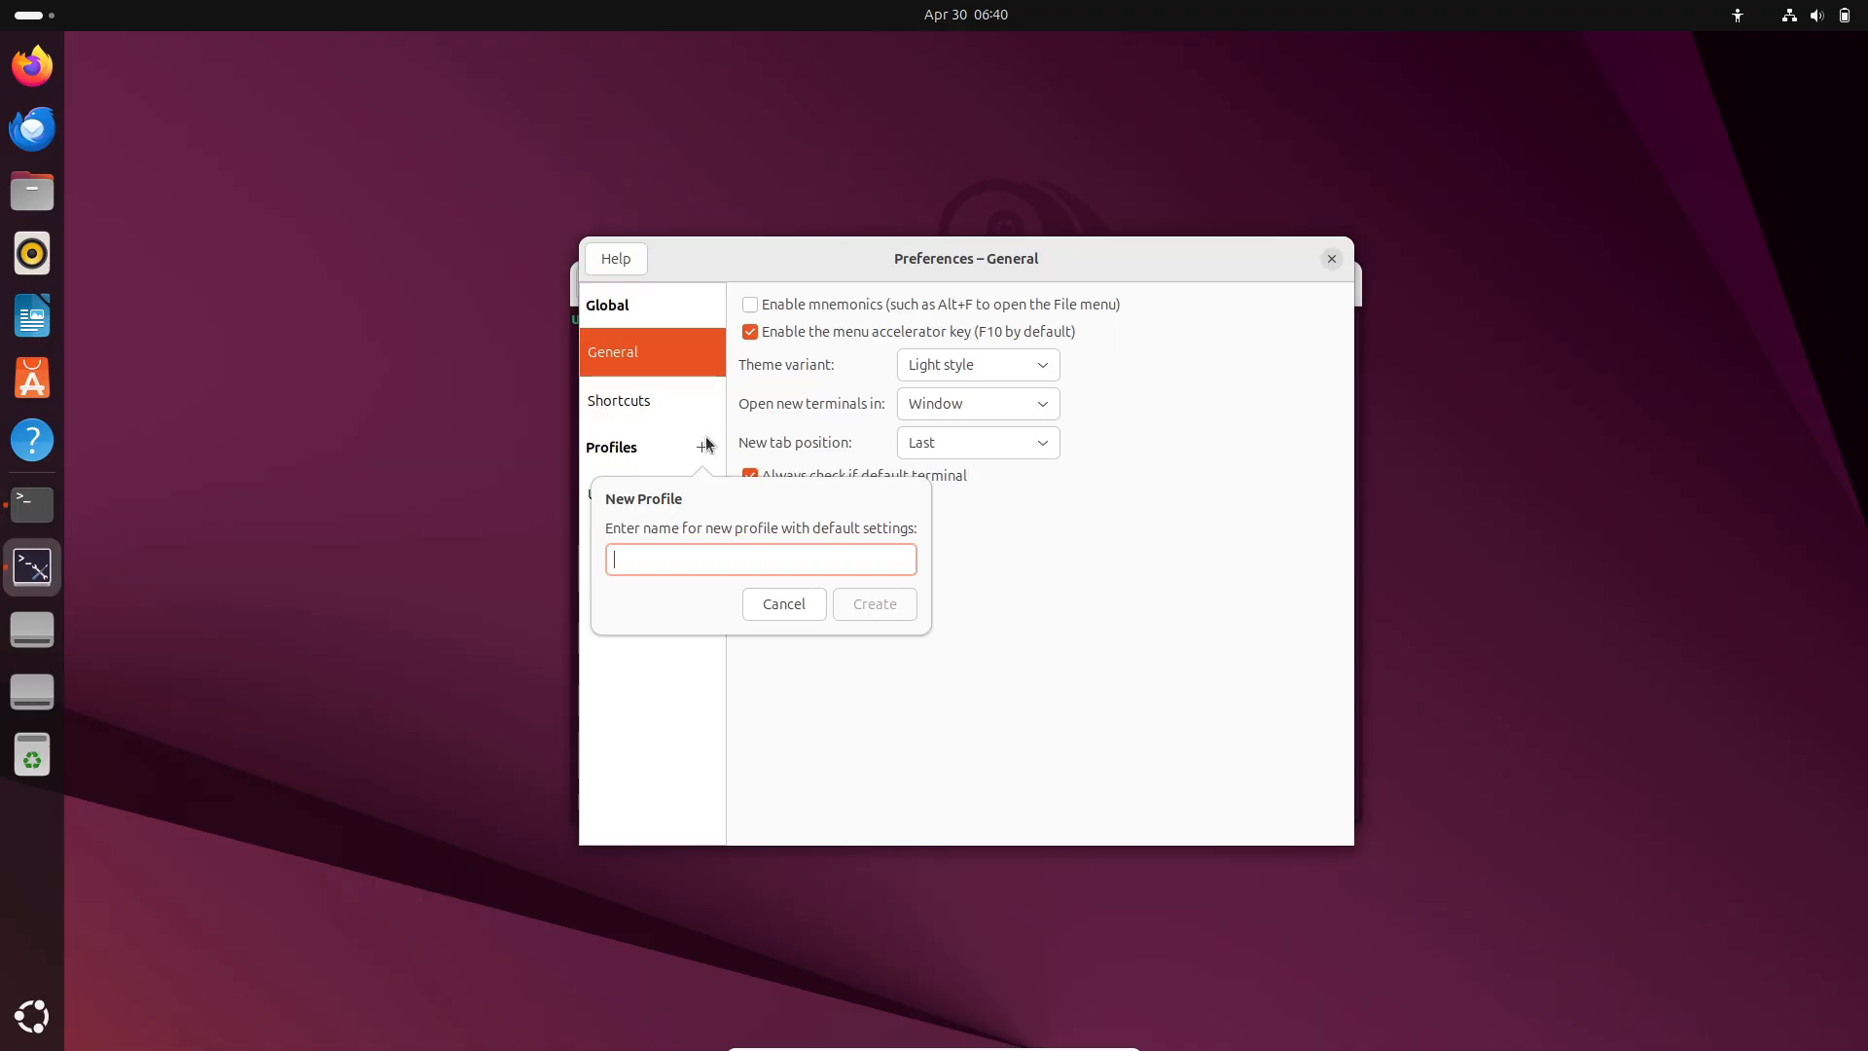
left_click(871, 603)
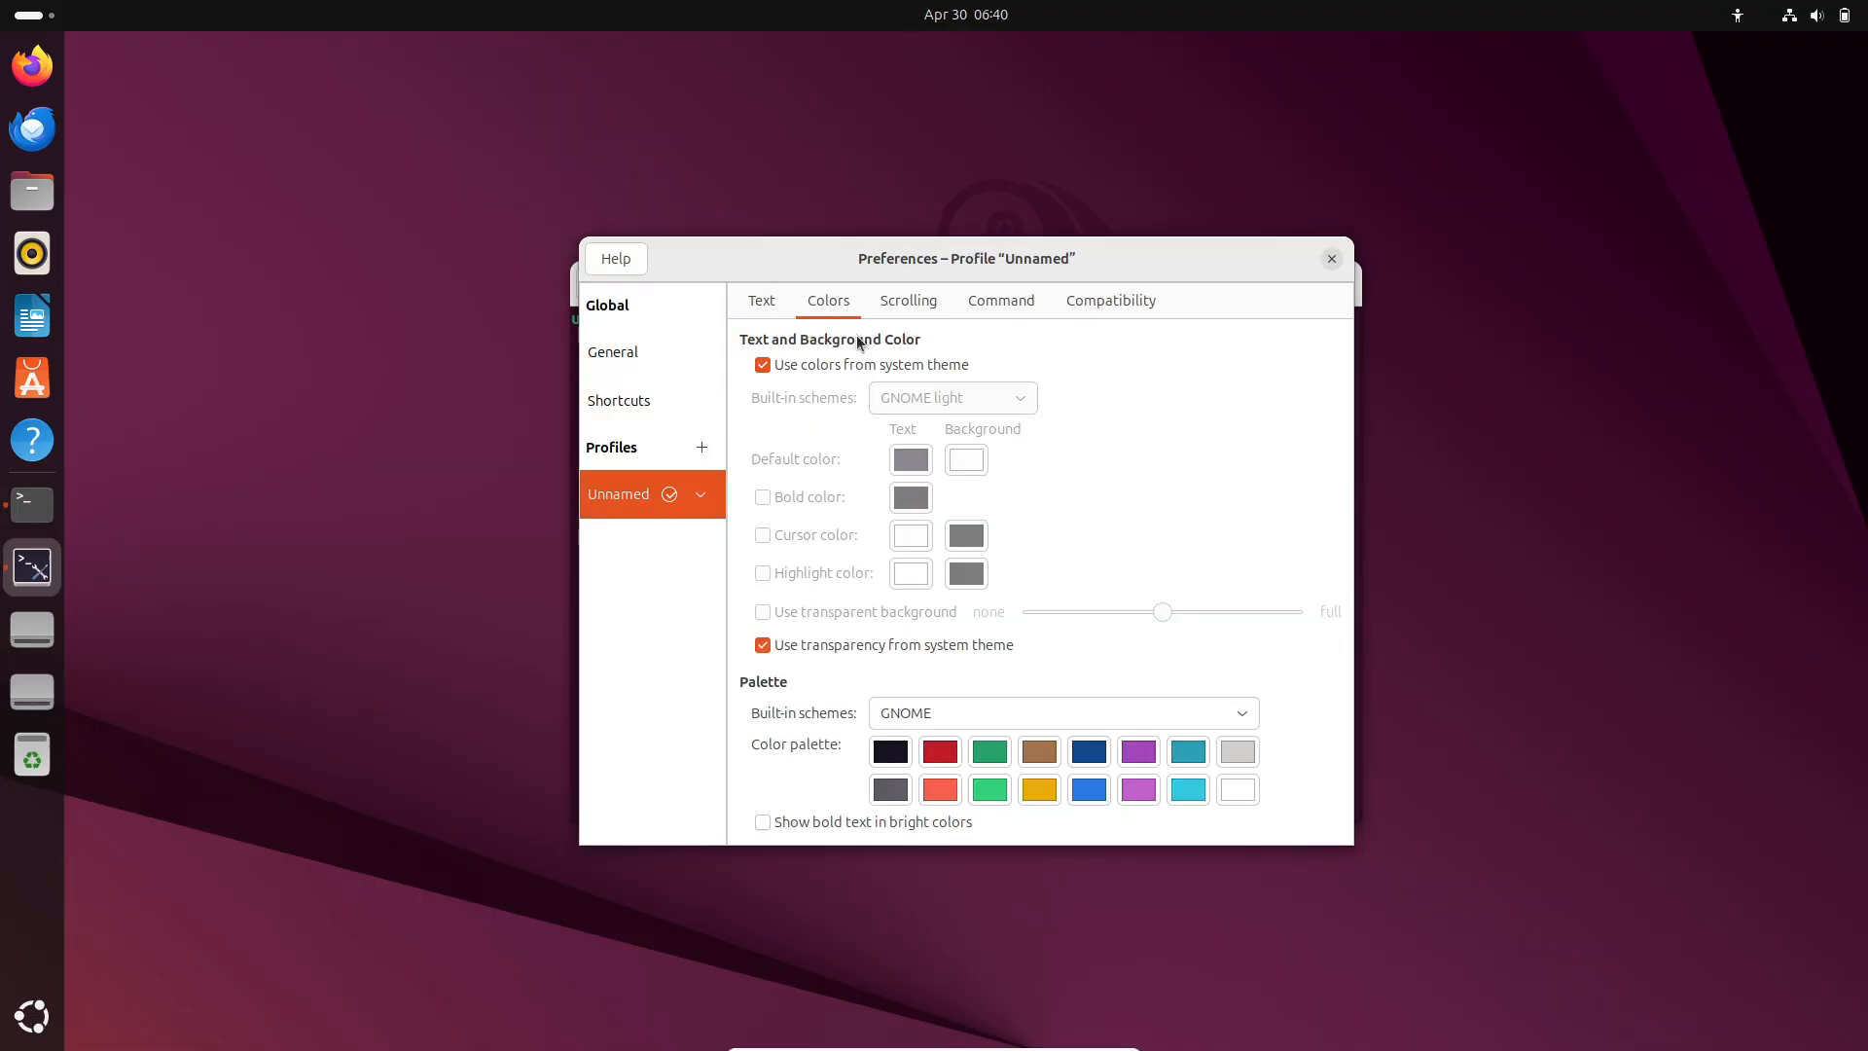
left_click(1331, 259)
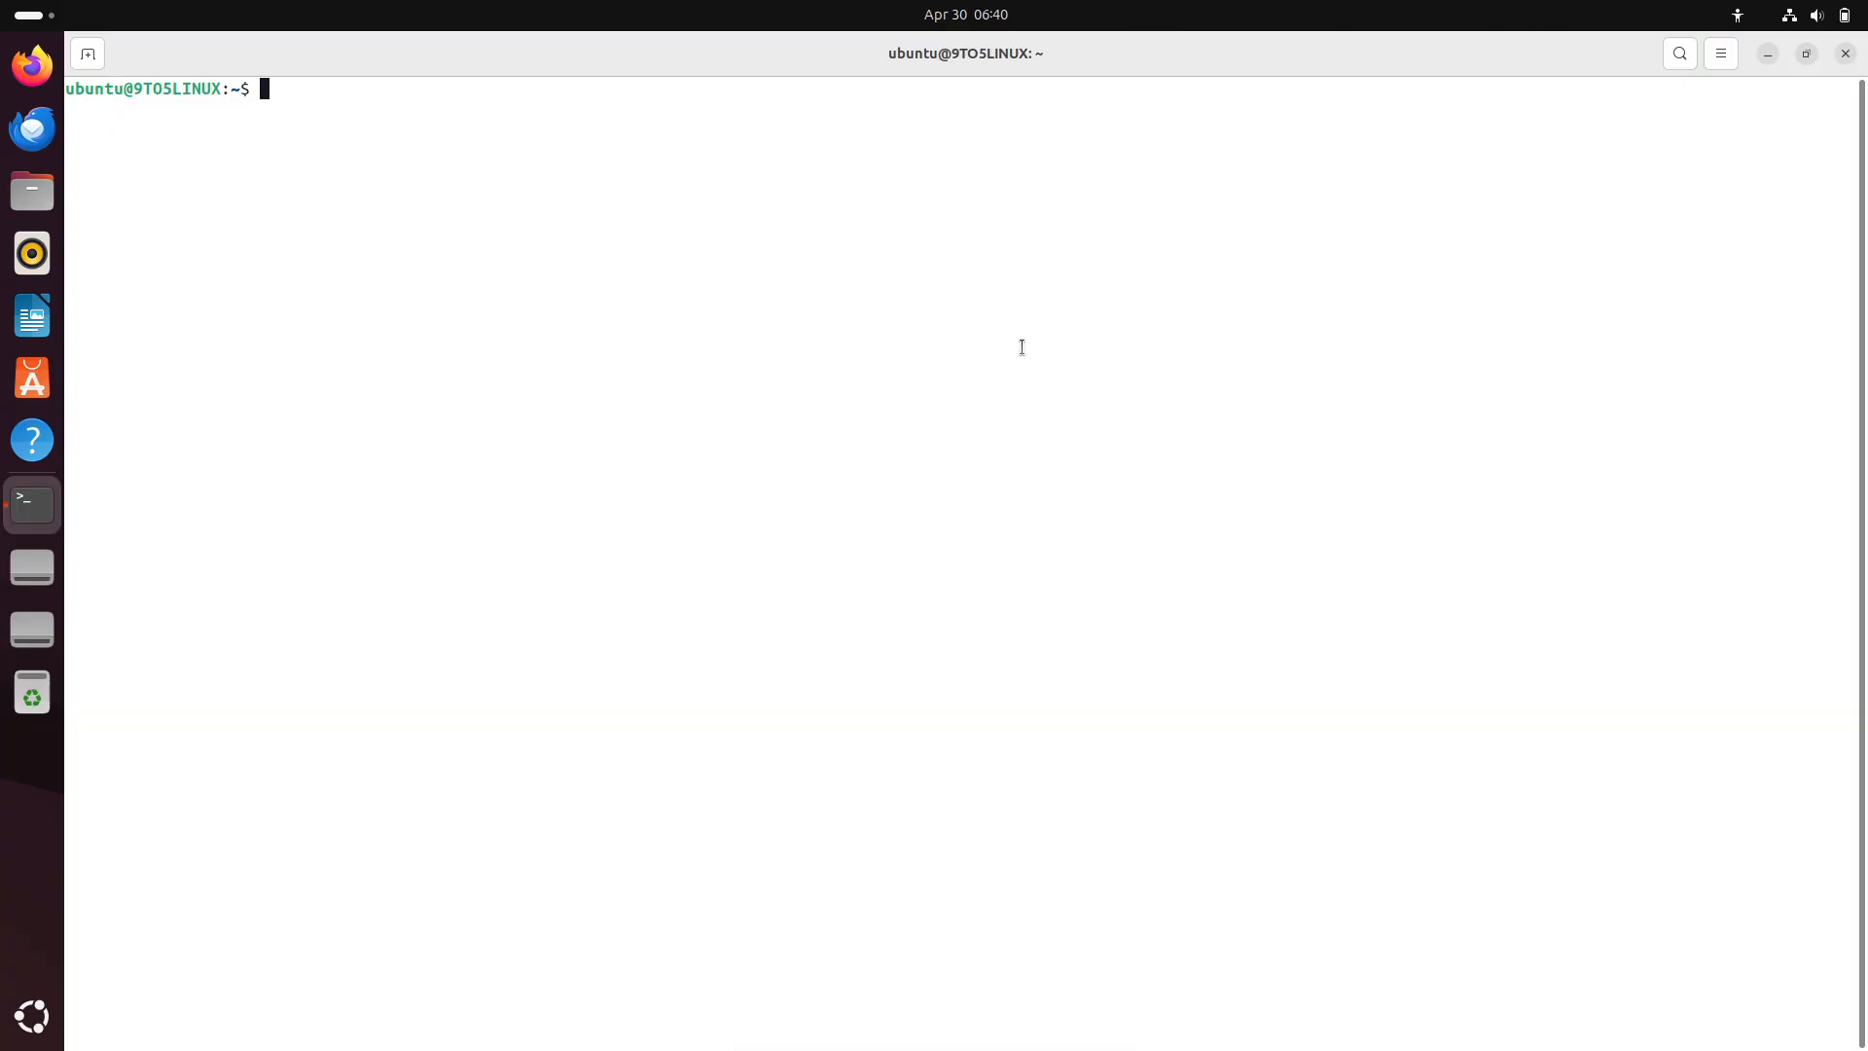
Run 'sudo apt install fastfetch', enlarge the terminal text, and confirm the install
type("sudo apt")
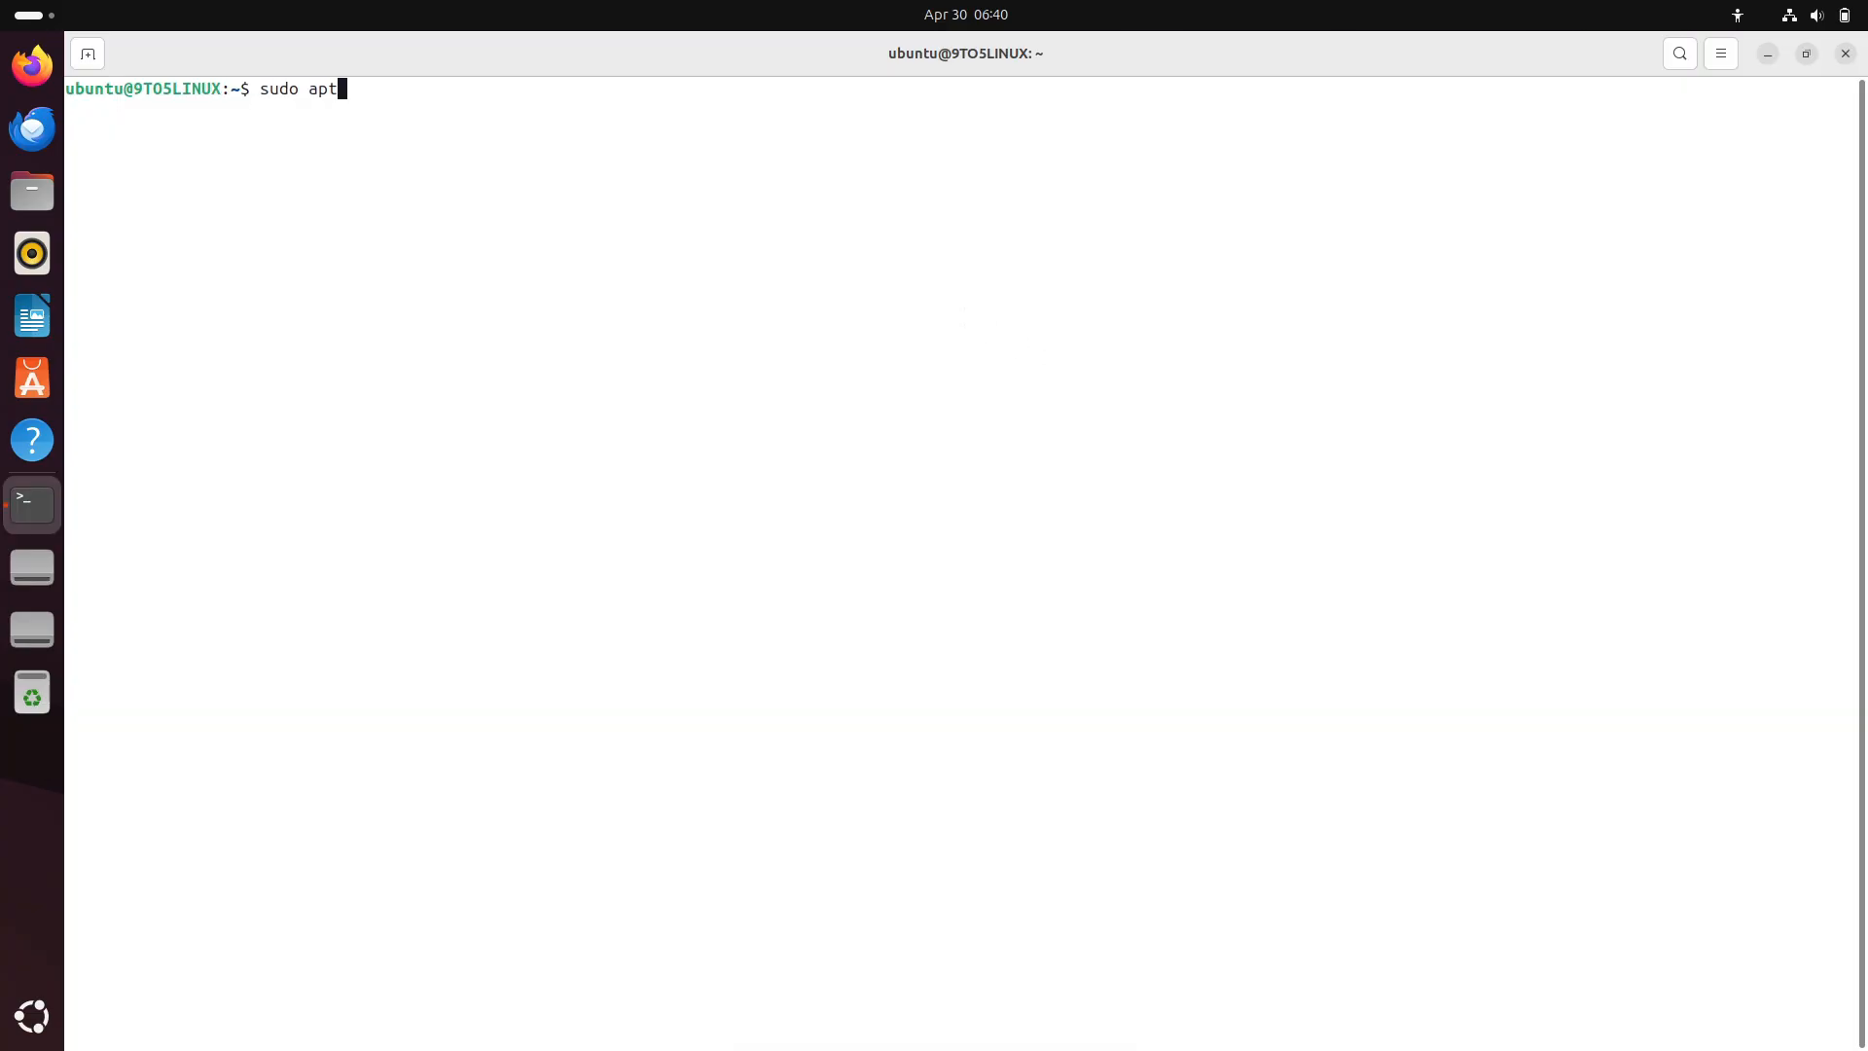
type("install fastfe")
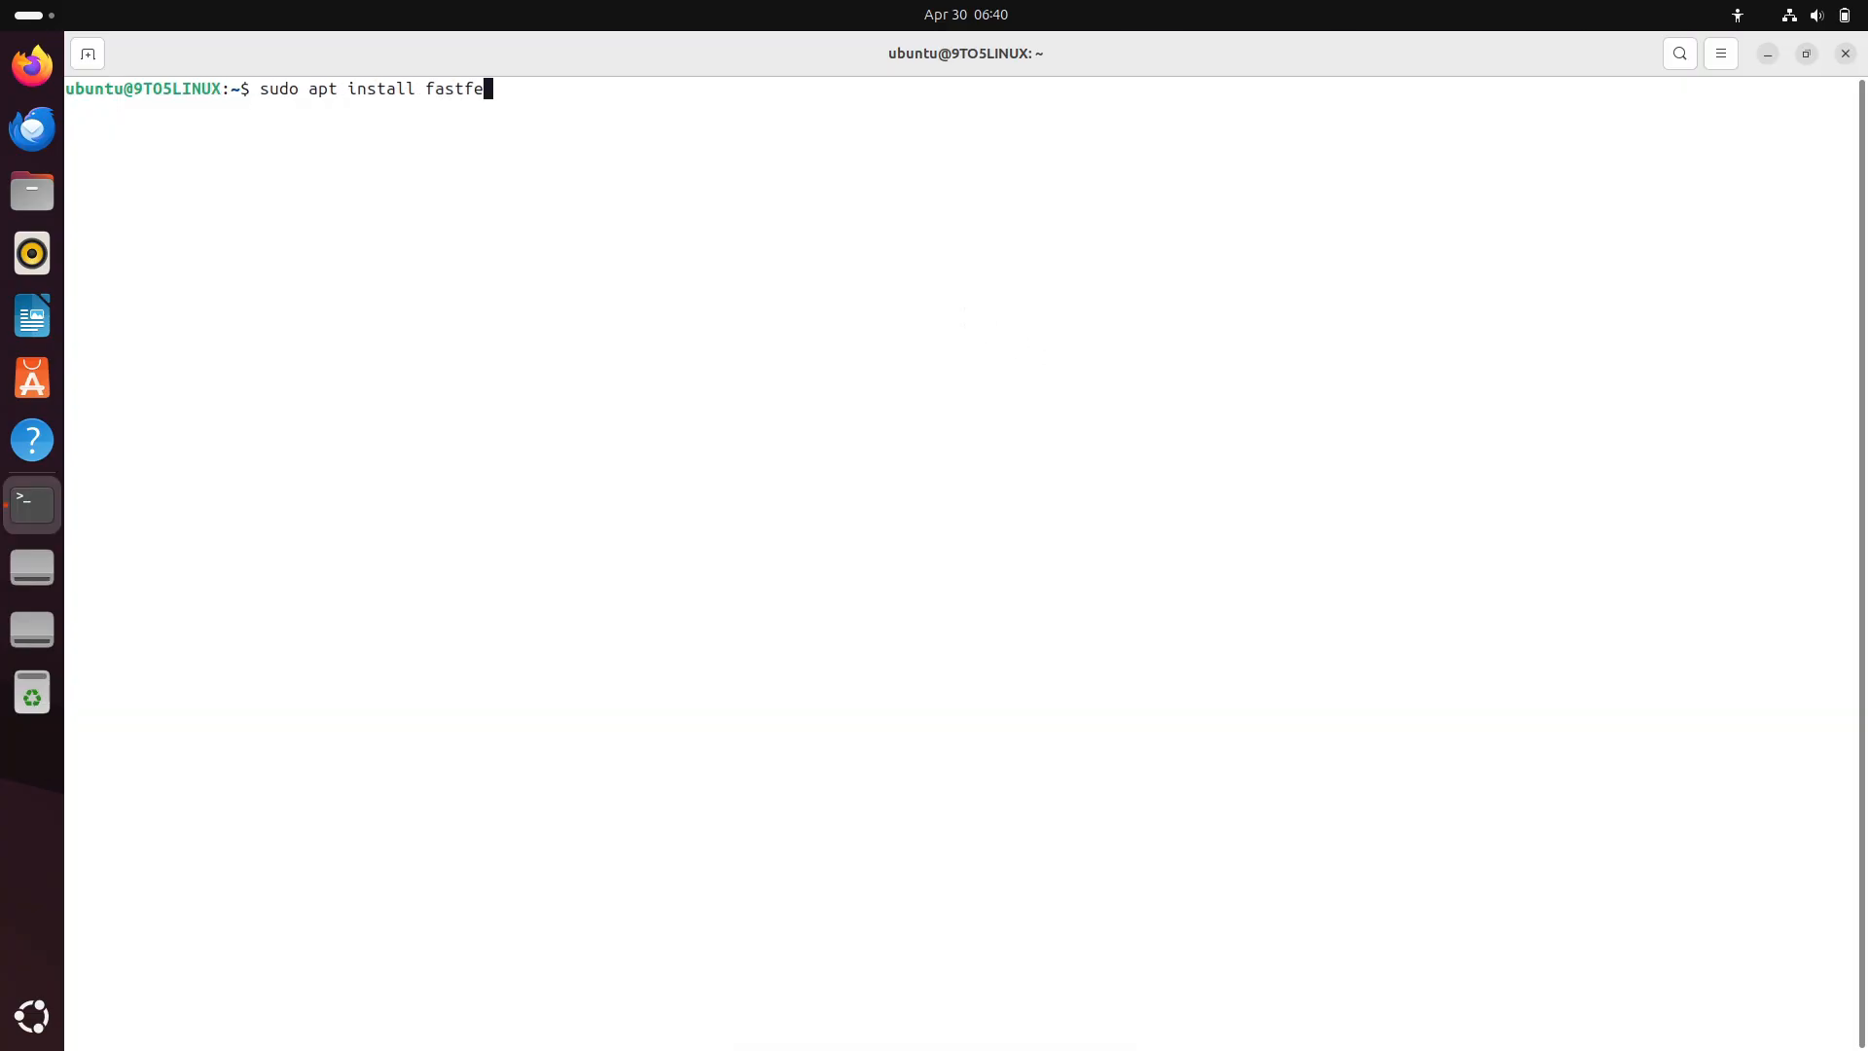
left_click(1718, 53)
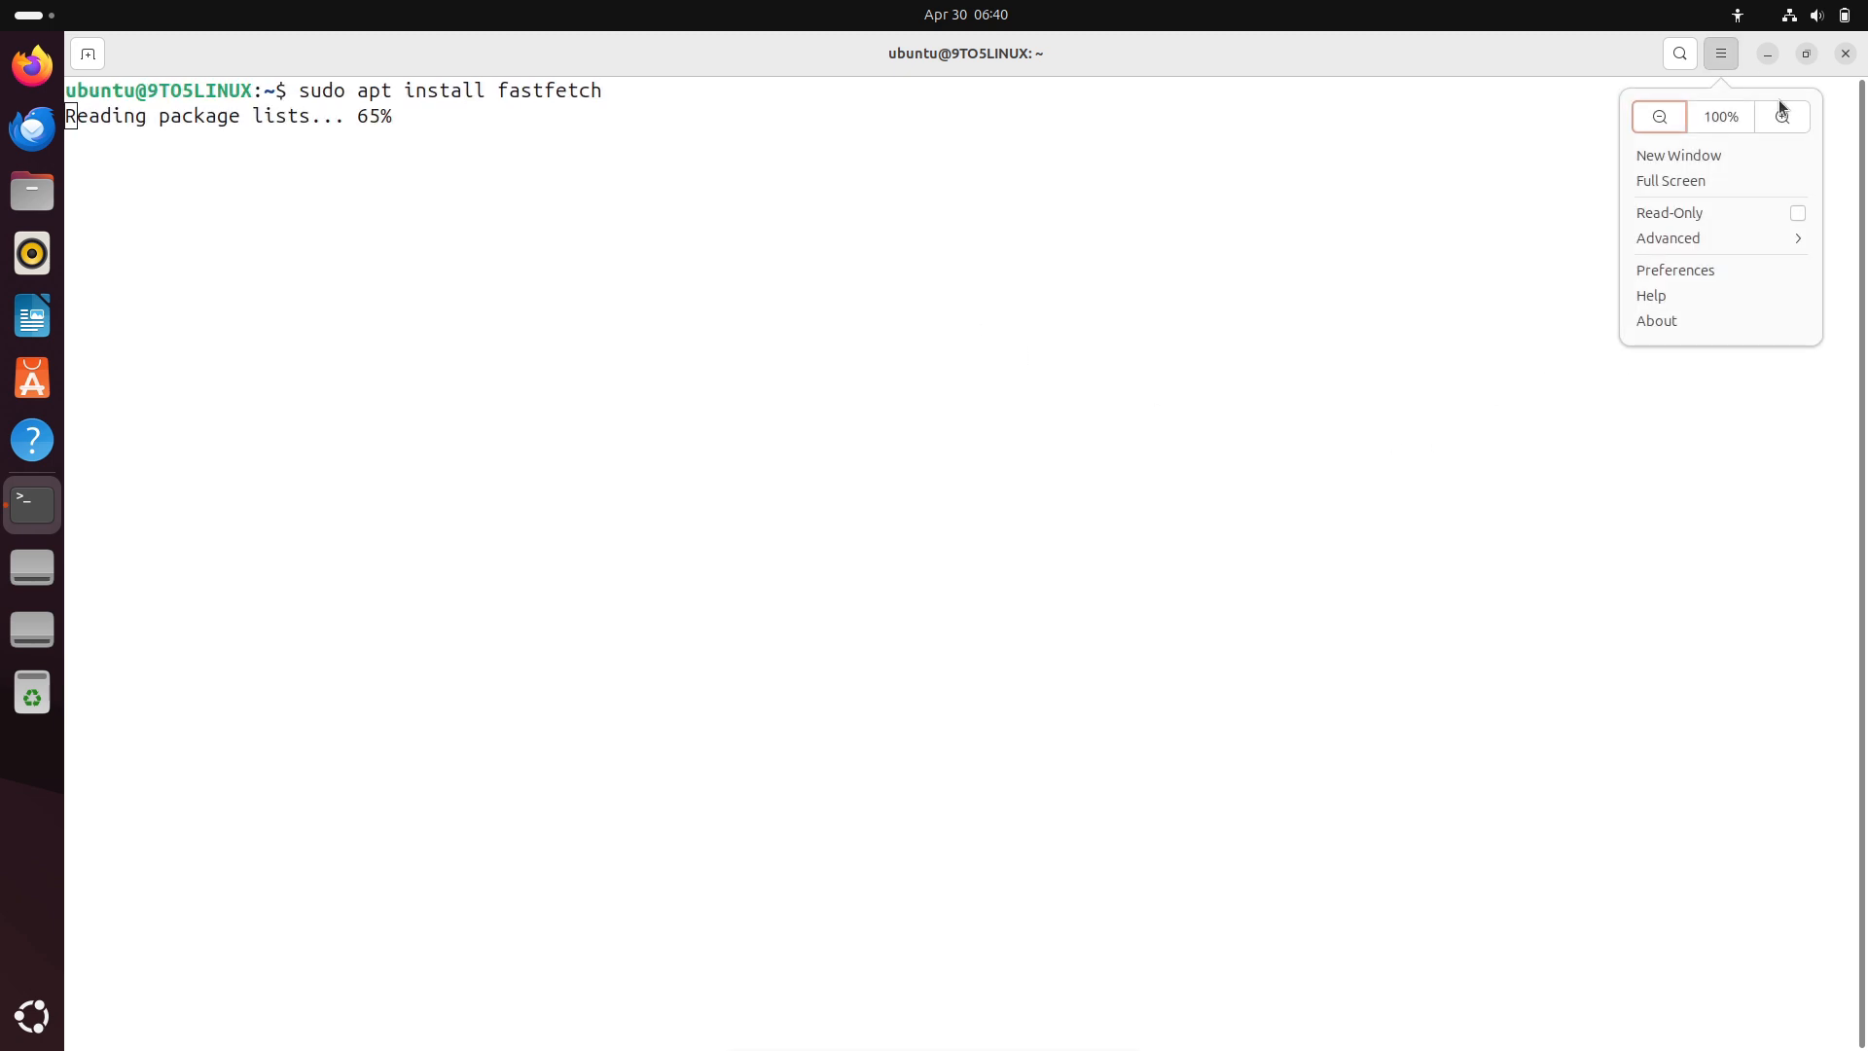
left_click(1178, 345)
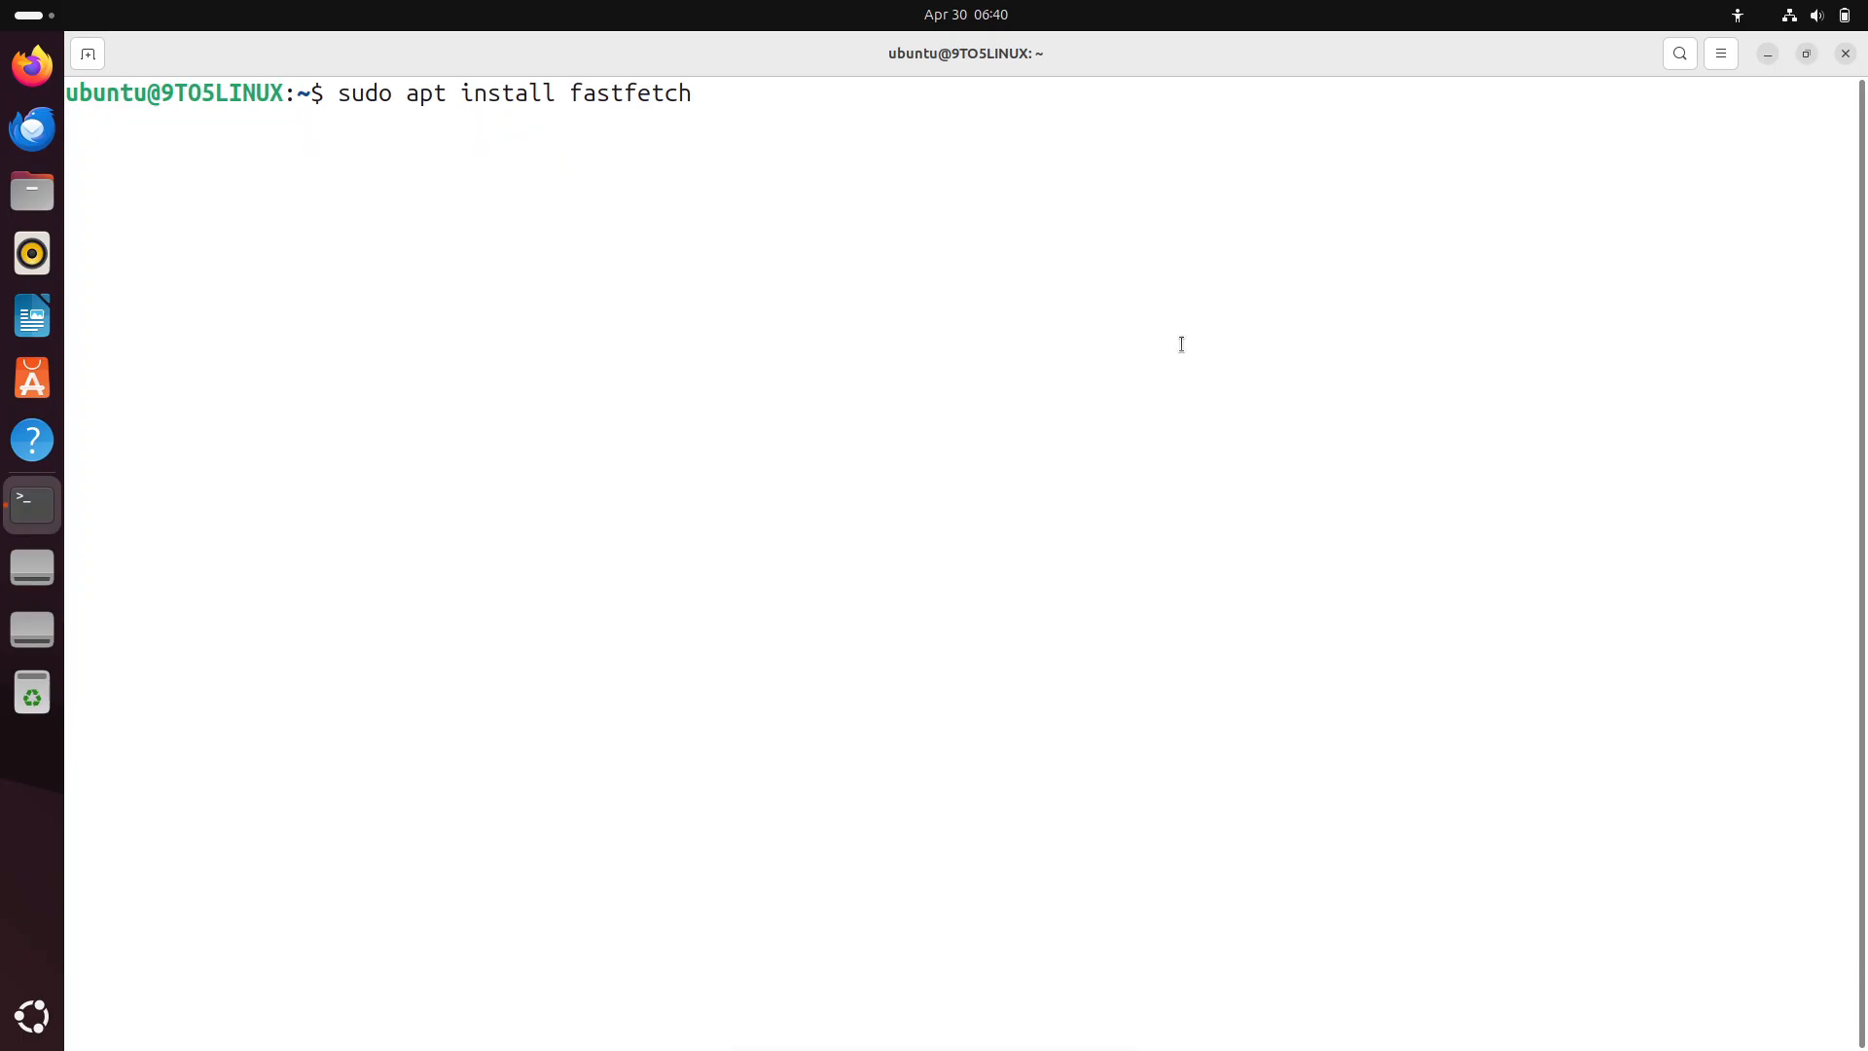
key("Return")
type("y")
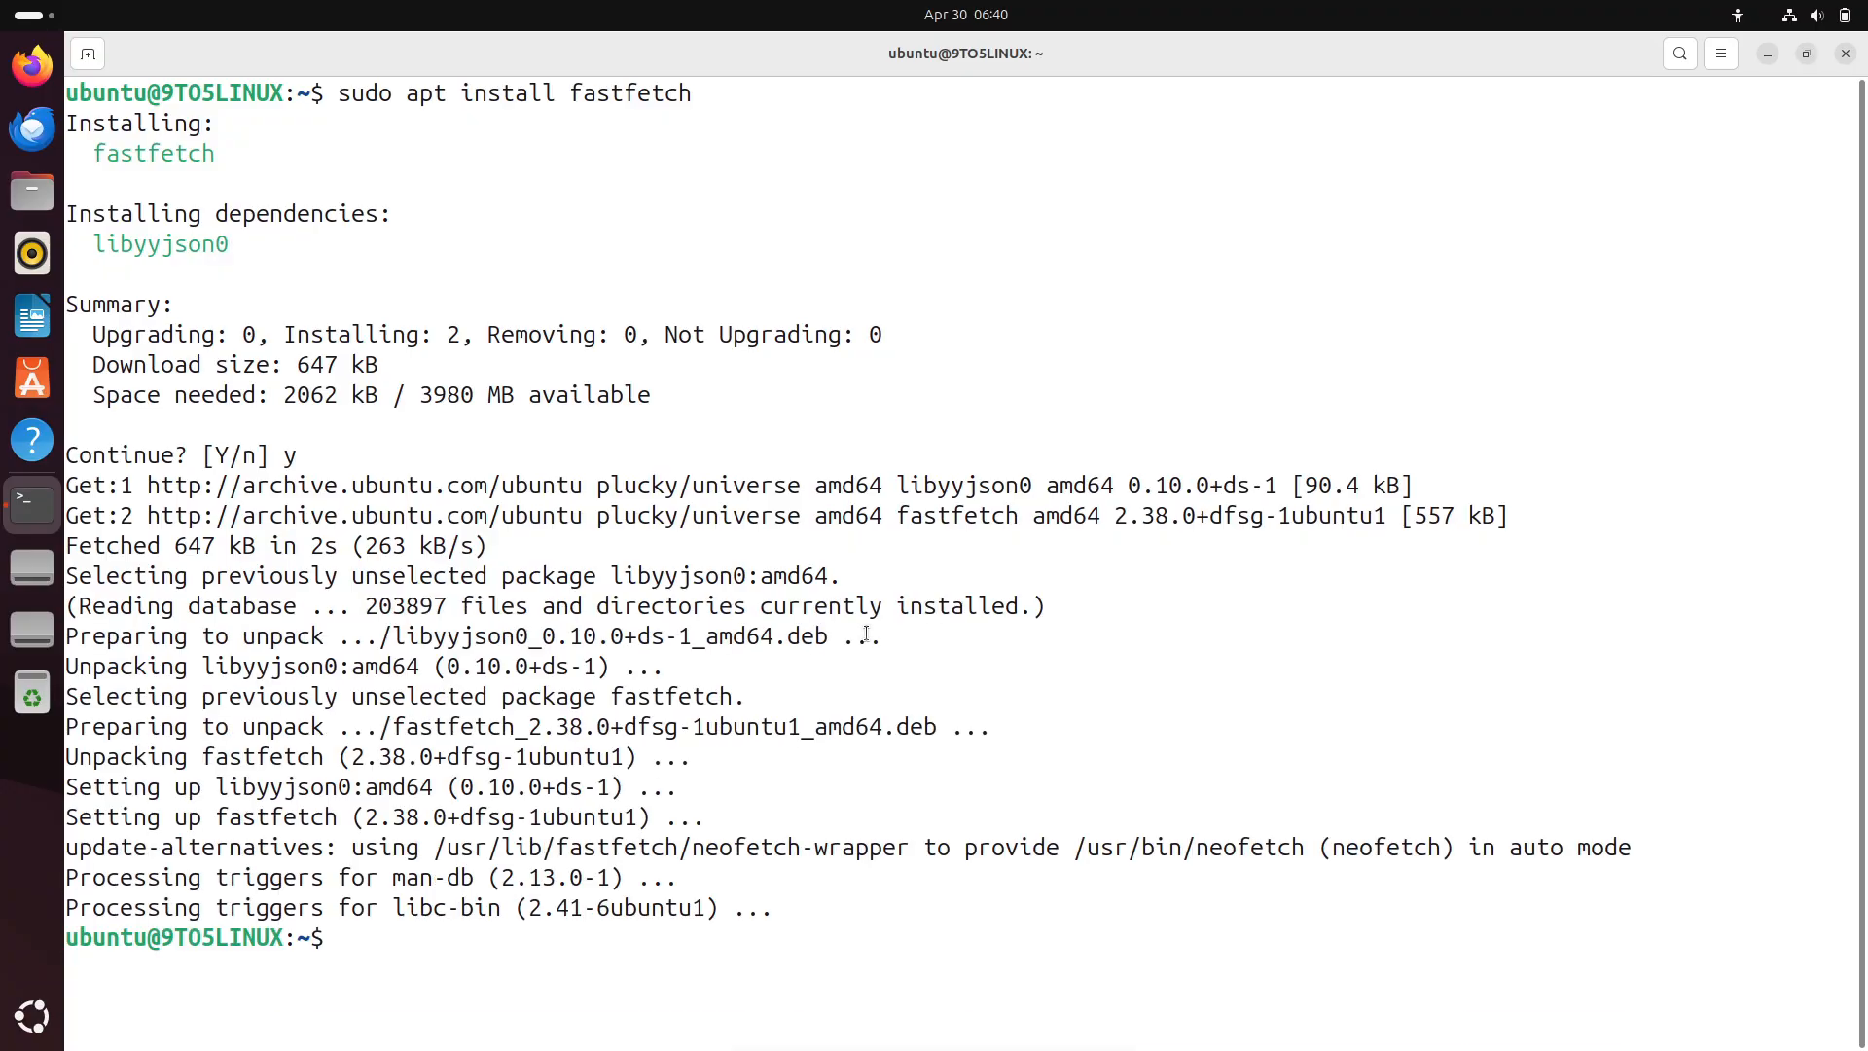
Run fastfetch, try 'inxi -sv8', and start 'sudo apt install inxi'
type("fastfetch")
type("cat /etc/issue")
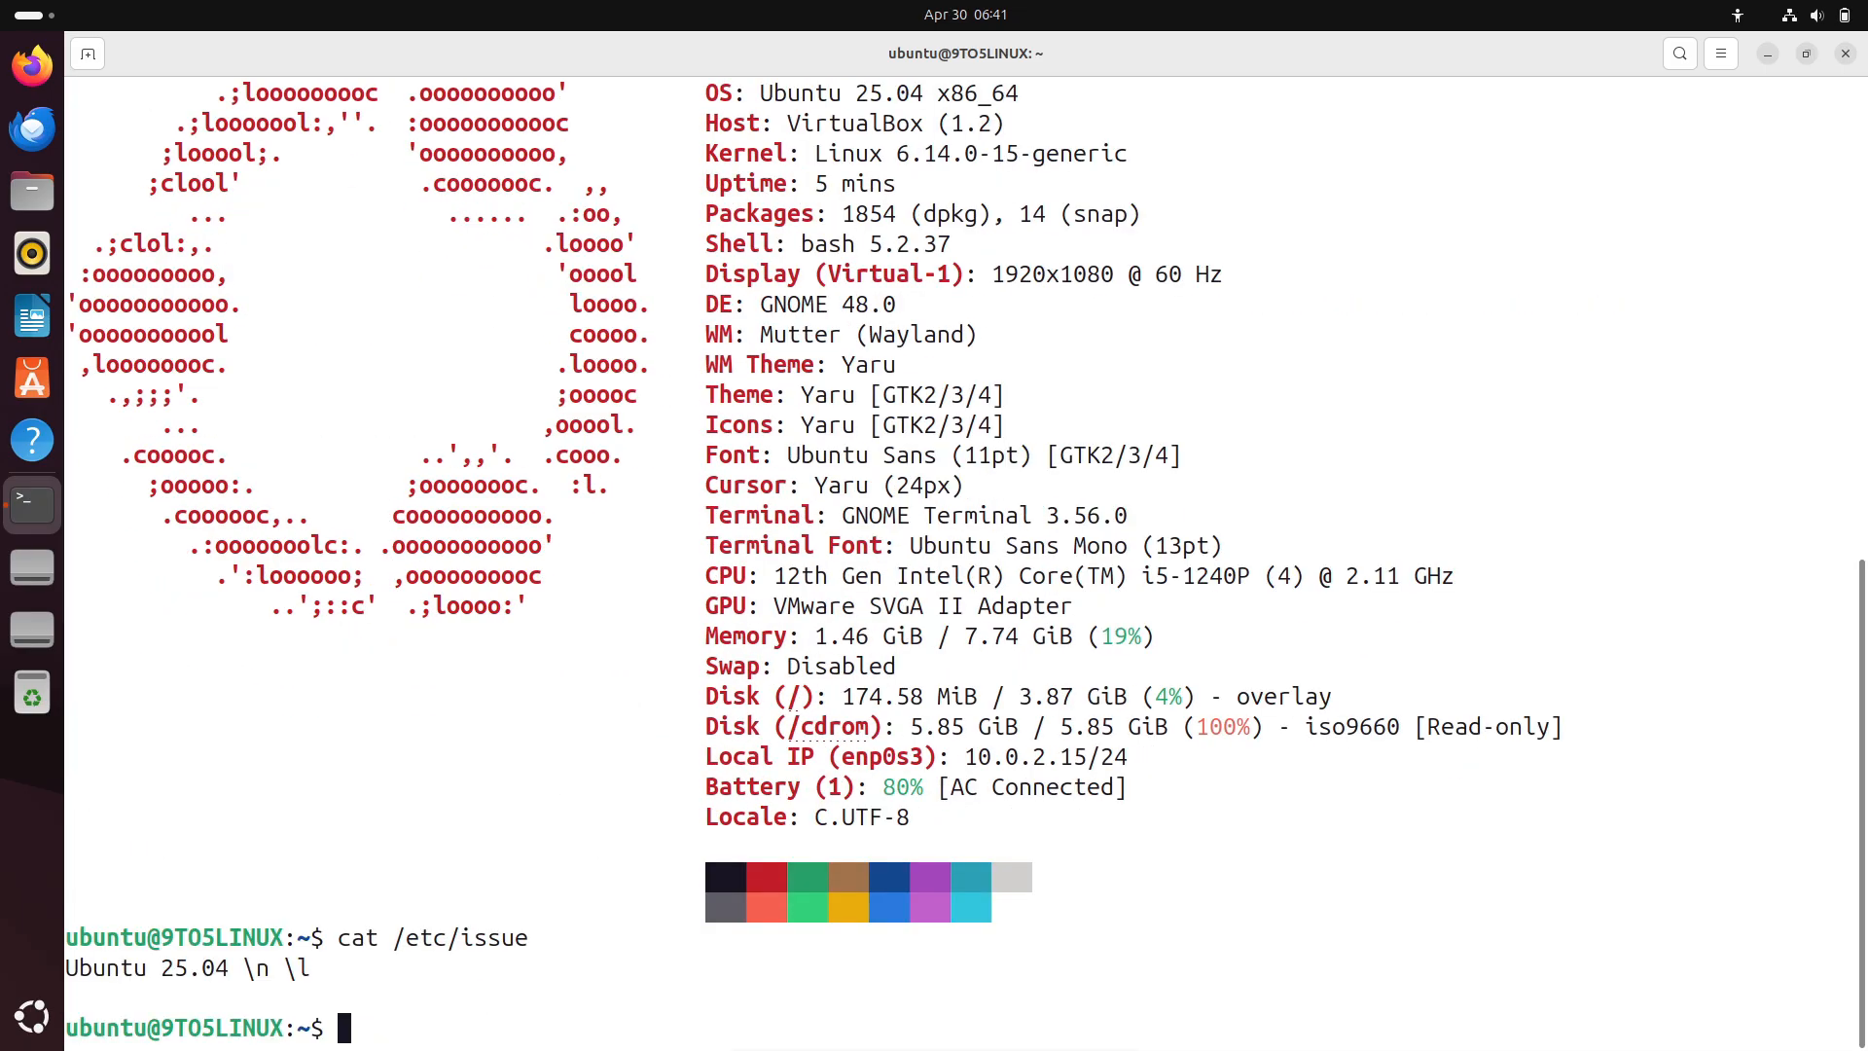
type("inxi -sv8")
type("sudo apt")
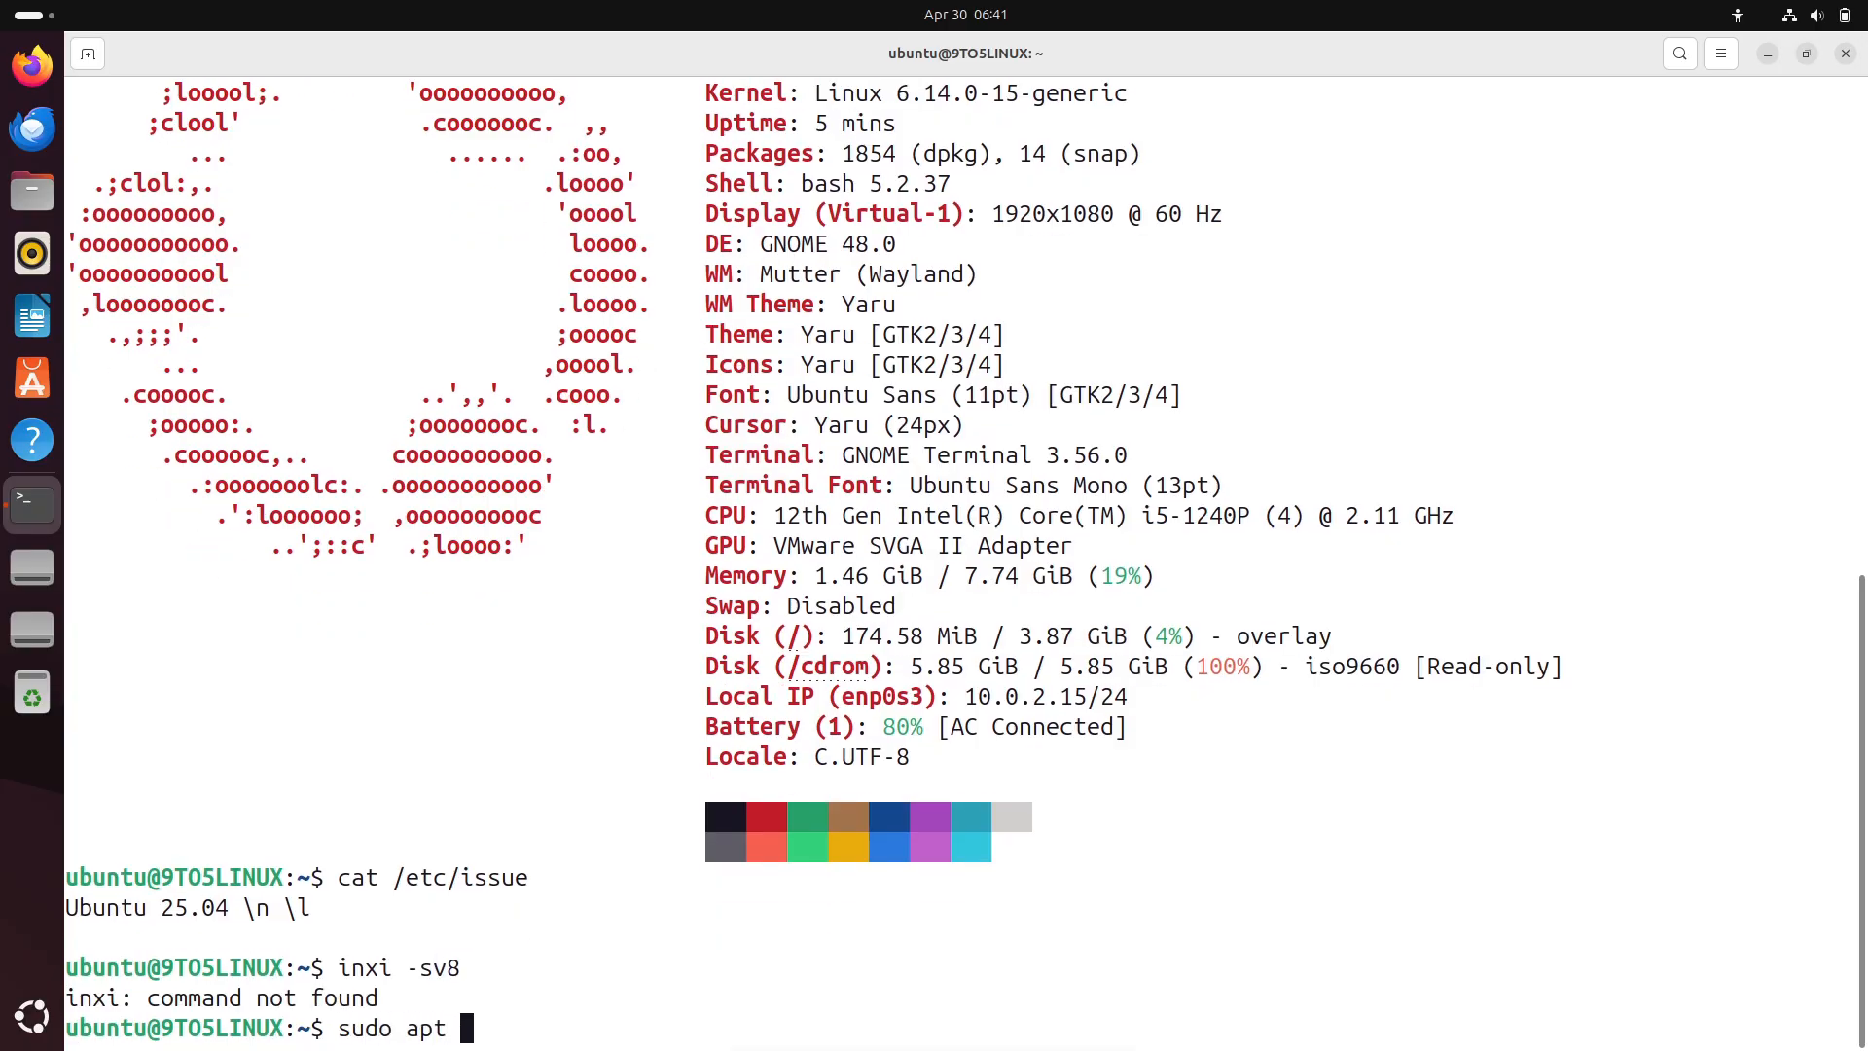
type("install inxi")
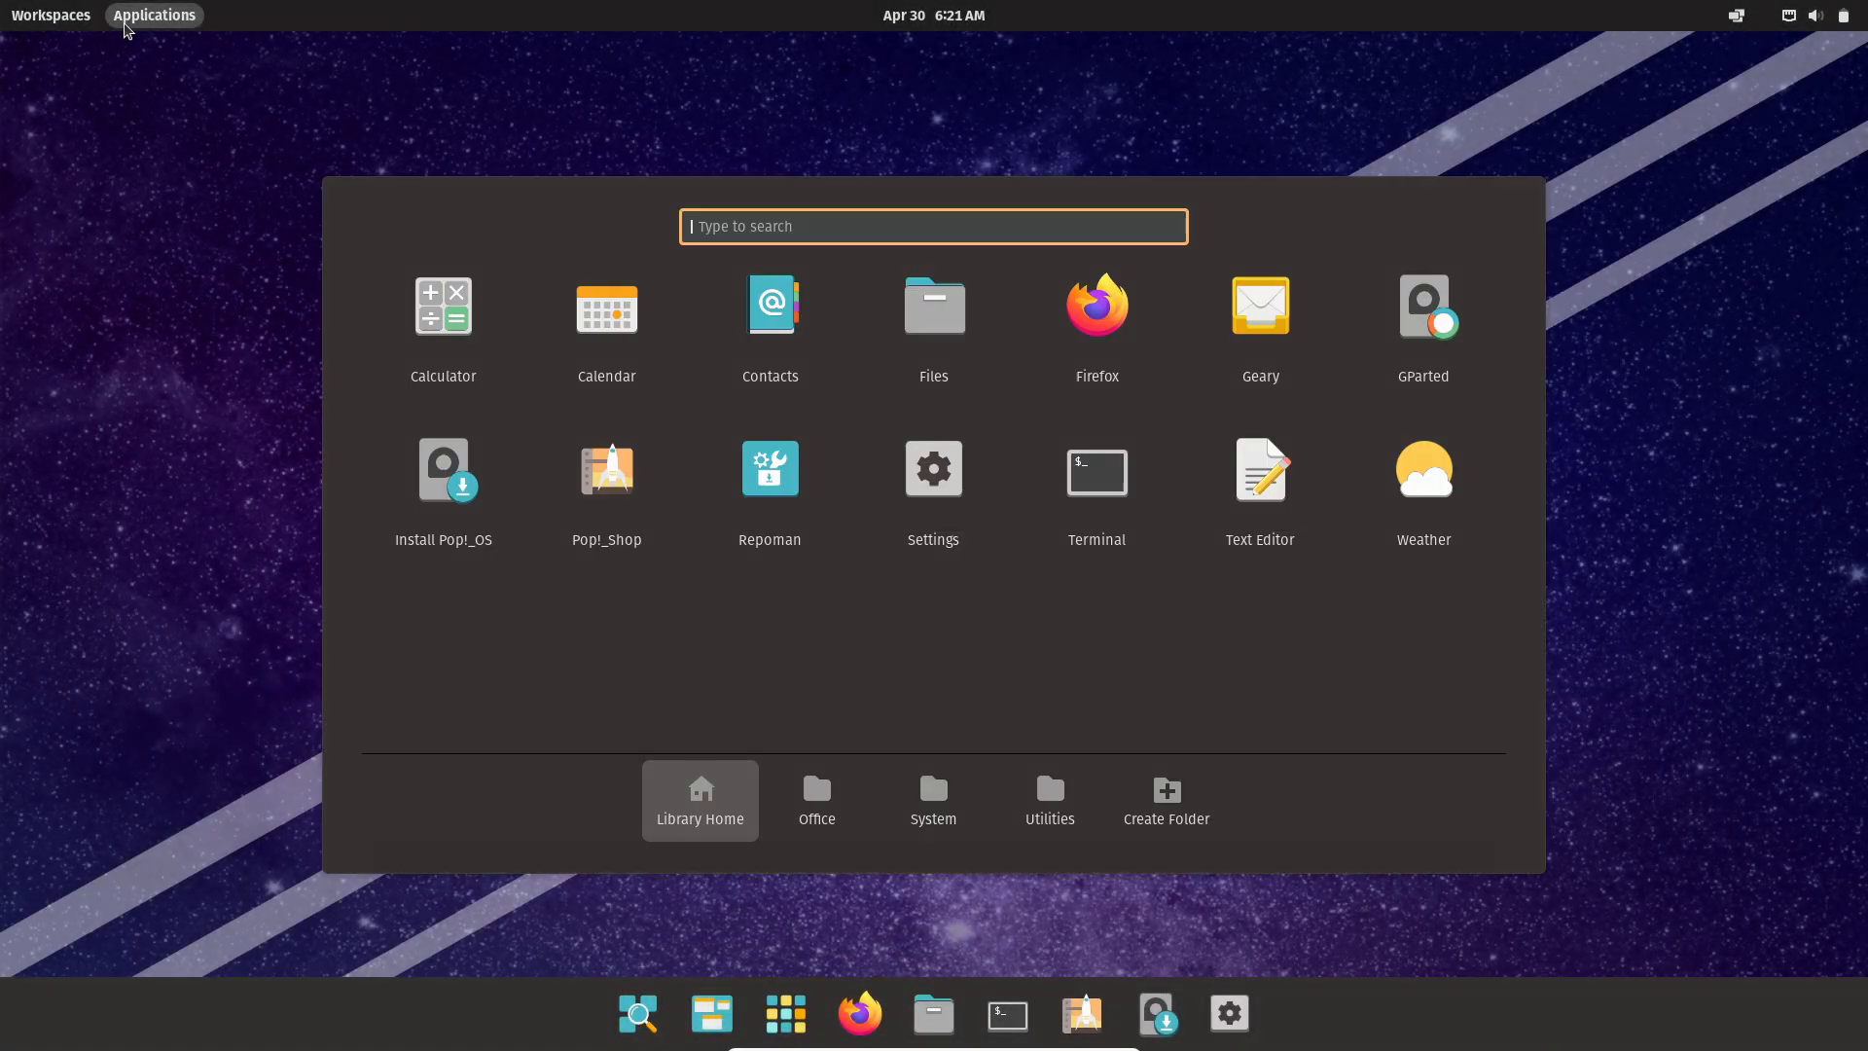
Browse Pop!_OS's System and Utilities folders, then open Settings from the system menu
left_click(932, 799)
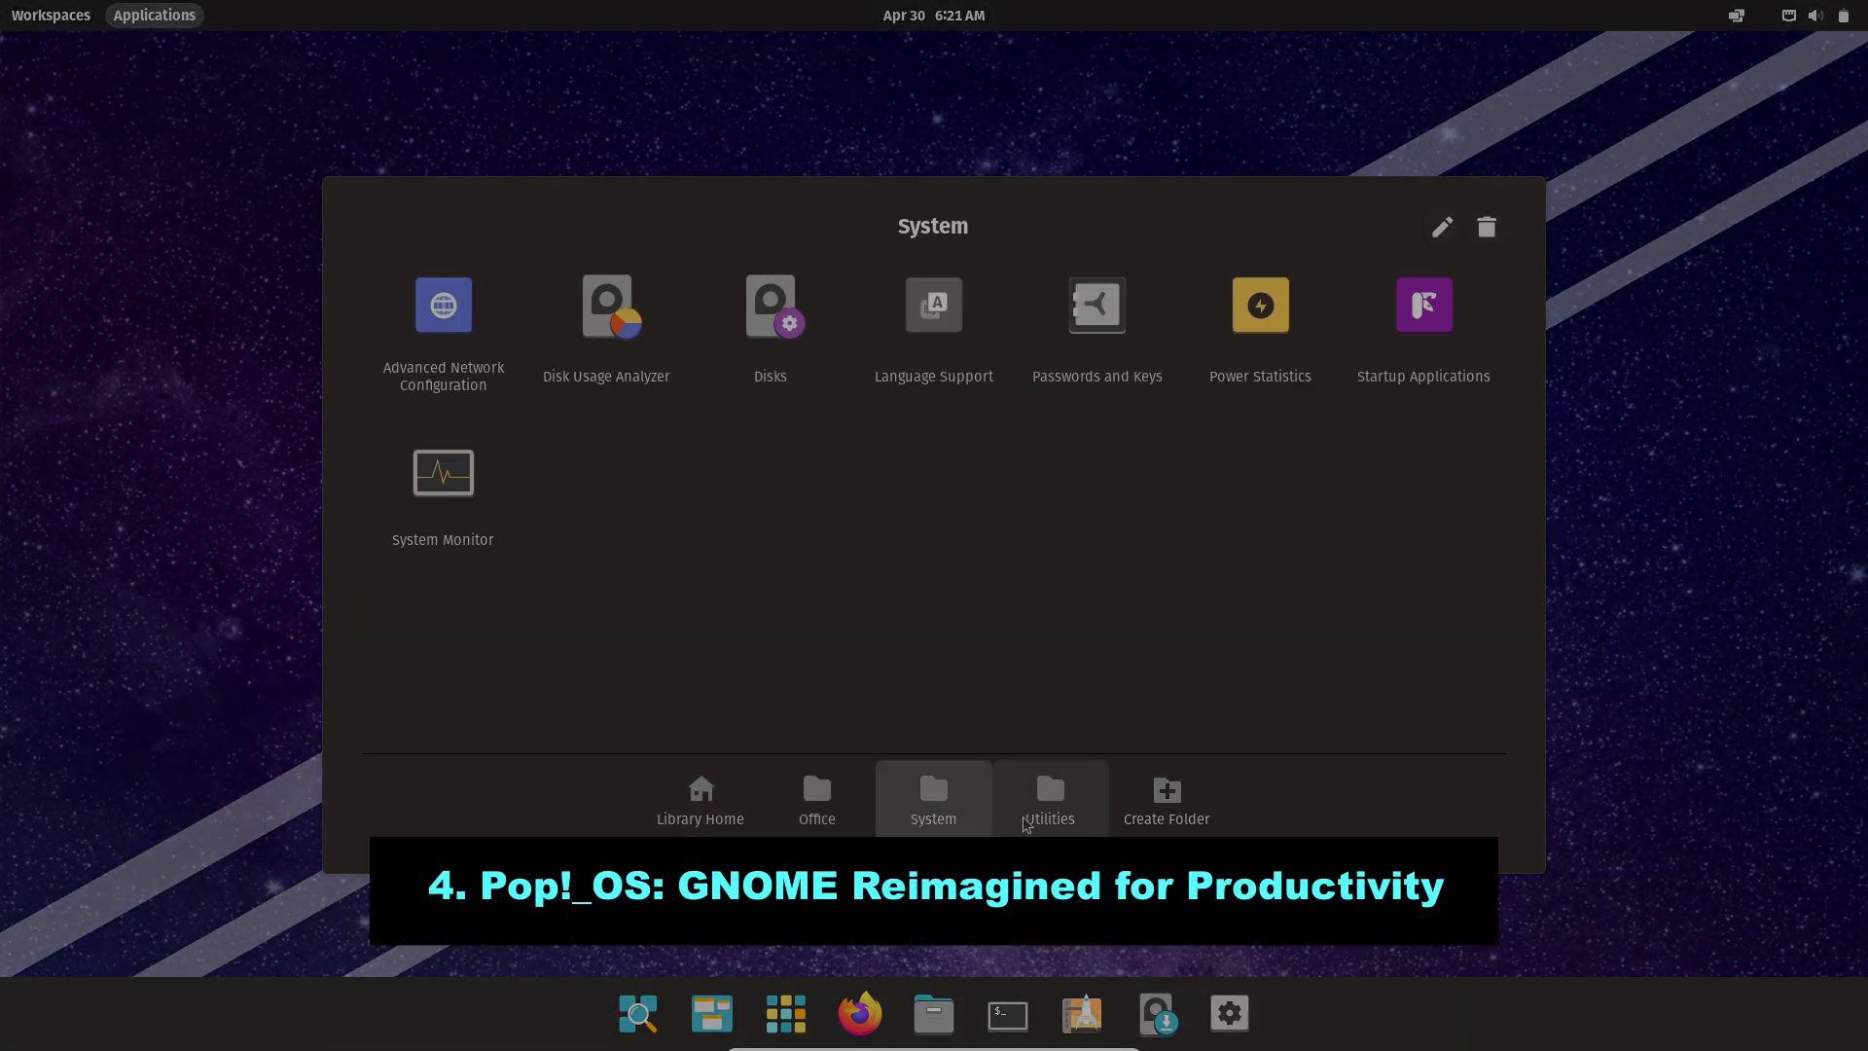
left_click(1049, 795)
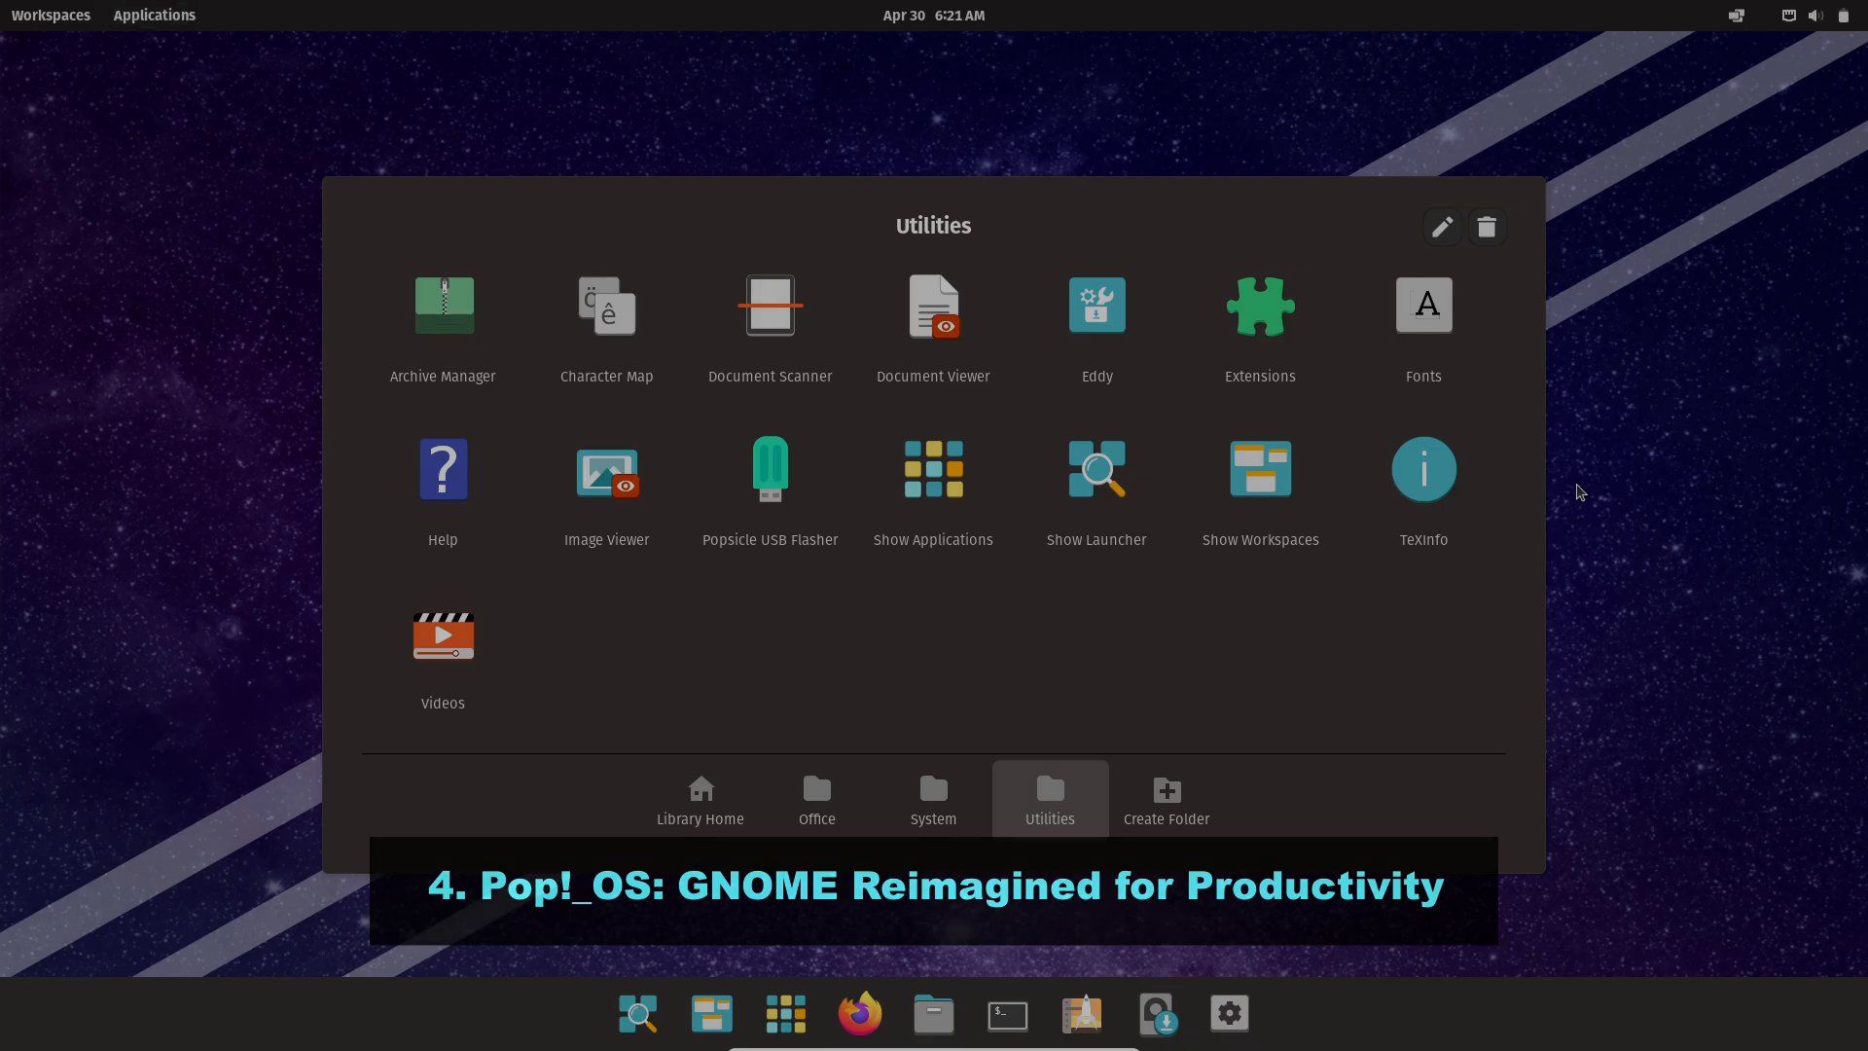
left_click(1815, 15)
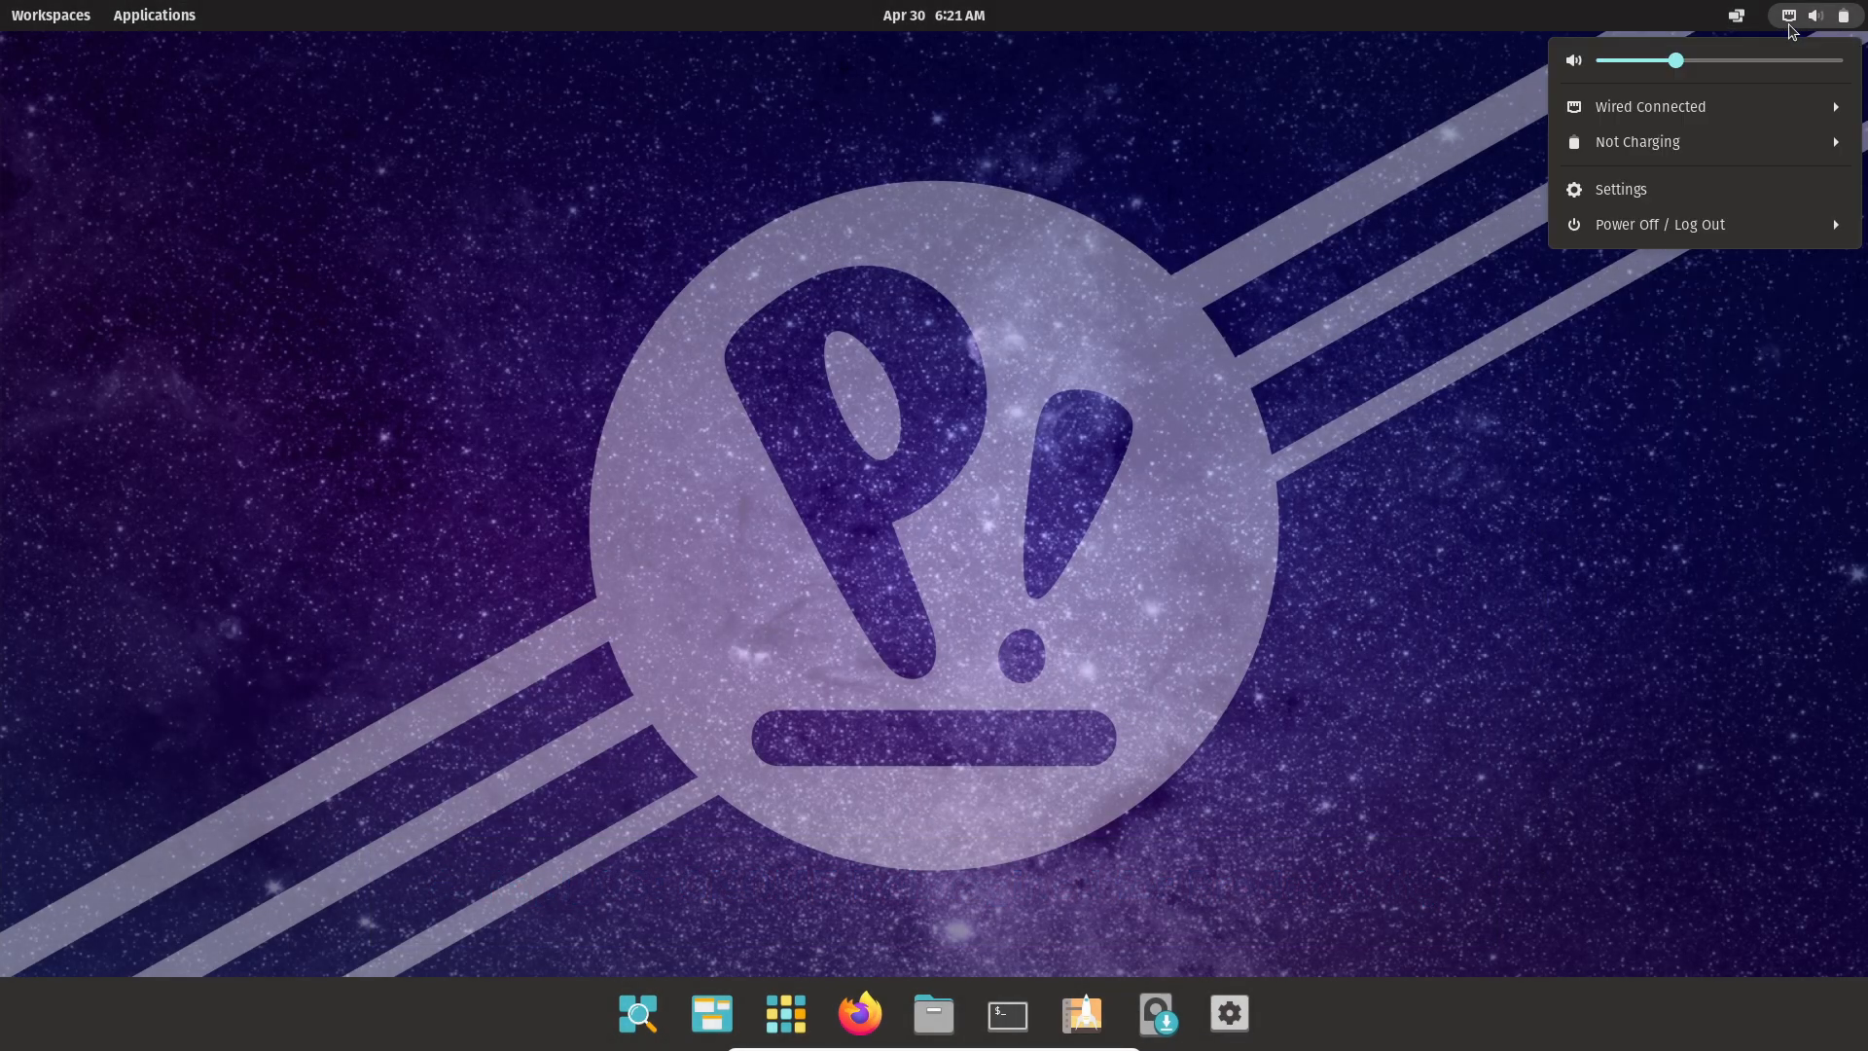
left_click(50, 15)
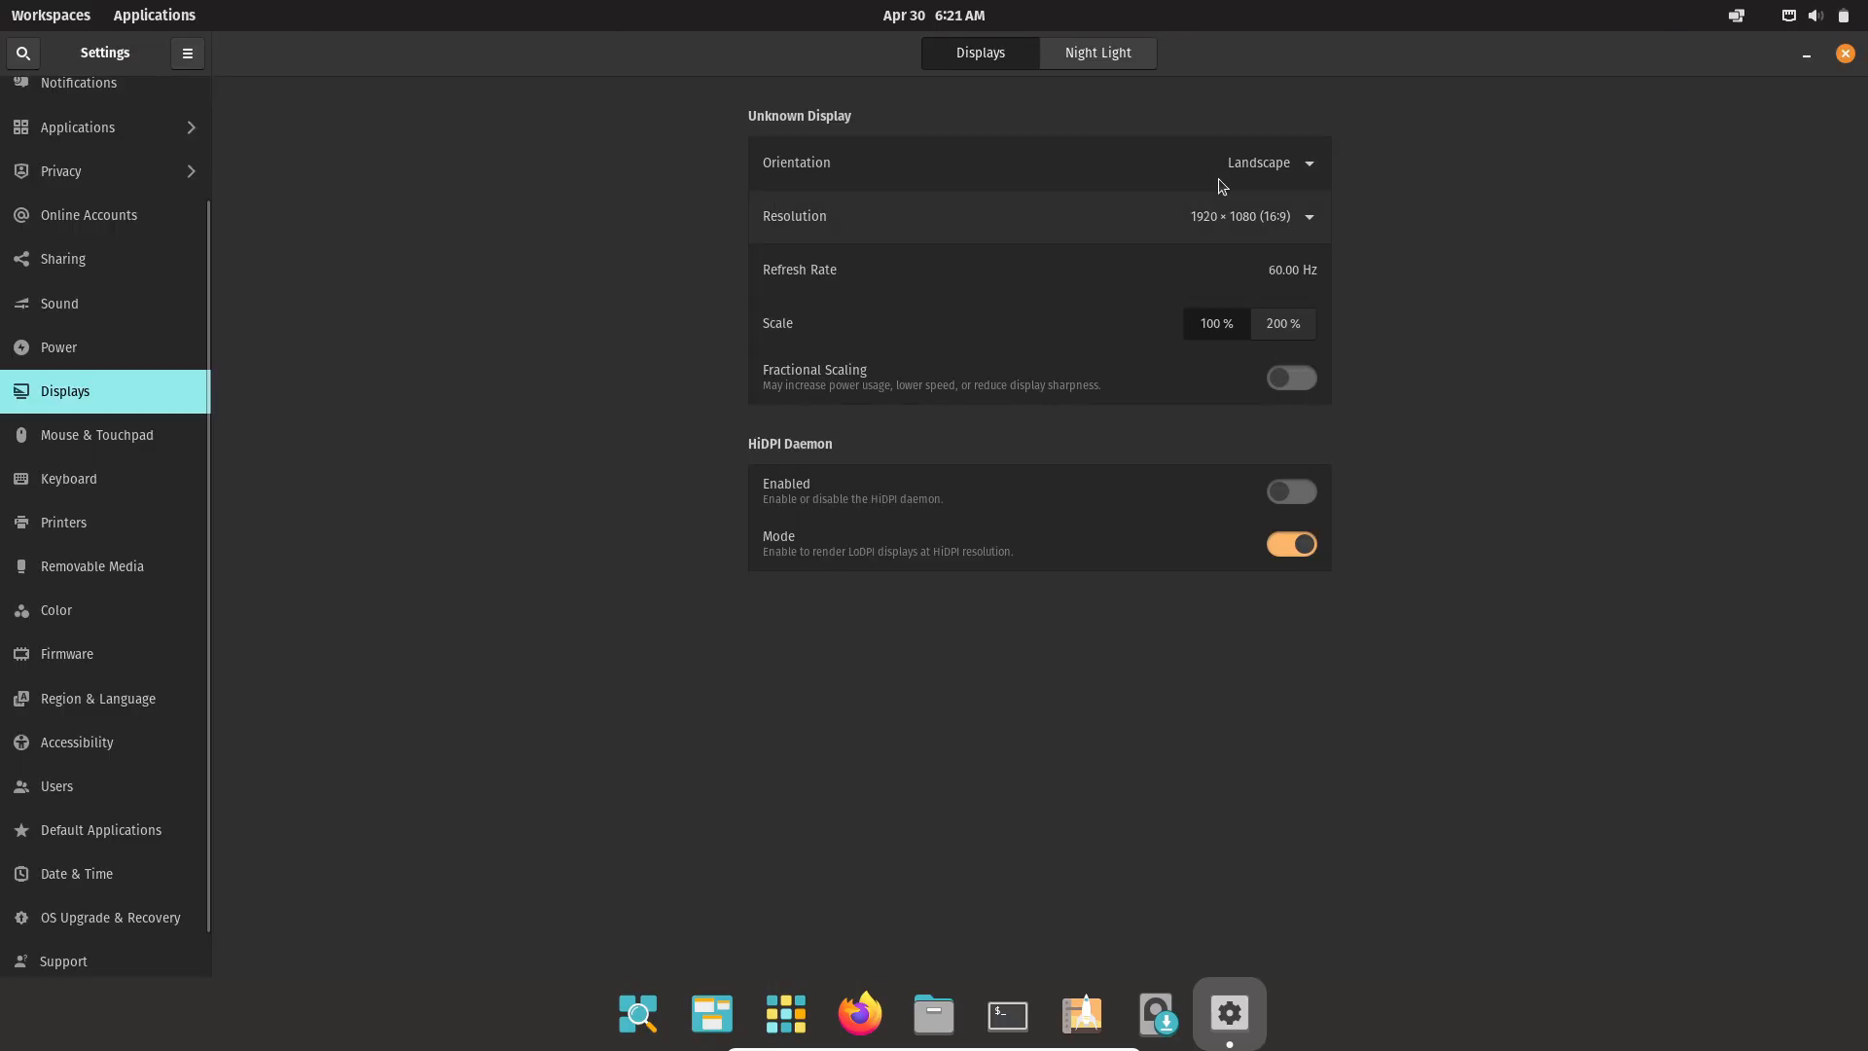
Switch Pop!_OS to the Light appearance and set the Colorado welcome-sign wallpaper
left_click(1290, 490)
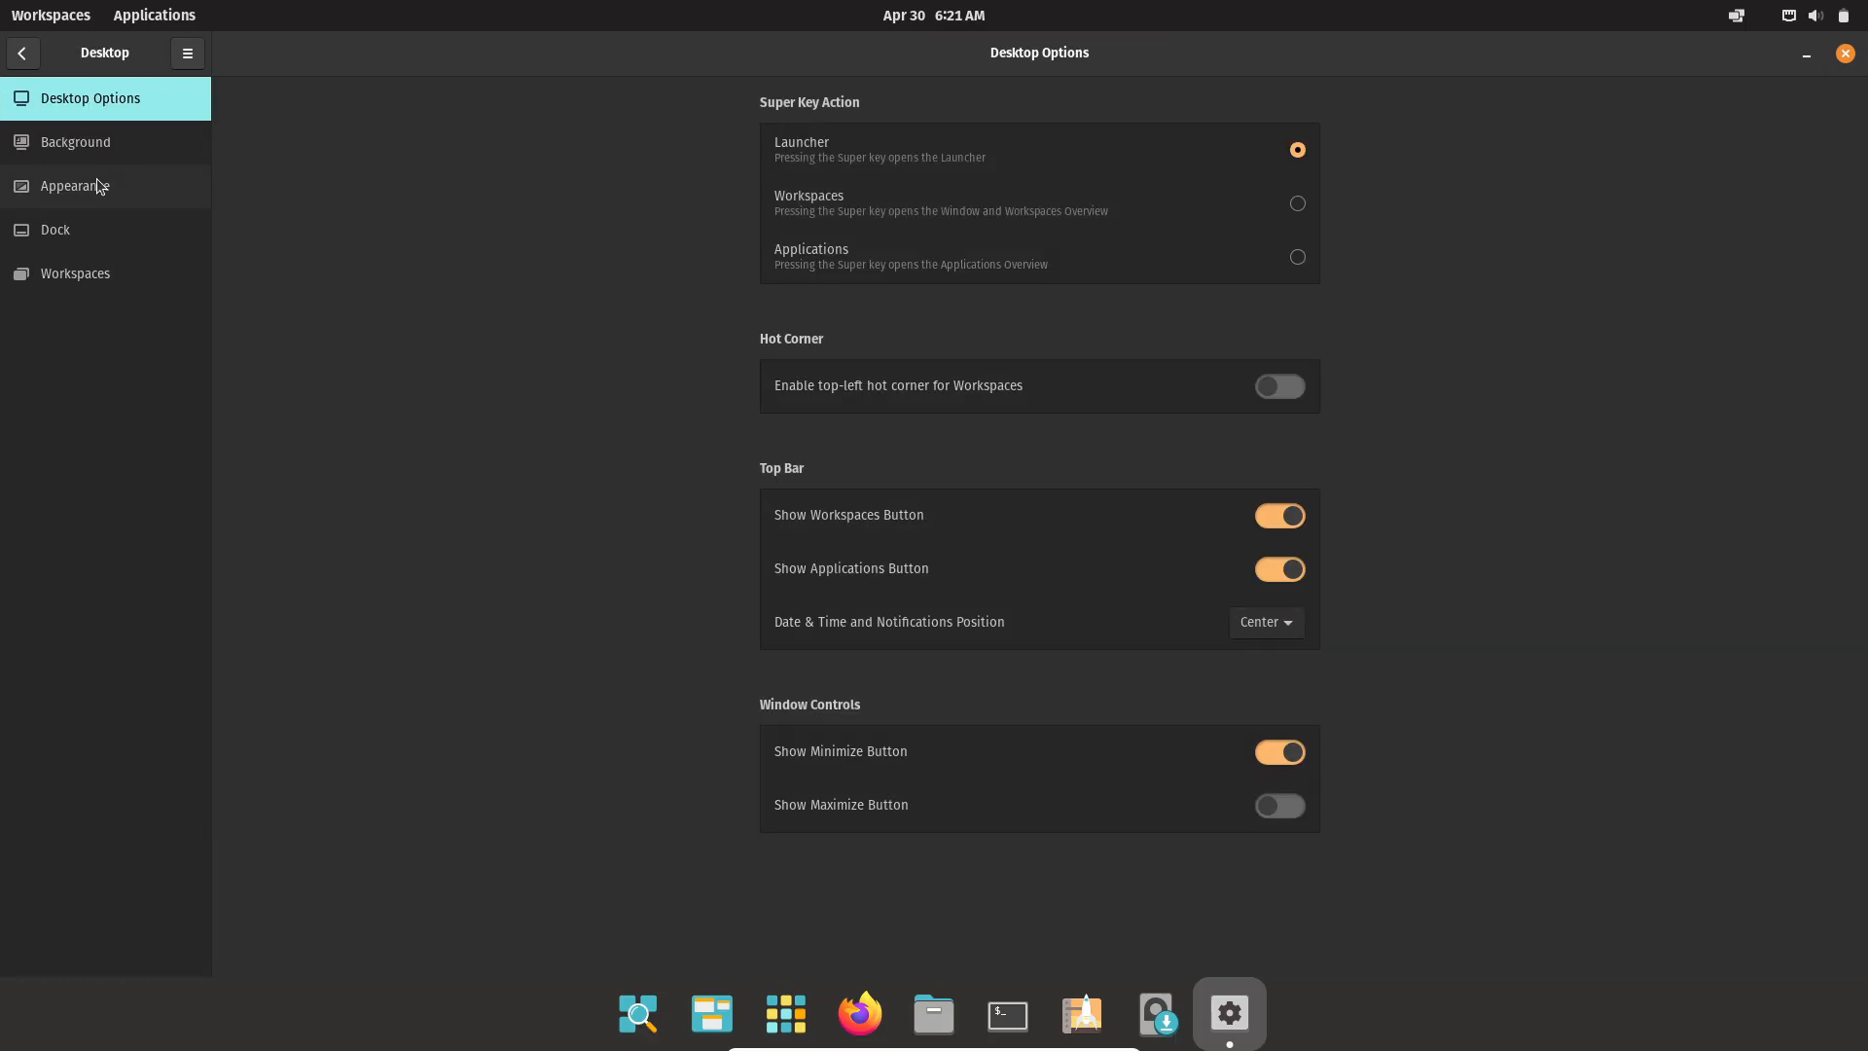
left_click(75, 186)
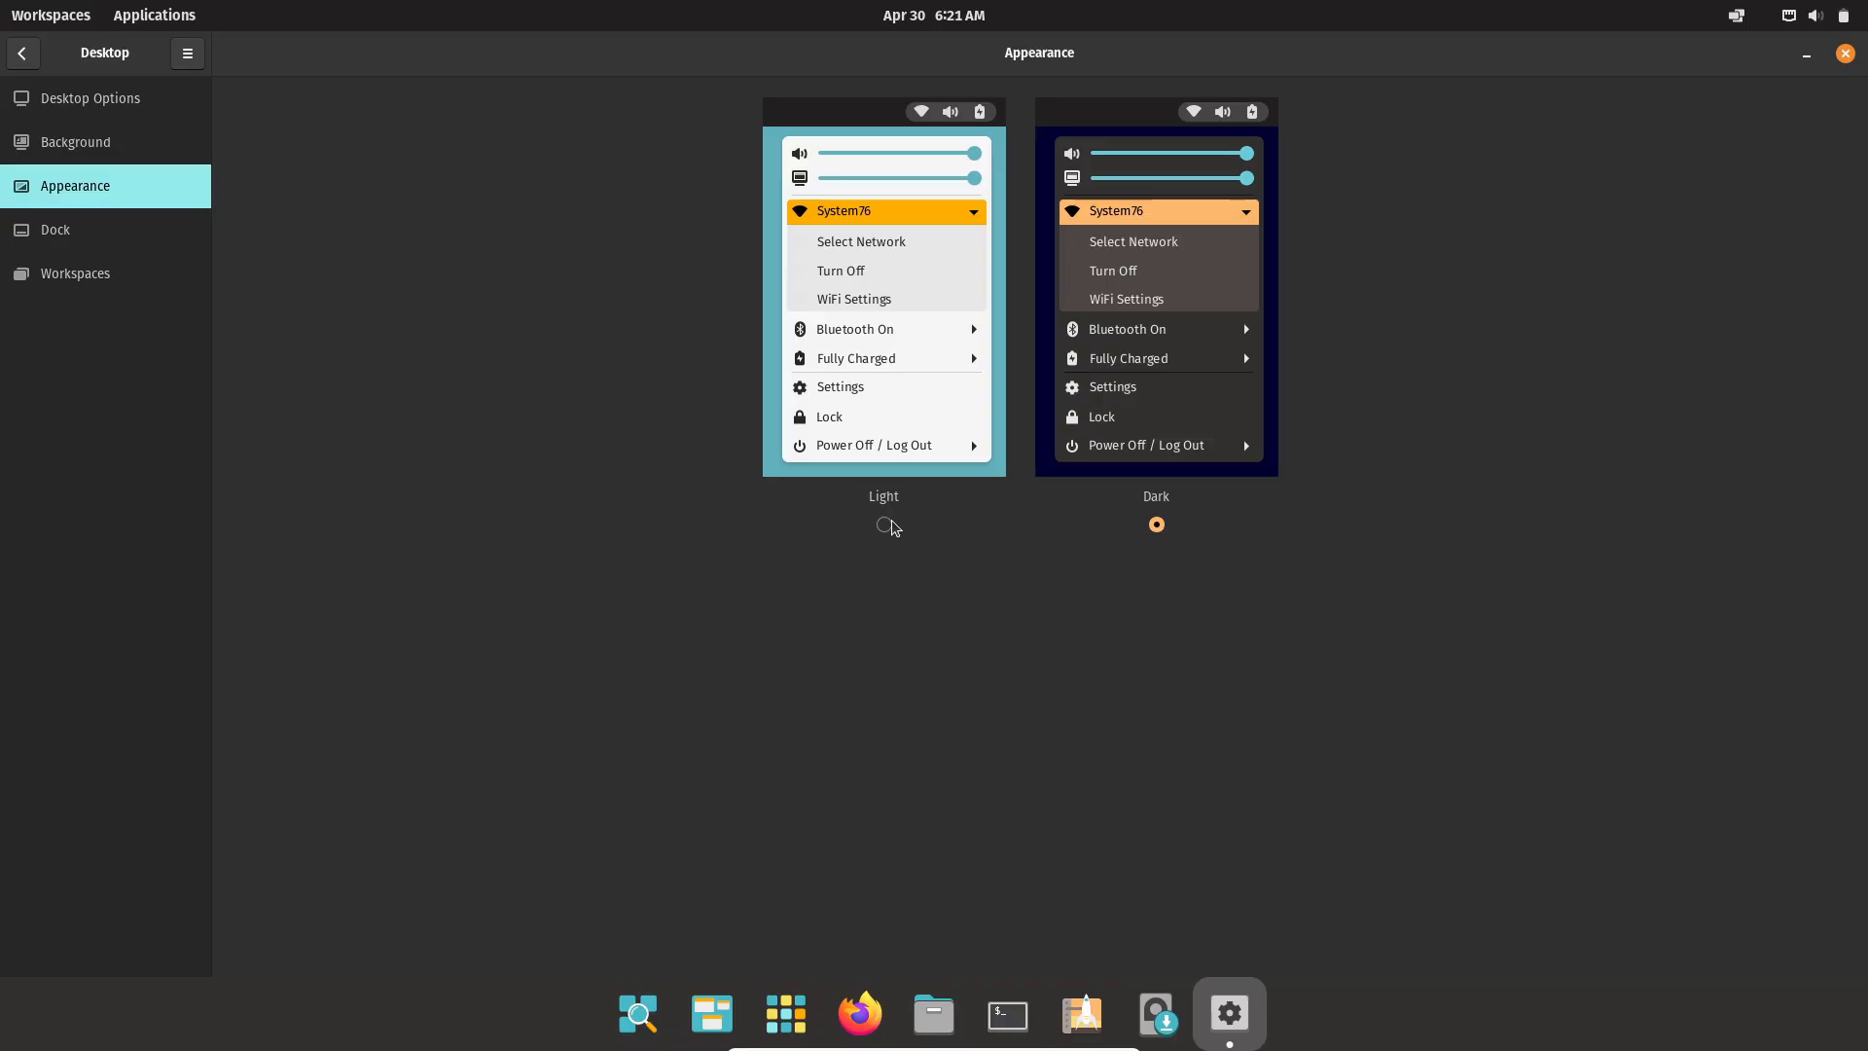
left_click(54, 229)
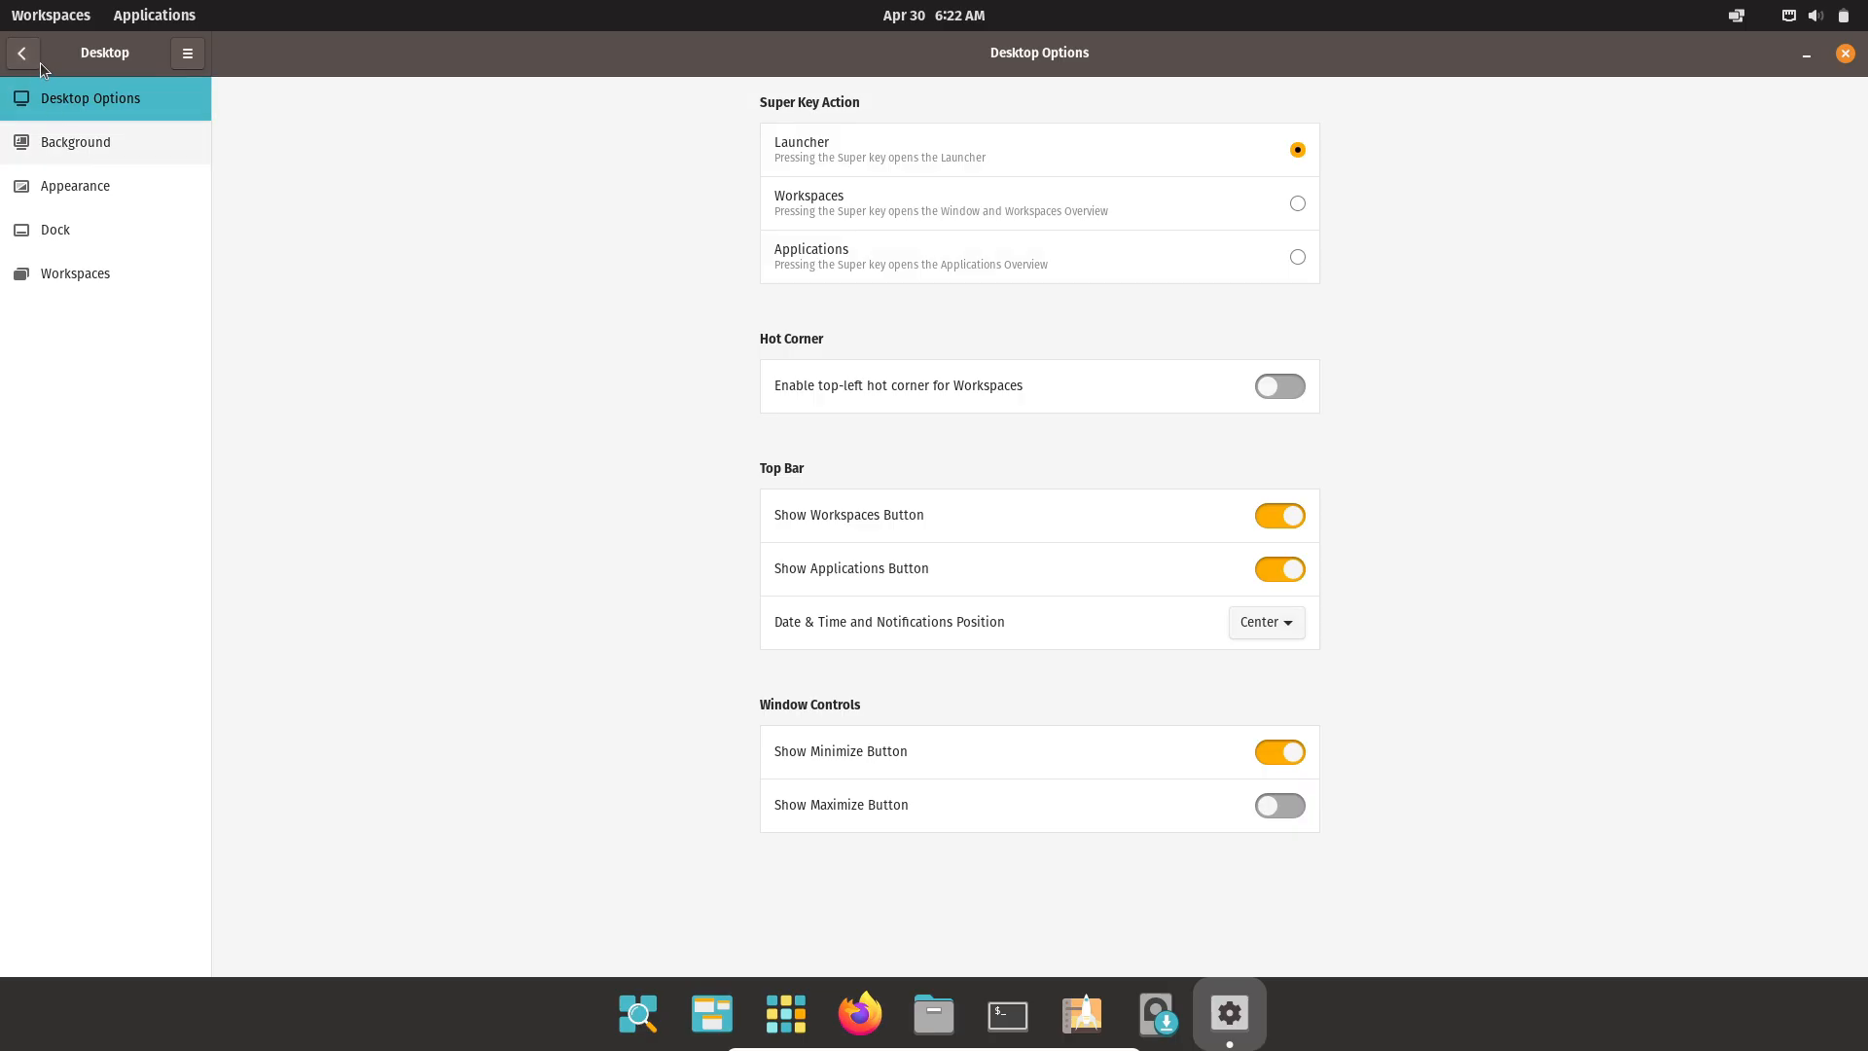
left_click(75, 142)
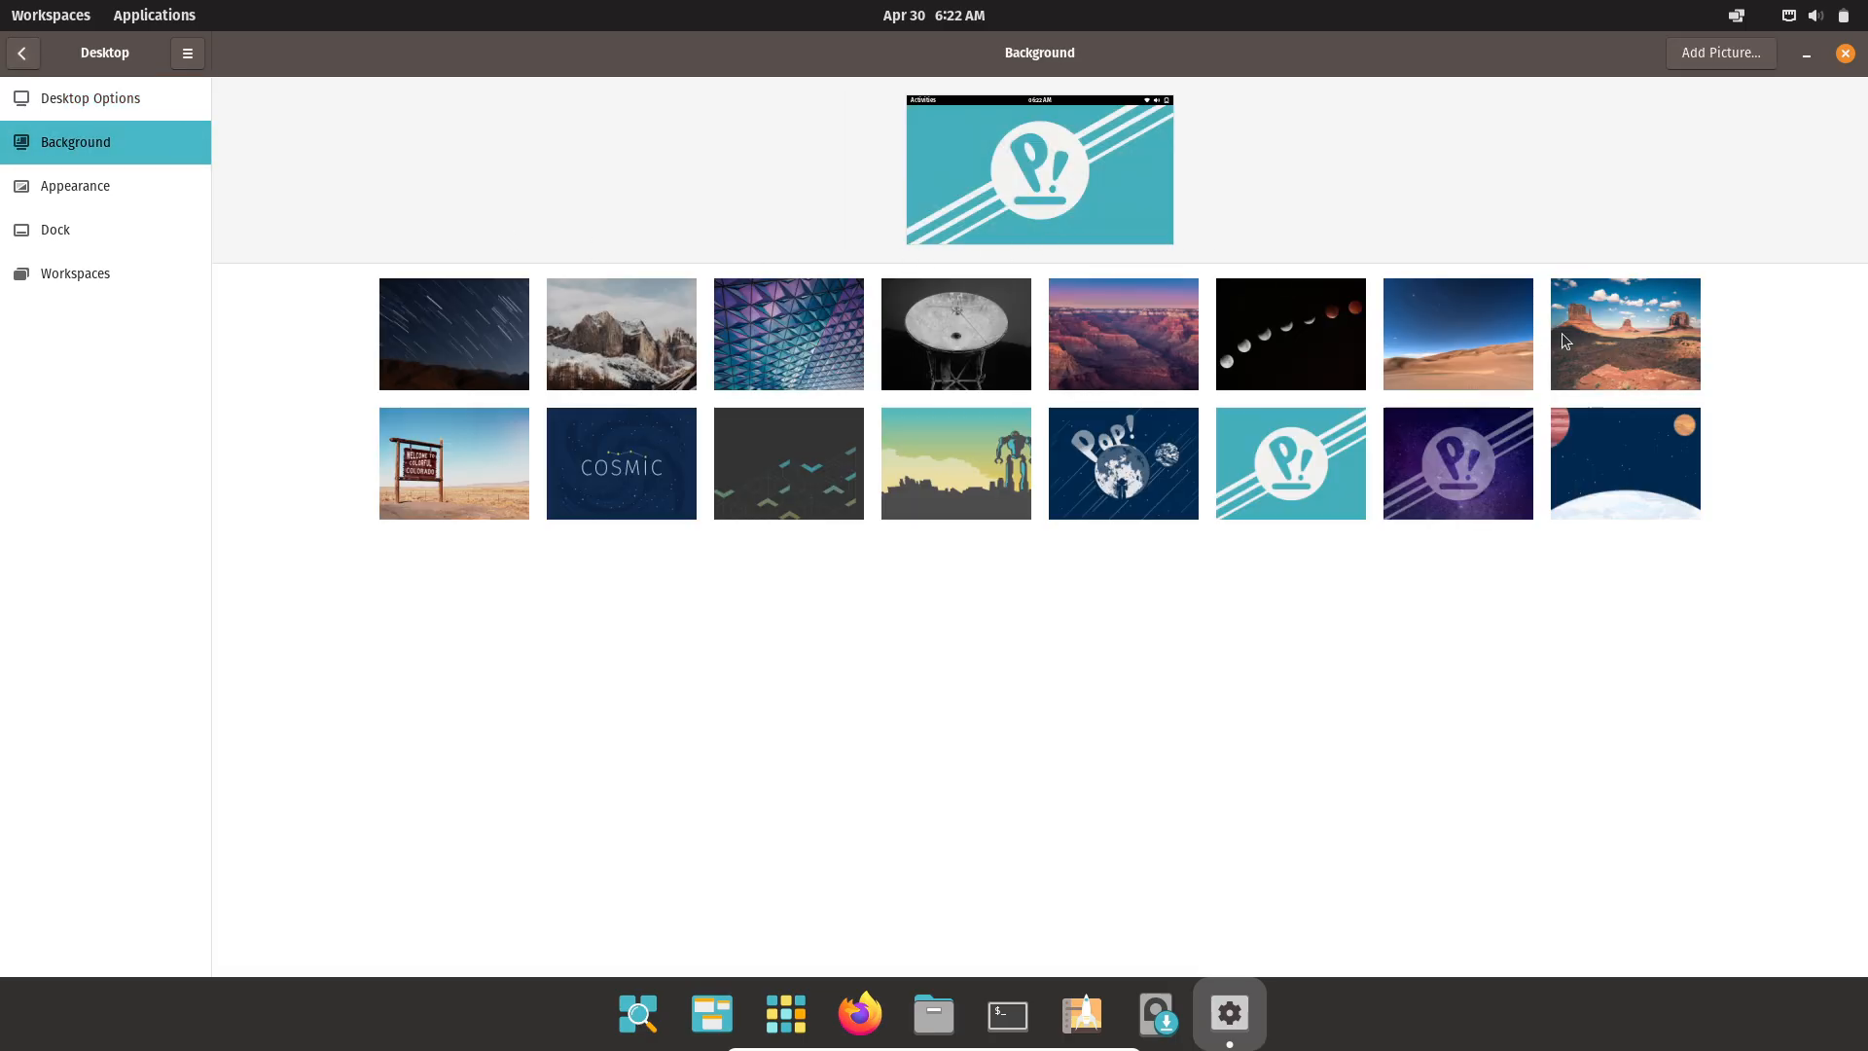
left_click(452, 463)
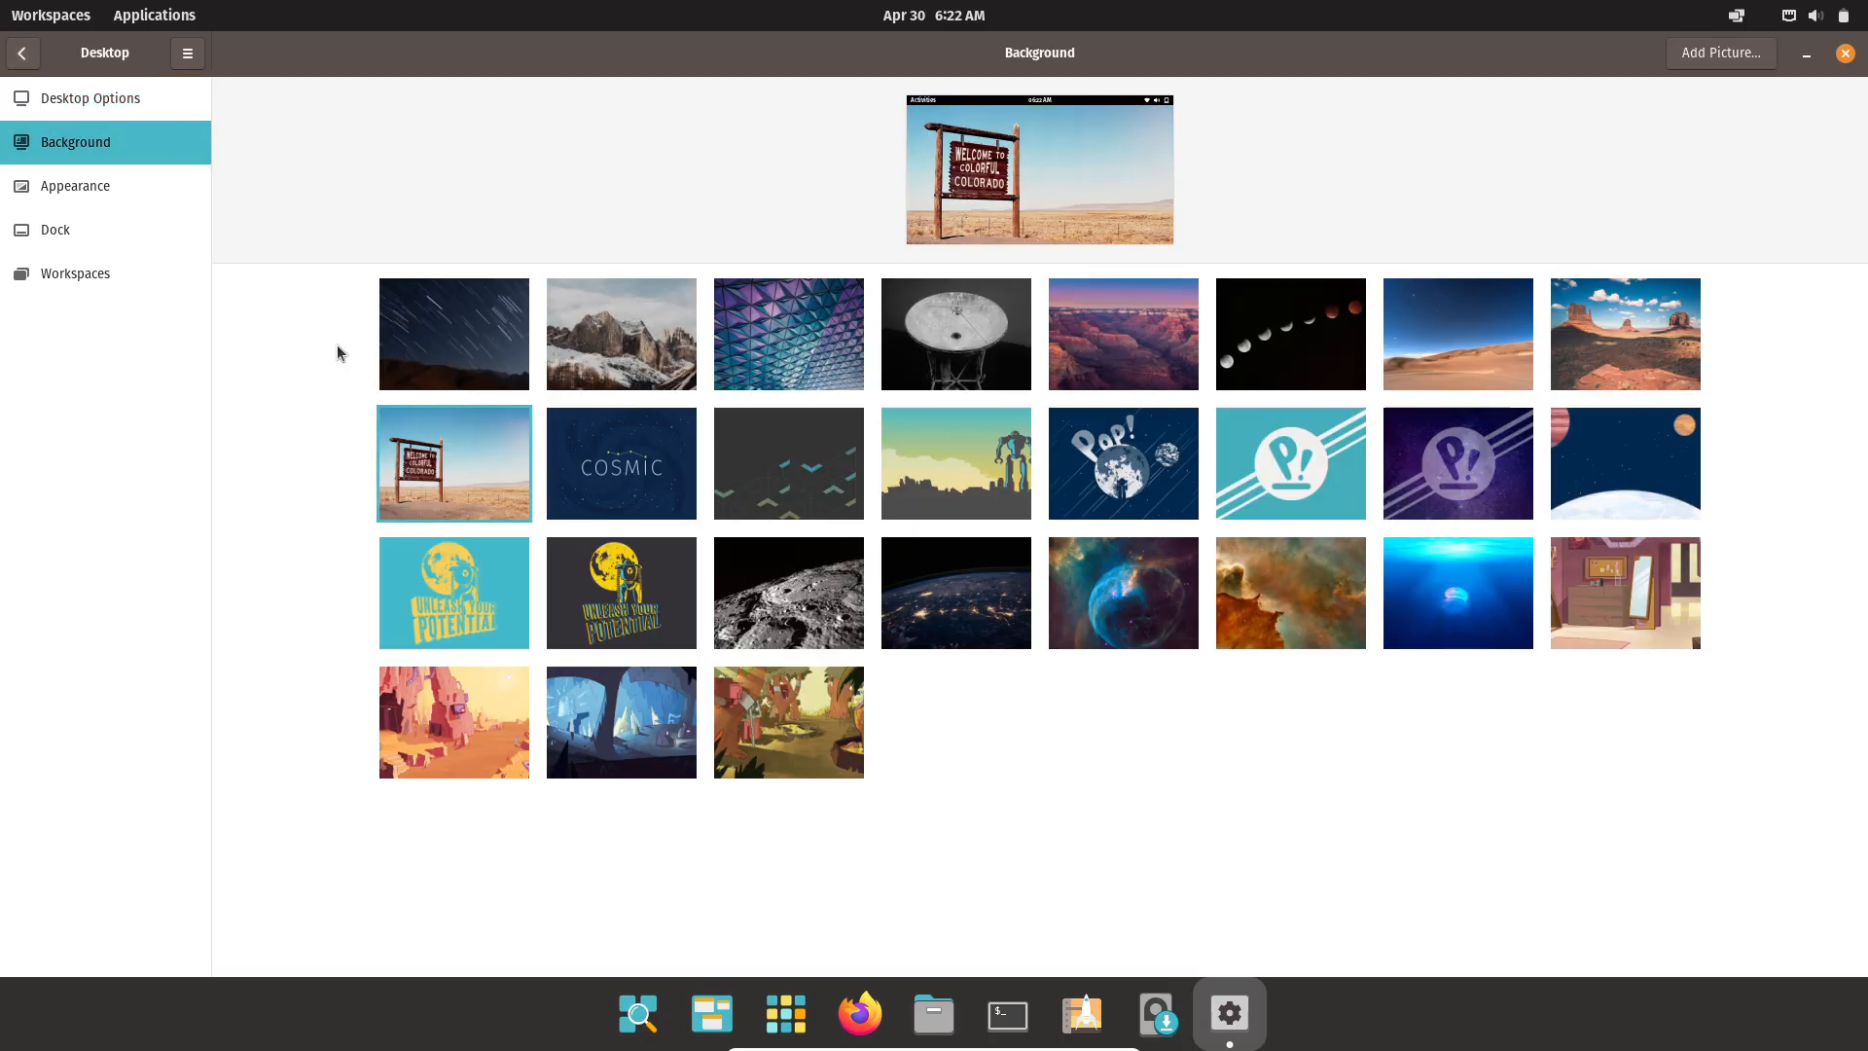
Browse the Workspaces, Notifications, OS Upgrade & Recovery and About pages, then close Settings
left_click(74, 272)
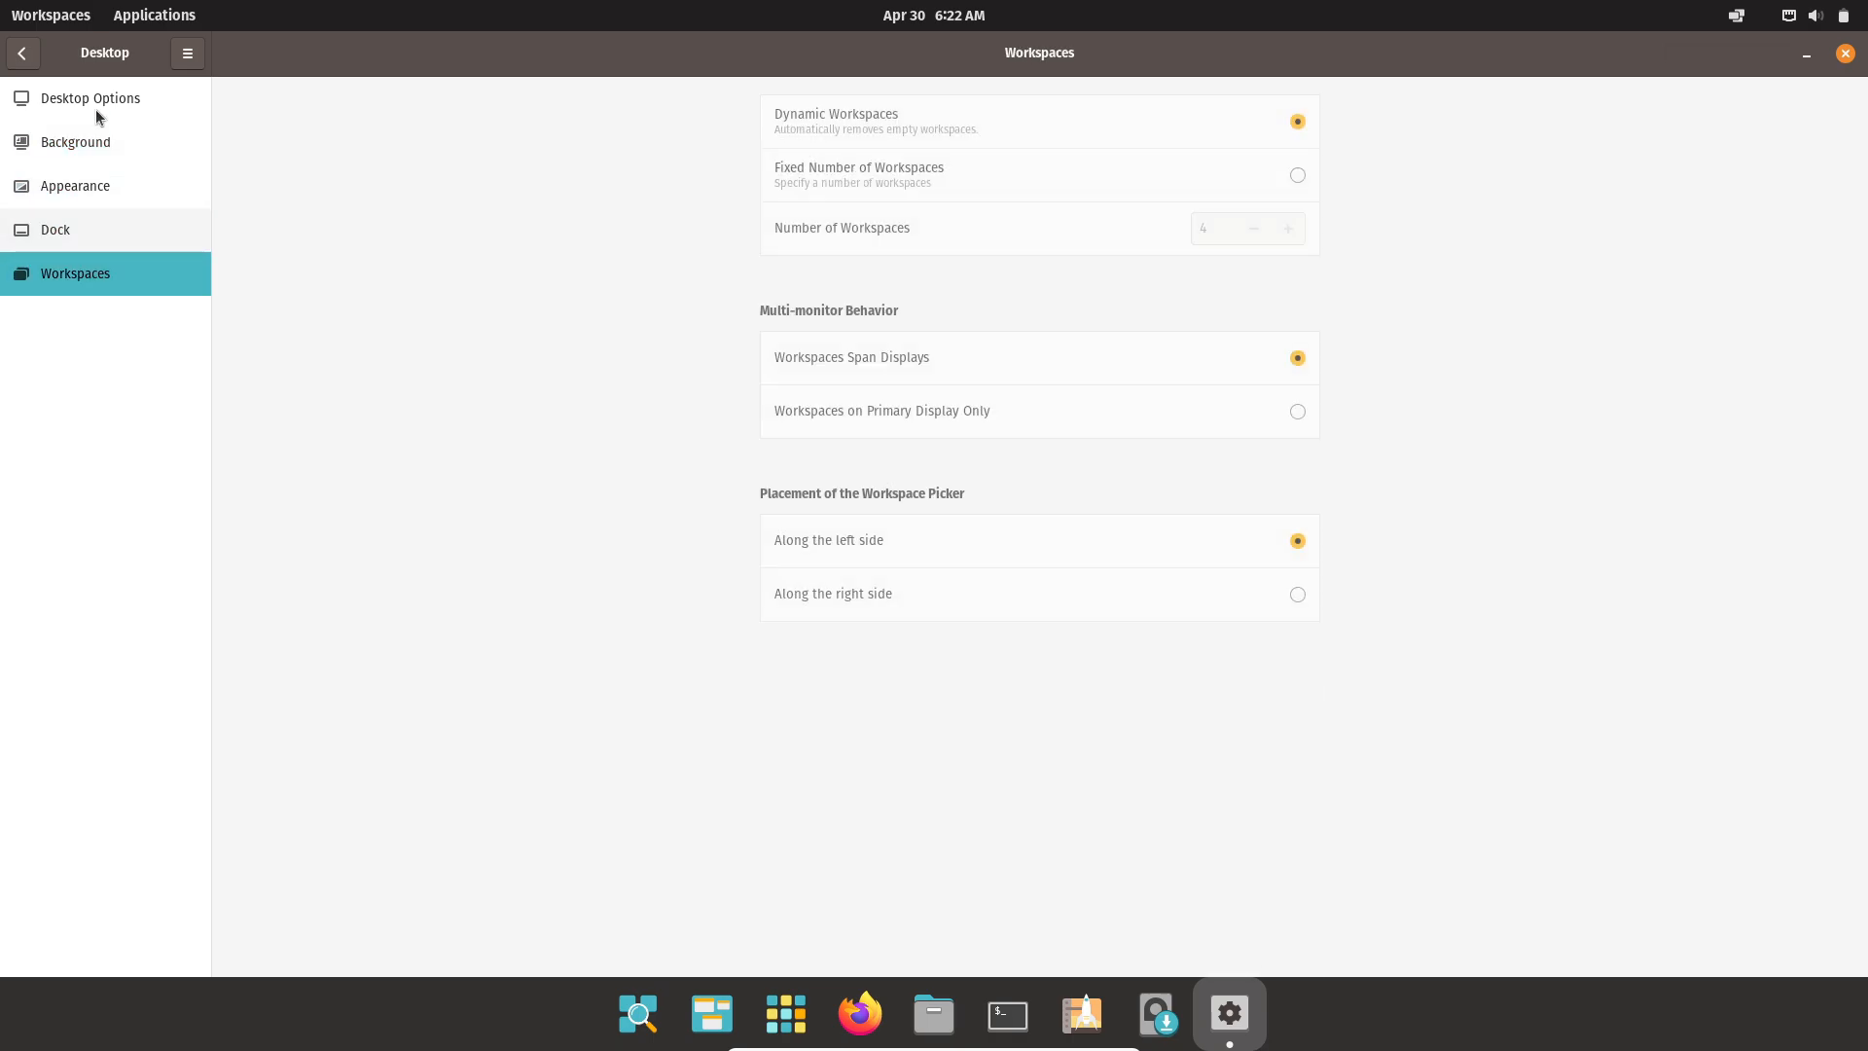
left_click(22, 53)
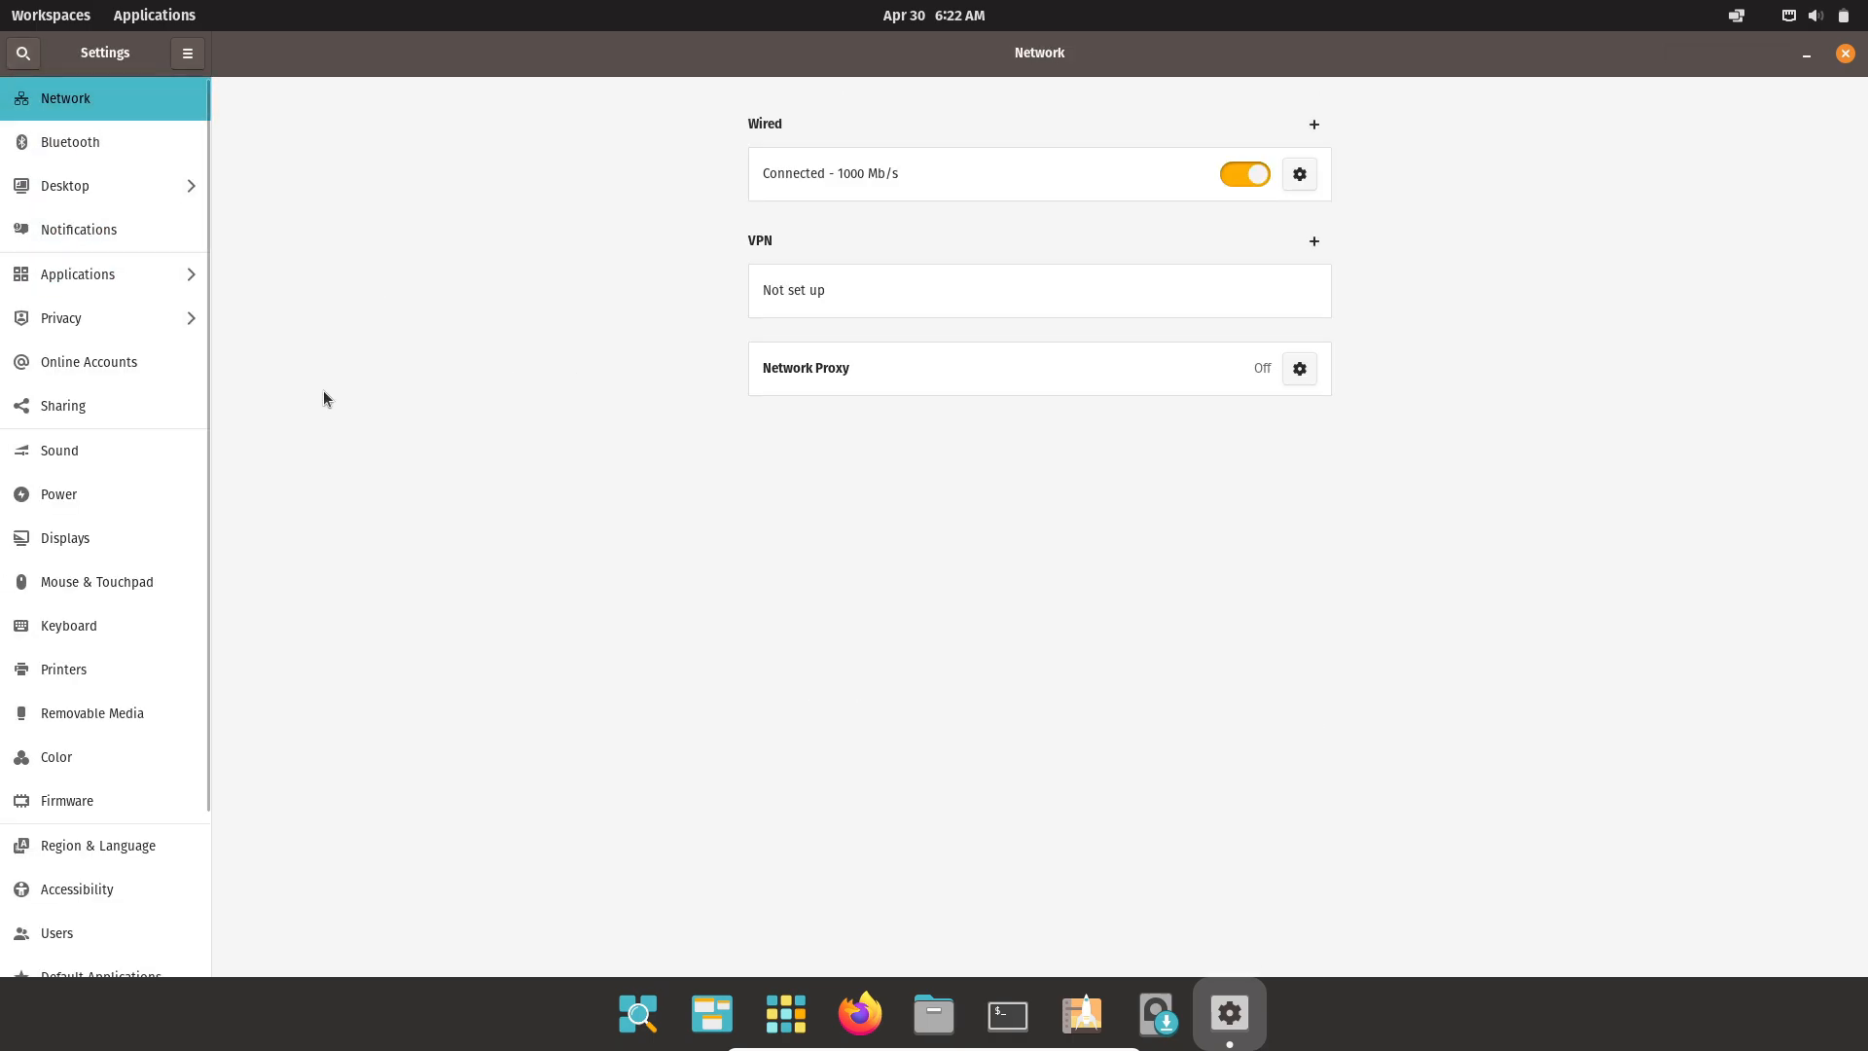
left_click(80, 228)
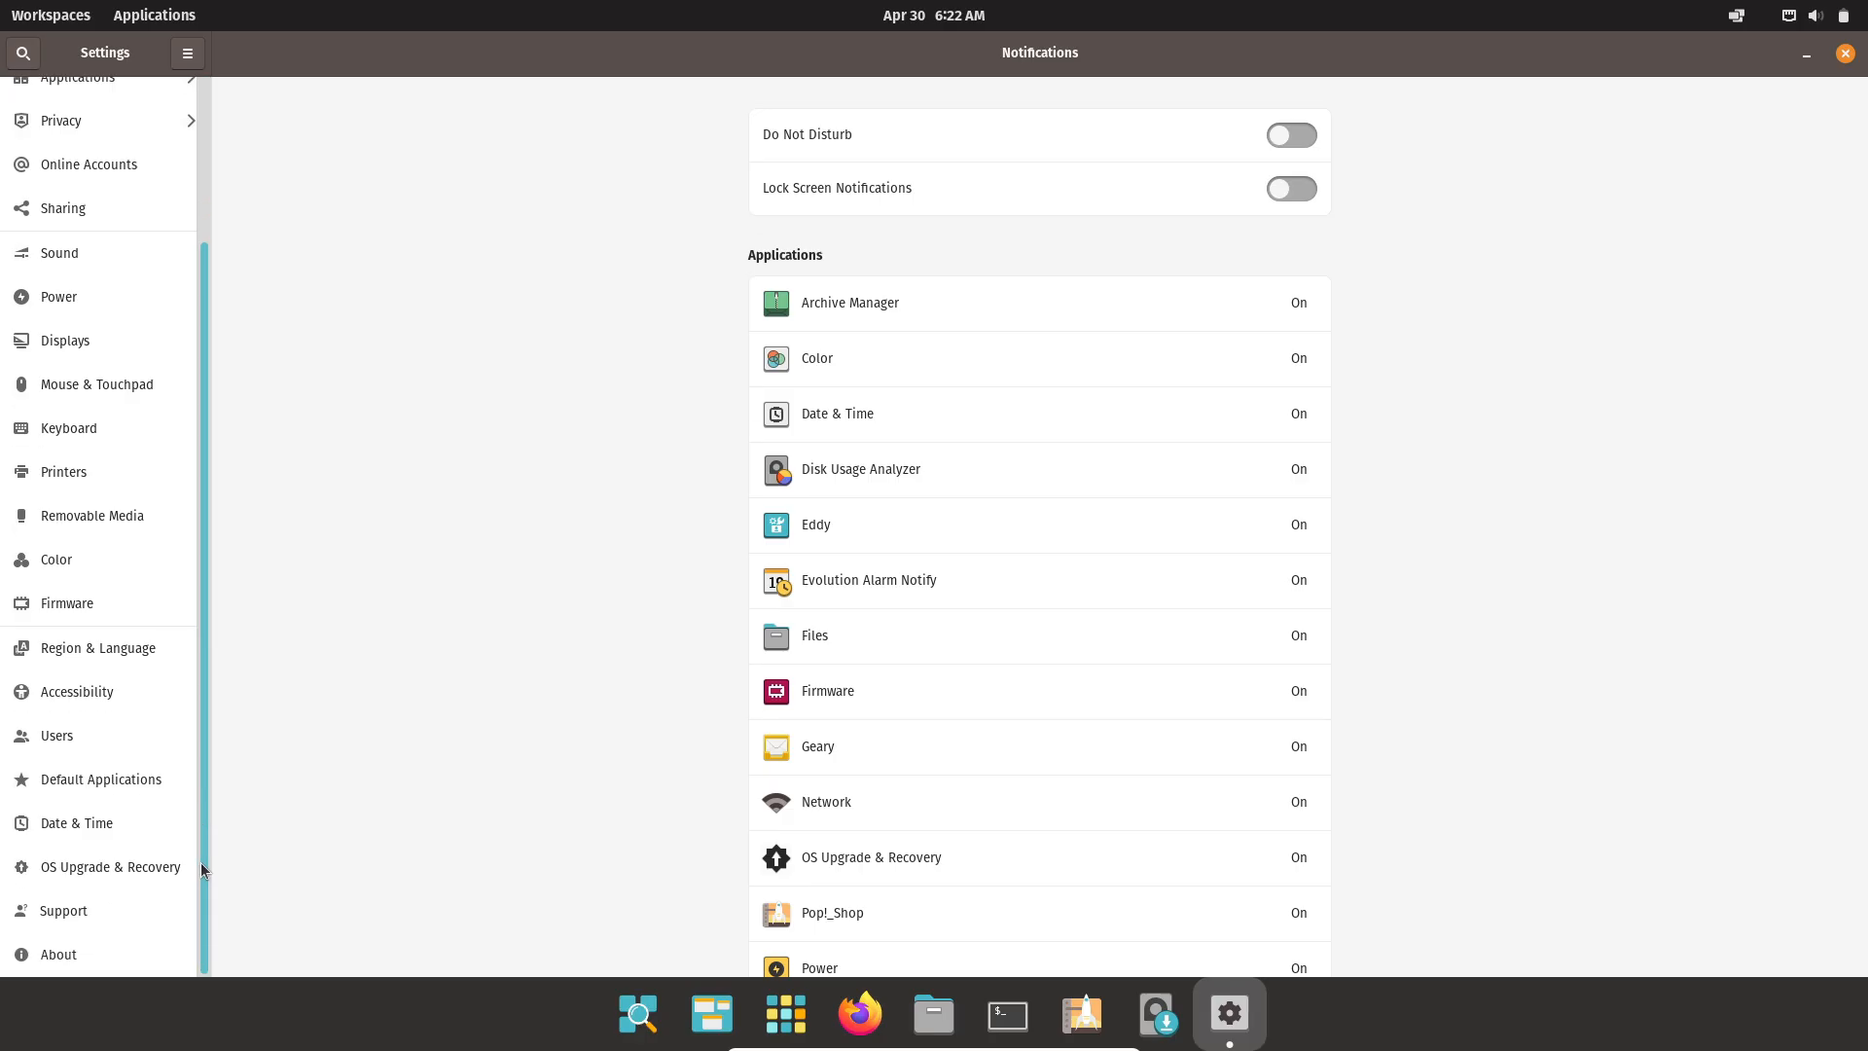
left_click(112, 865)
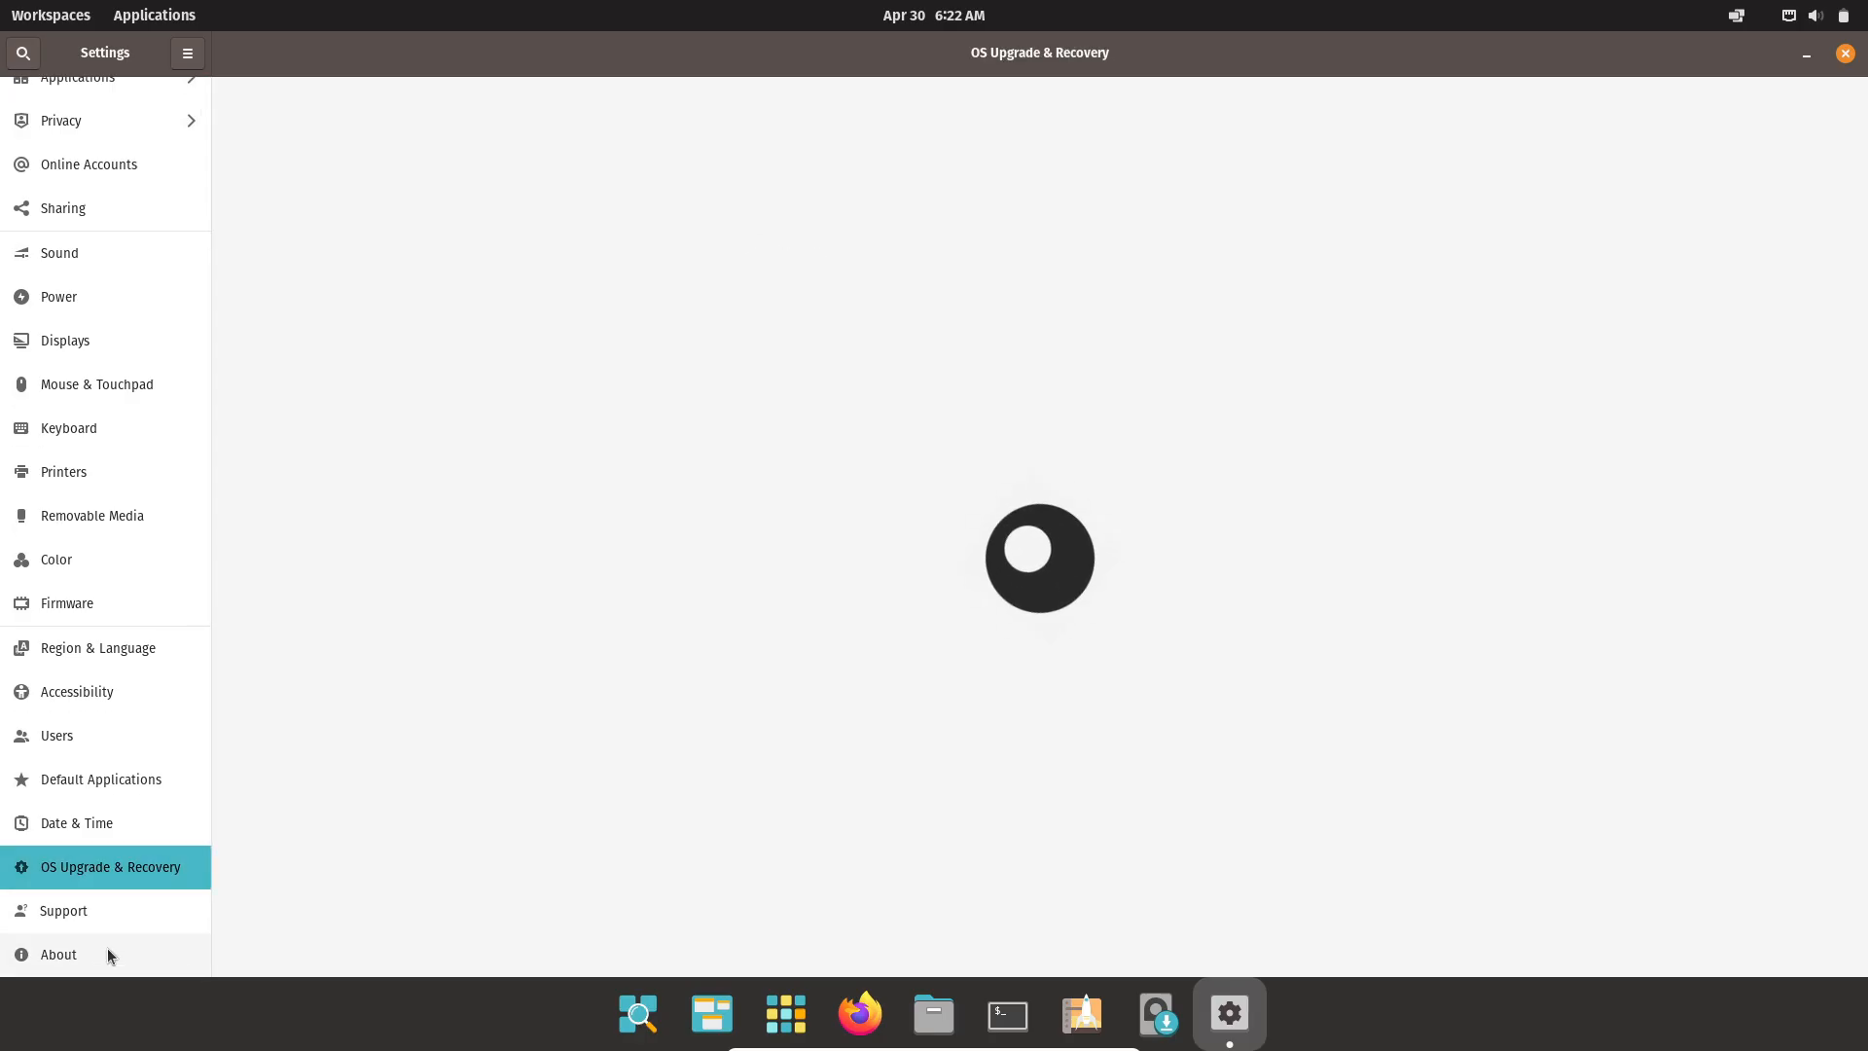
left_click(58, 953)
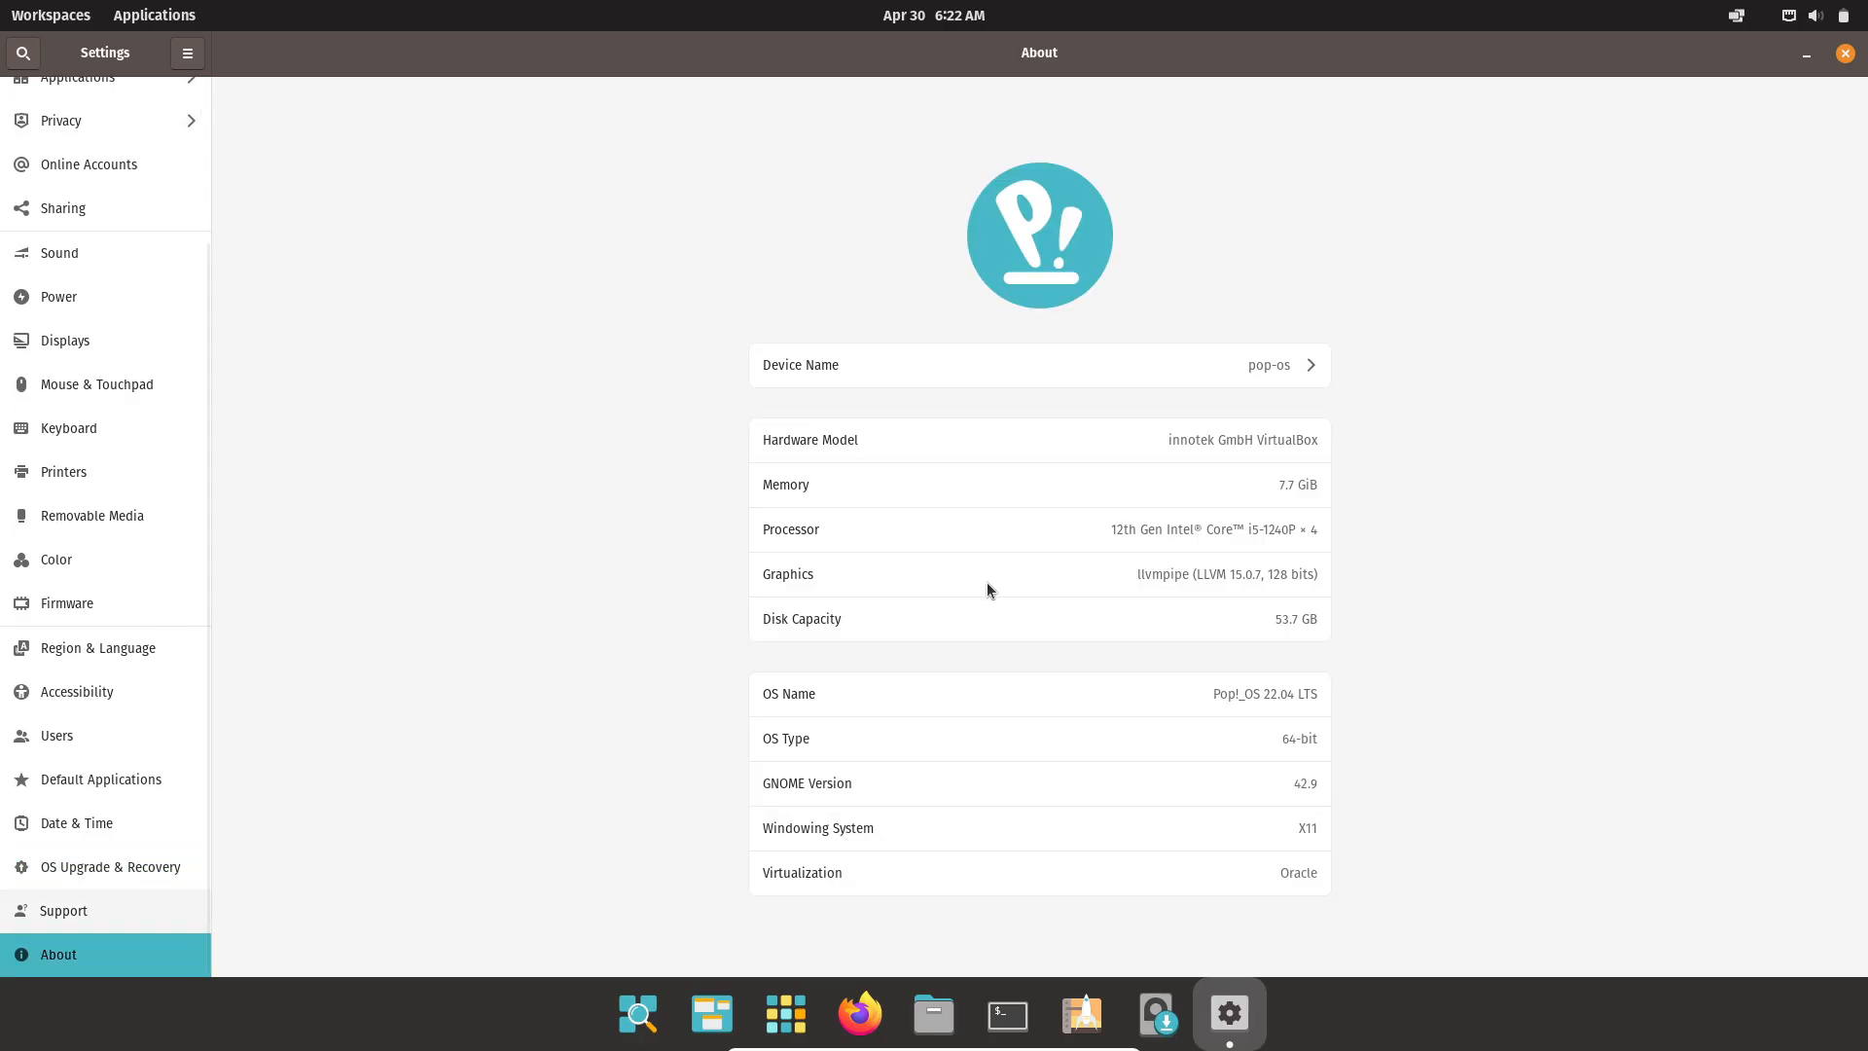
left_click(1844, 53)
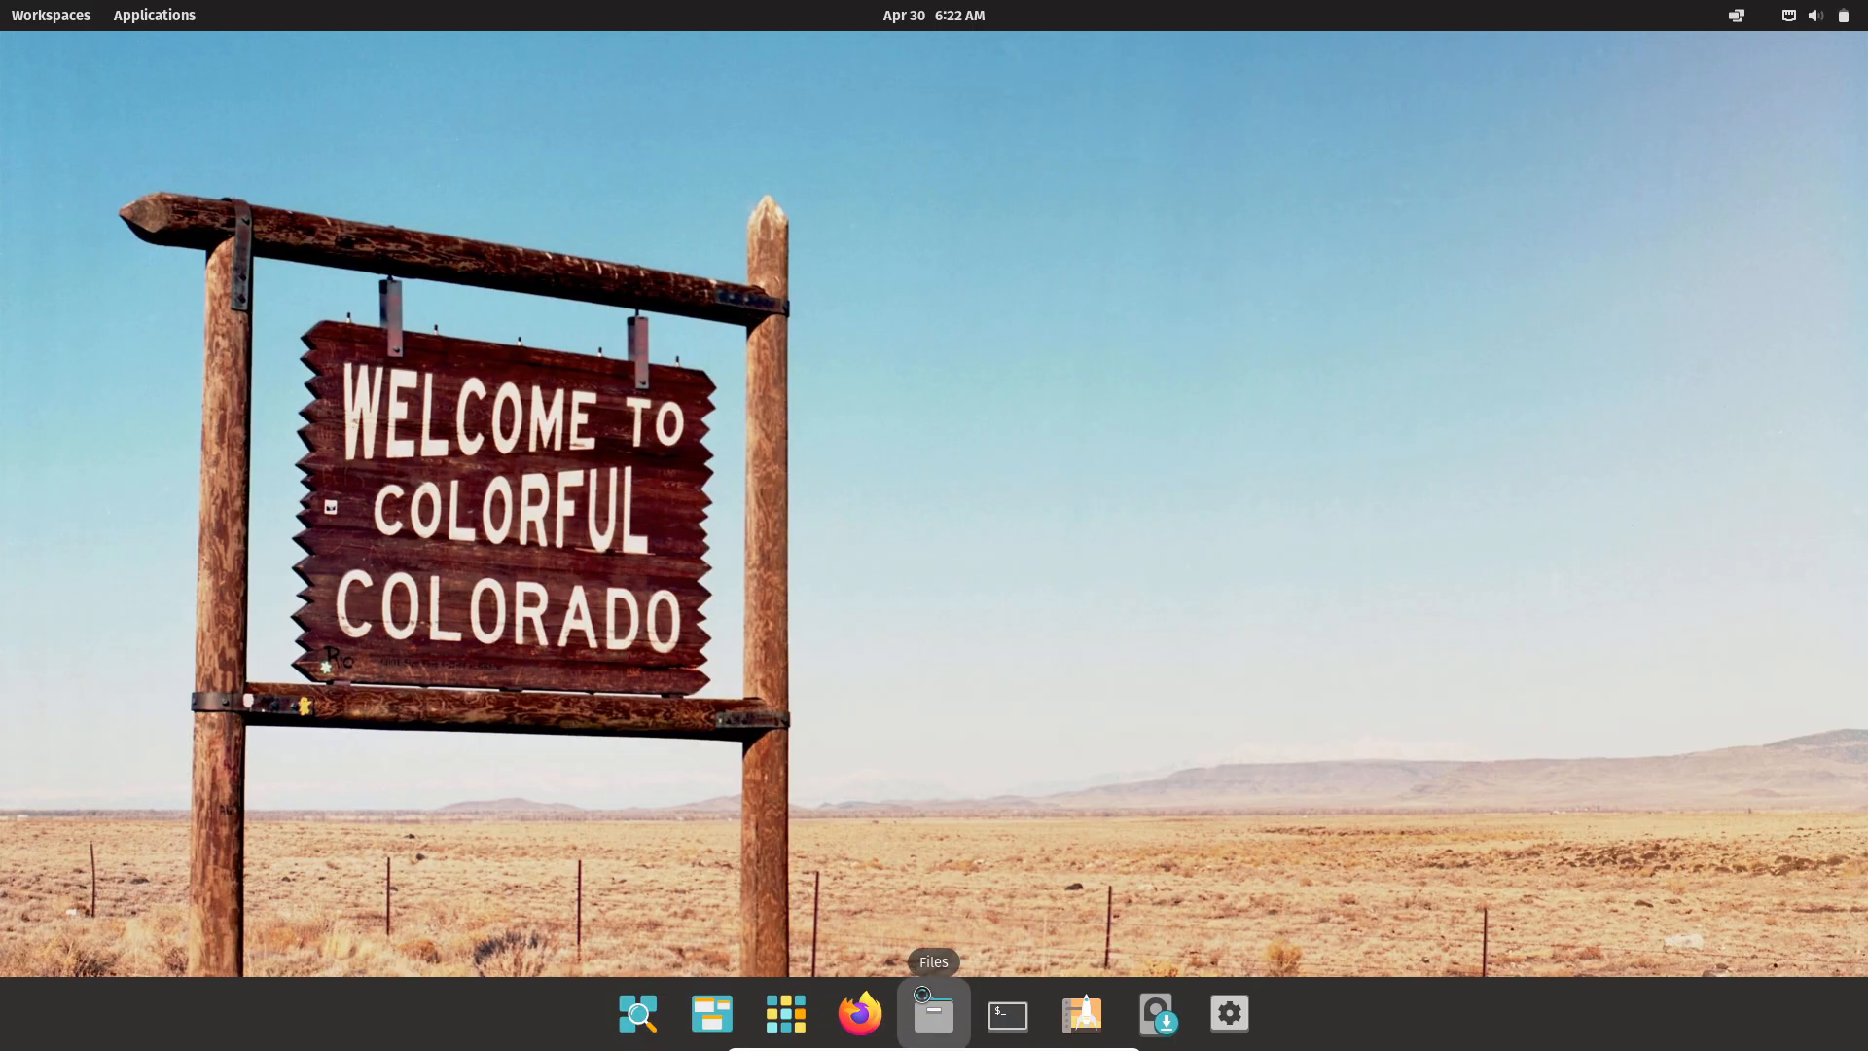
View the Pop!_OS Files About details, then maximize a terminal and open its Preferences
left_click(933, 1012)
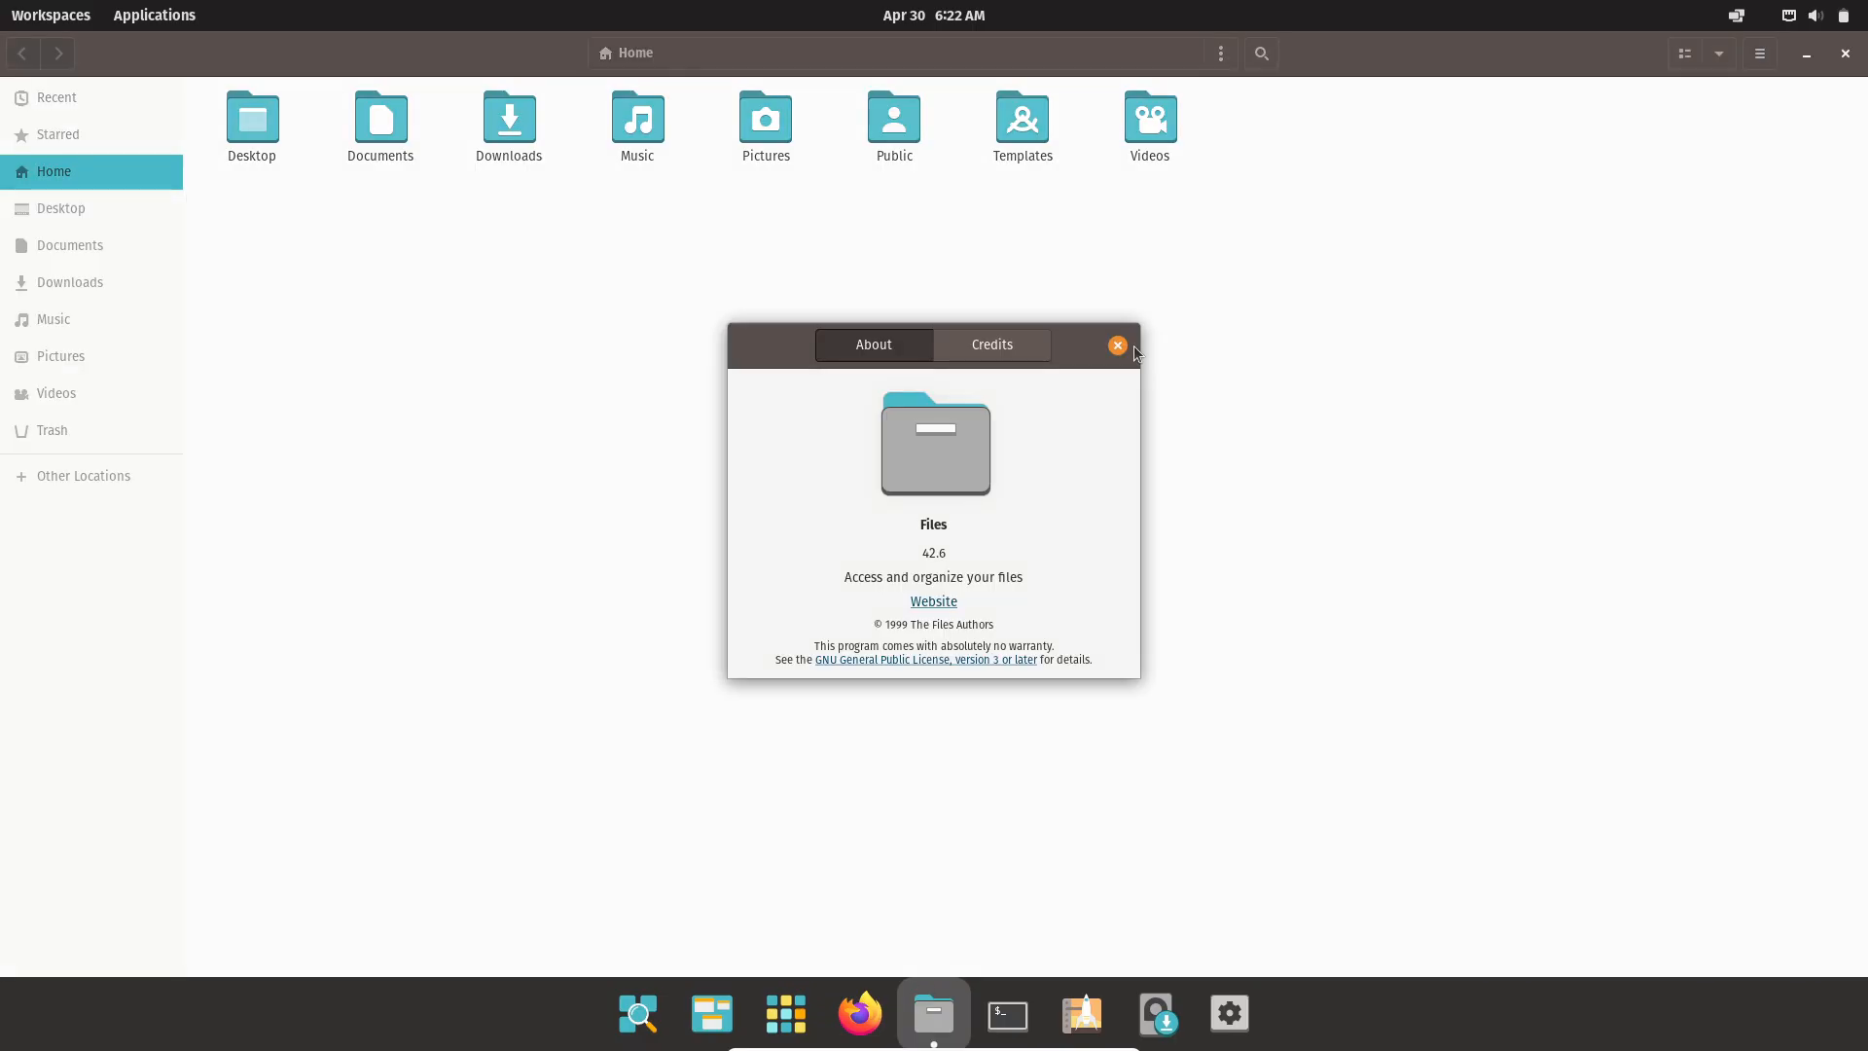
left_click(1115, 345)
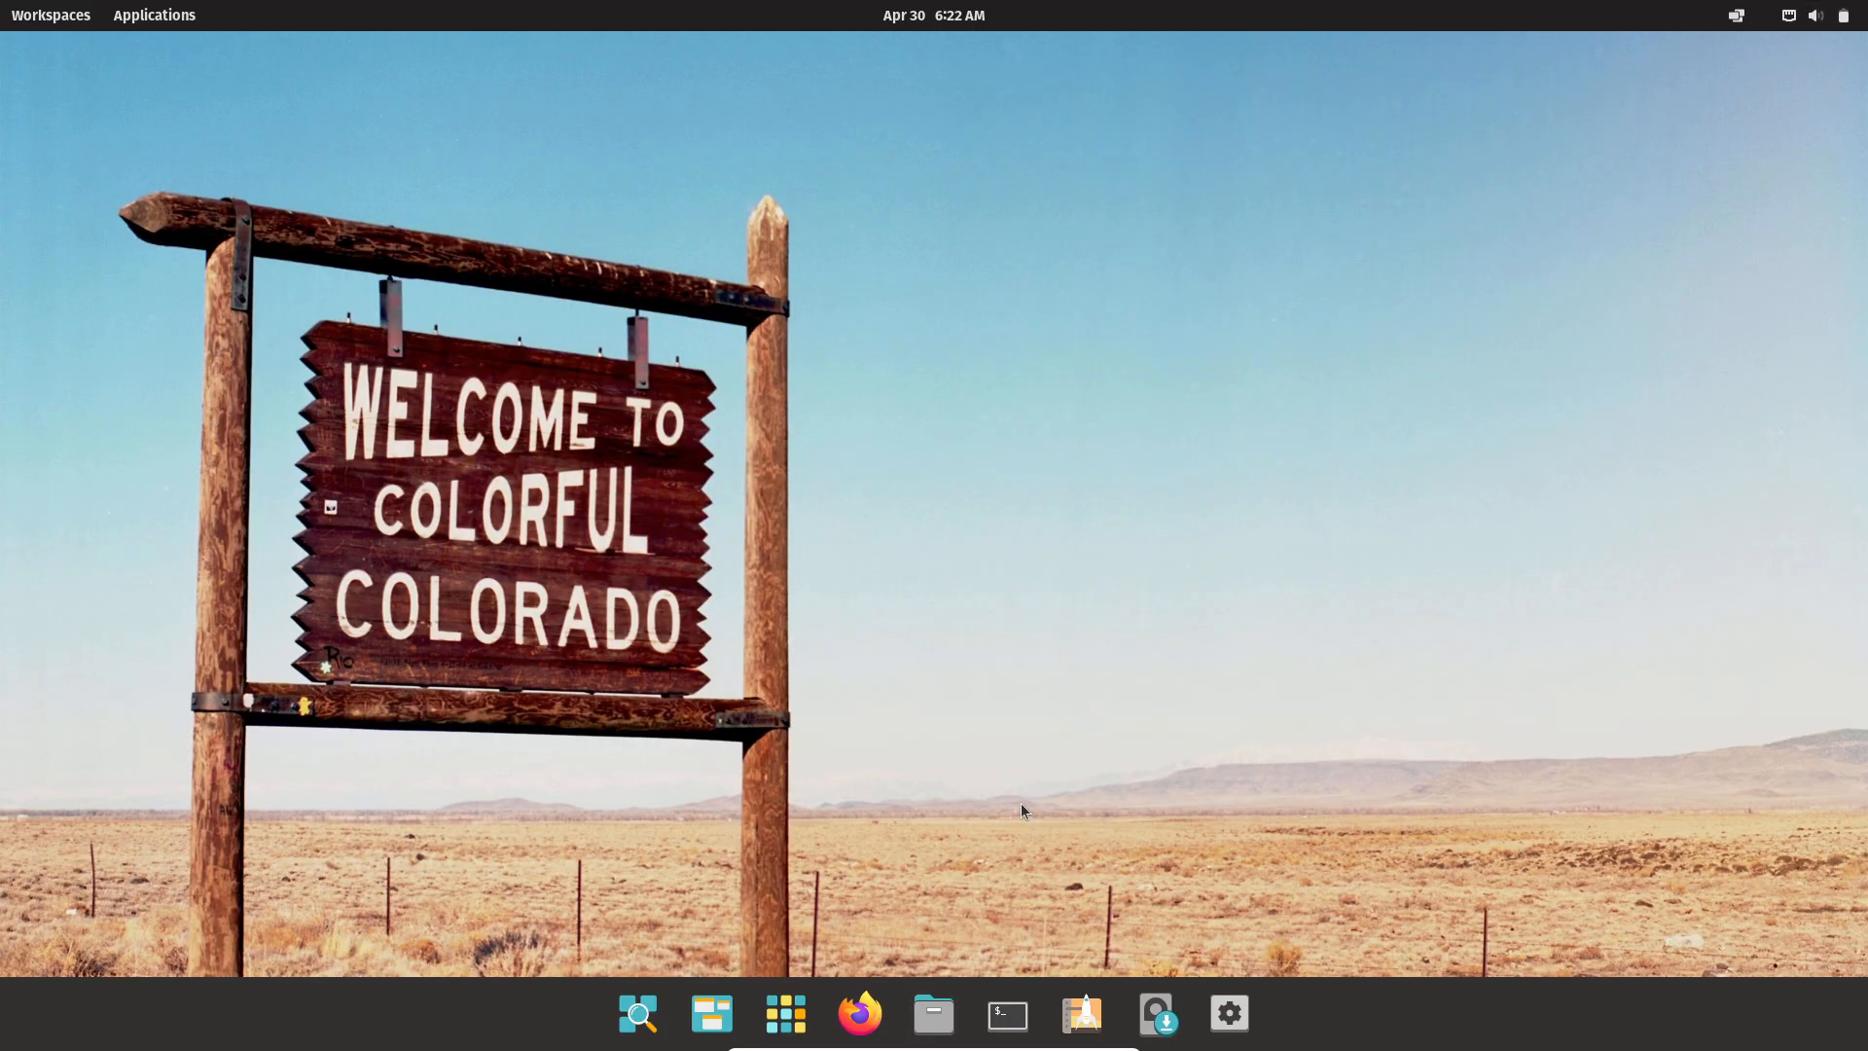
left_click(1007, 1012)
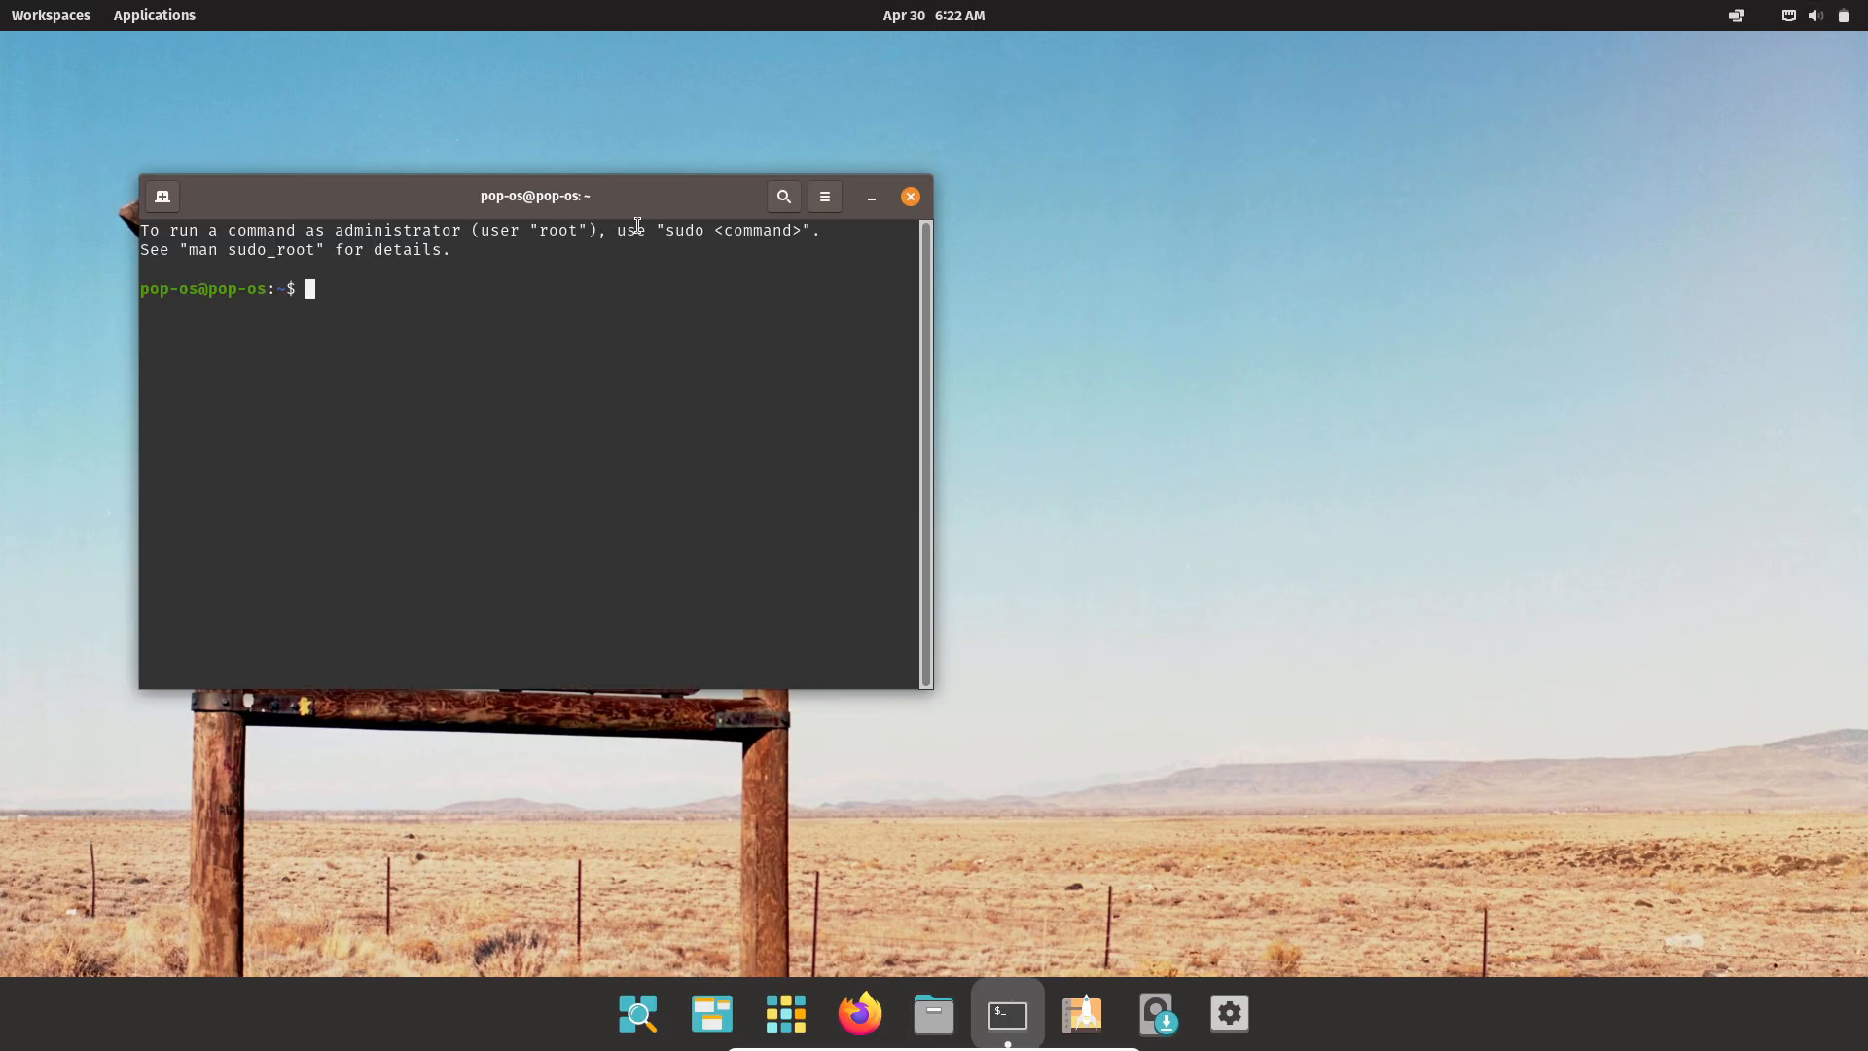
left_click(1757, 53)
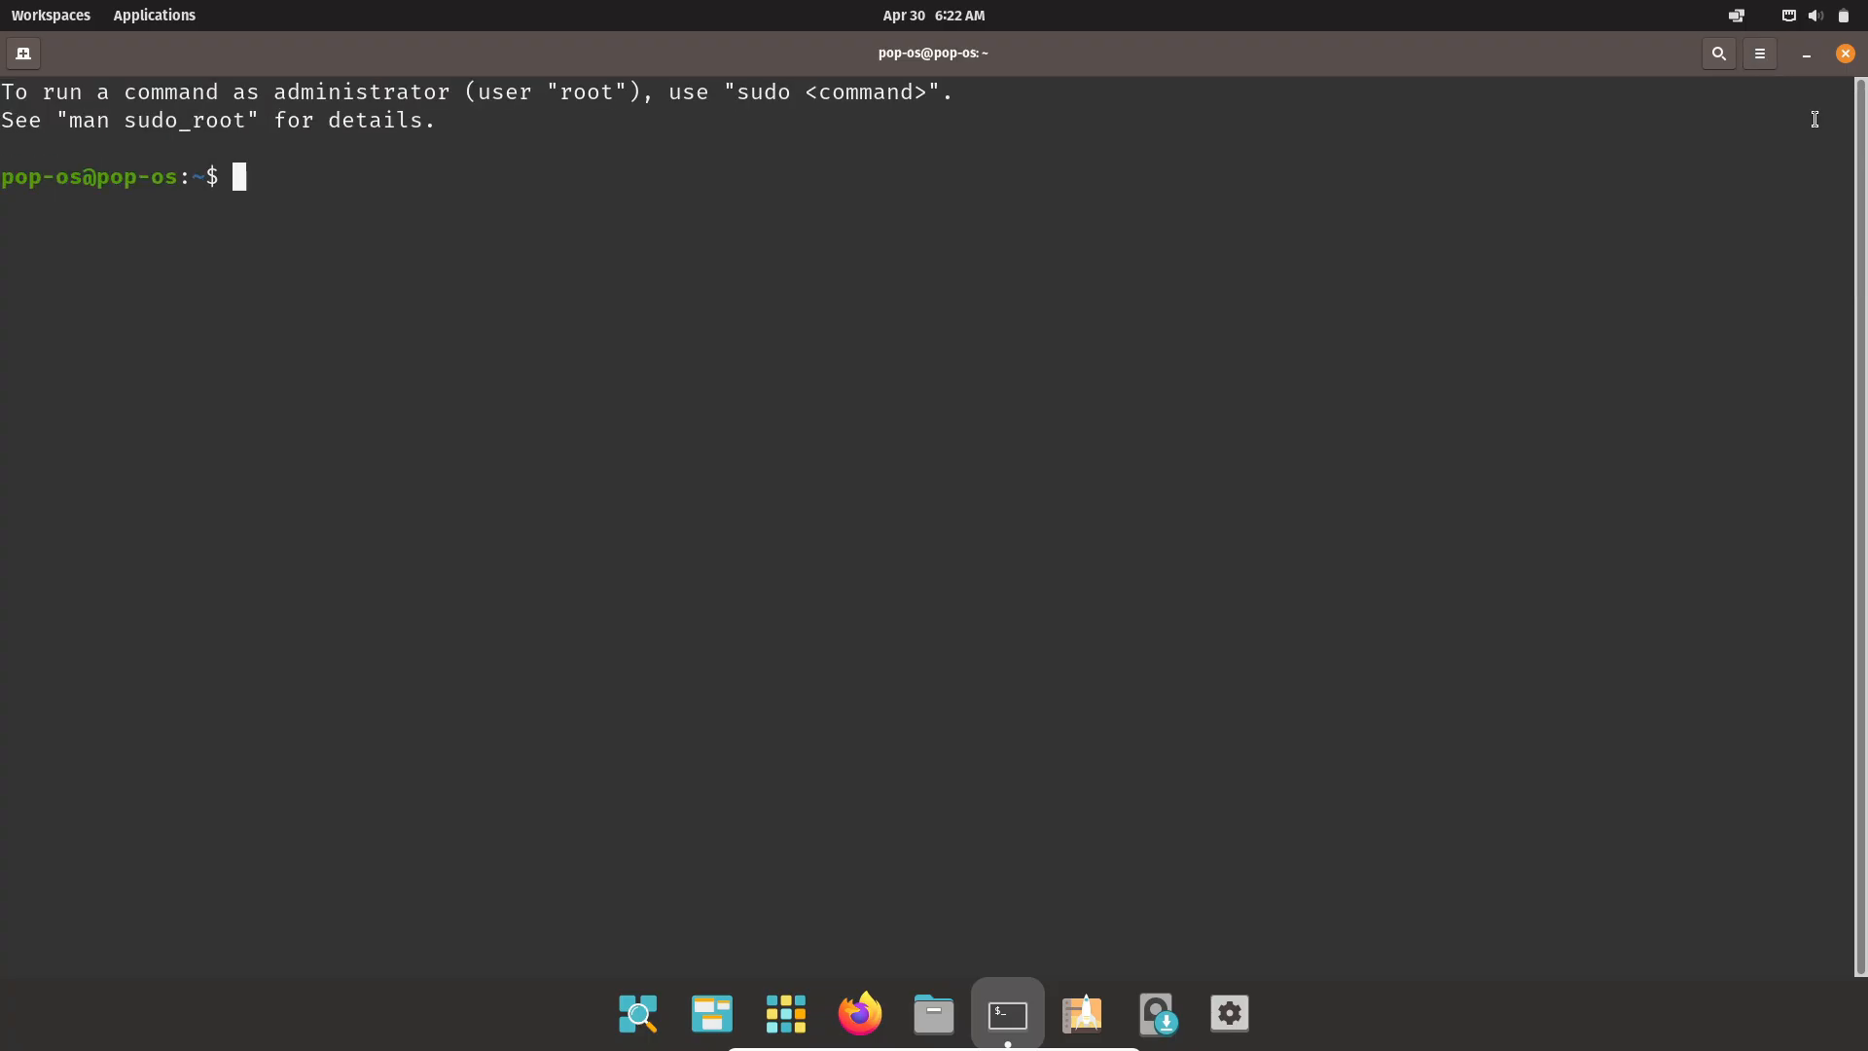
left_click(1760, 52)
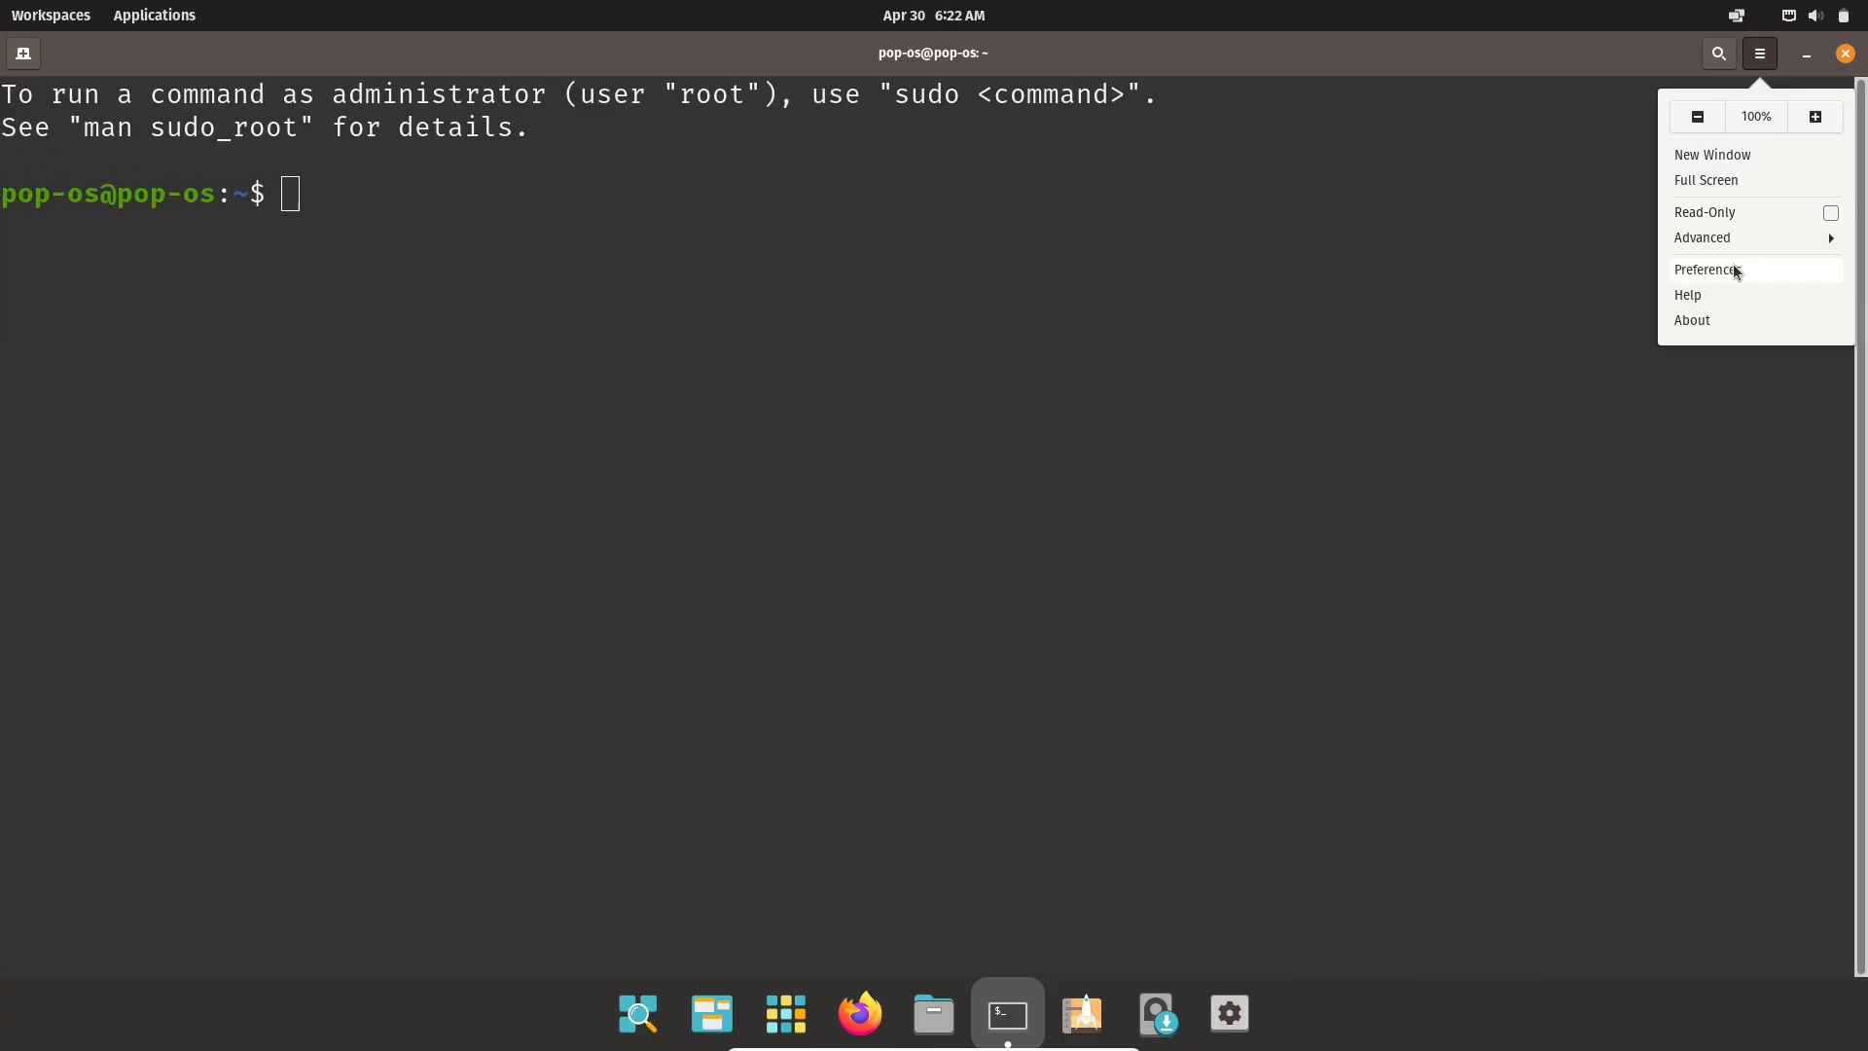
left_click(1705, 269)
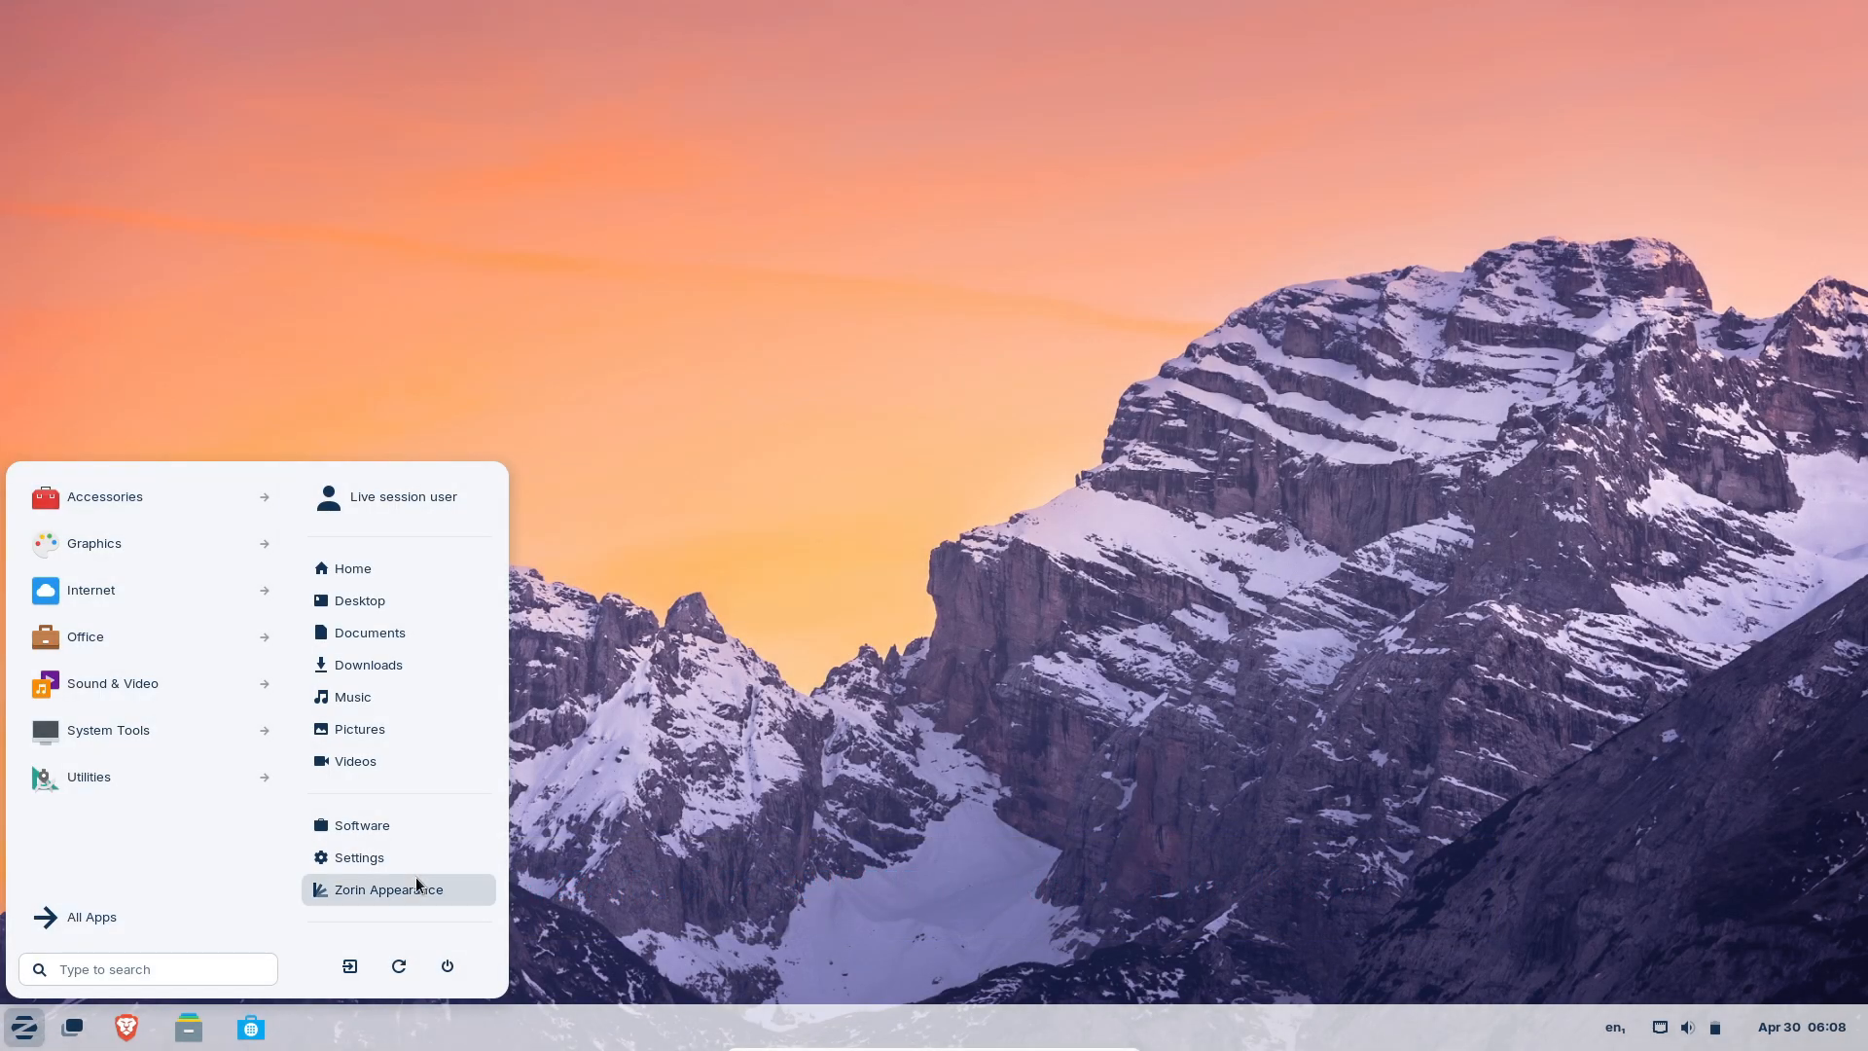
left_click(387, 888)
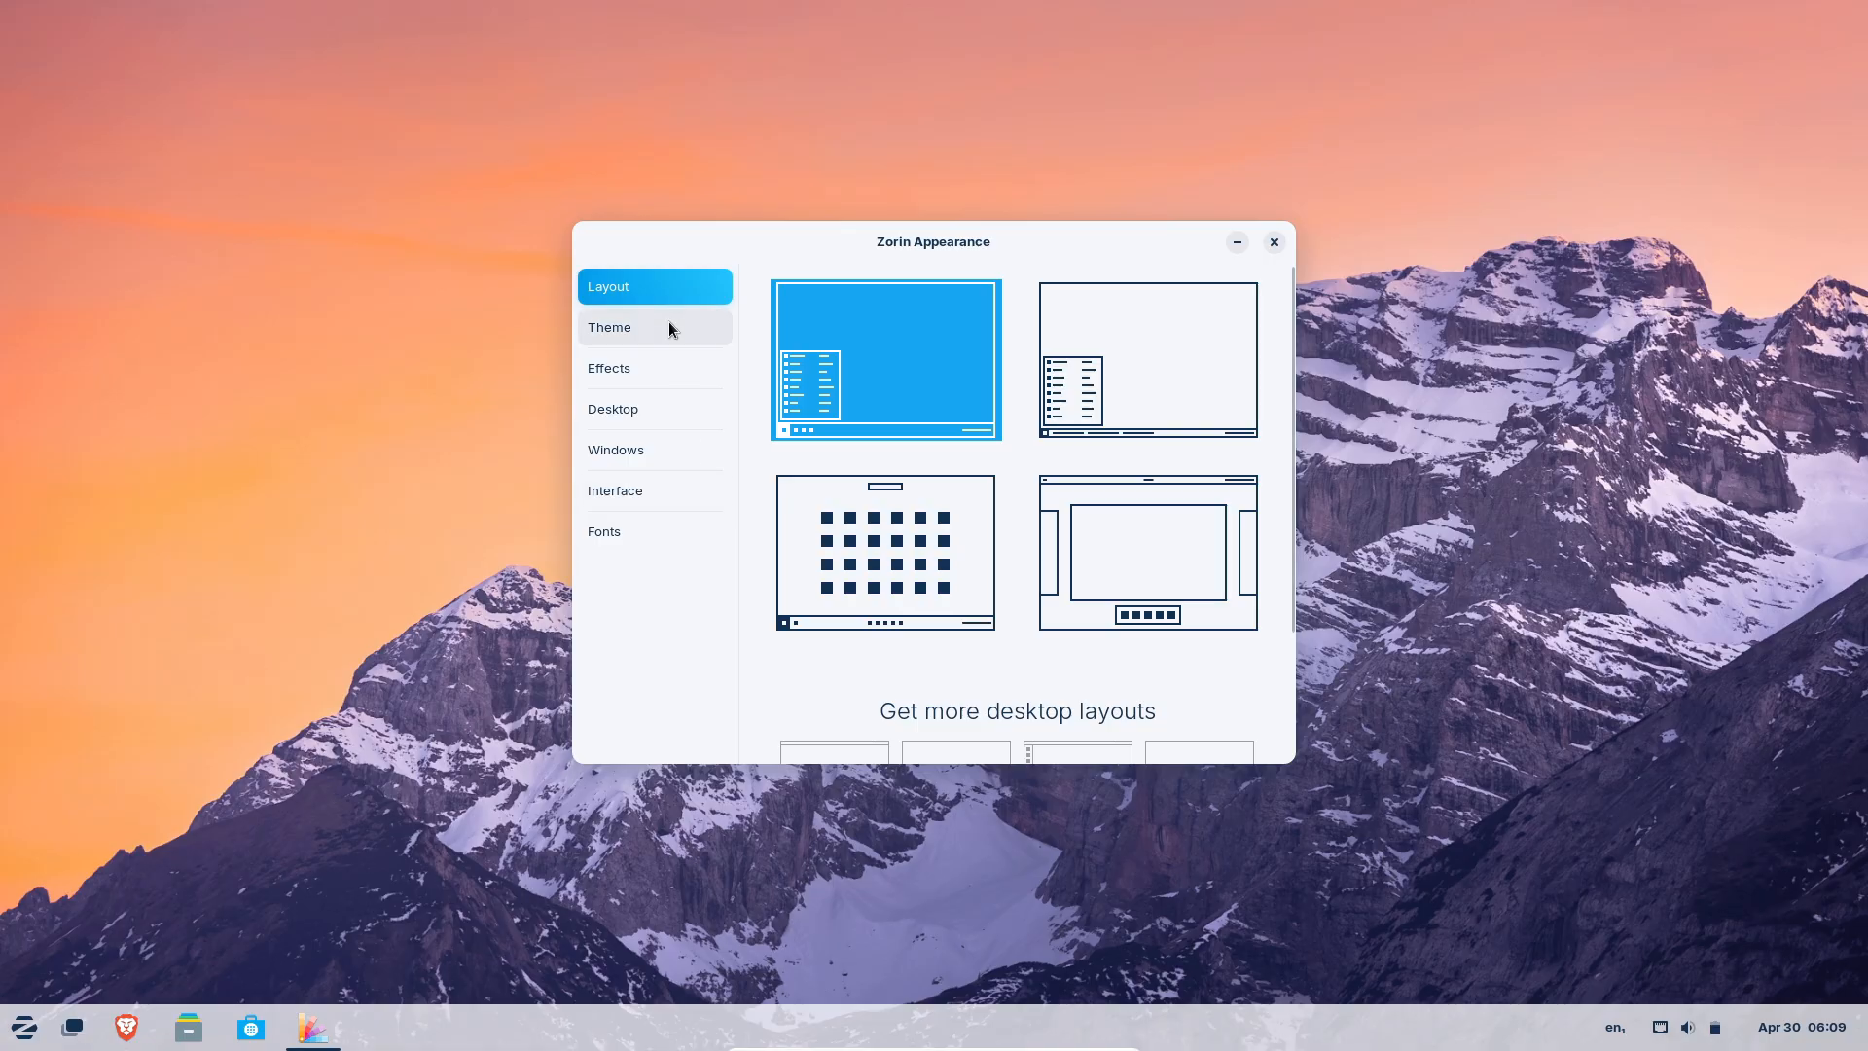
left_click(609, 327)
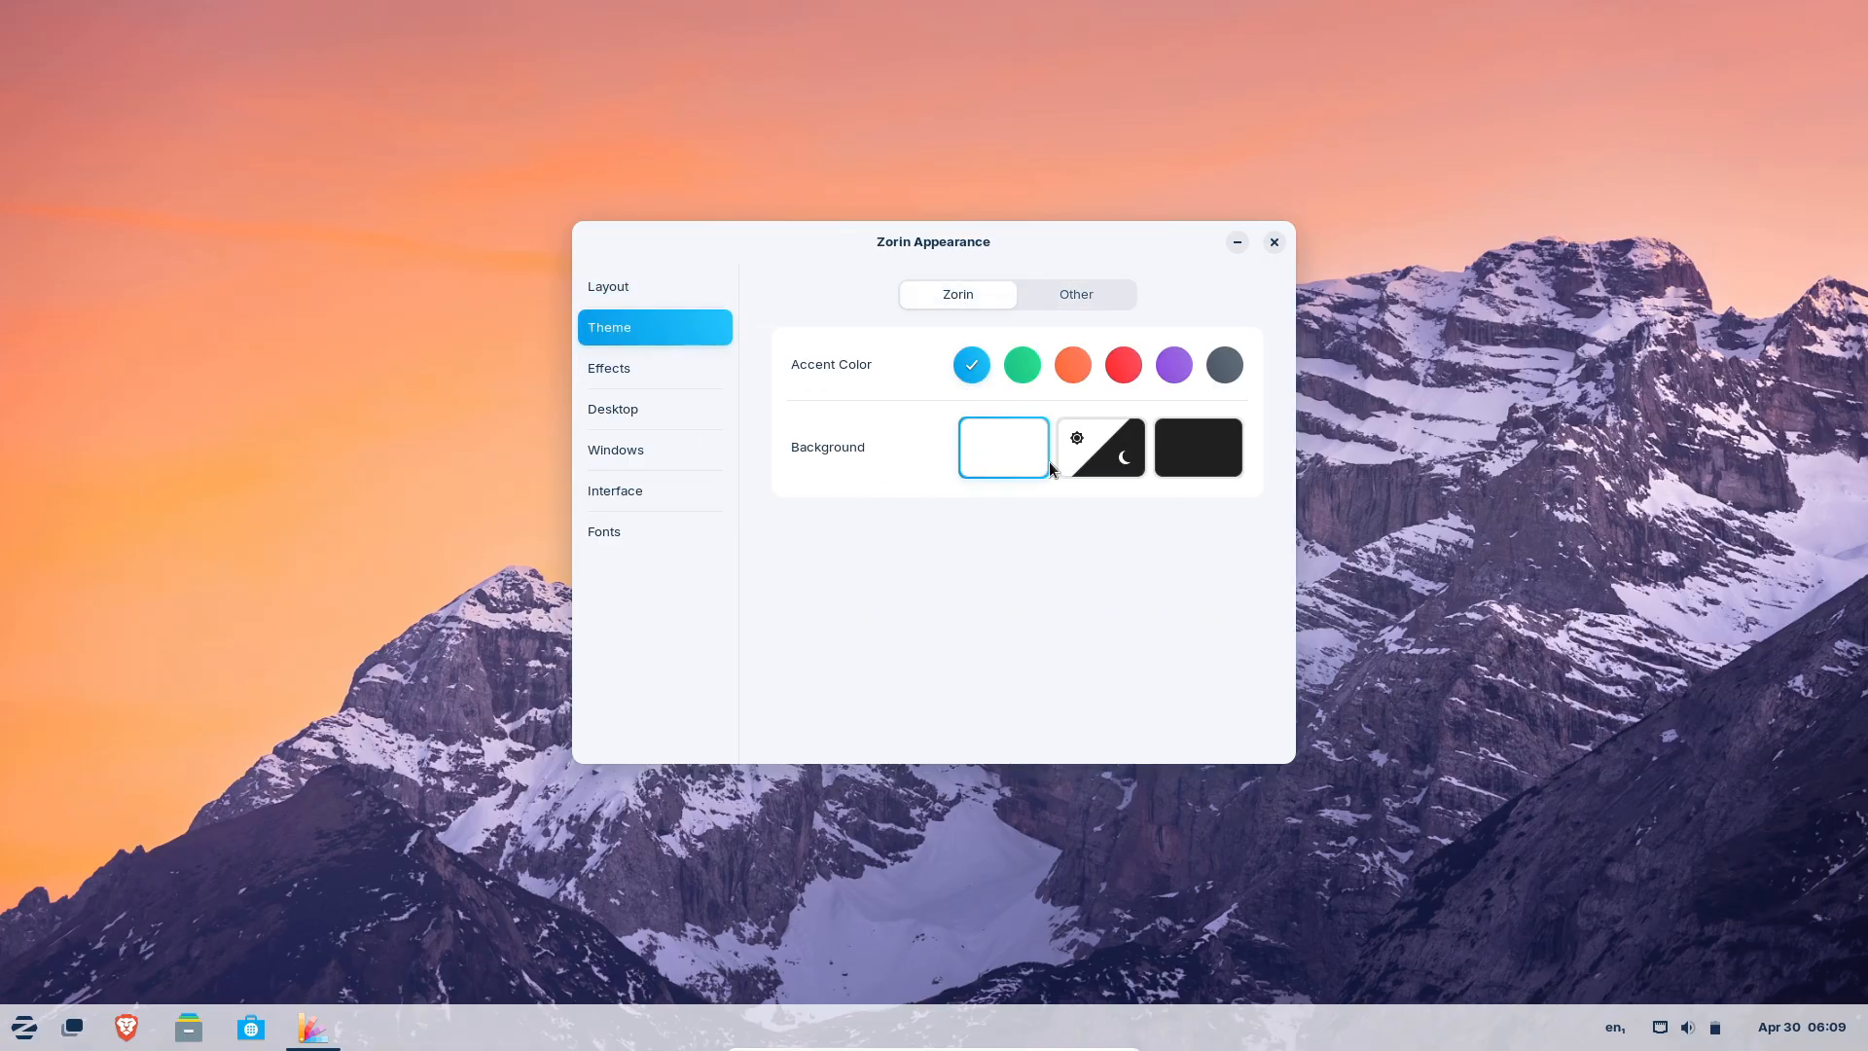
left_click(1198, 446)
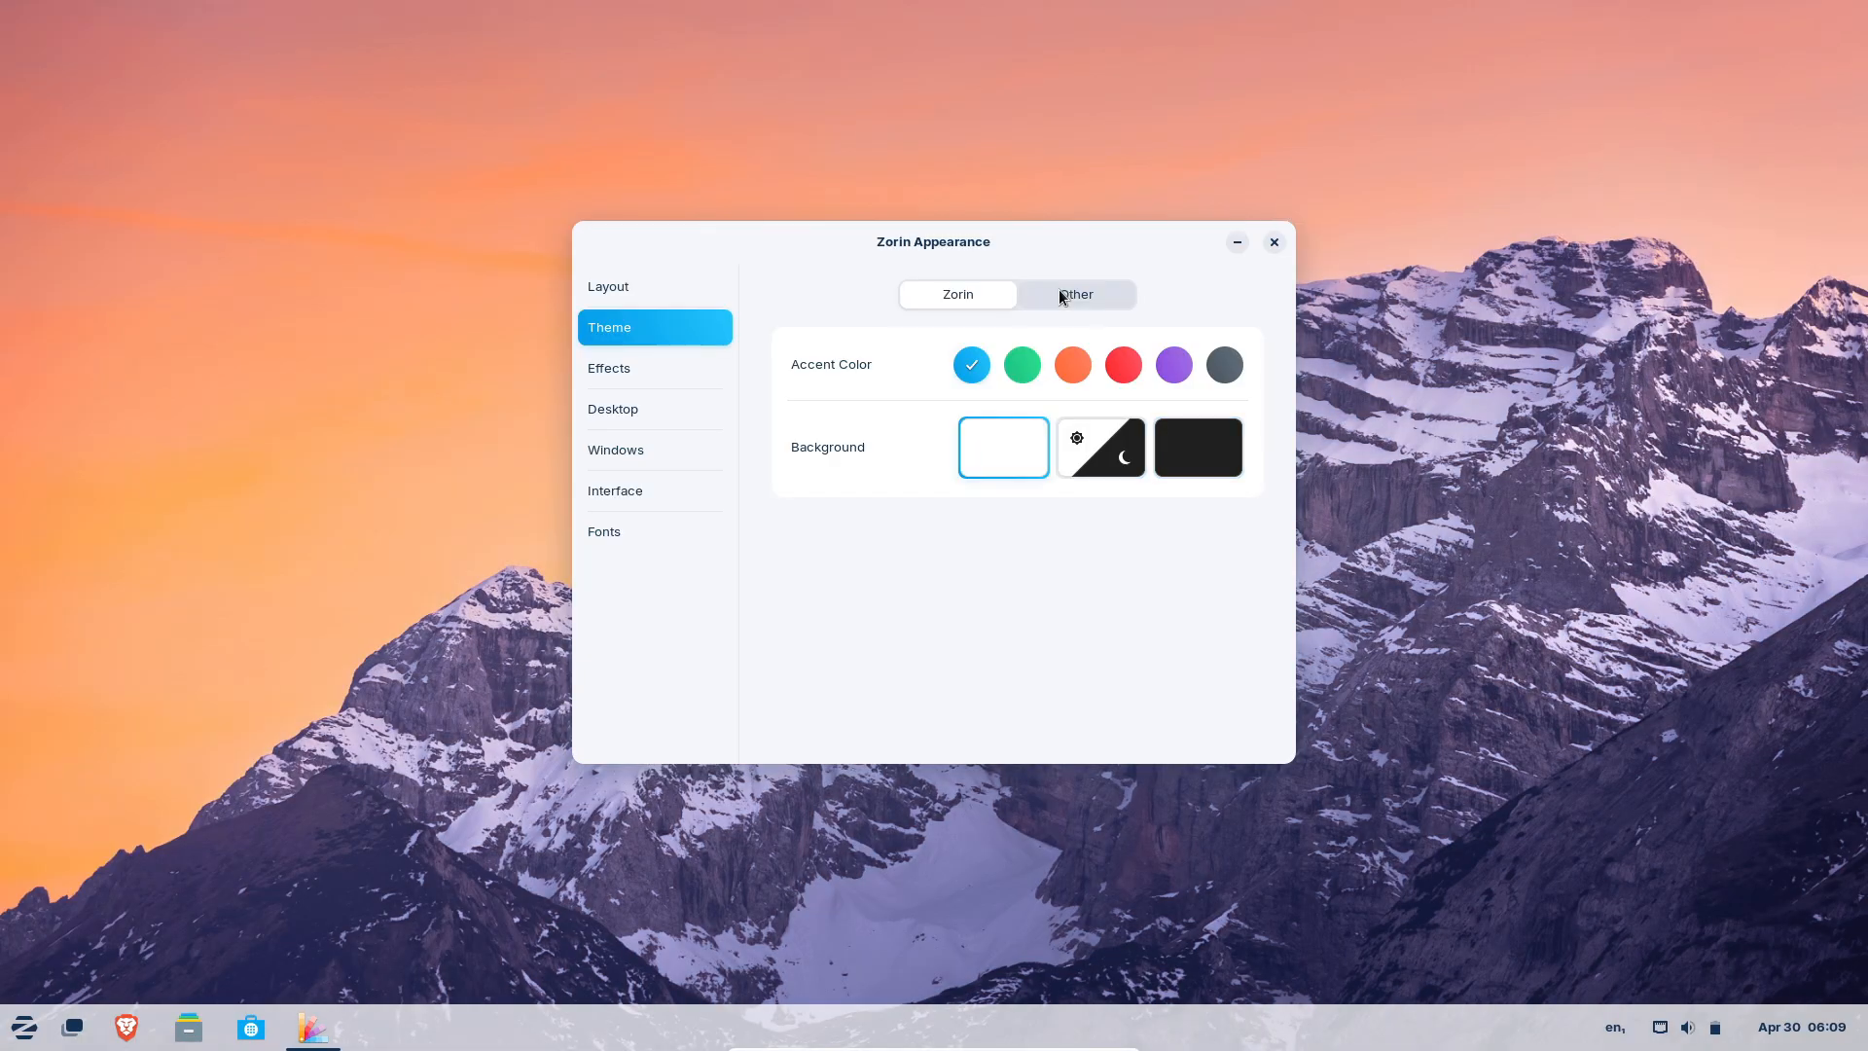
left_click(654, 366)
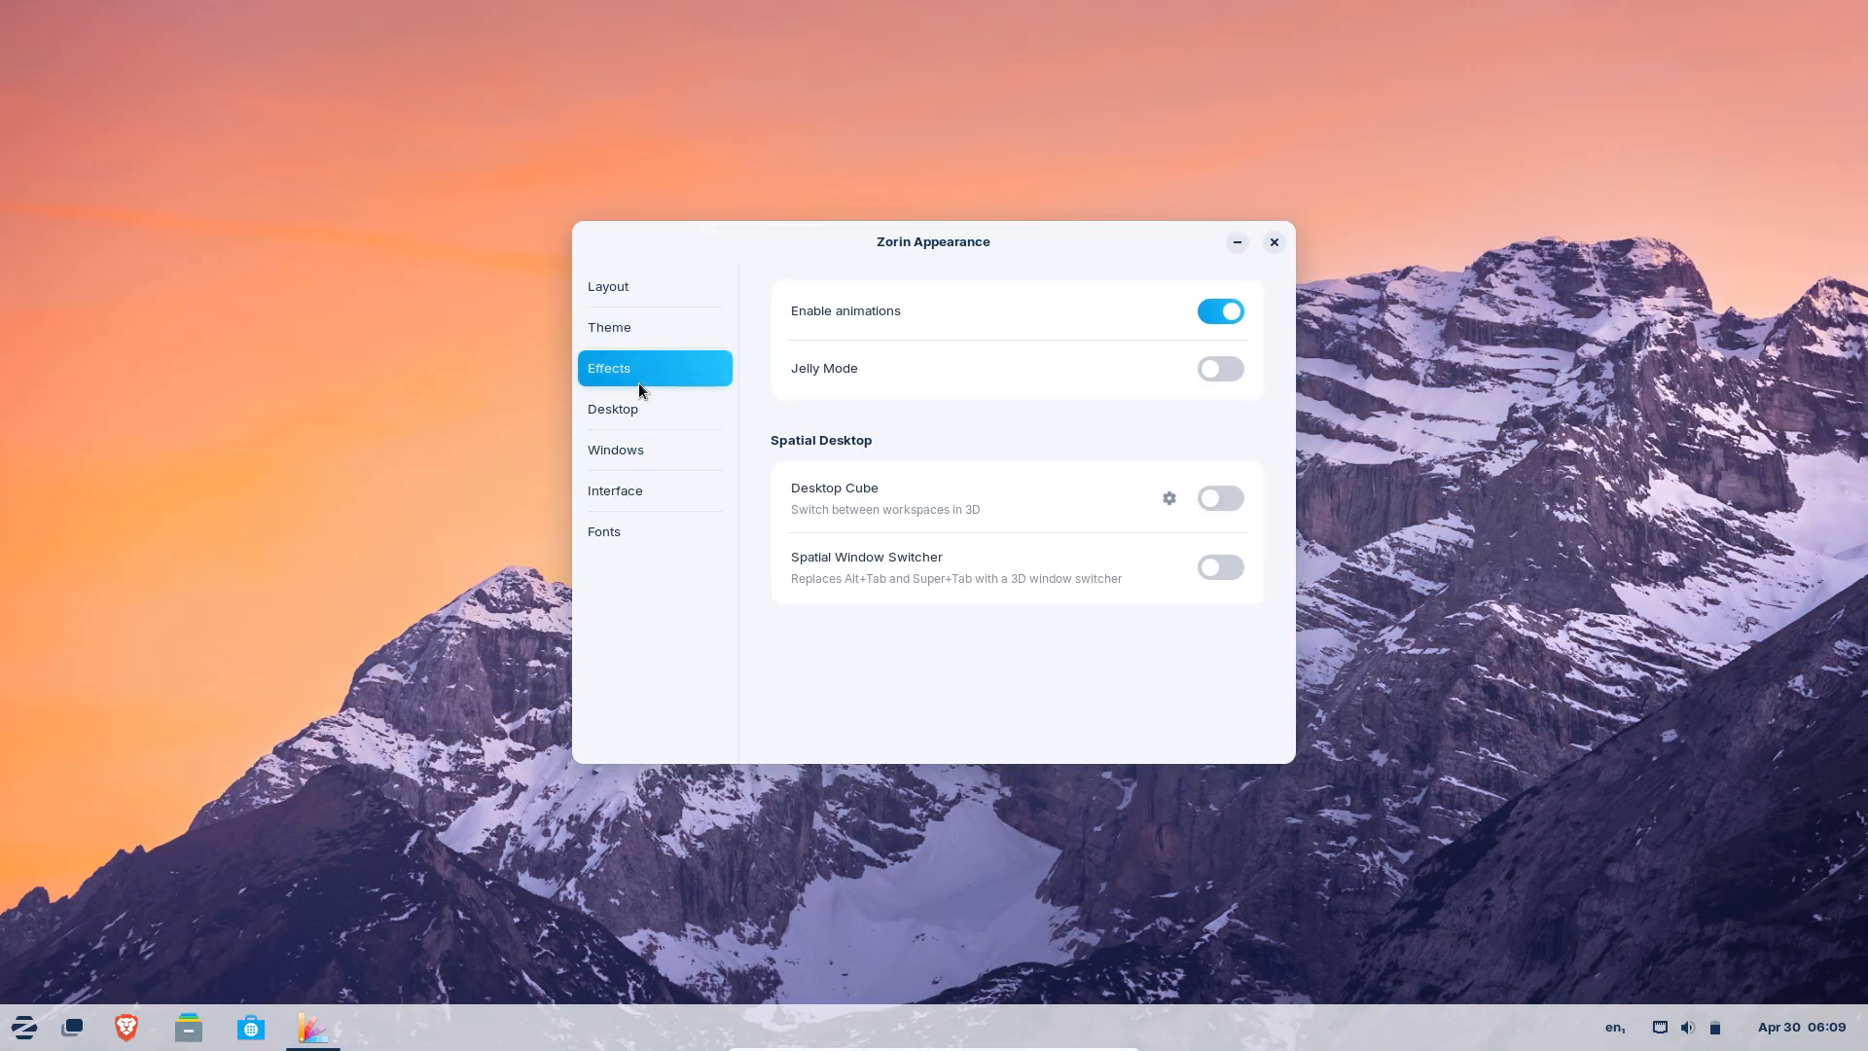
left_click(1219, 367)
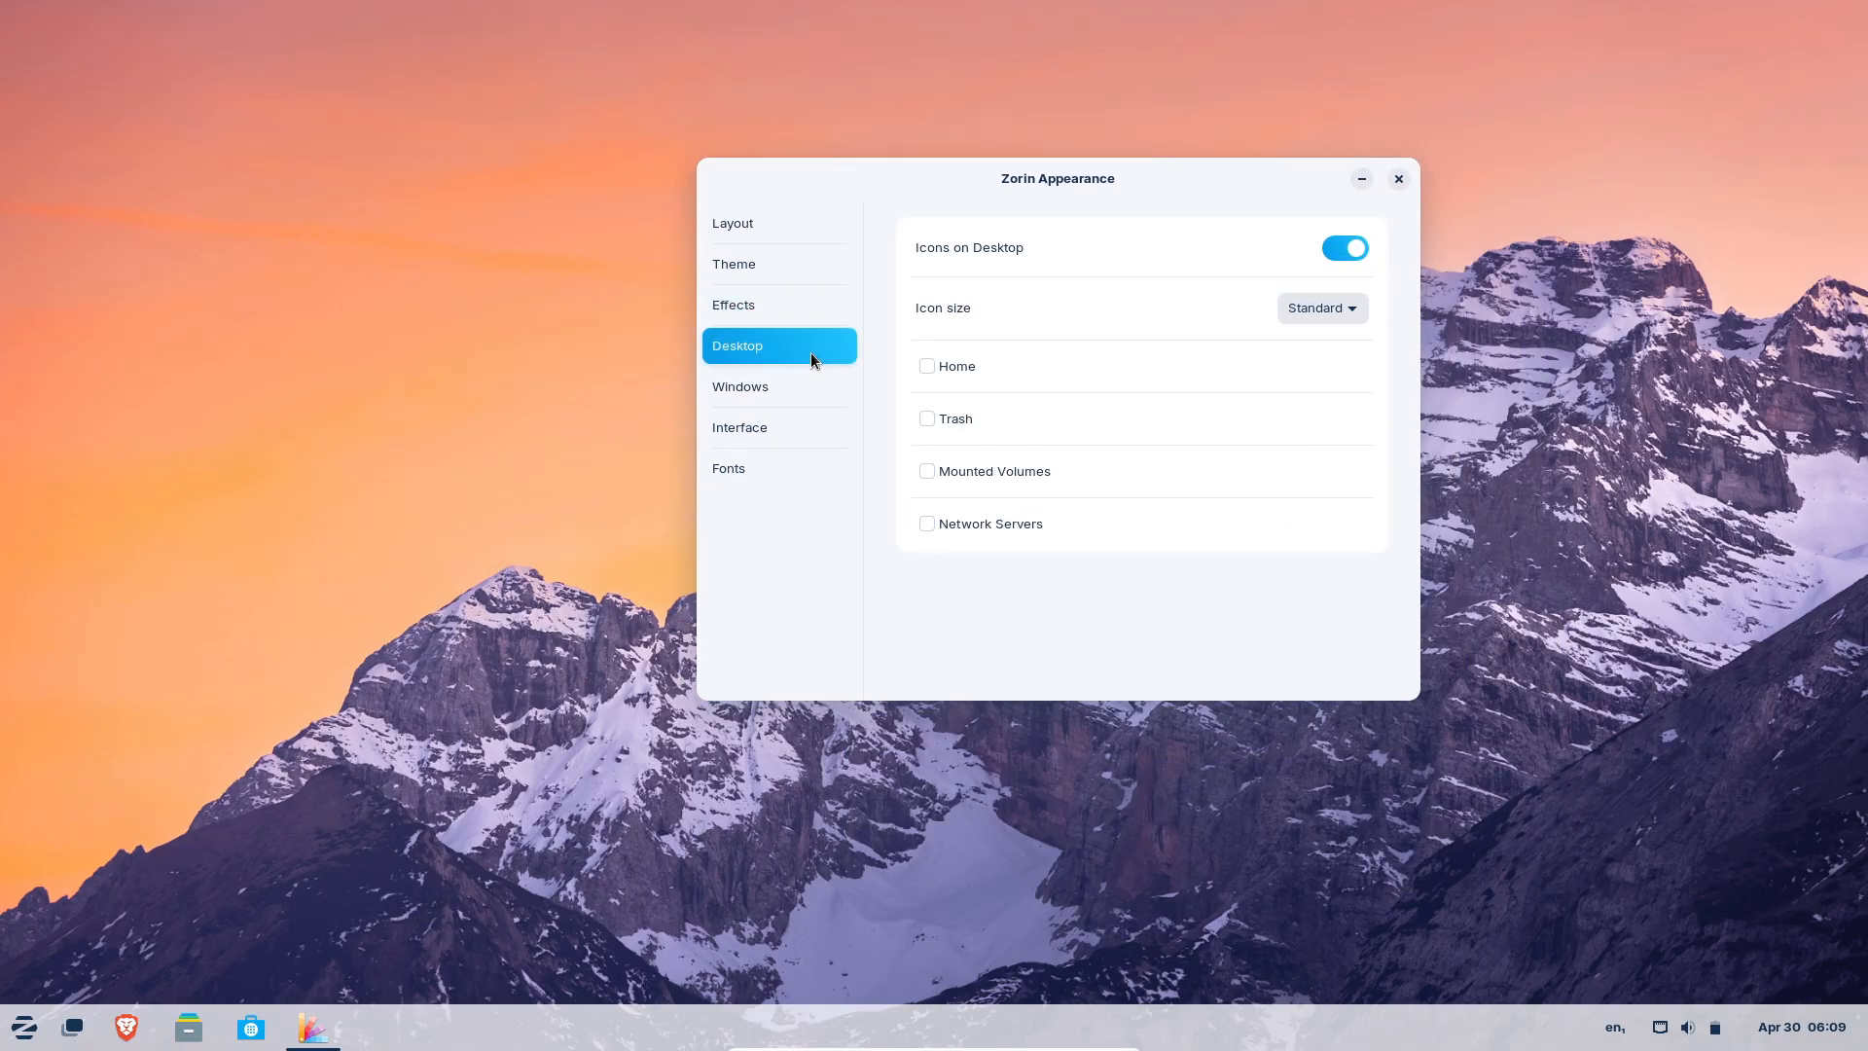
left_click(739, 426)
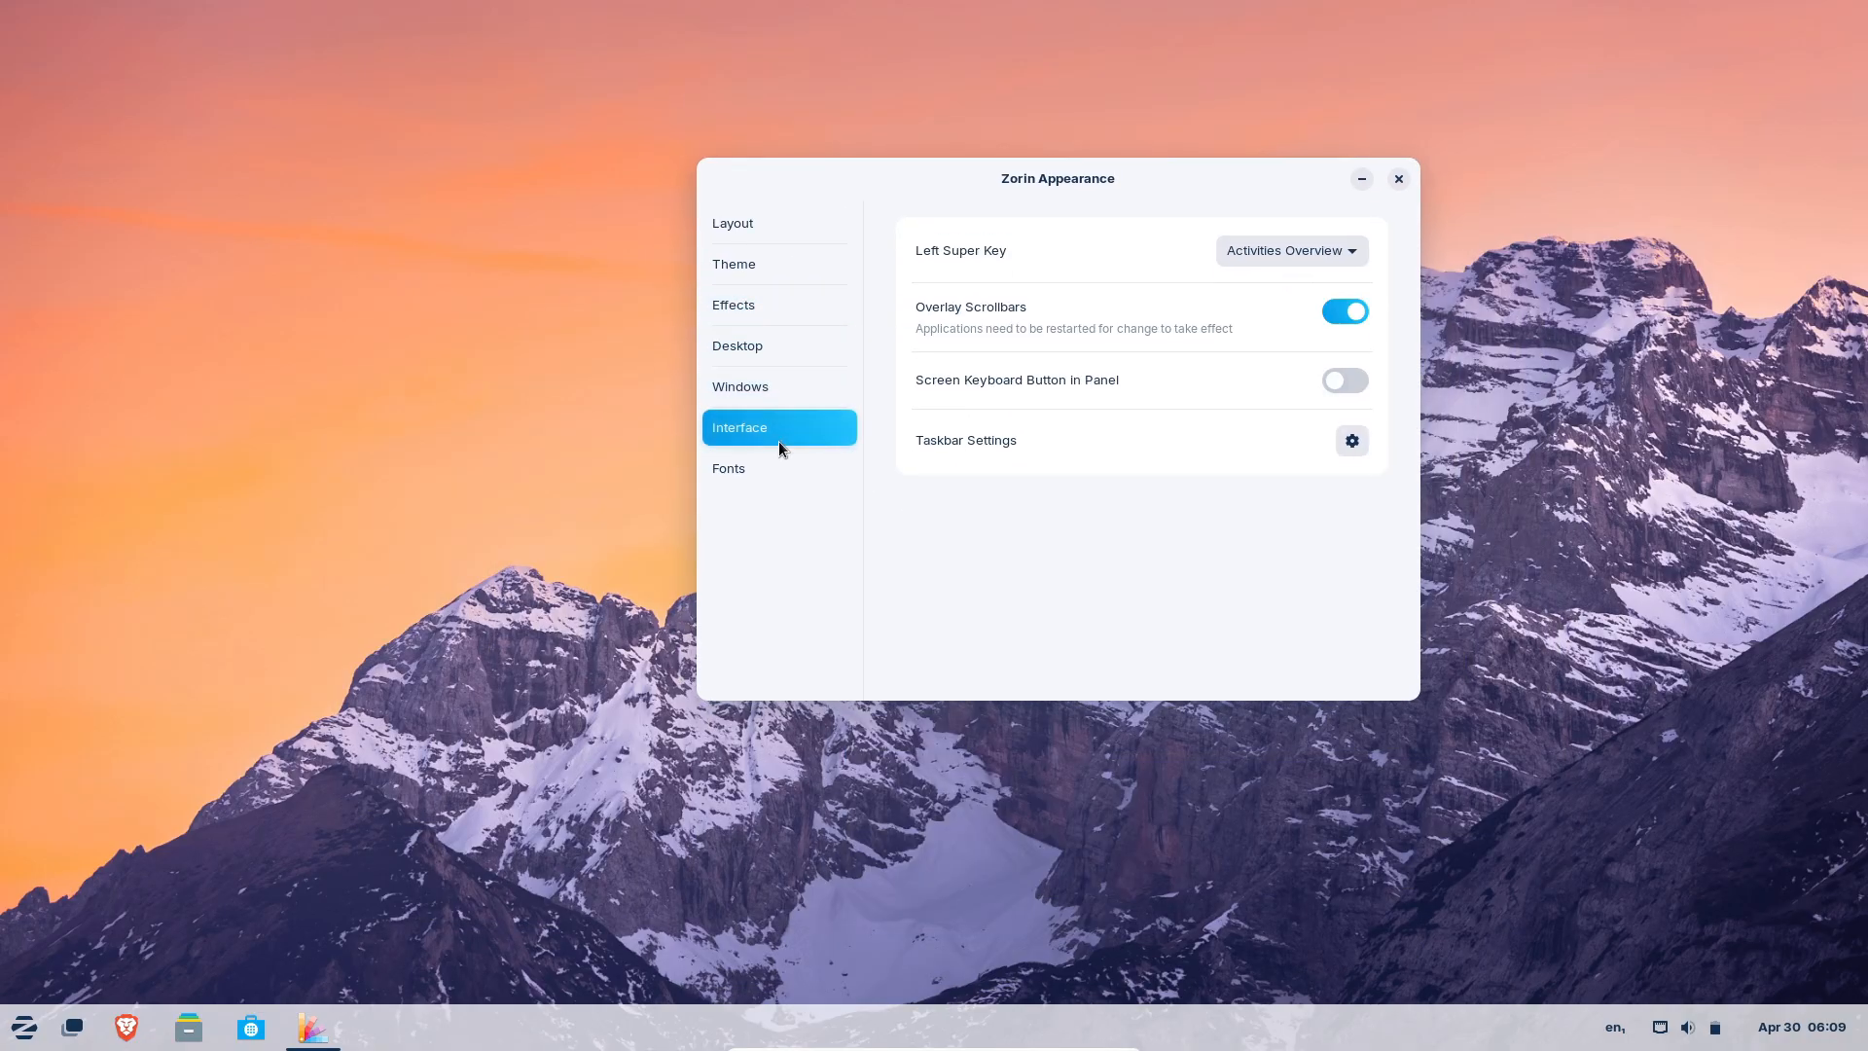
left_click(779, 386)
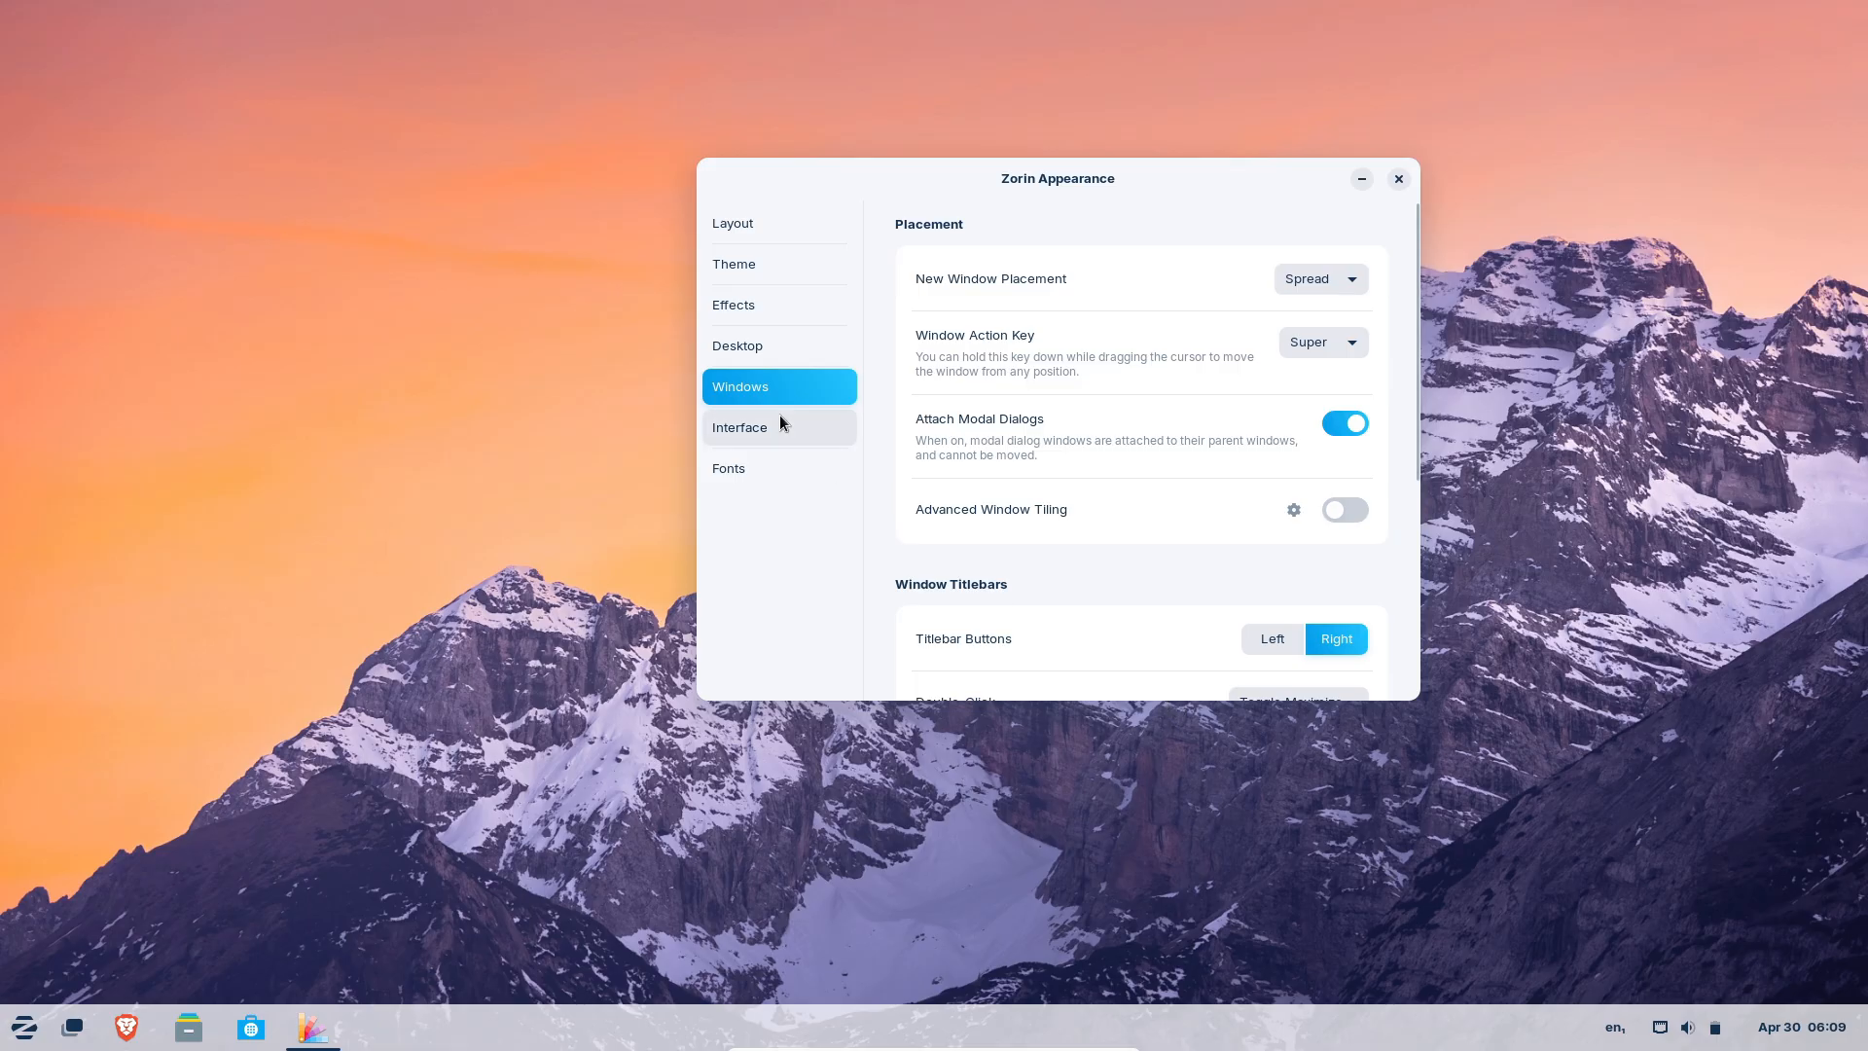
left_click(727, 467)
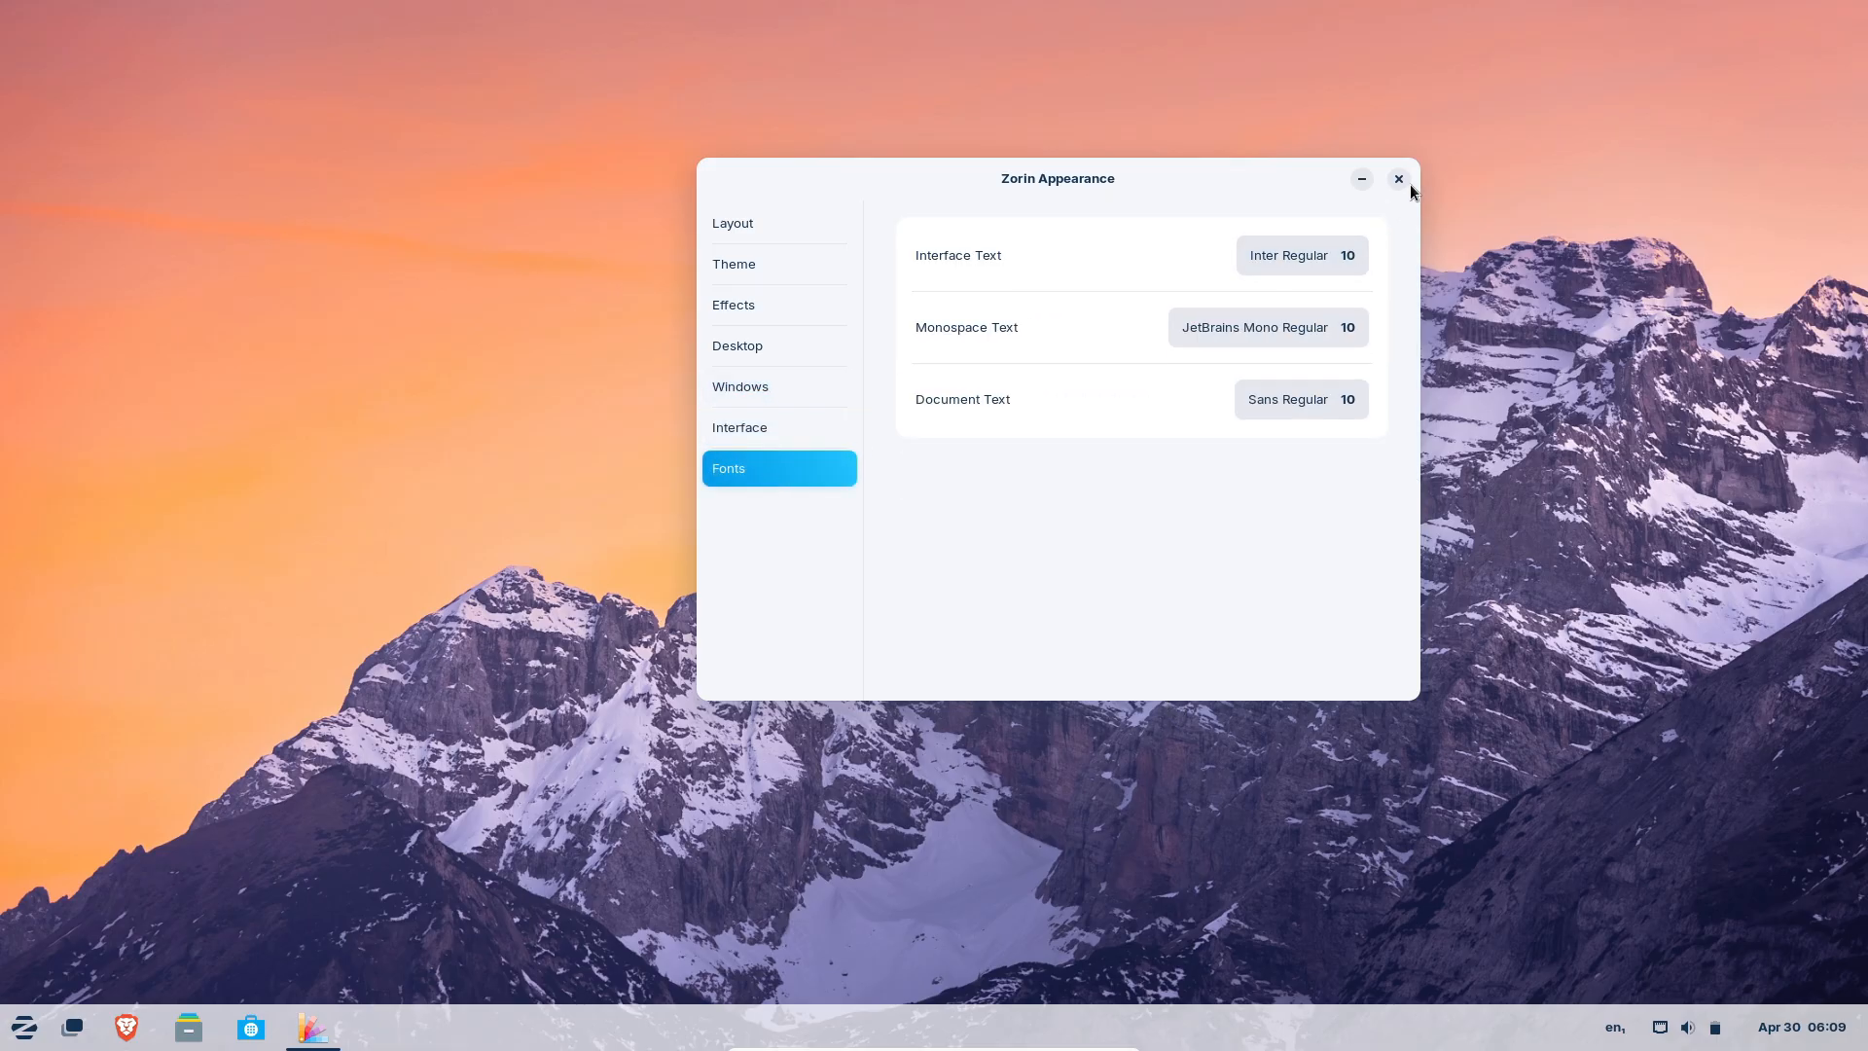
left_click(1687, 1027)
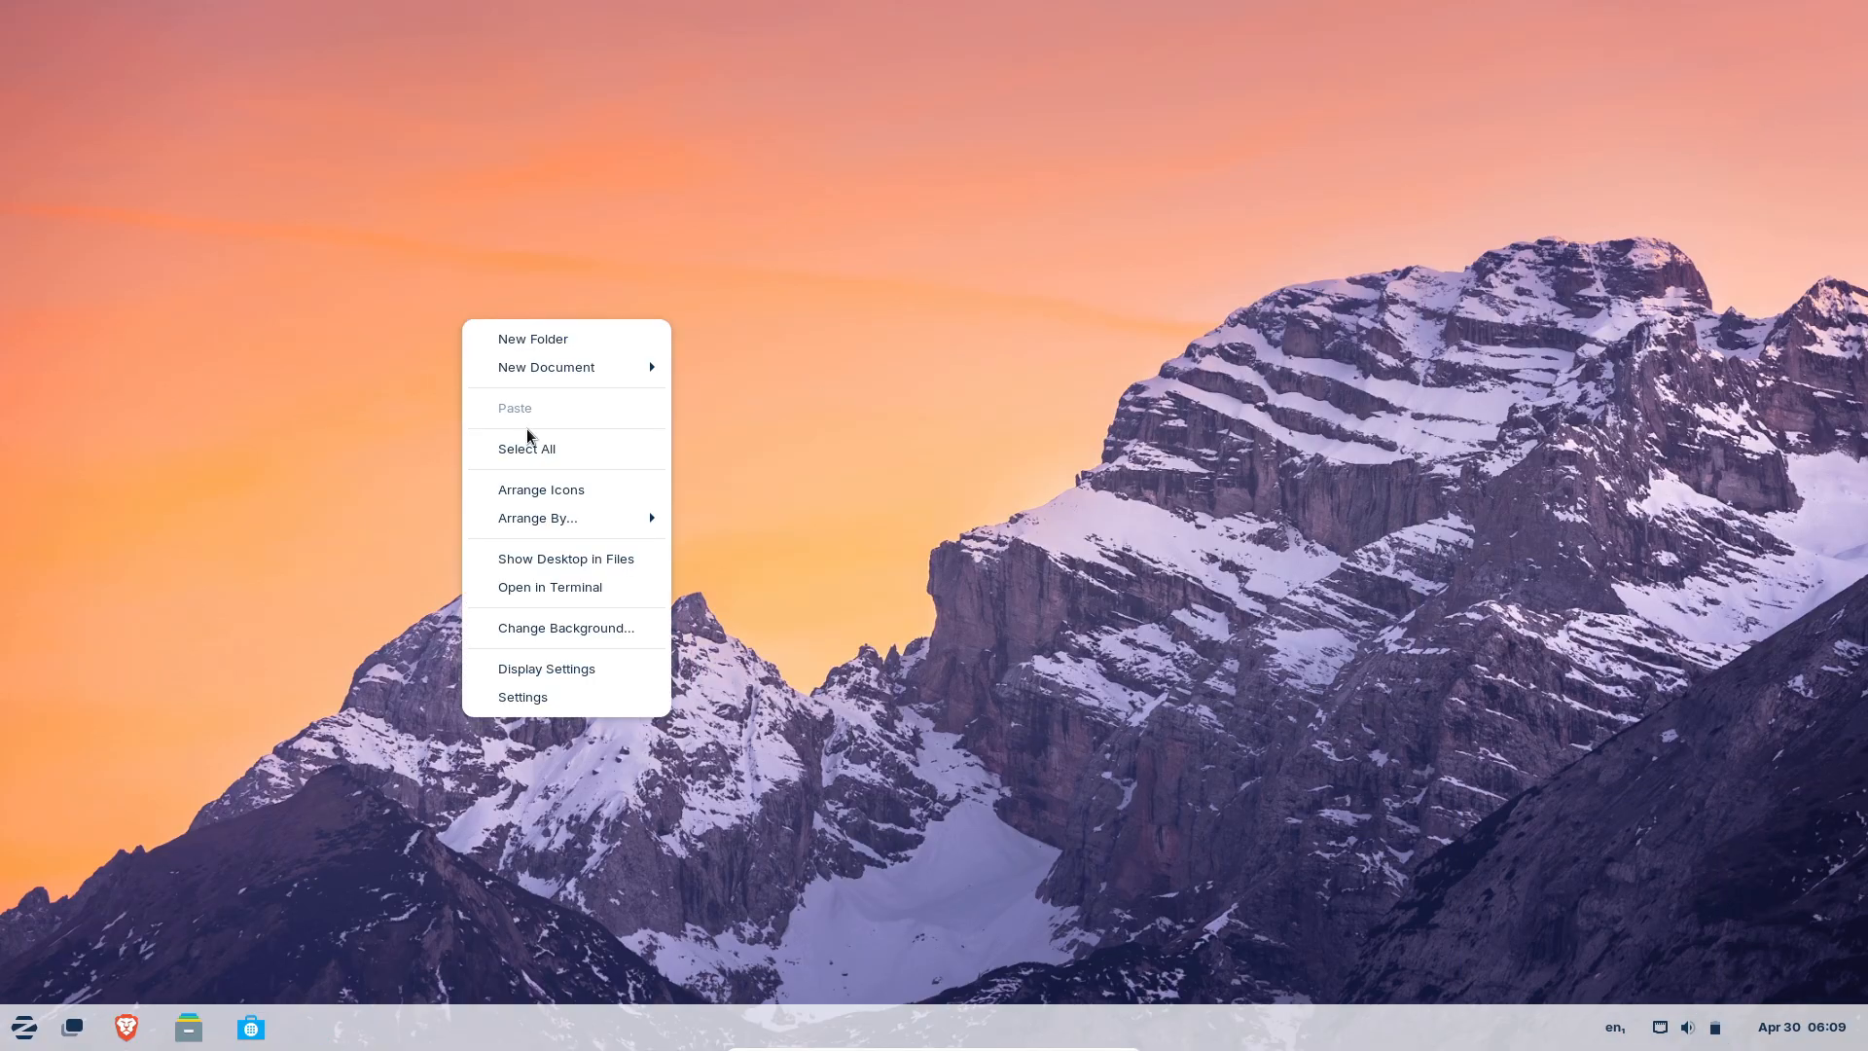
Browse the Files folder and main menus, then apply the green rolling hills wallpaper
left_click(564, 627)
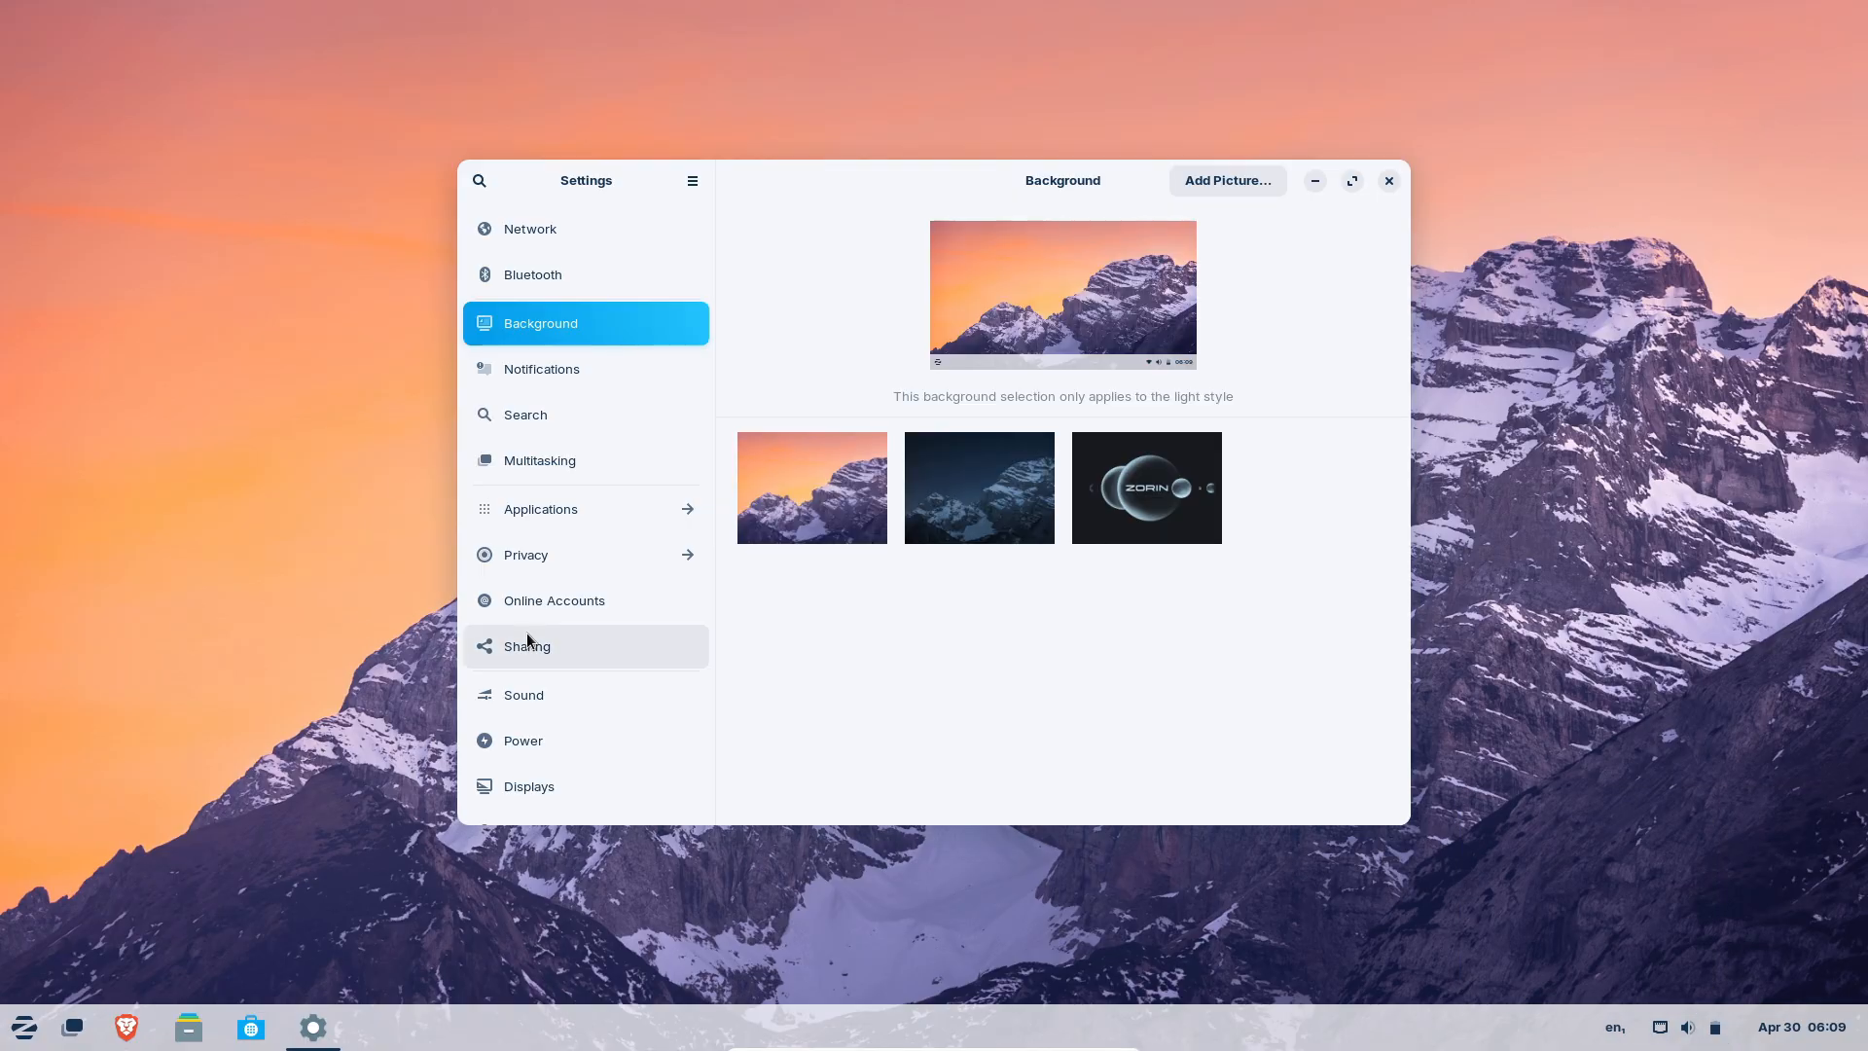
left_click(187, 1025)
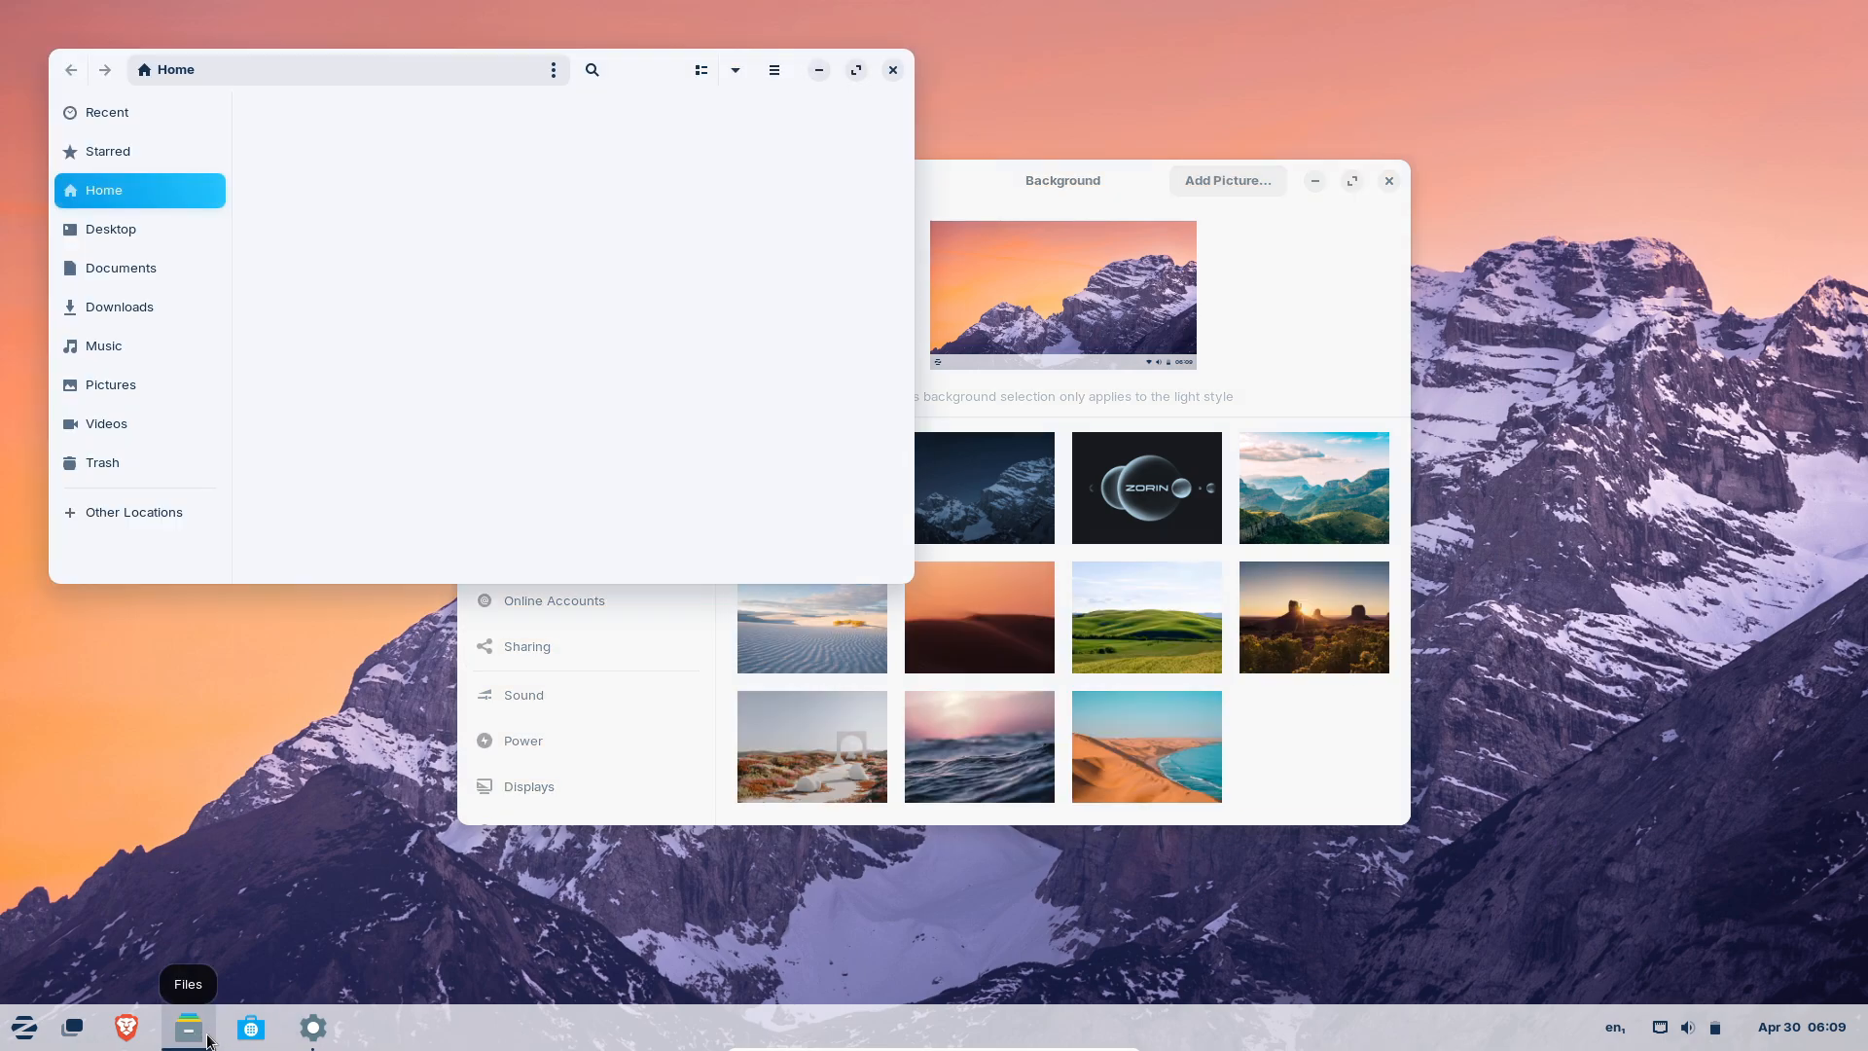
left_click(551, 69)
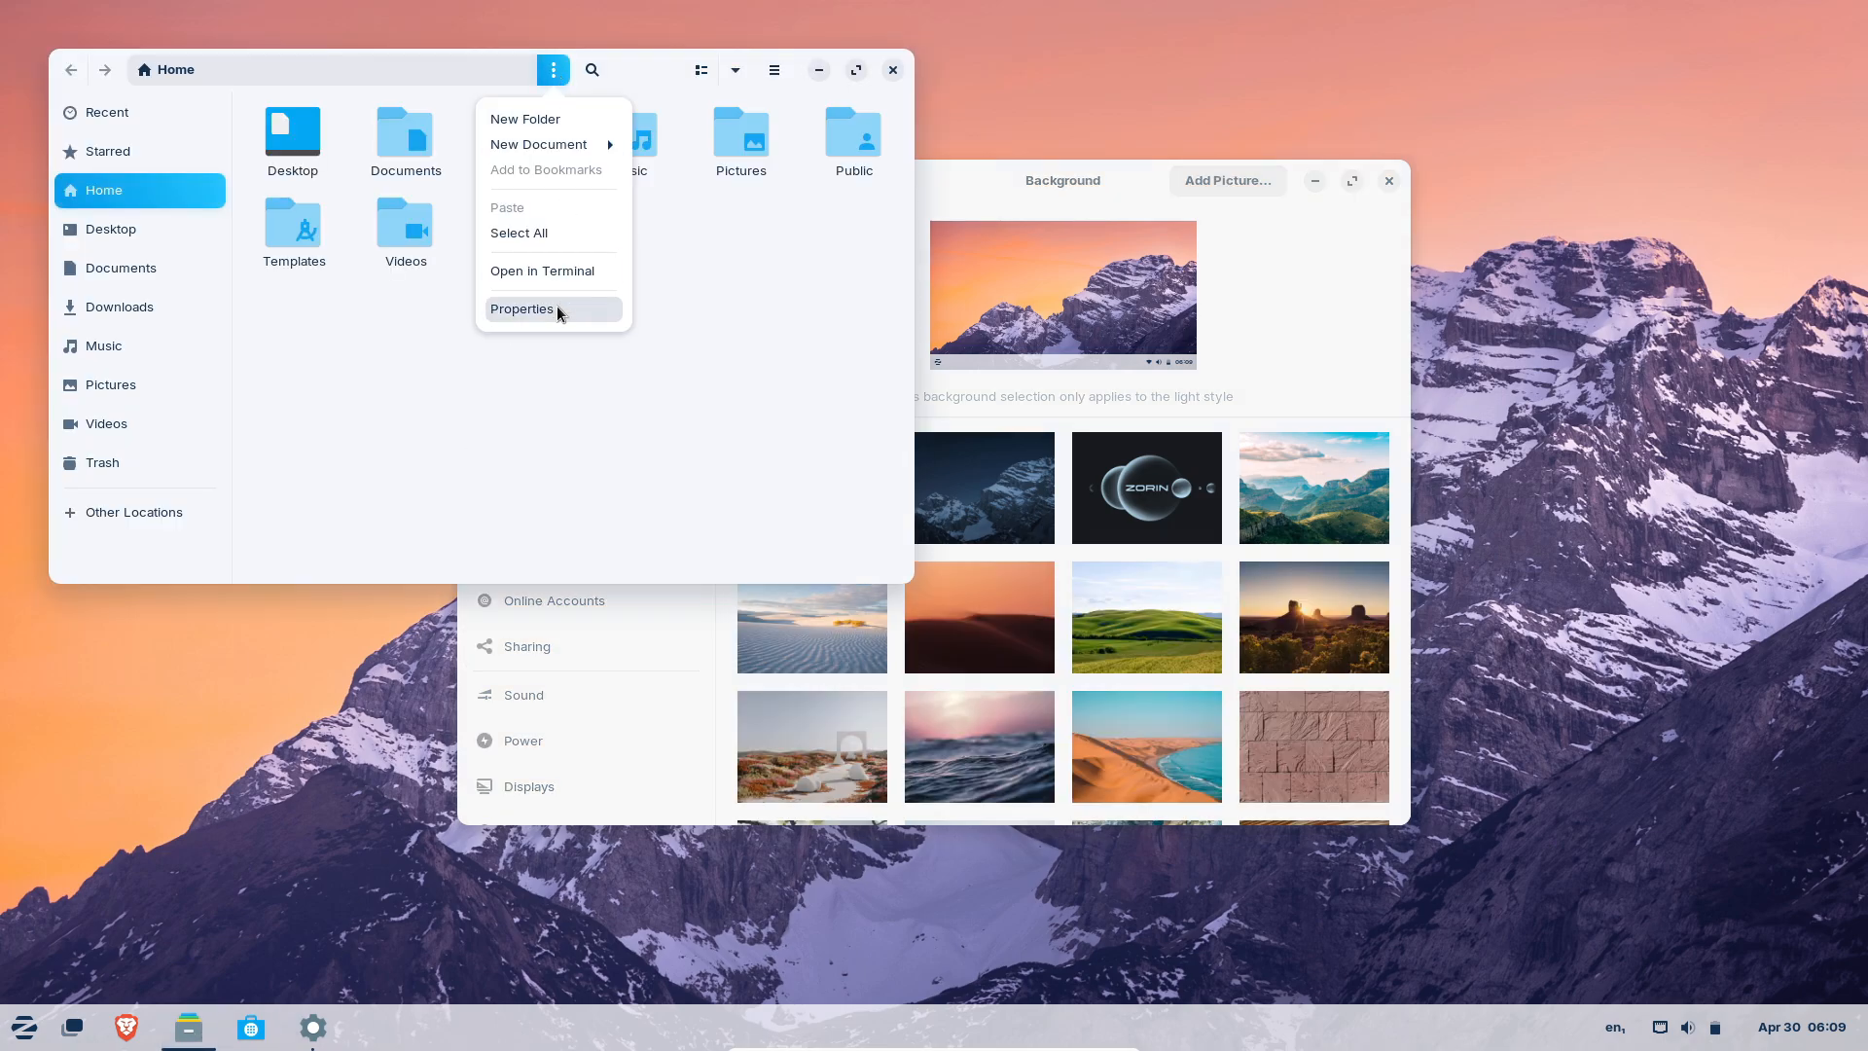
left_click(773, 69)
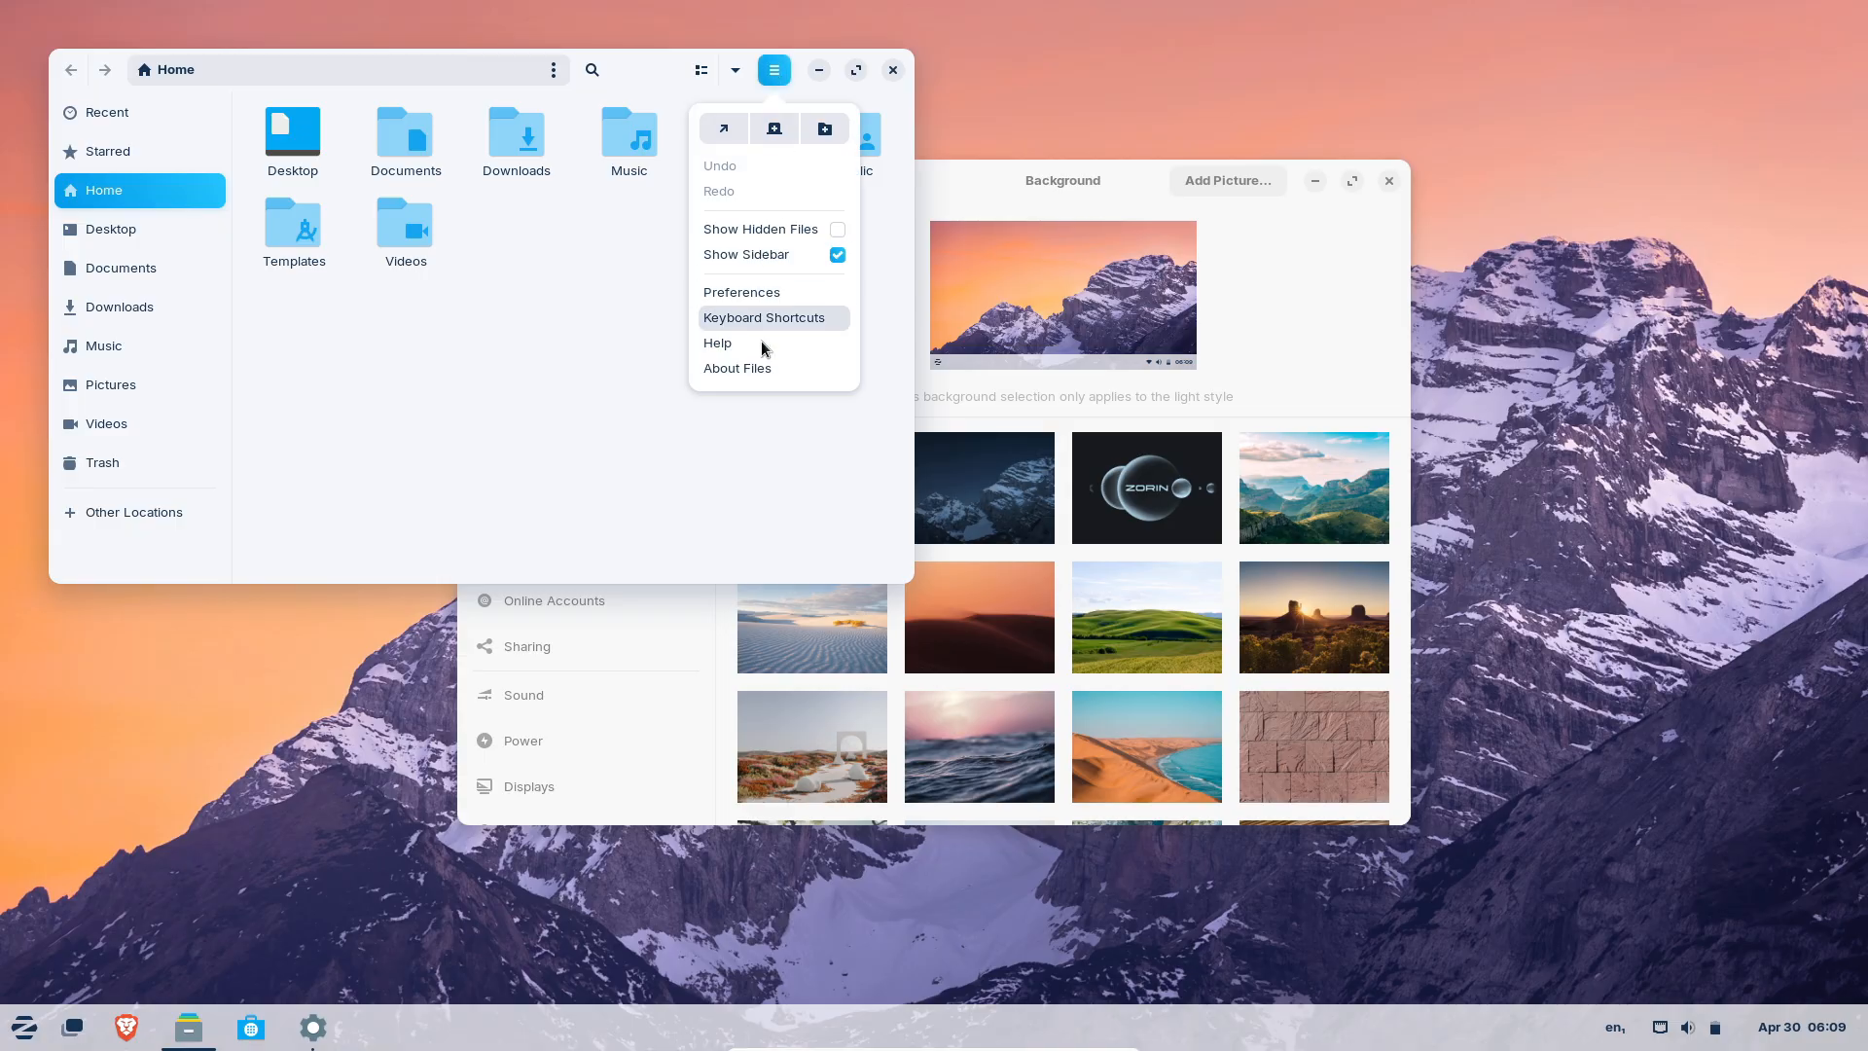
left_click(773, 69)
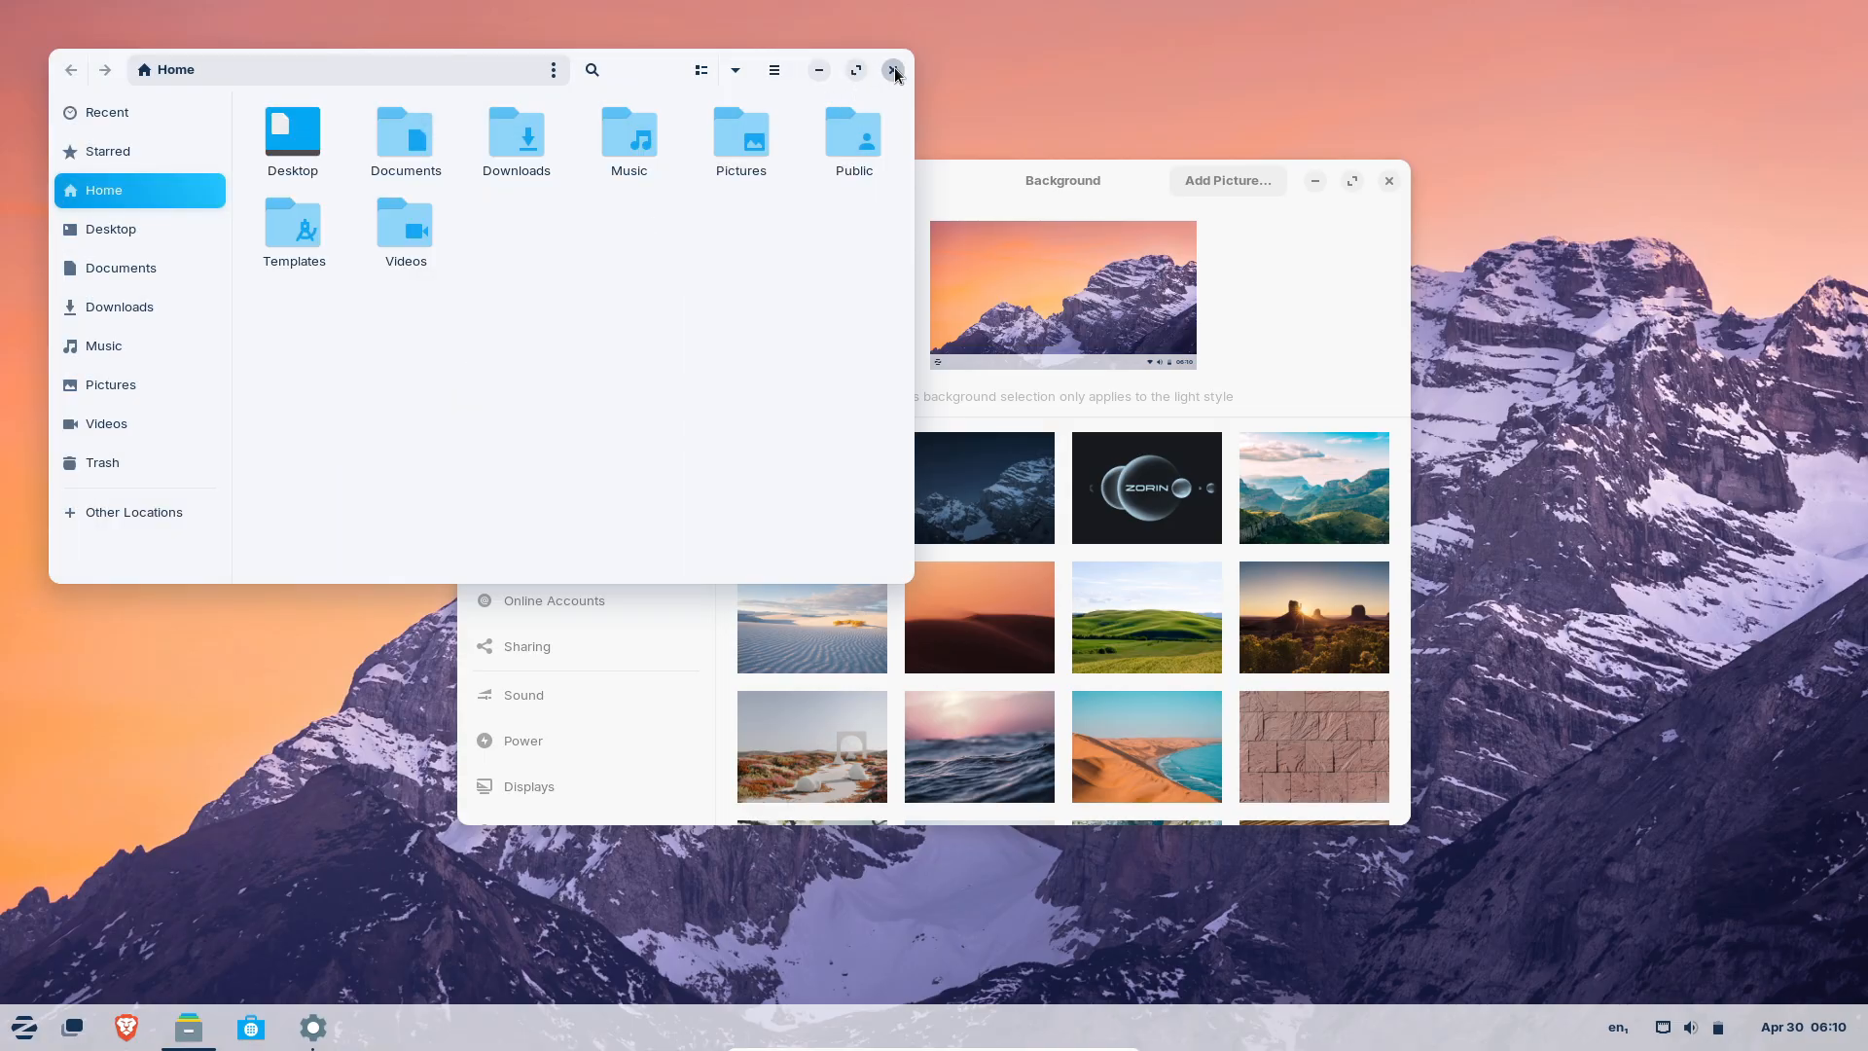
left_click(1145, 616)
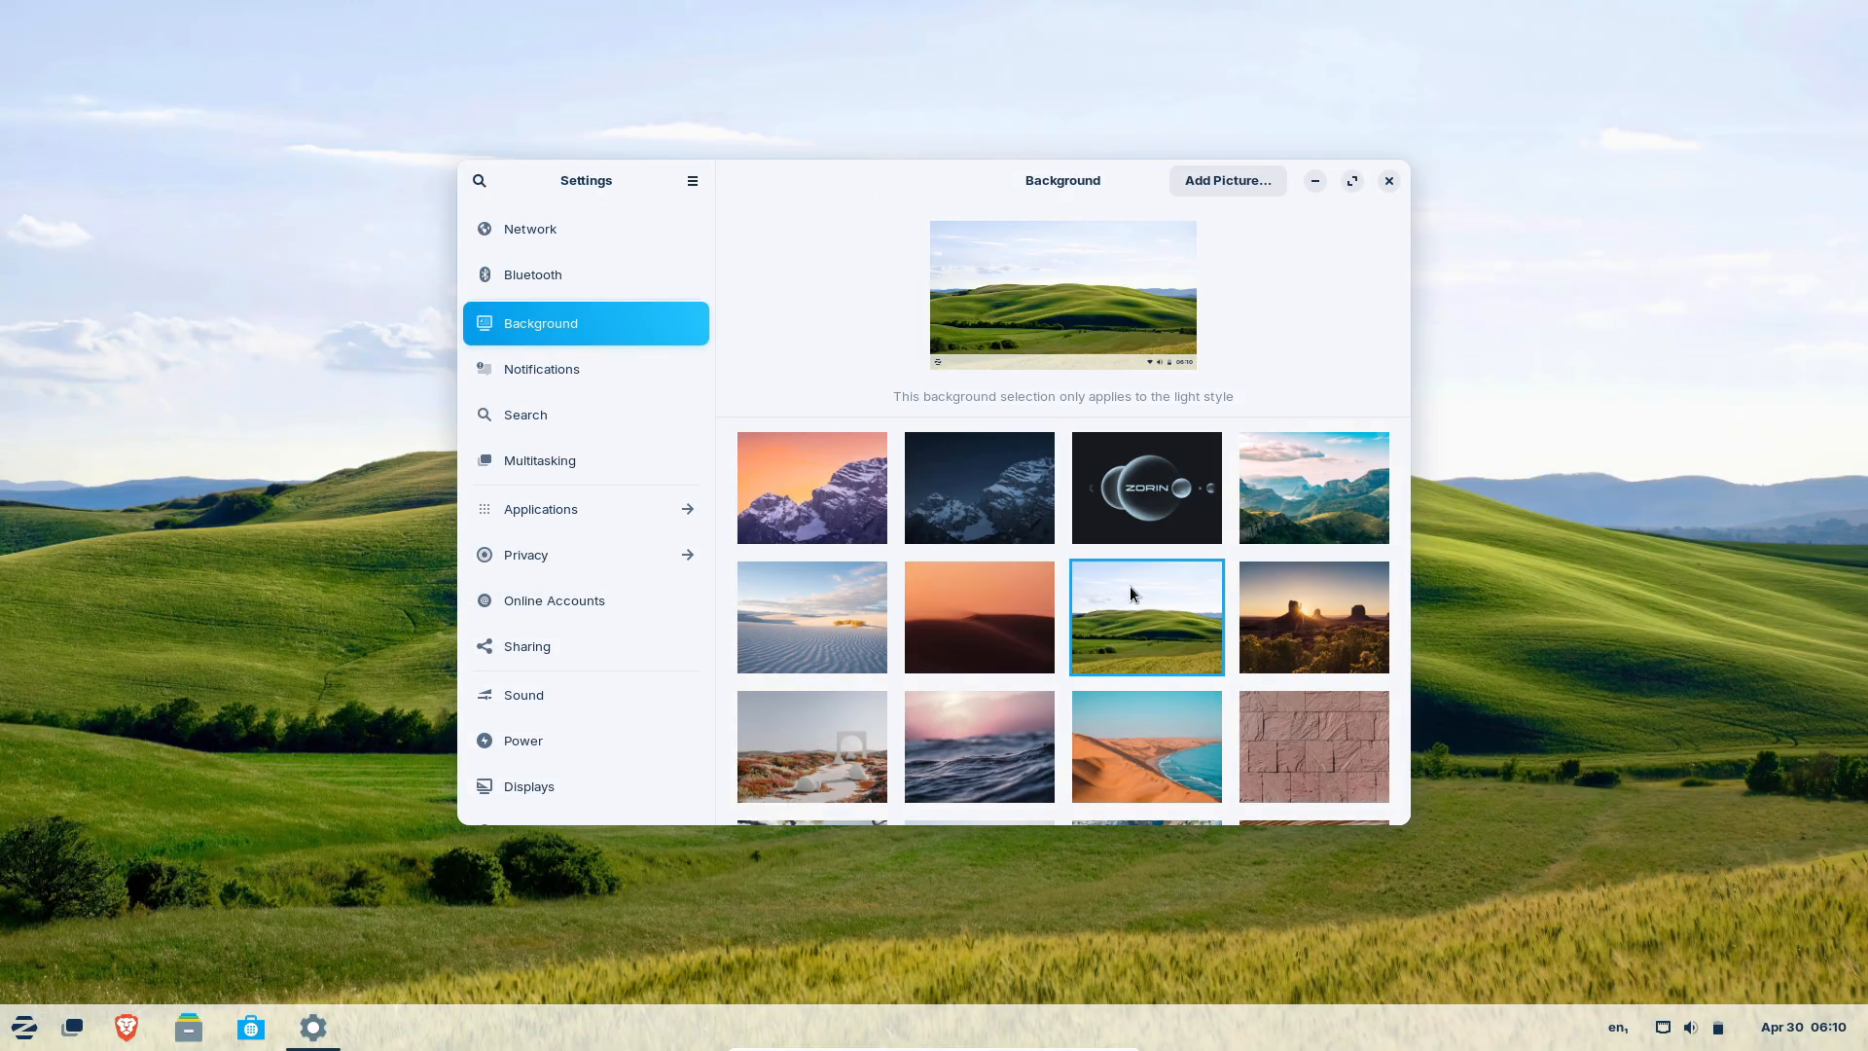
left_click(541, 368)
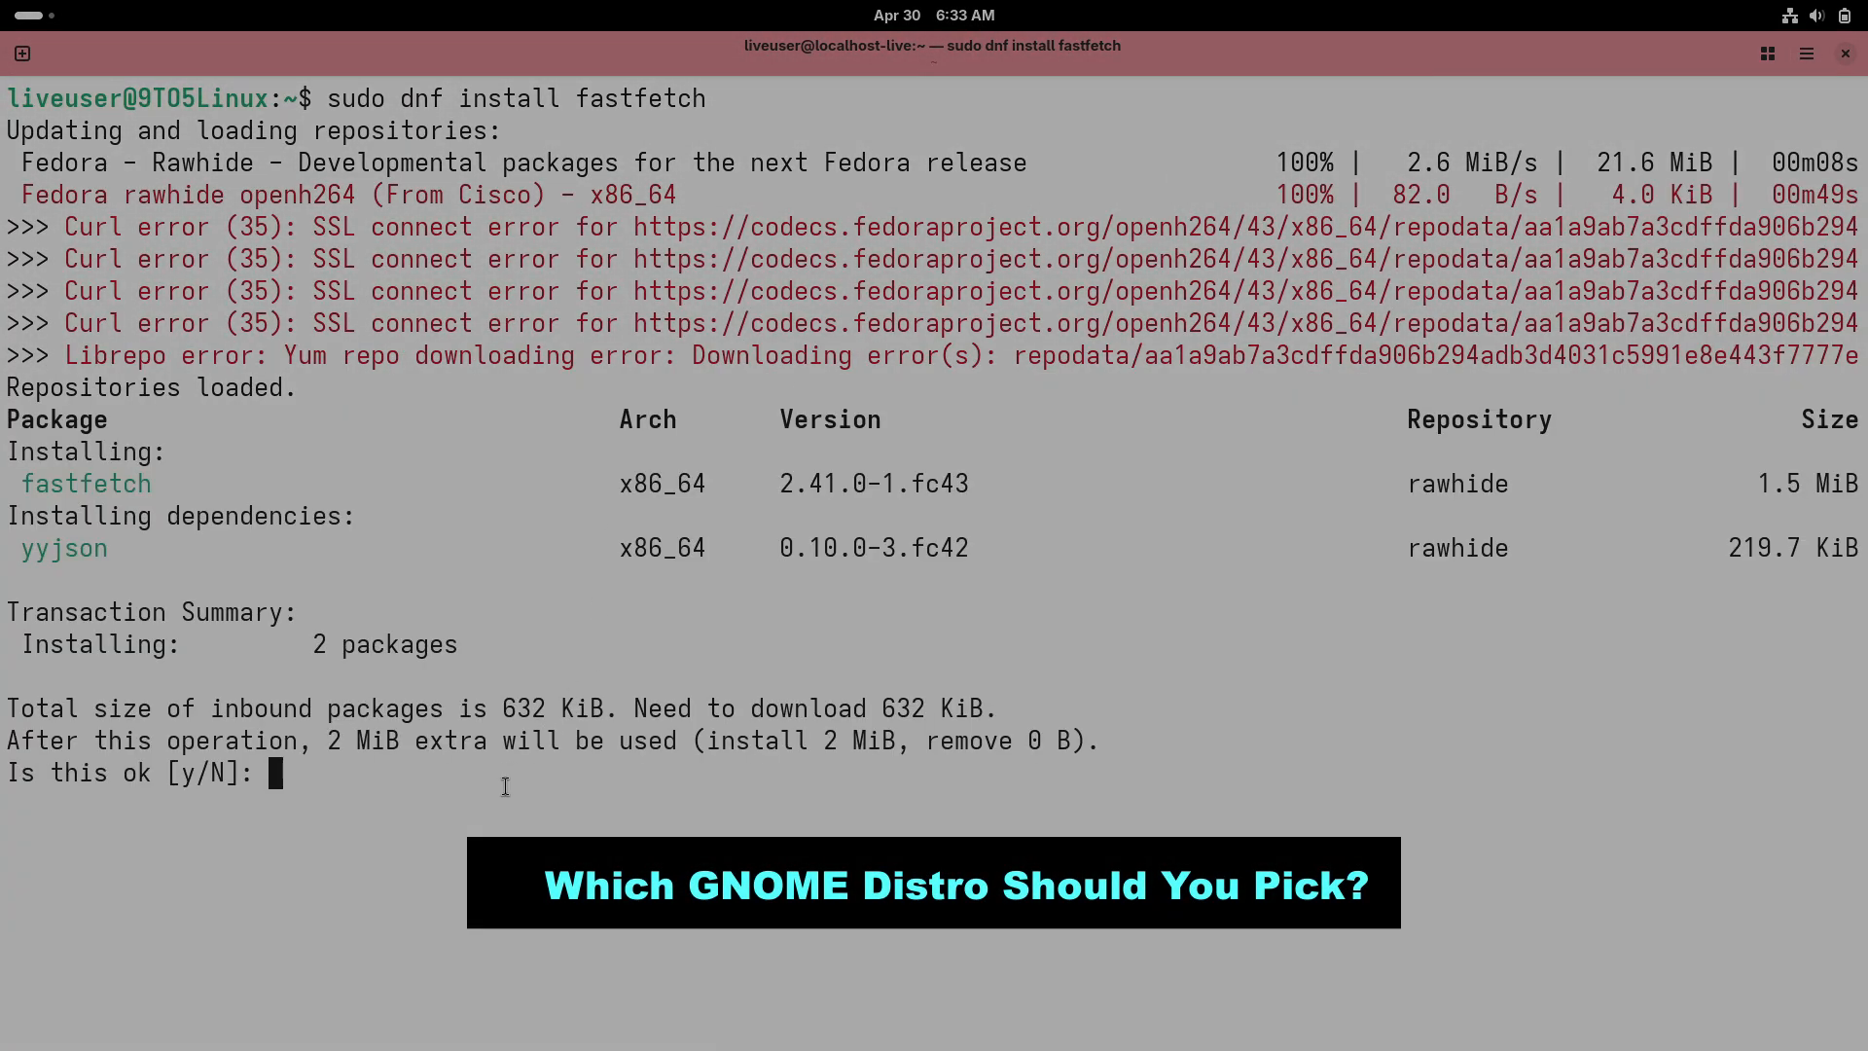
Confirm the Fedora fastfetch install with 'y', then run inxi in the Manjaro terminal
type("y")
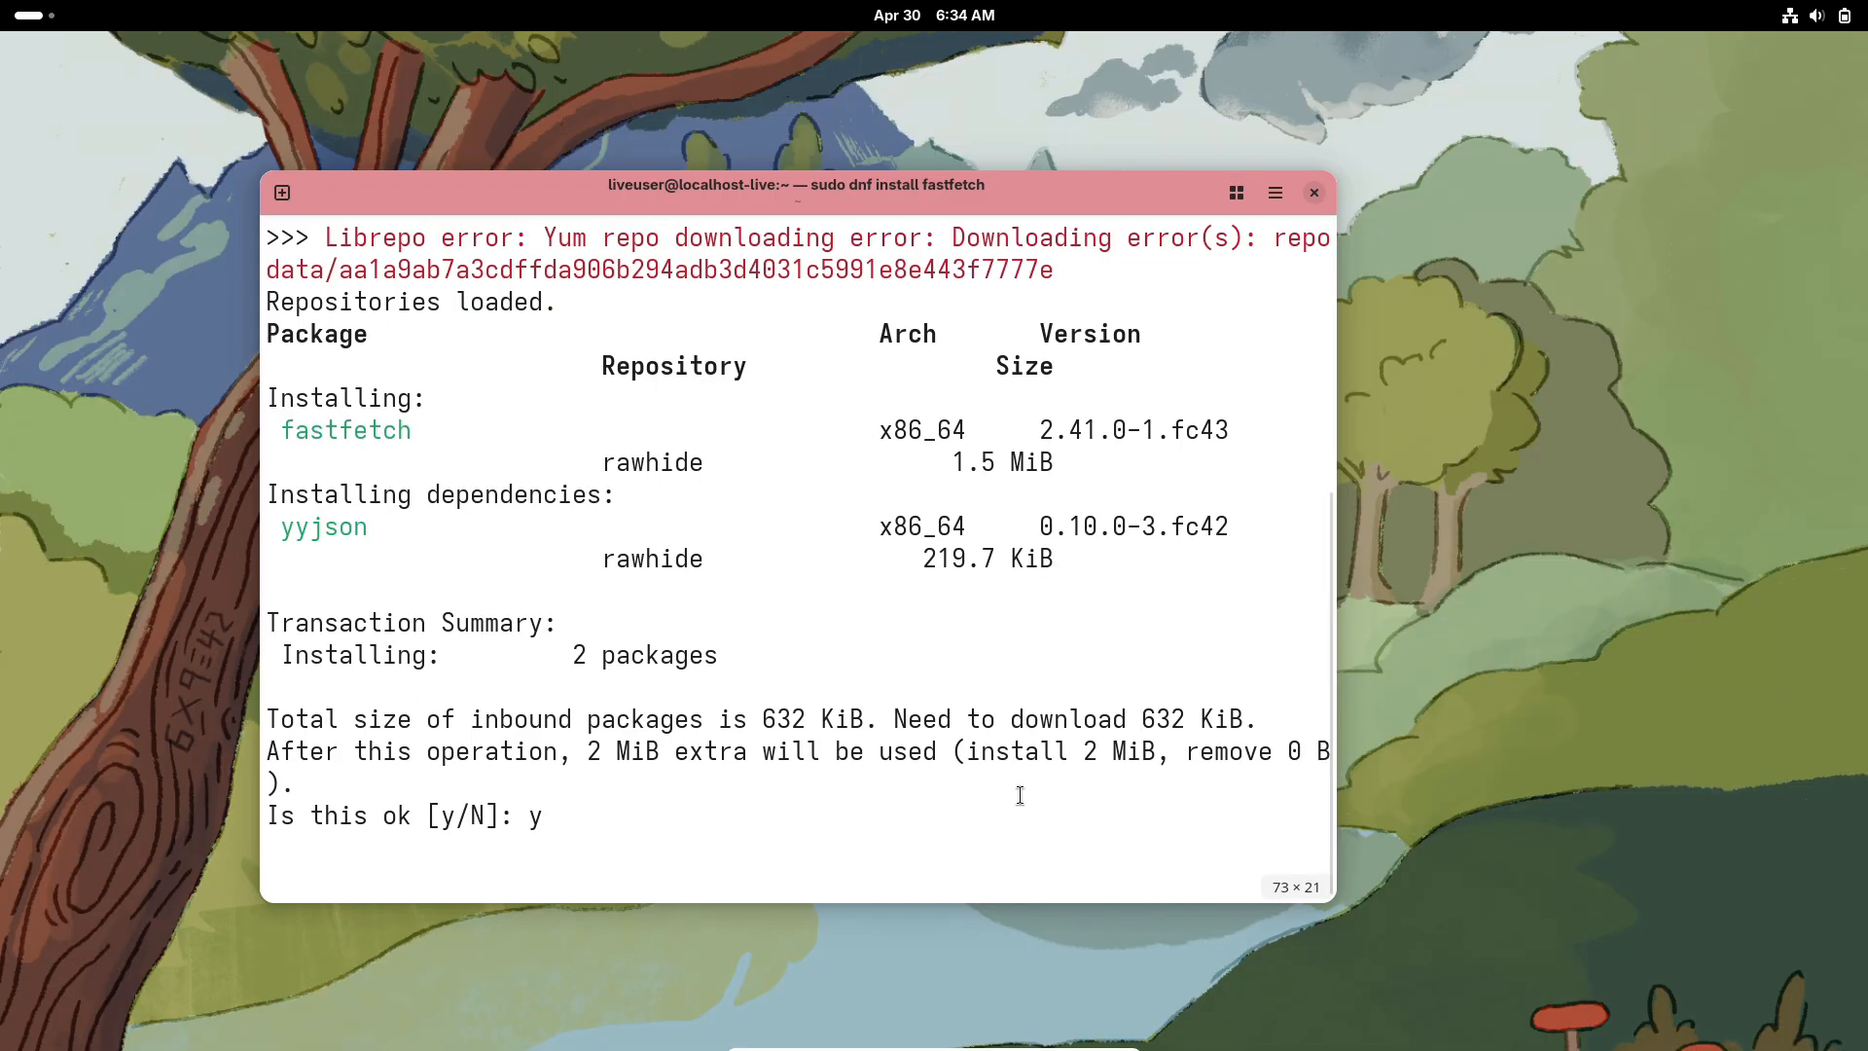
left_click(1314, 192)
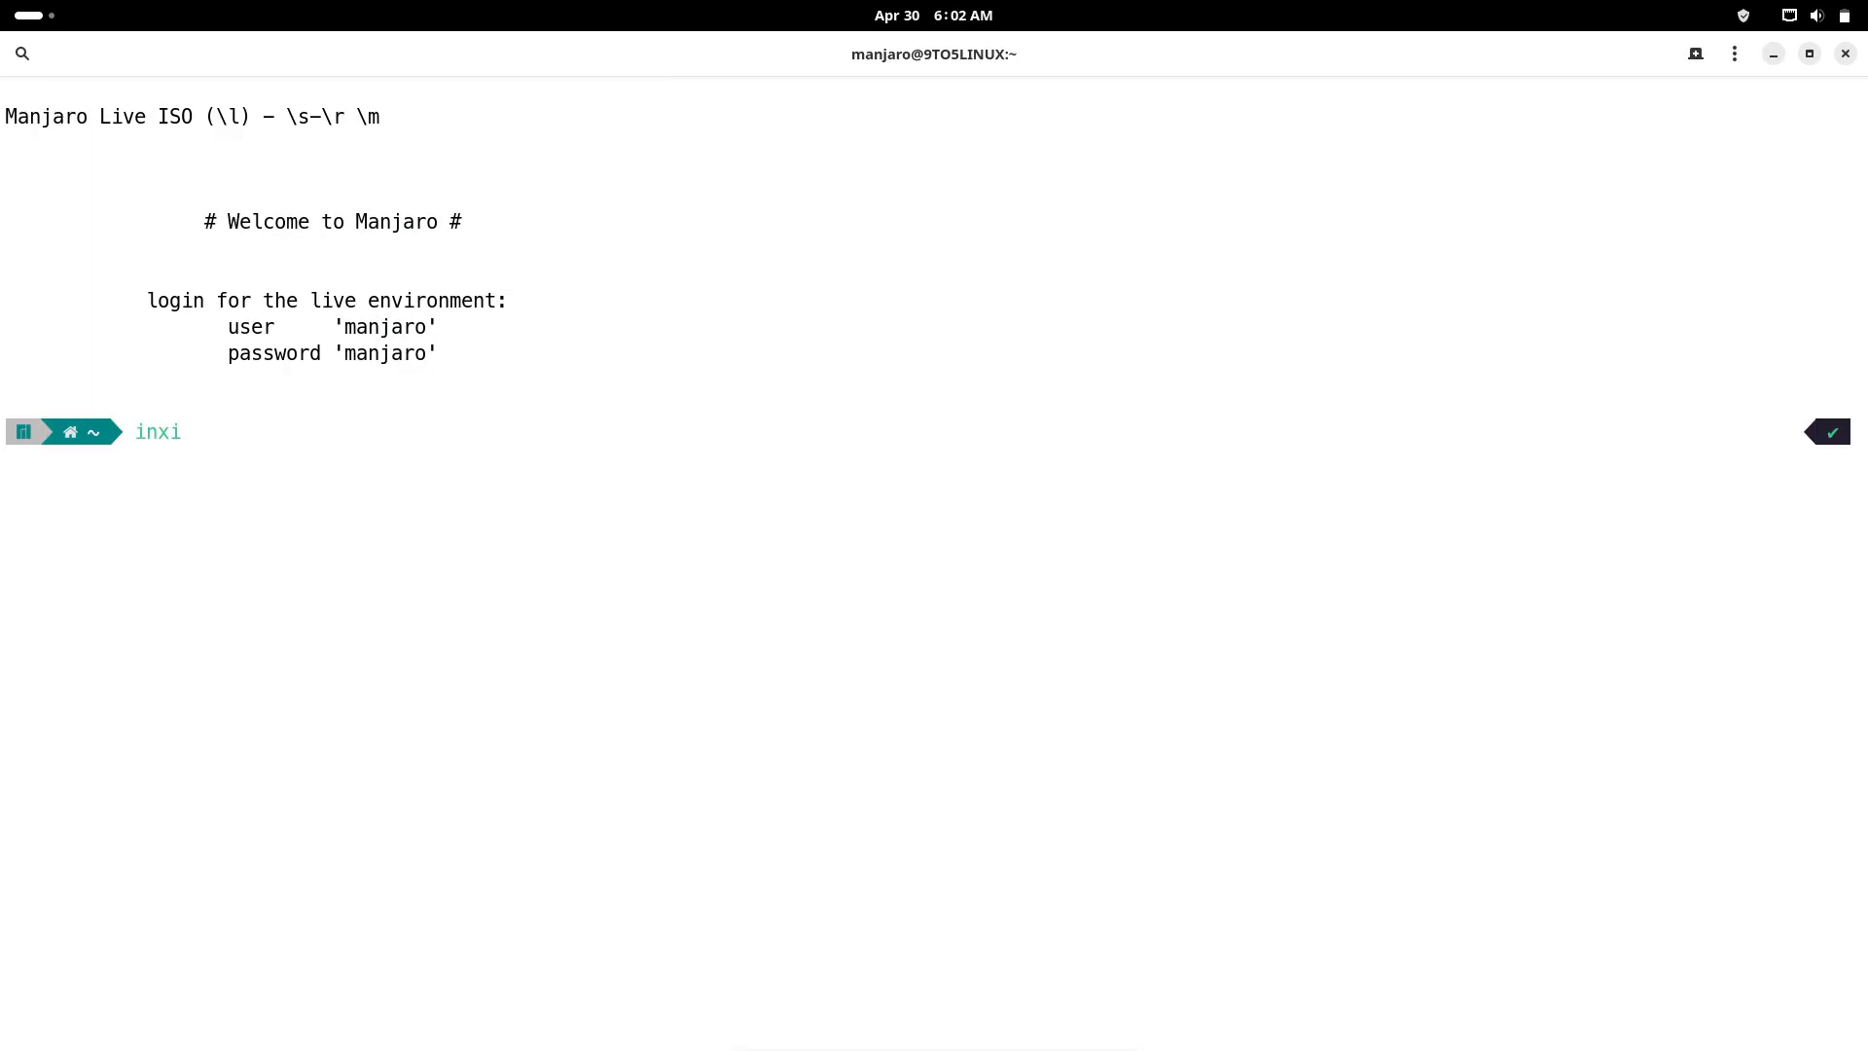
key("Return")
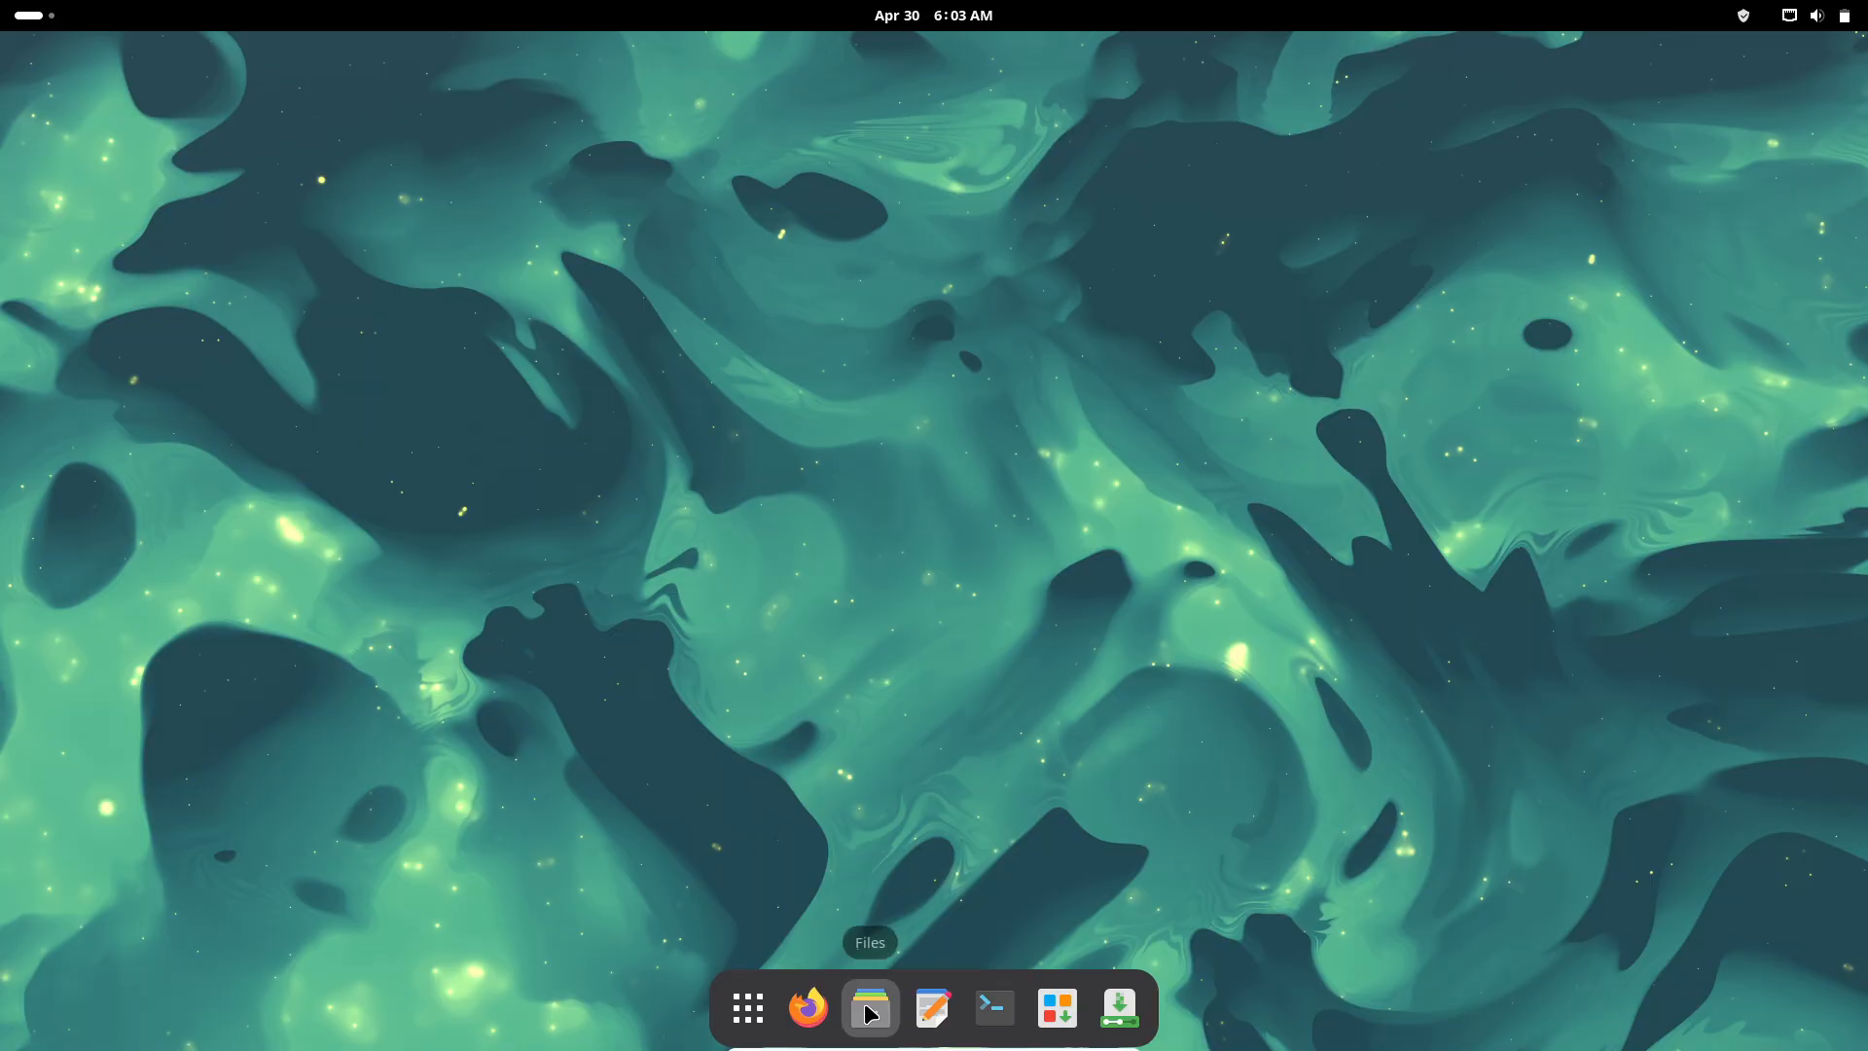
left_click(870, 1007)
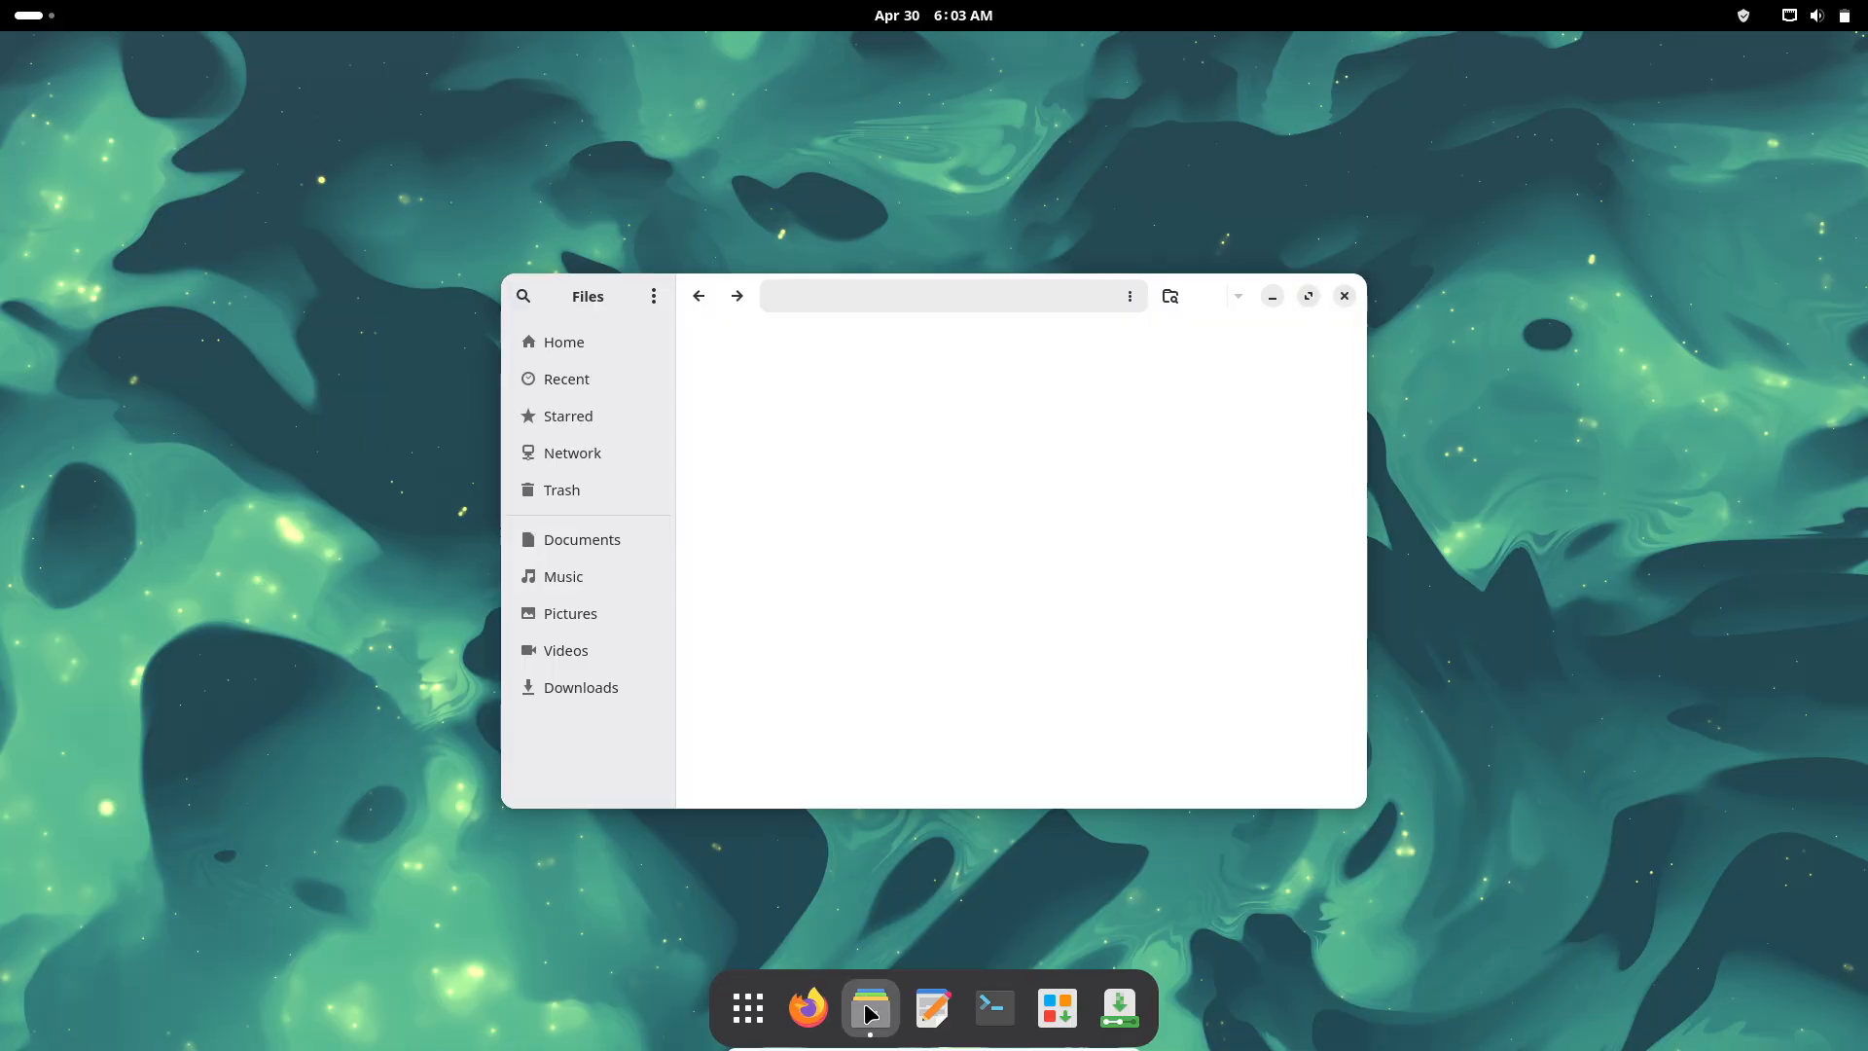
left_click(653, 296)
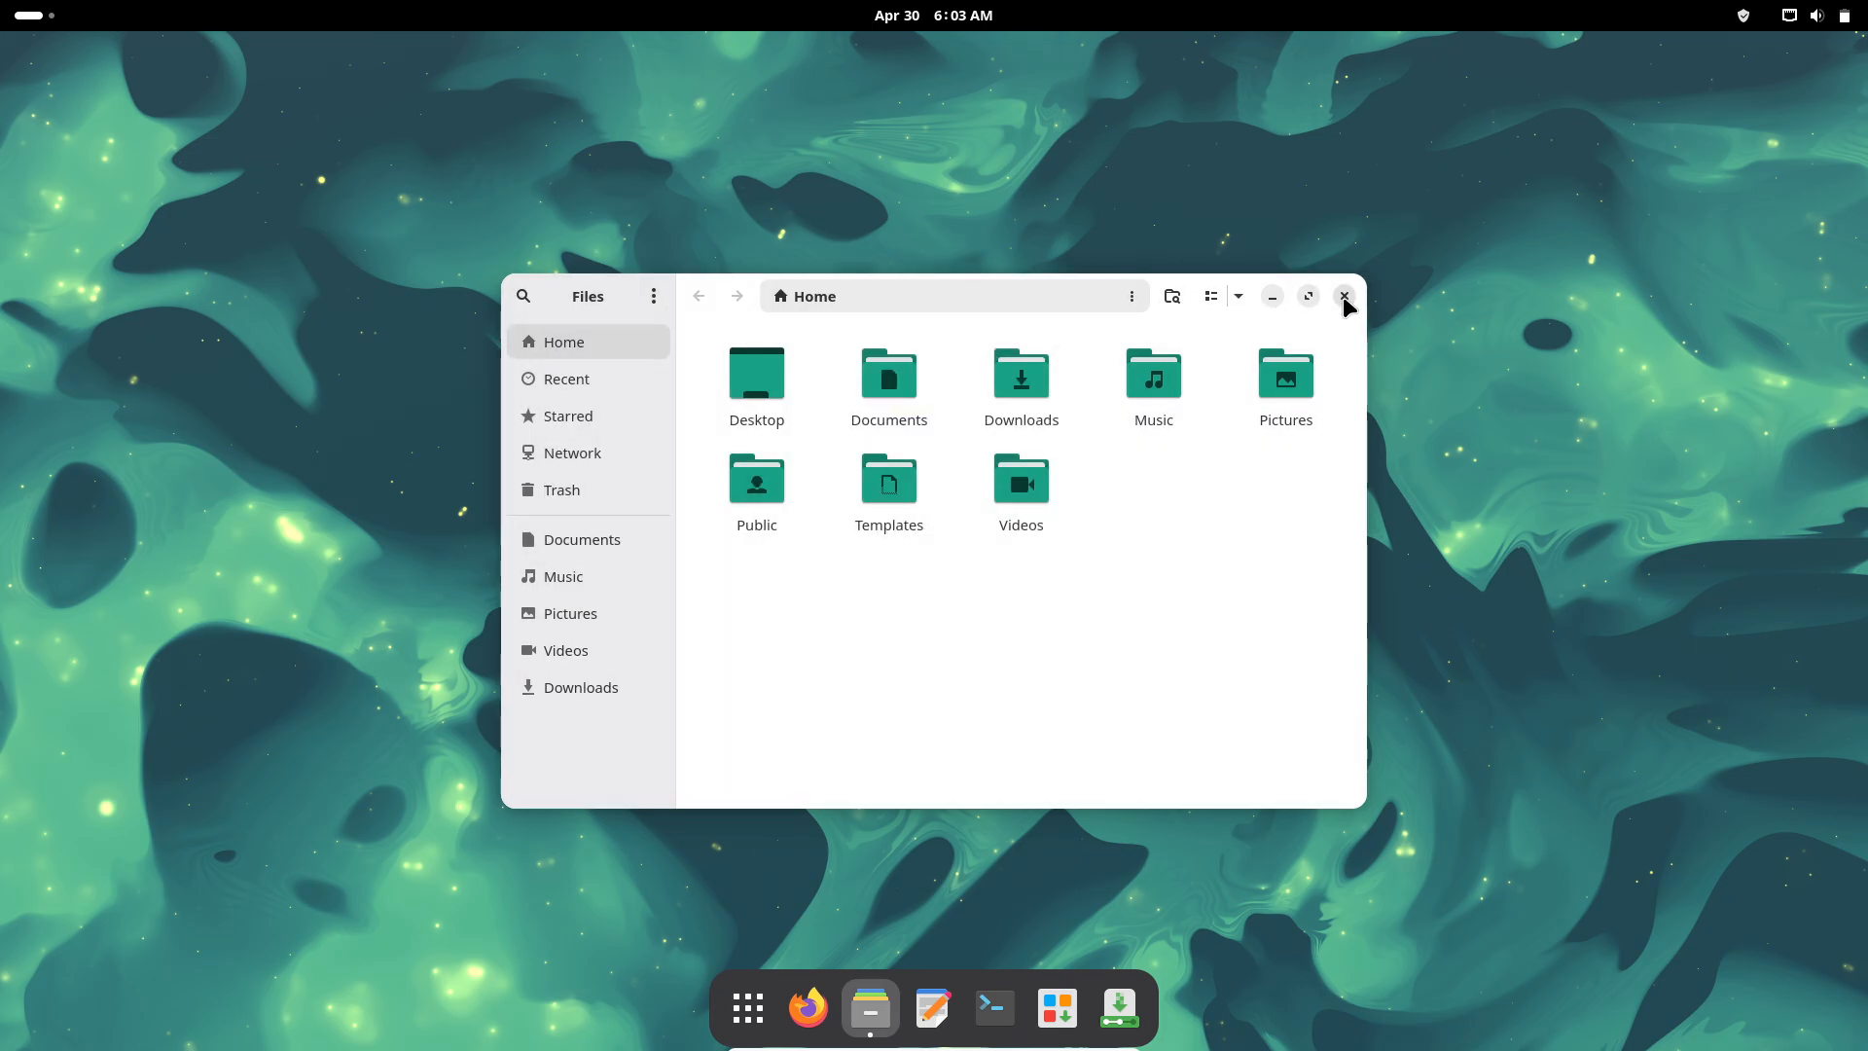
left_click(1343, 296)
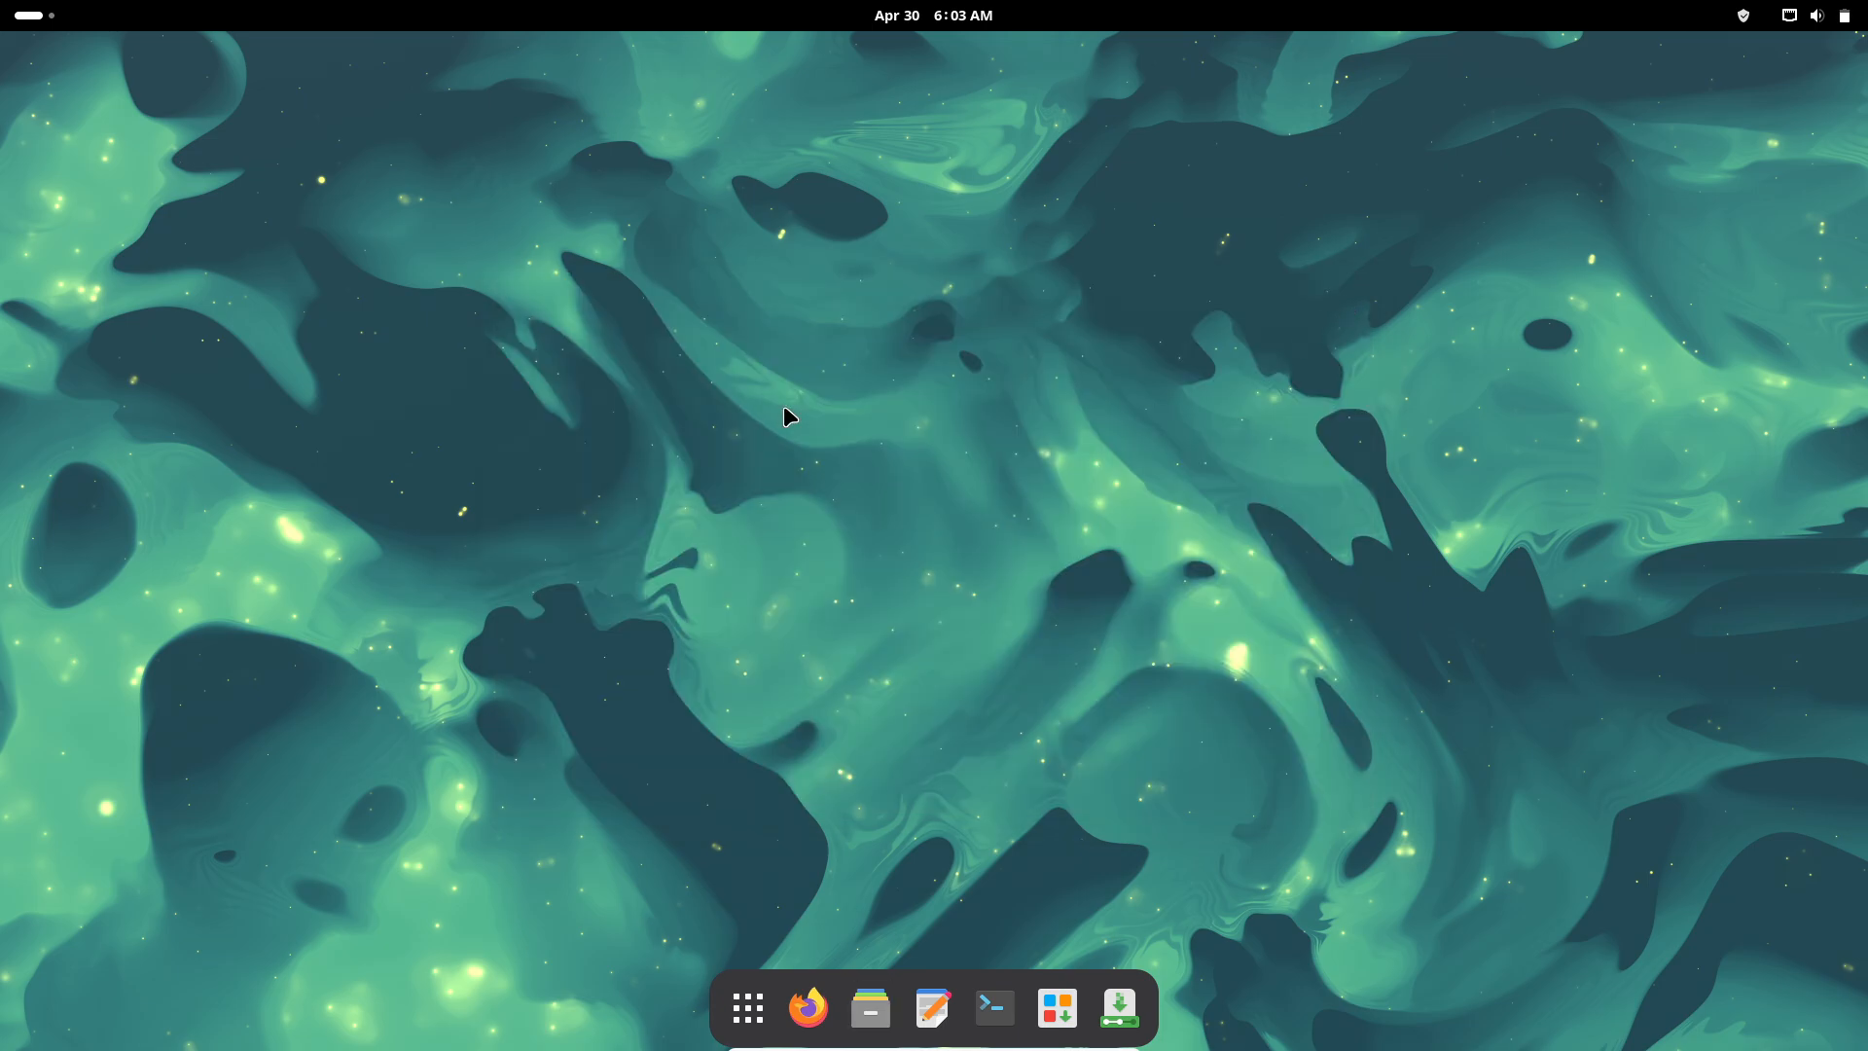